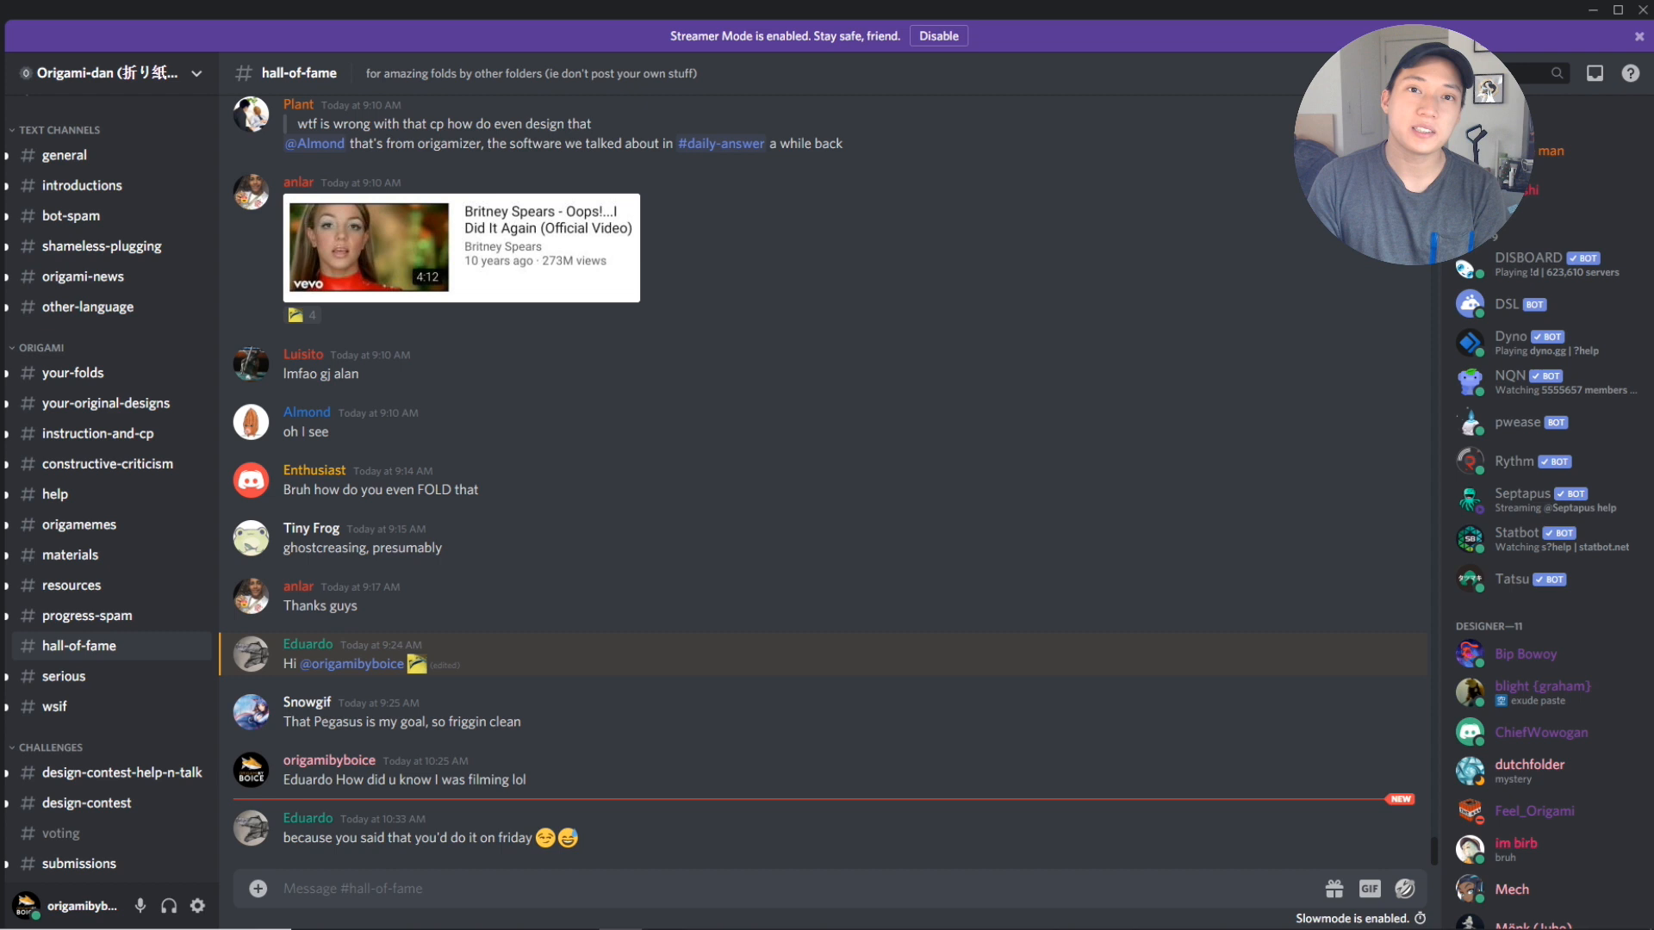
Scroll #hall-of-fame to the Pegasus B3 Instagram post and enlarge its photo.
{"action": "scroll", "scroll_direction": "up", "scroll_amount": 3}
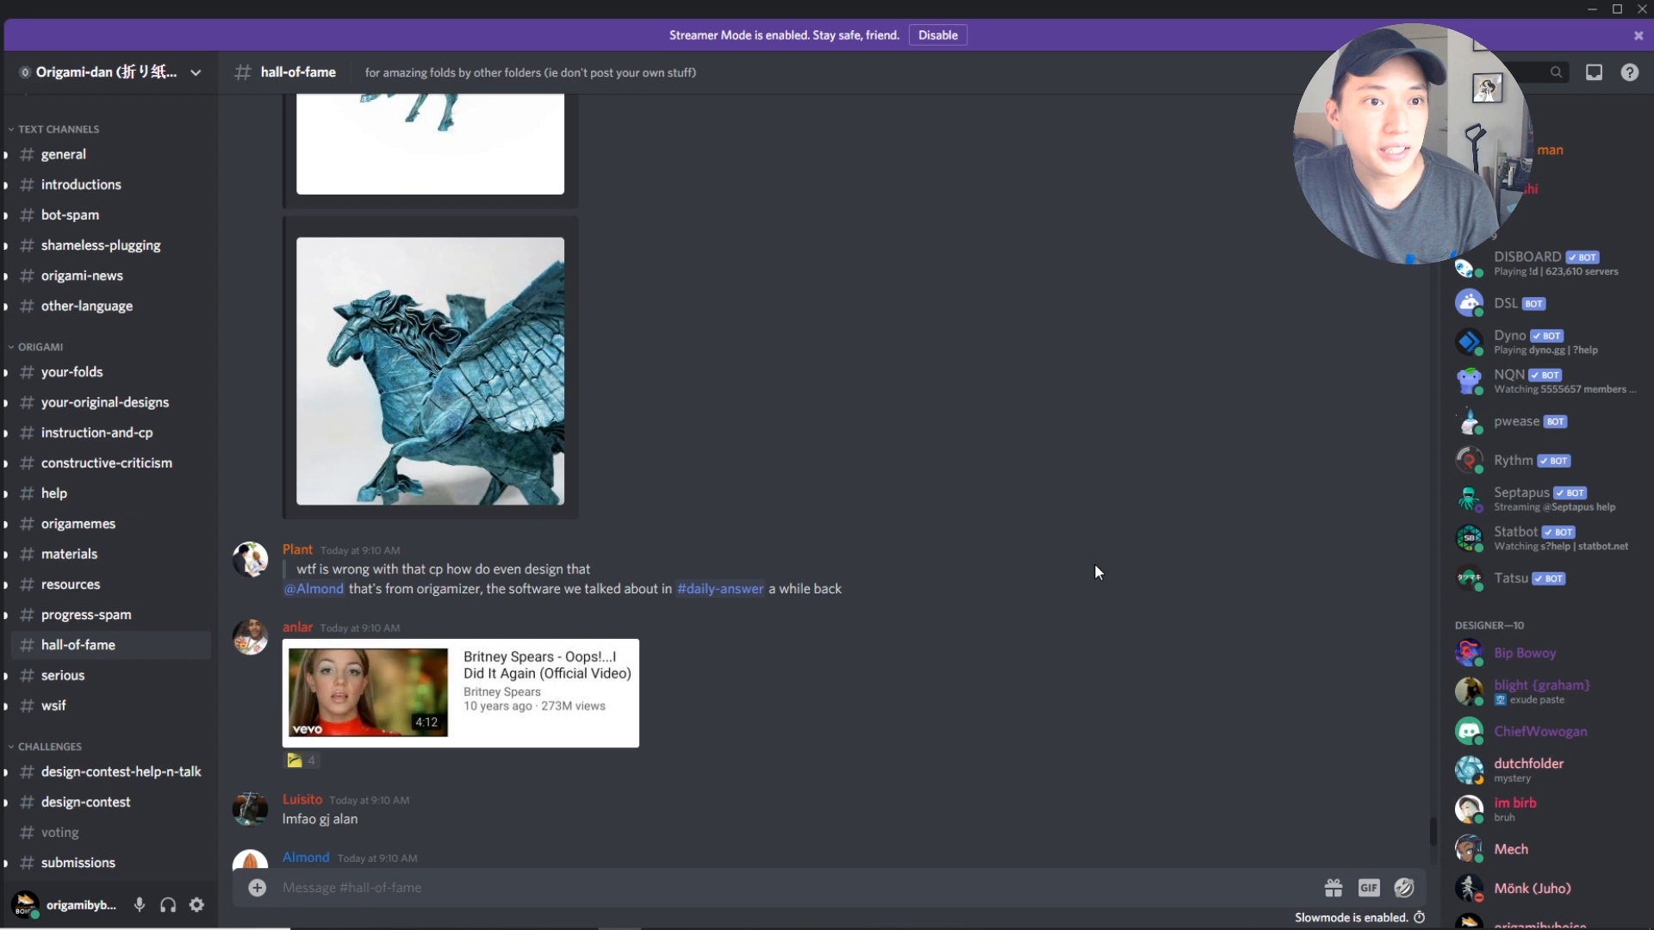
{"action": "scroll", "scroll_direction": "up", "scroll_amount": 3}
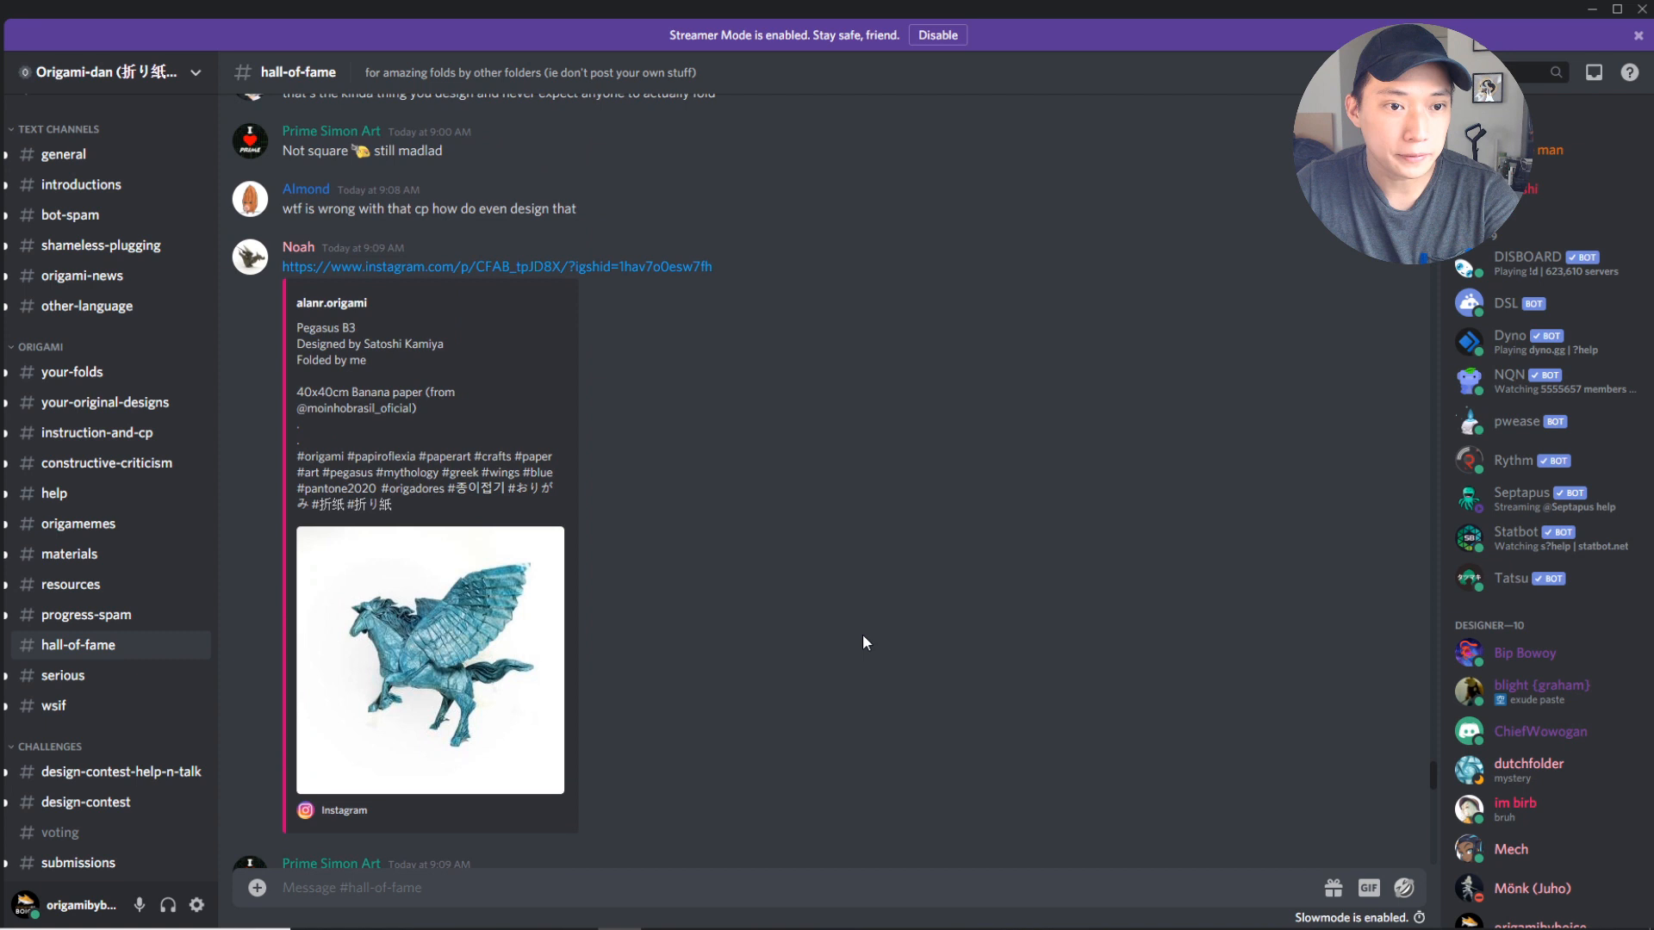
{"action": "scroll", "scroll_direction": "down", "scroll_amount": 3}
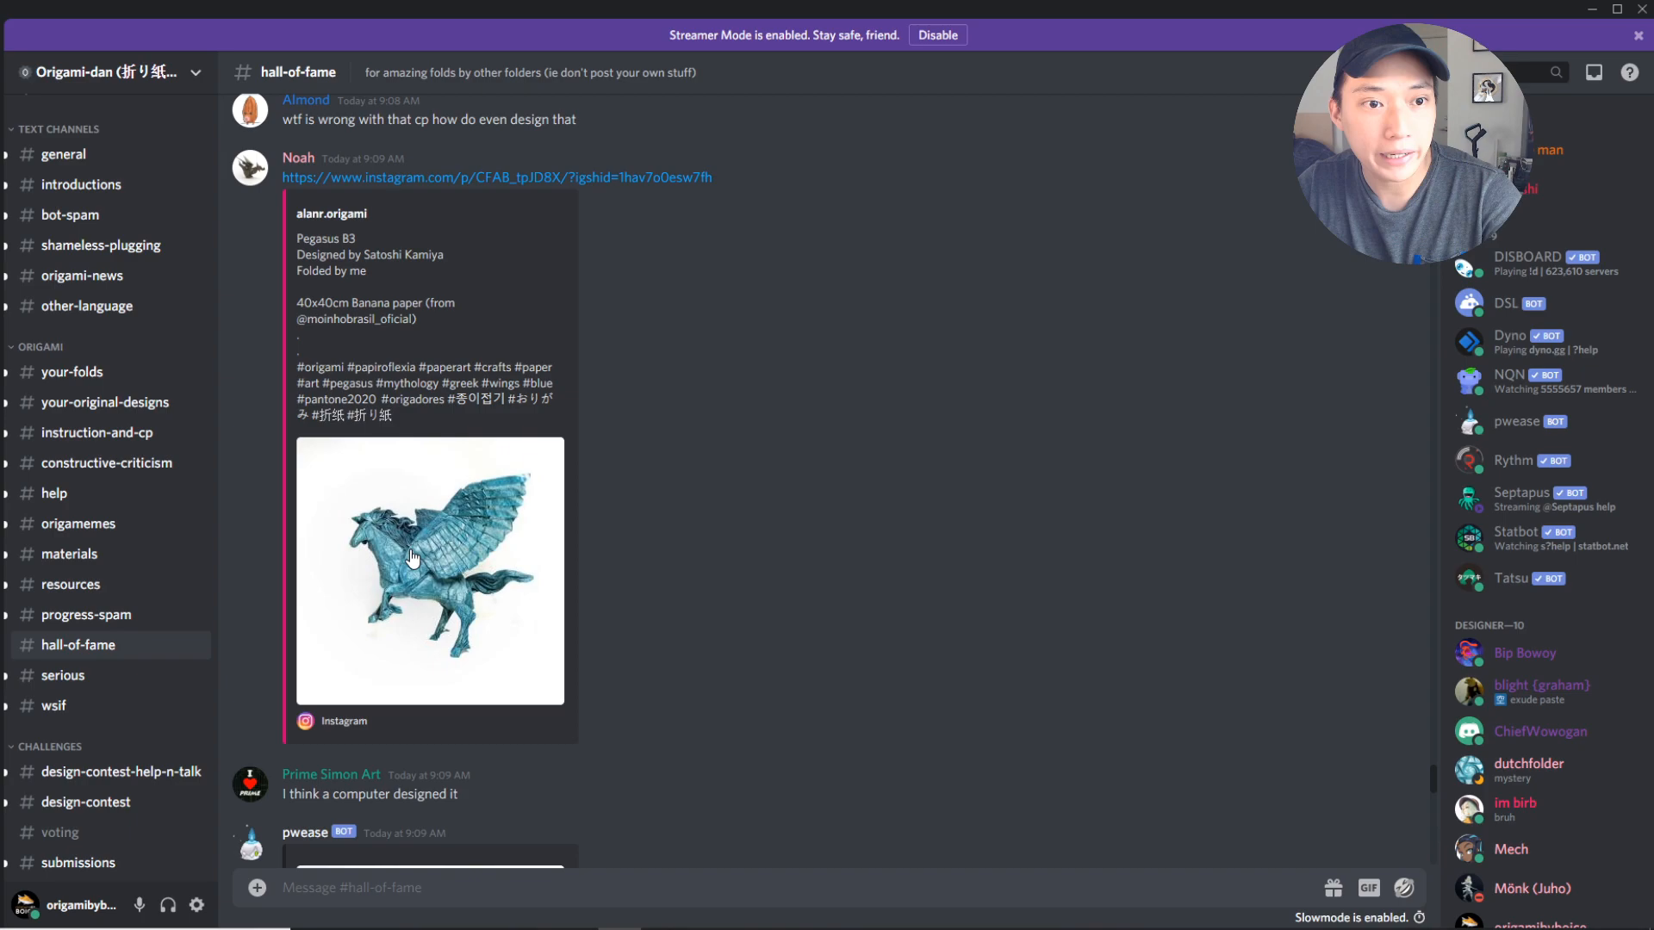
{"action": "left_click", "coordinate": [428, 569]}
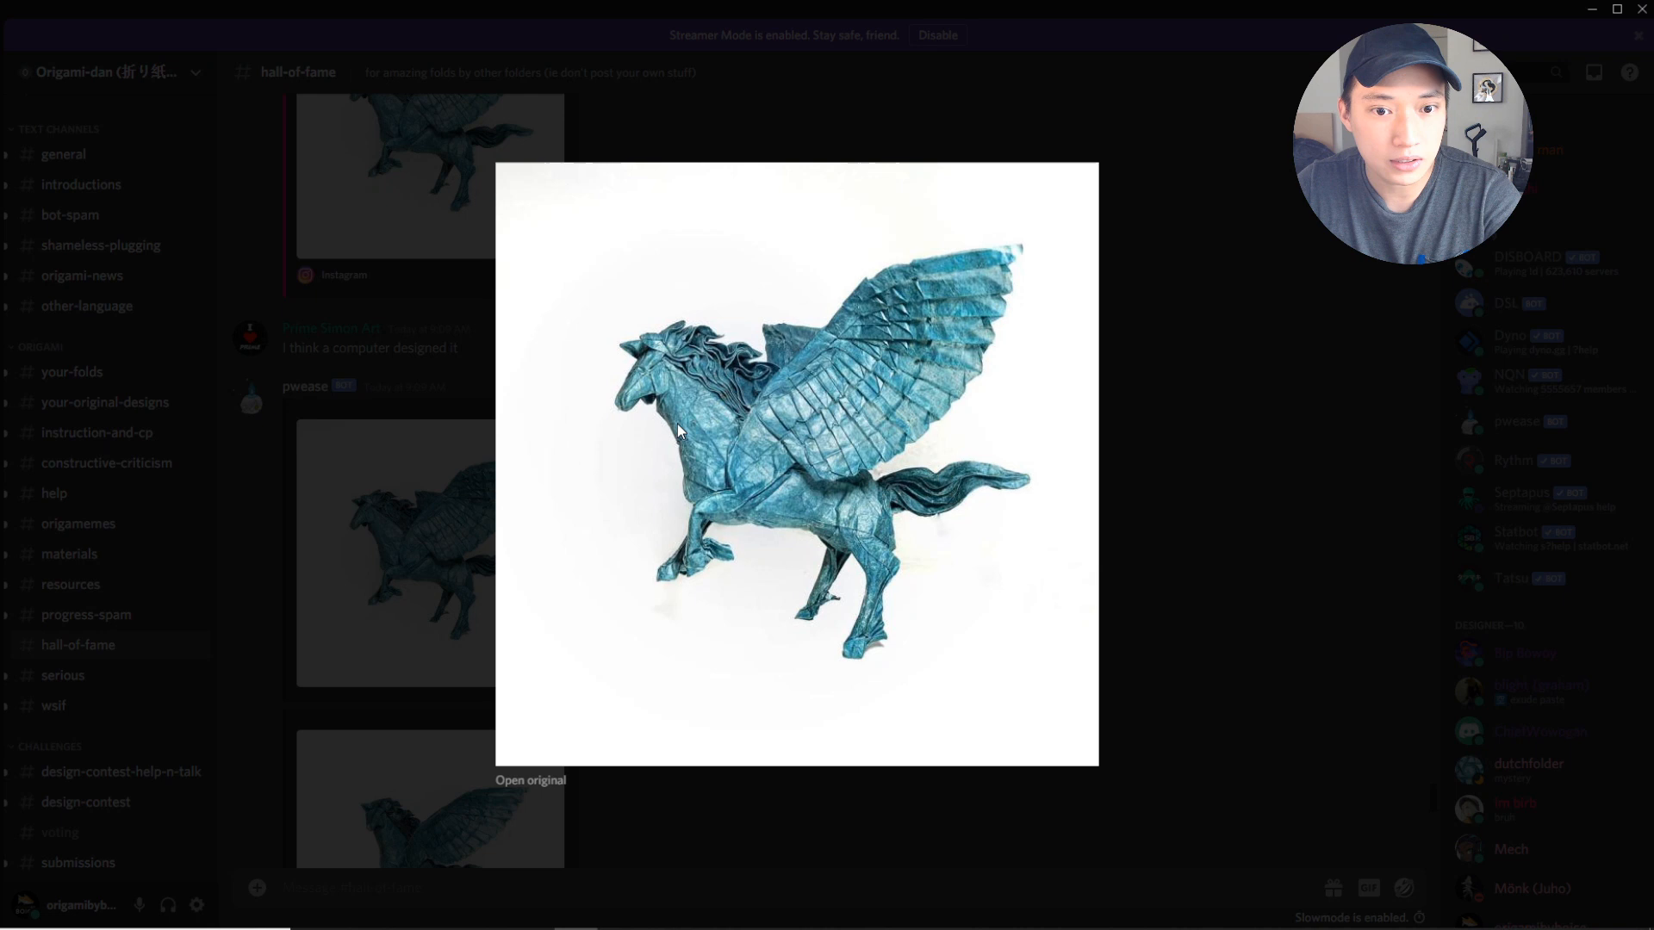
{"action": "mouse_move", "coordinate": [846, 654]}
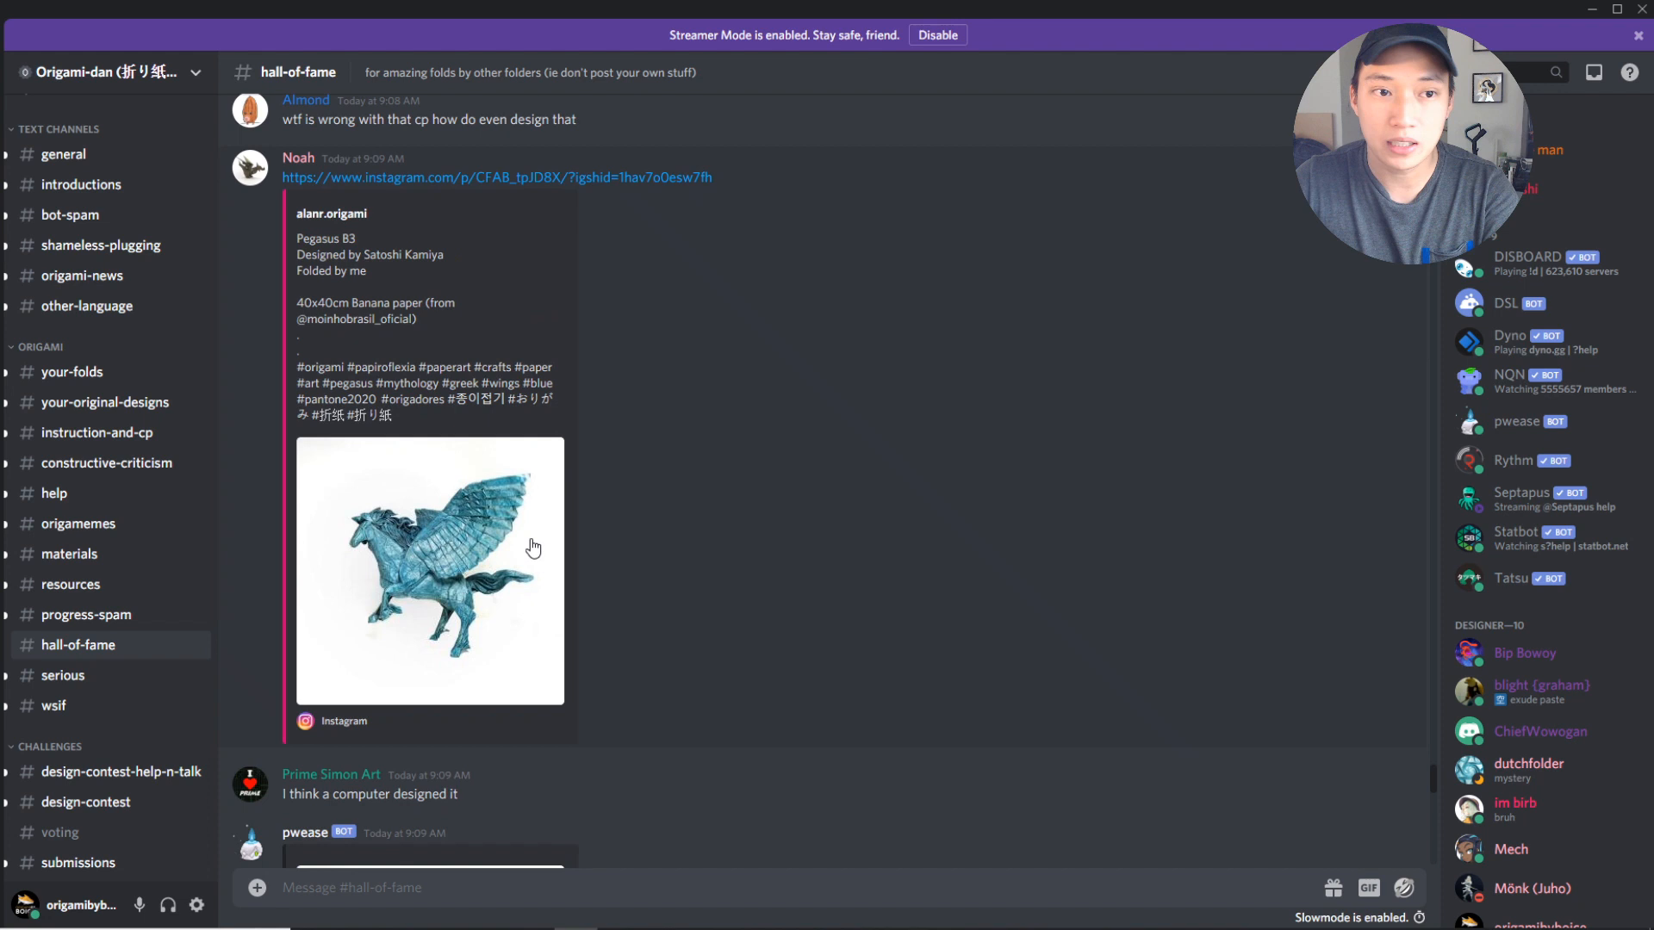
{"action": "mouse_move", "coordinate": [400, 420]}
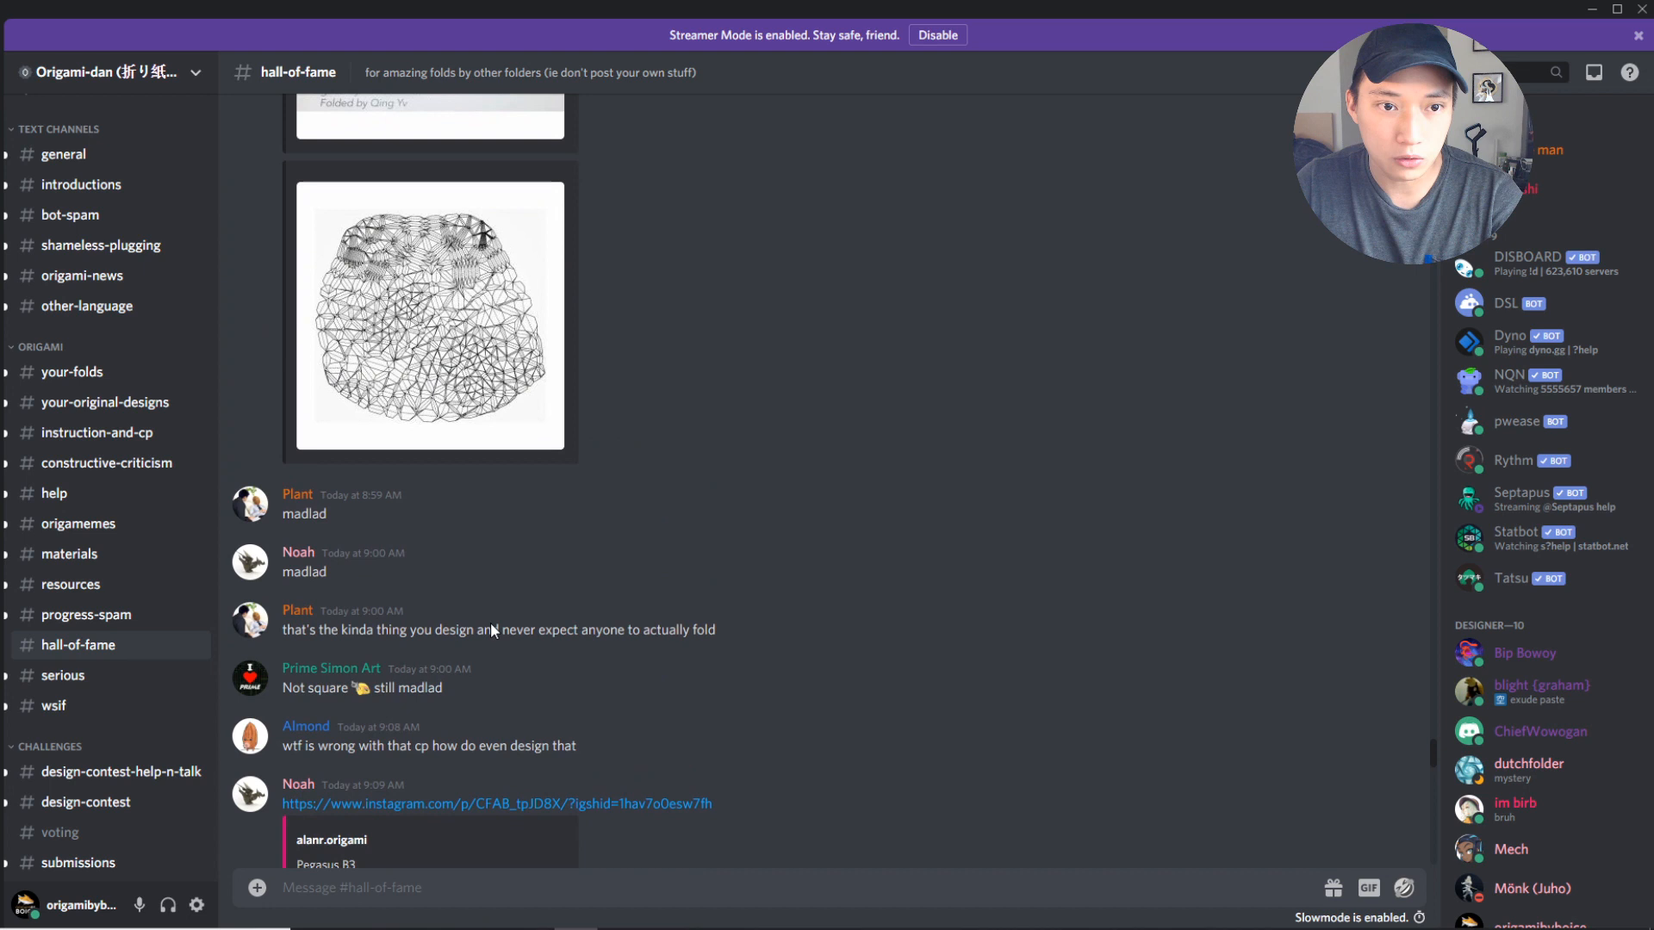
Scroll up past the bunny images to the Stanford Bunny Instagram post by Tomohiro Tachi.
{"action": "scroll", "scroll_direction": "up", "scroll_amount": 3}
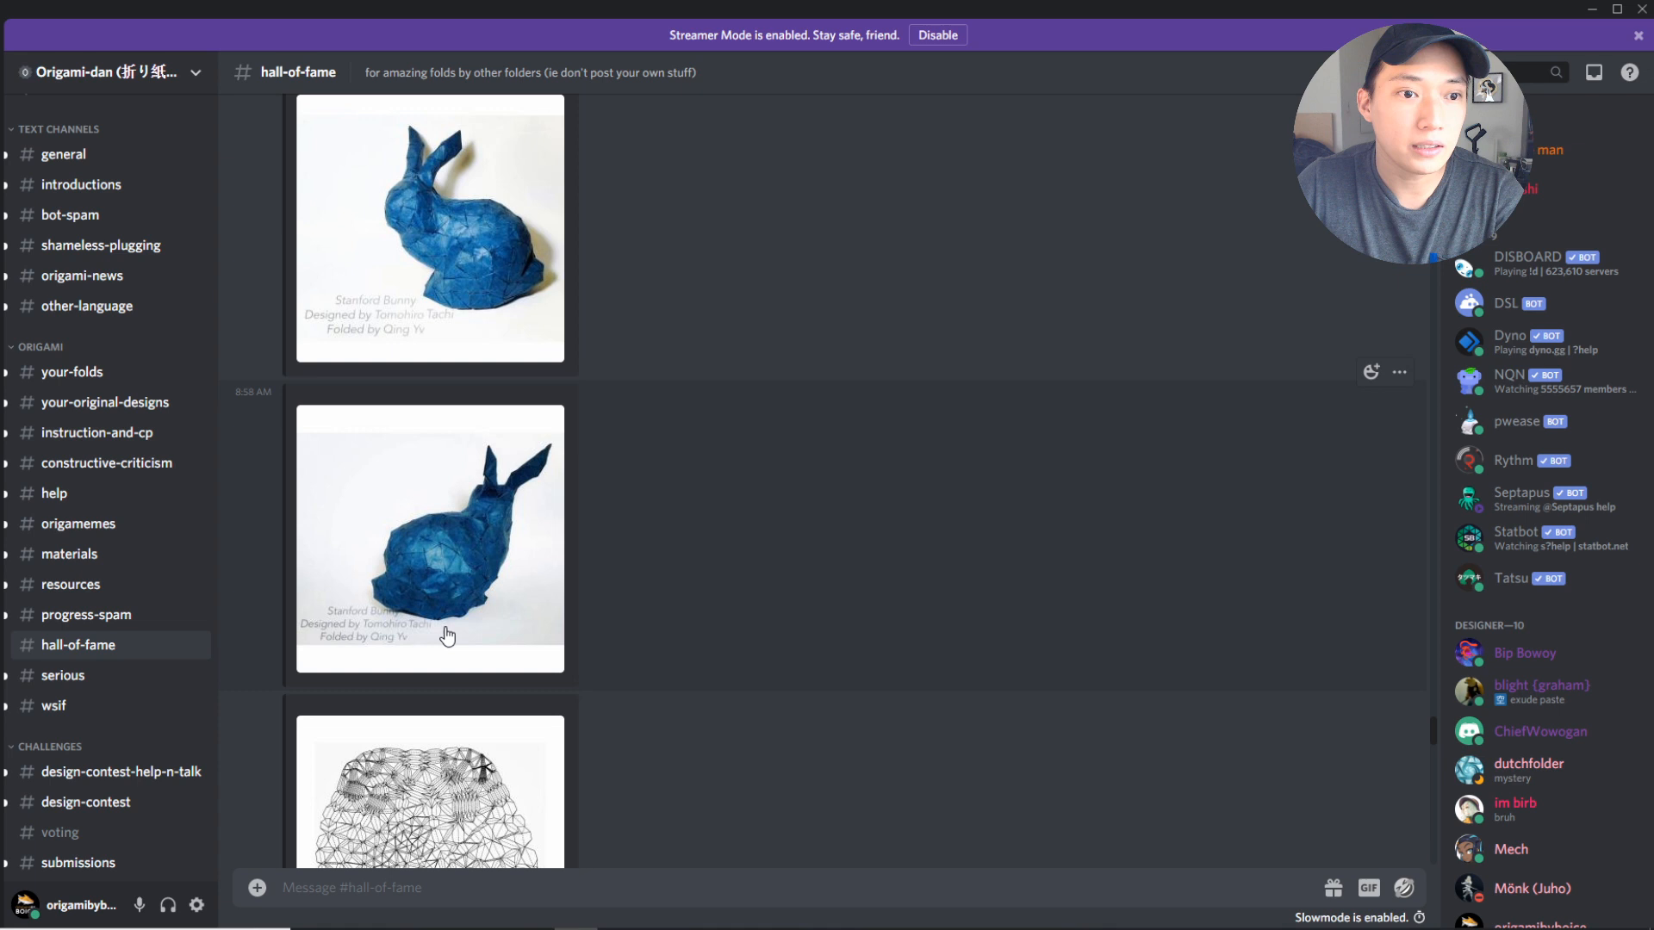
{"action": "scroll", "scroll_direction": "down", "scroll_amount": 3}
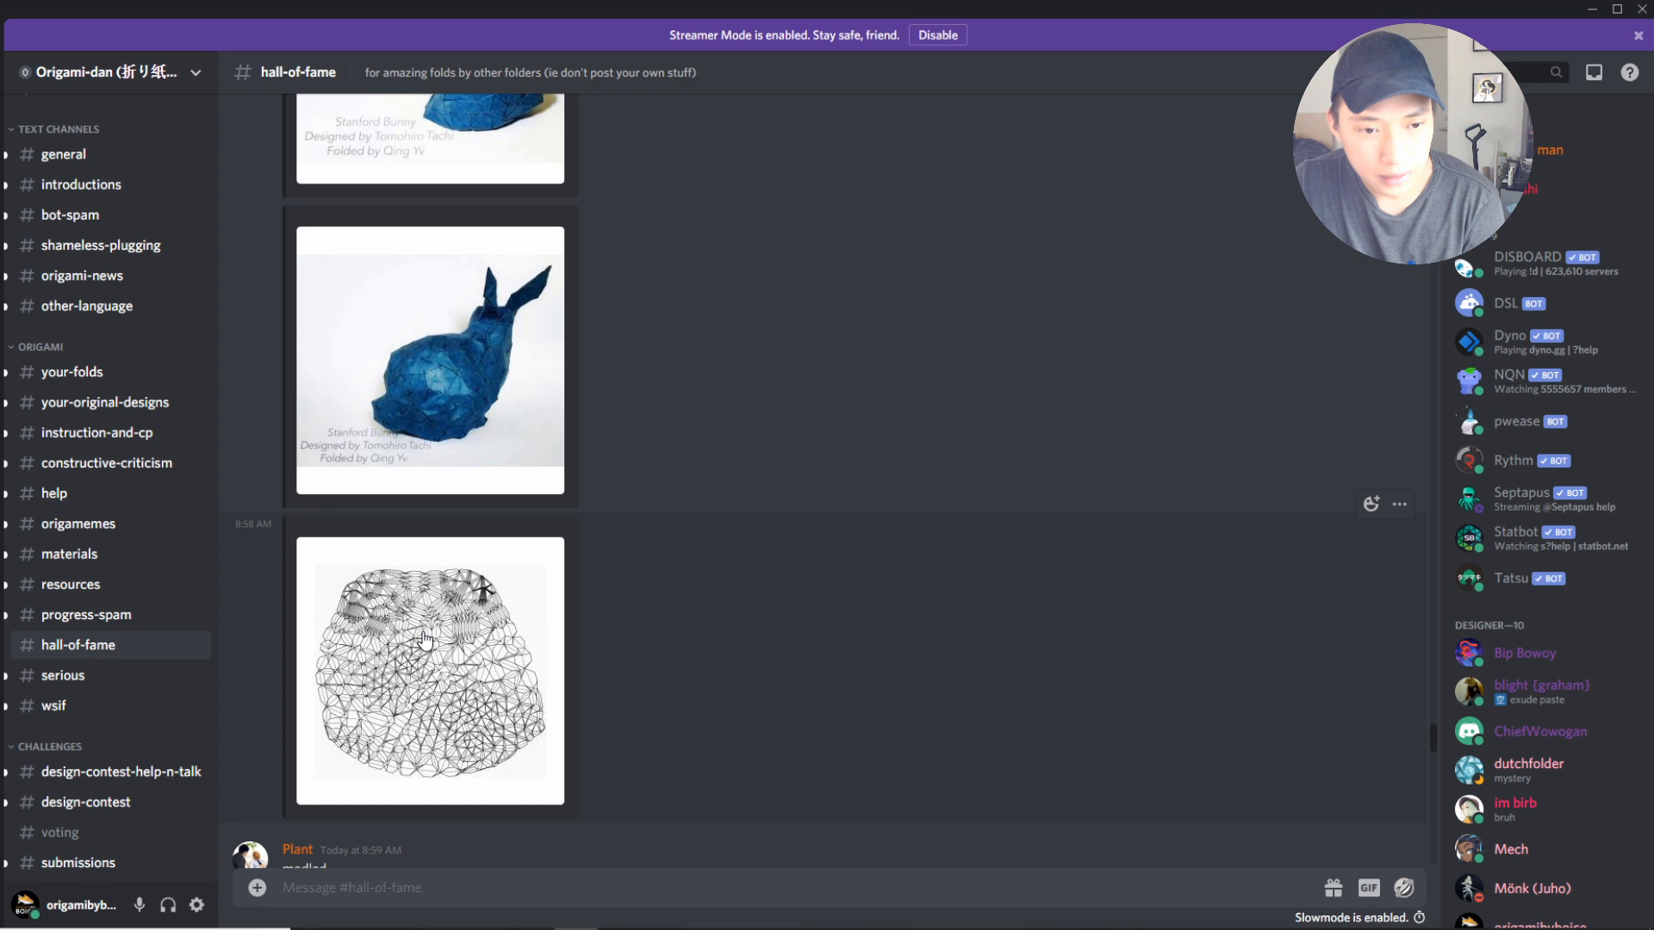
{"action": "scroll", "scroll_direction": "down", "scroll_amount": 3}
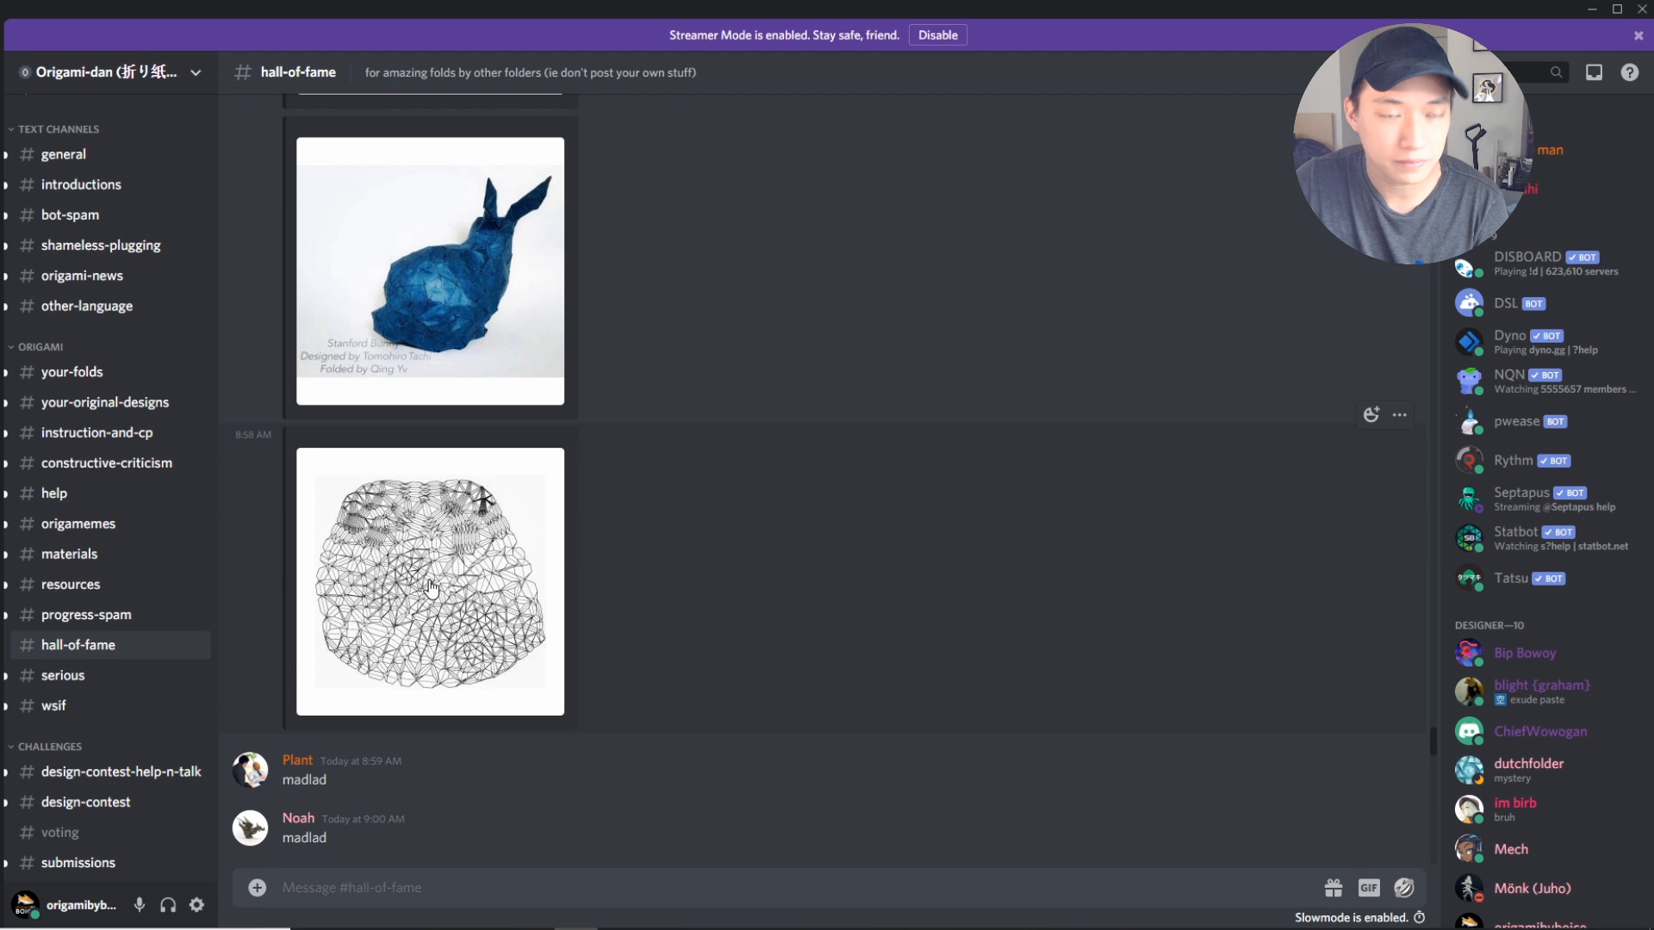
{"action": "mouse_move", "coordinate": [422, 639]}
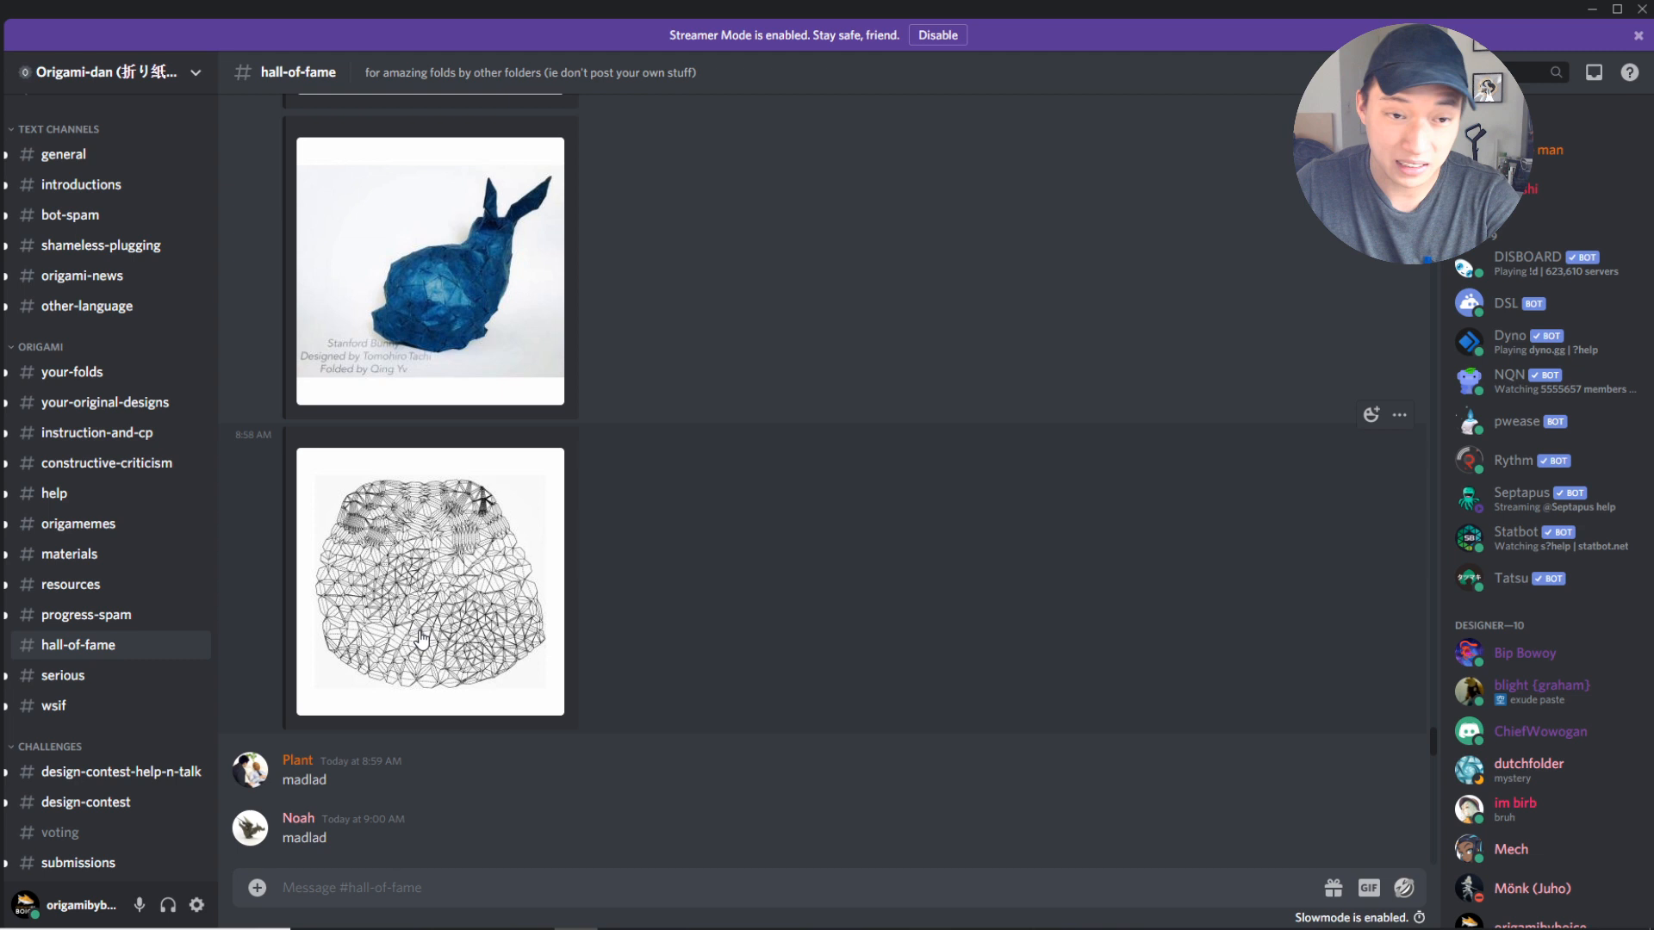
{"action": "scroll", "scroll_direction": "up", "scroll_amount": 3}
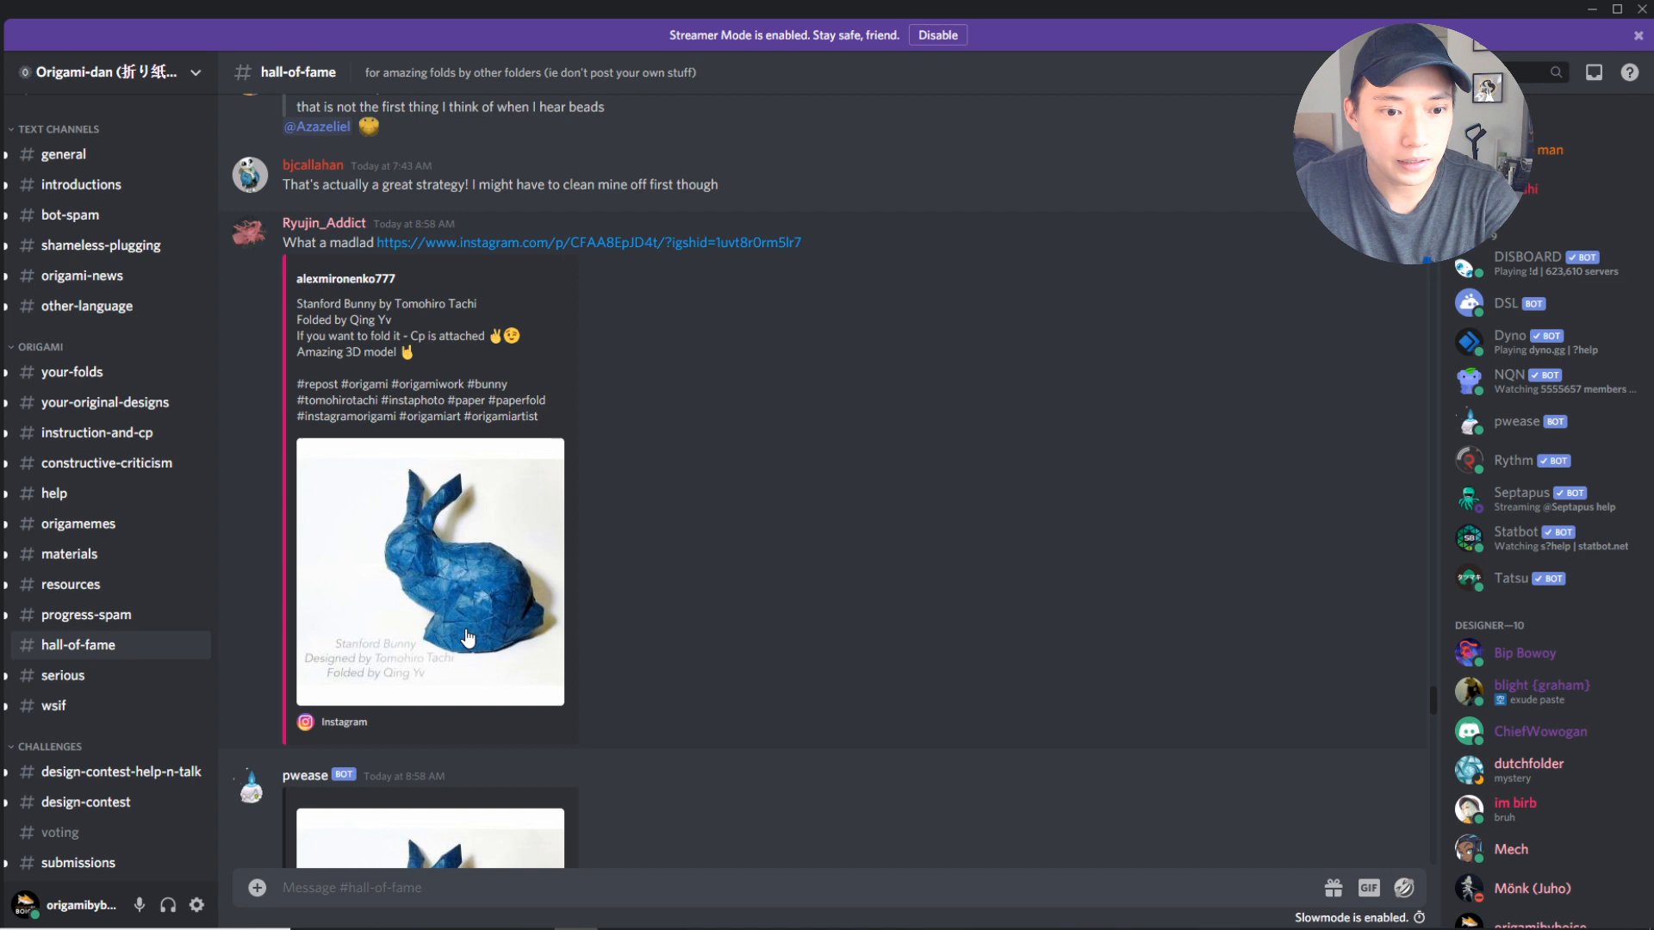
{"action": "mouse_move", "coordinate": [460, 604]}
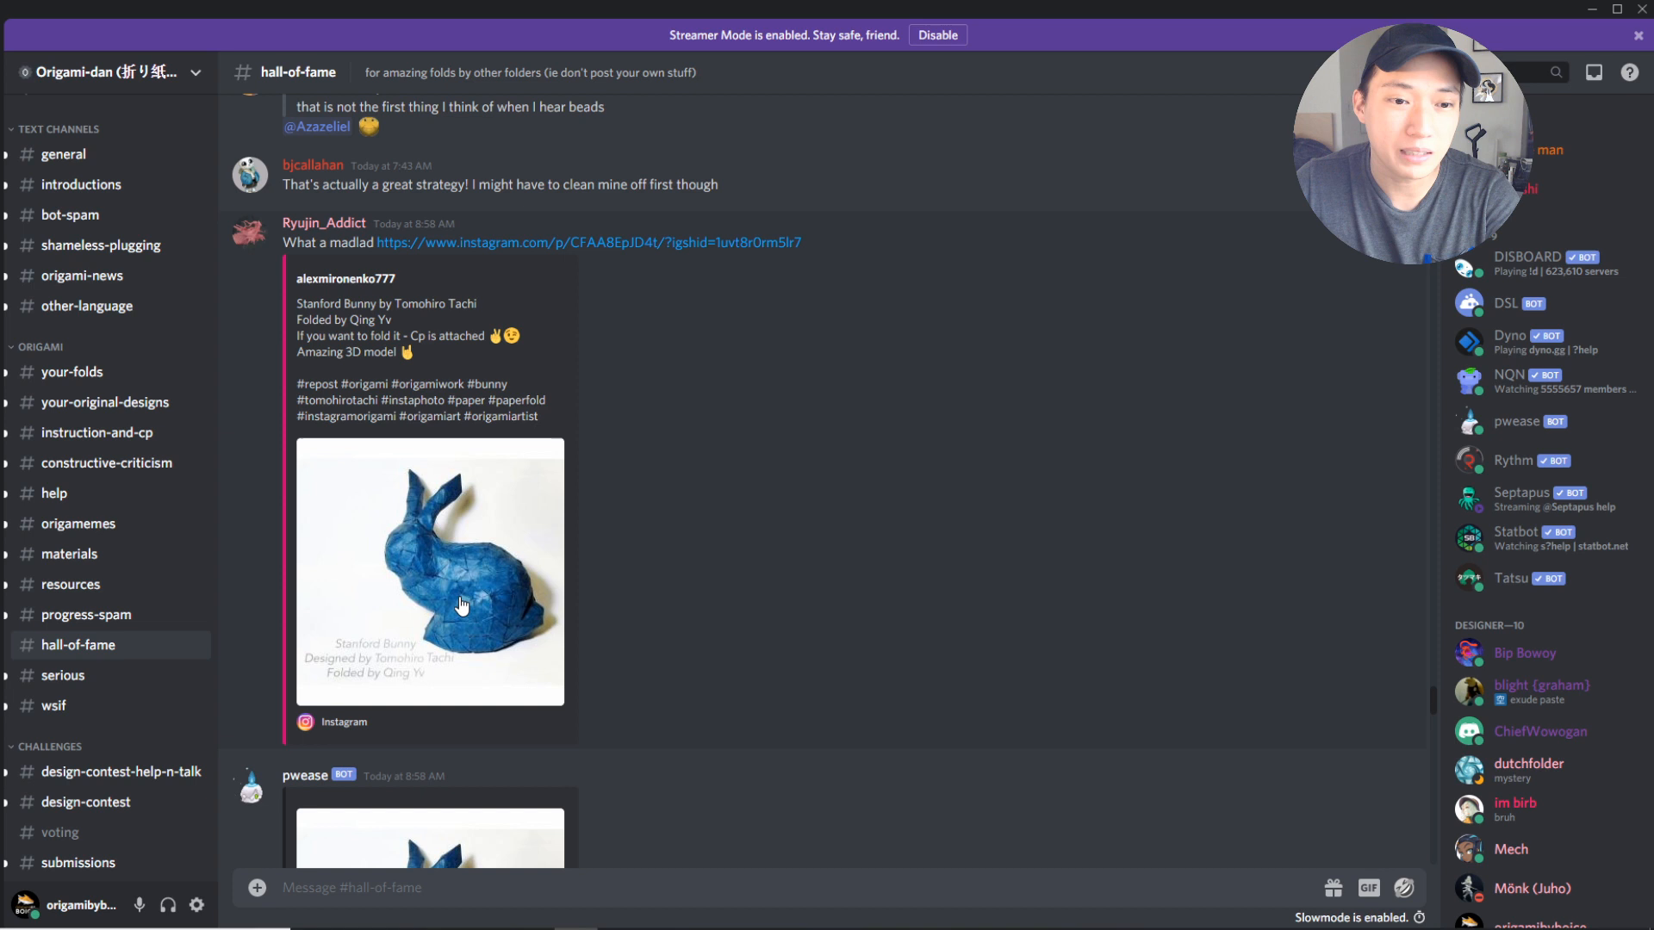
{"action": "mouse_move", "coordinate": [459, 595]}
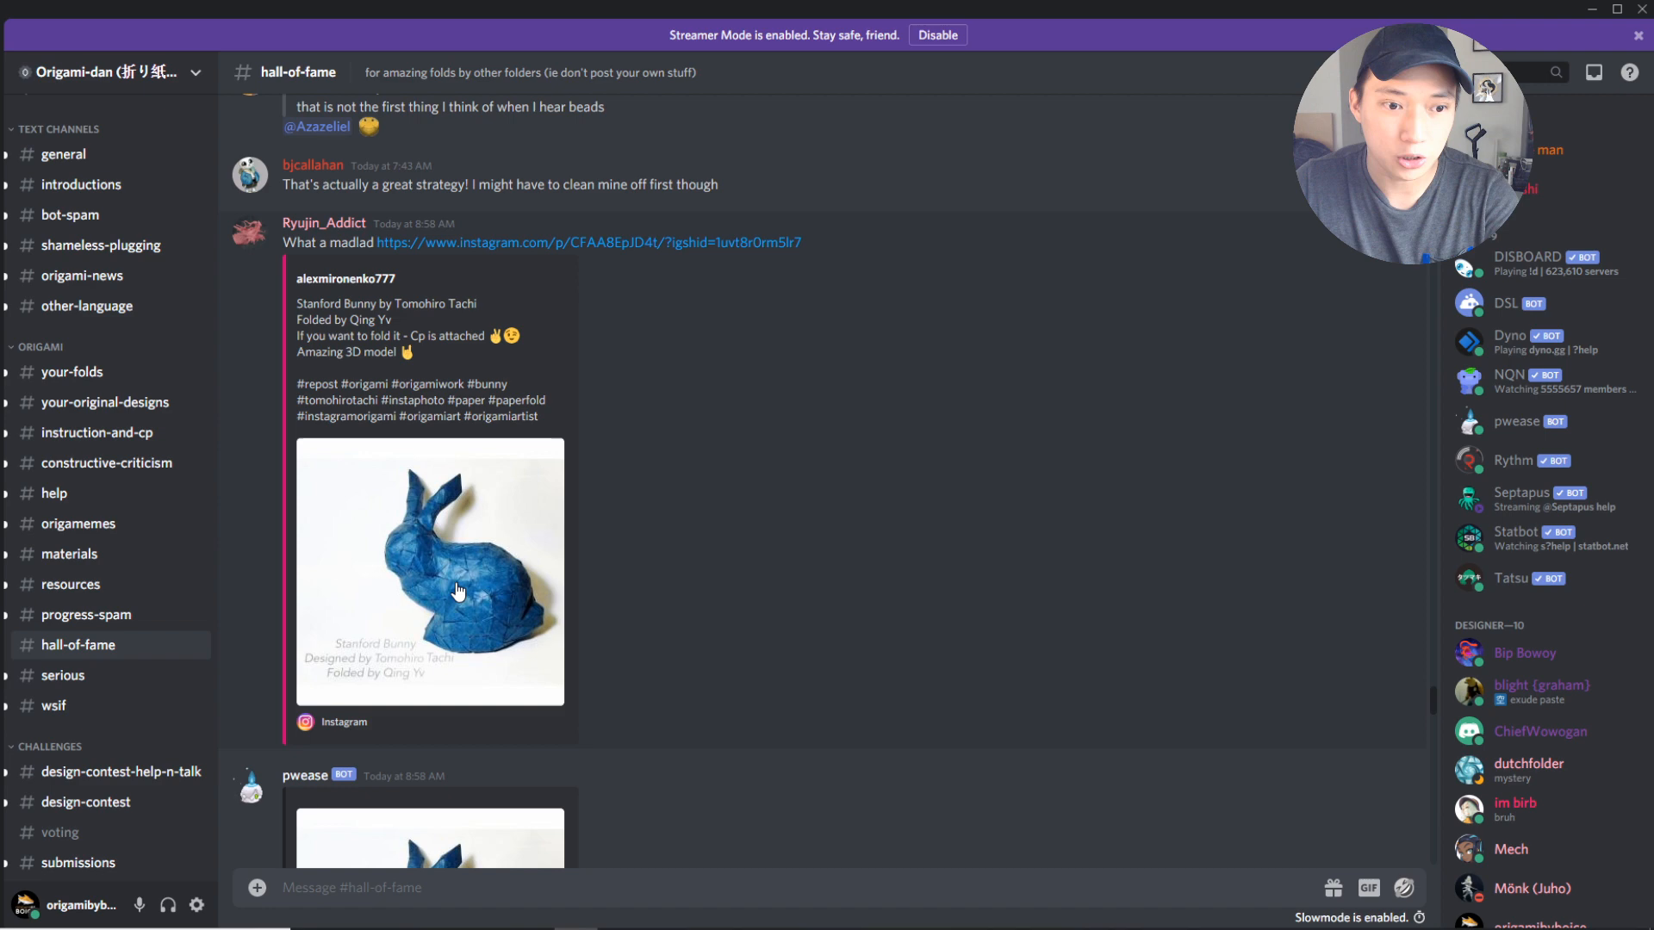
{"action": "scroll", "scroll_direction": "down", "scroll_amount": 3}
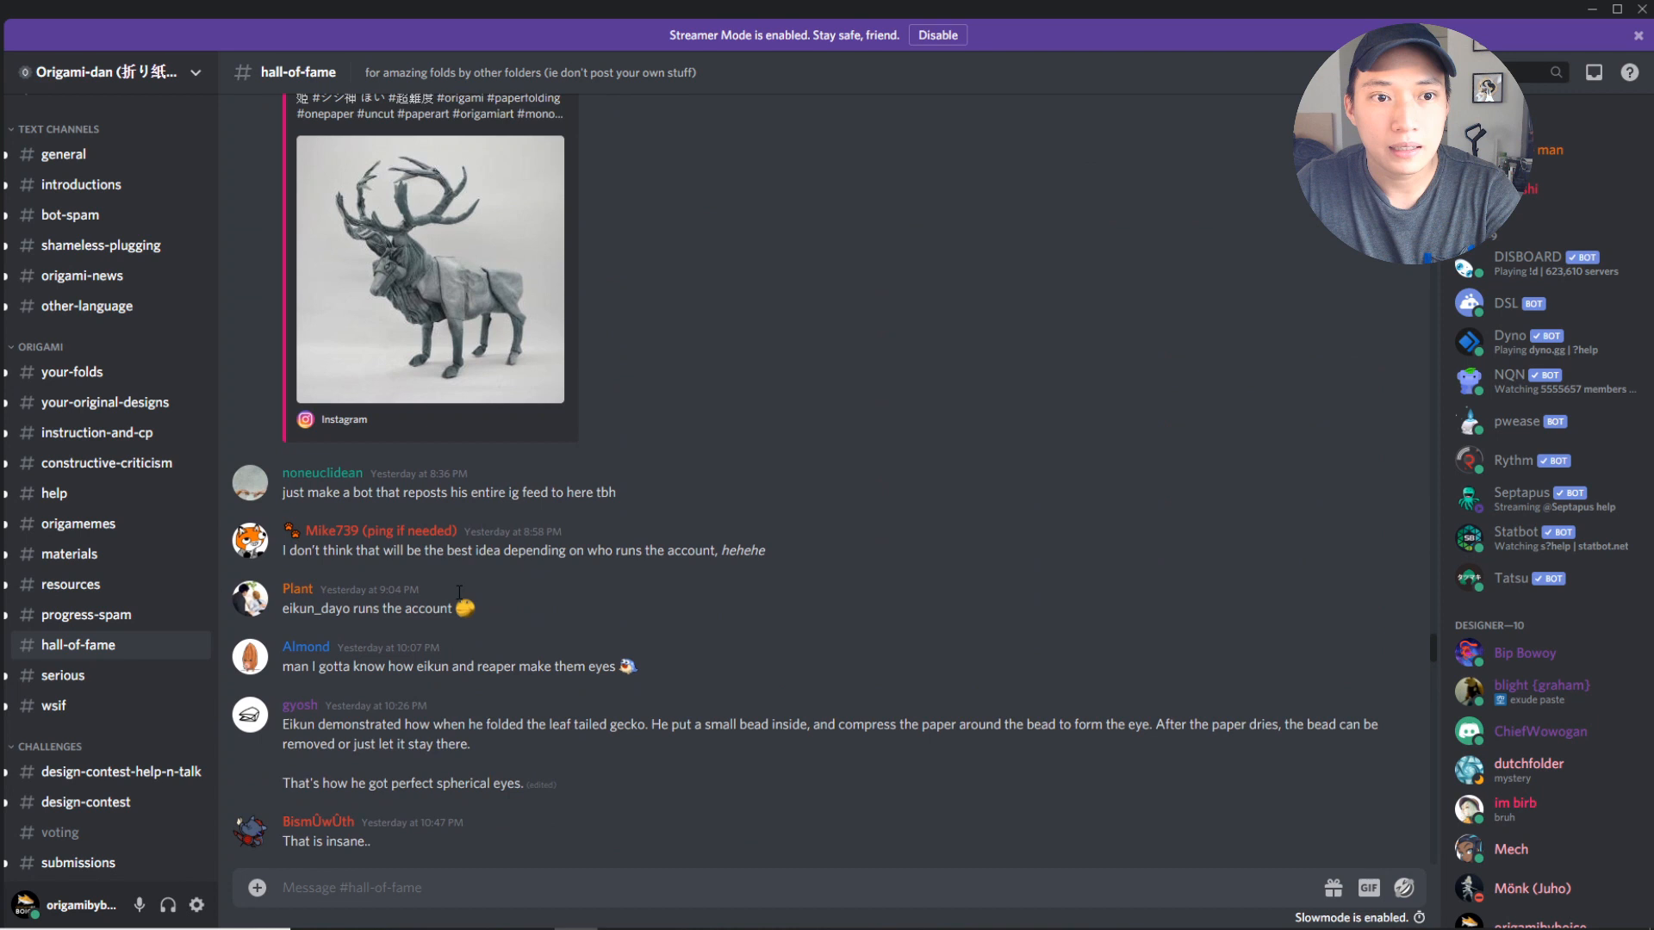
{"action": "scroll", "scroll_direction": "up", "scroll_amount": 3}
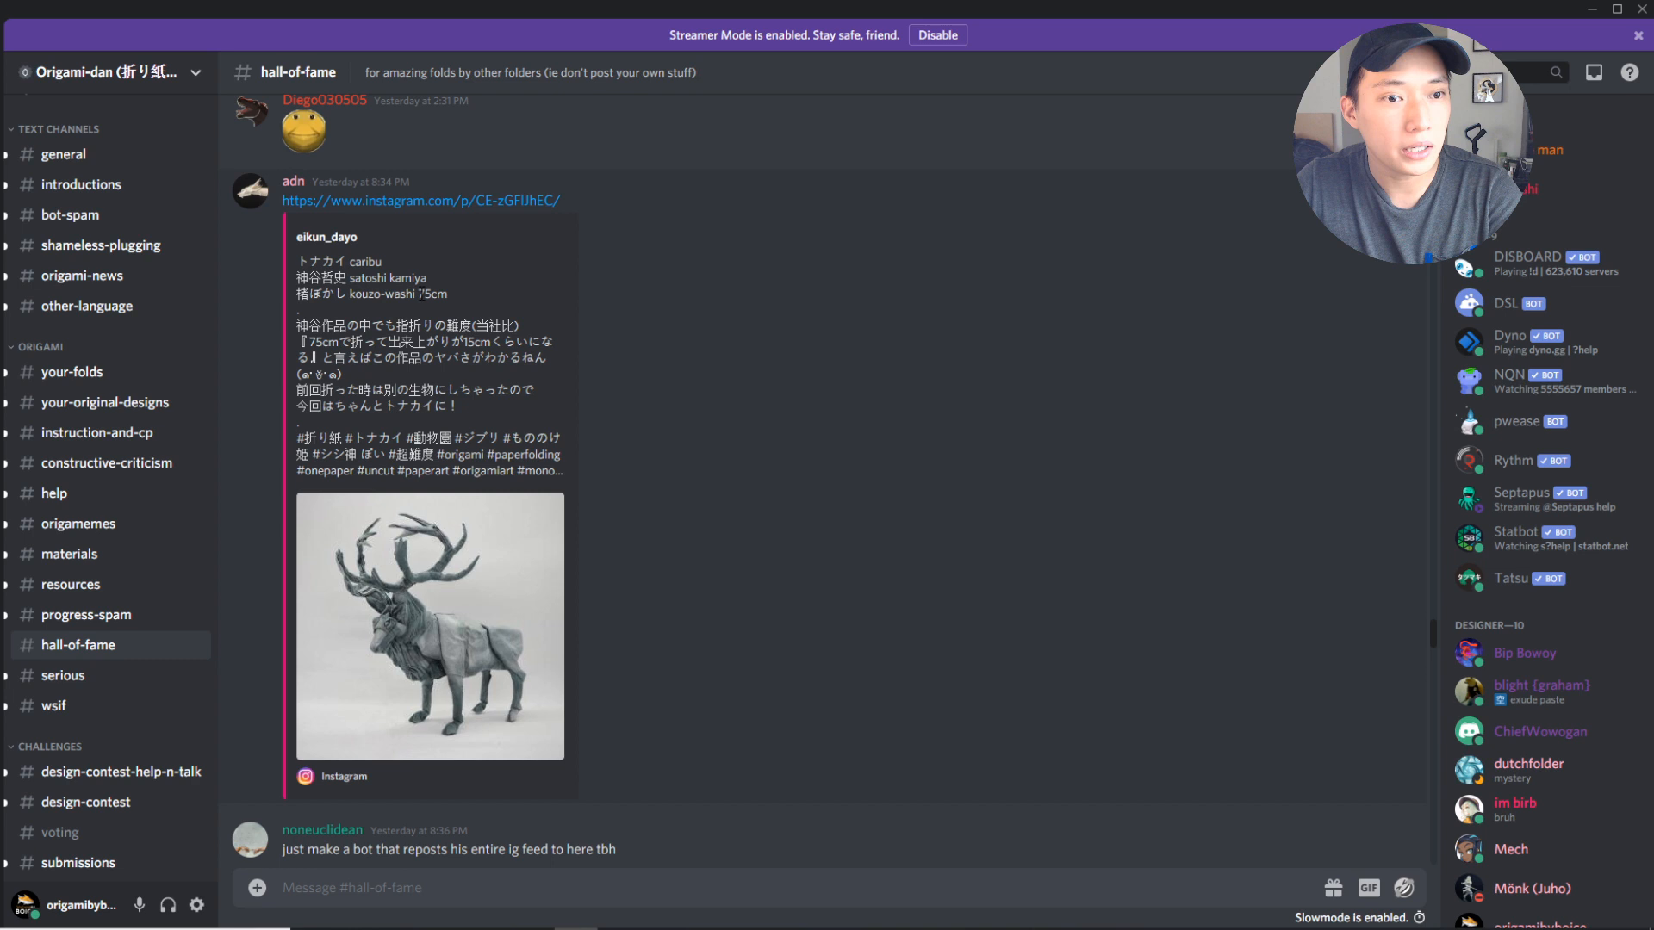
{"action": "left_click", "coordinate": [429, 625]}
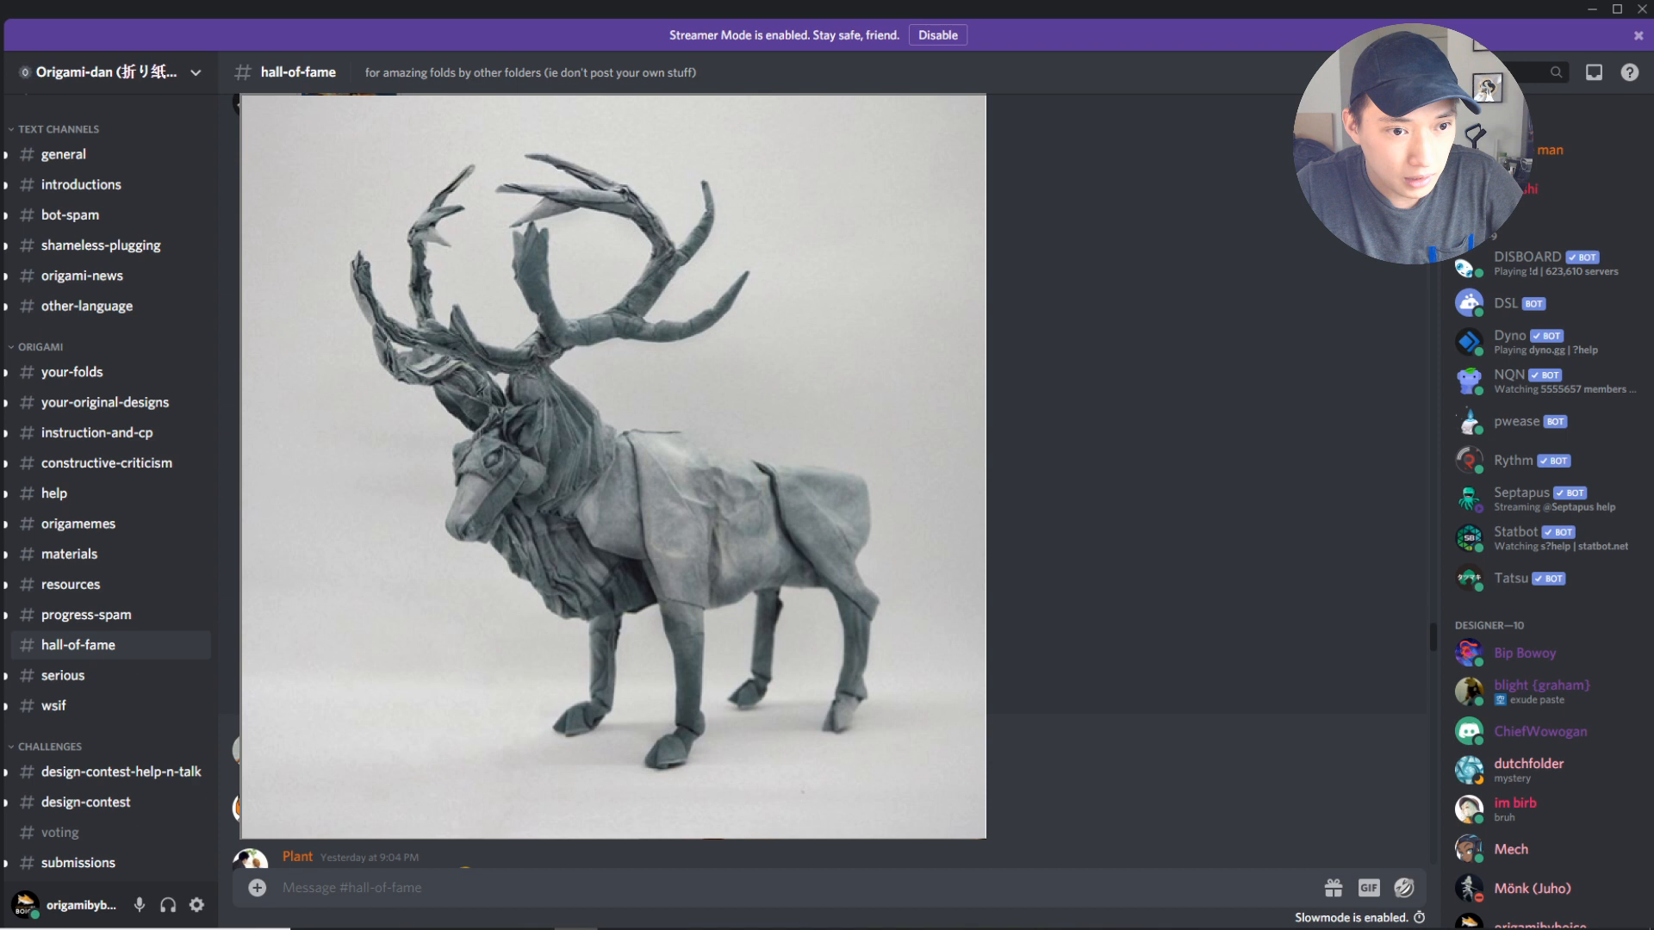
{"action": "scroll", "scroll_direction": "up", "scroll_amount": 3}
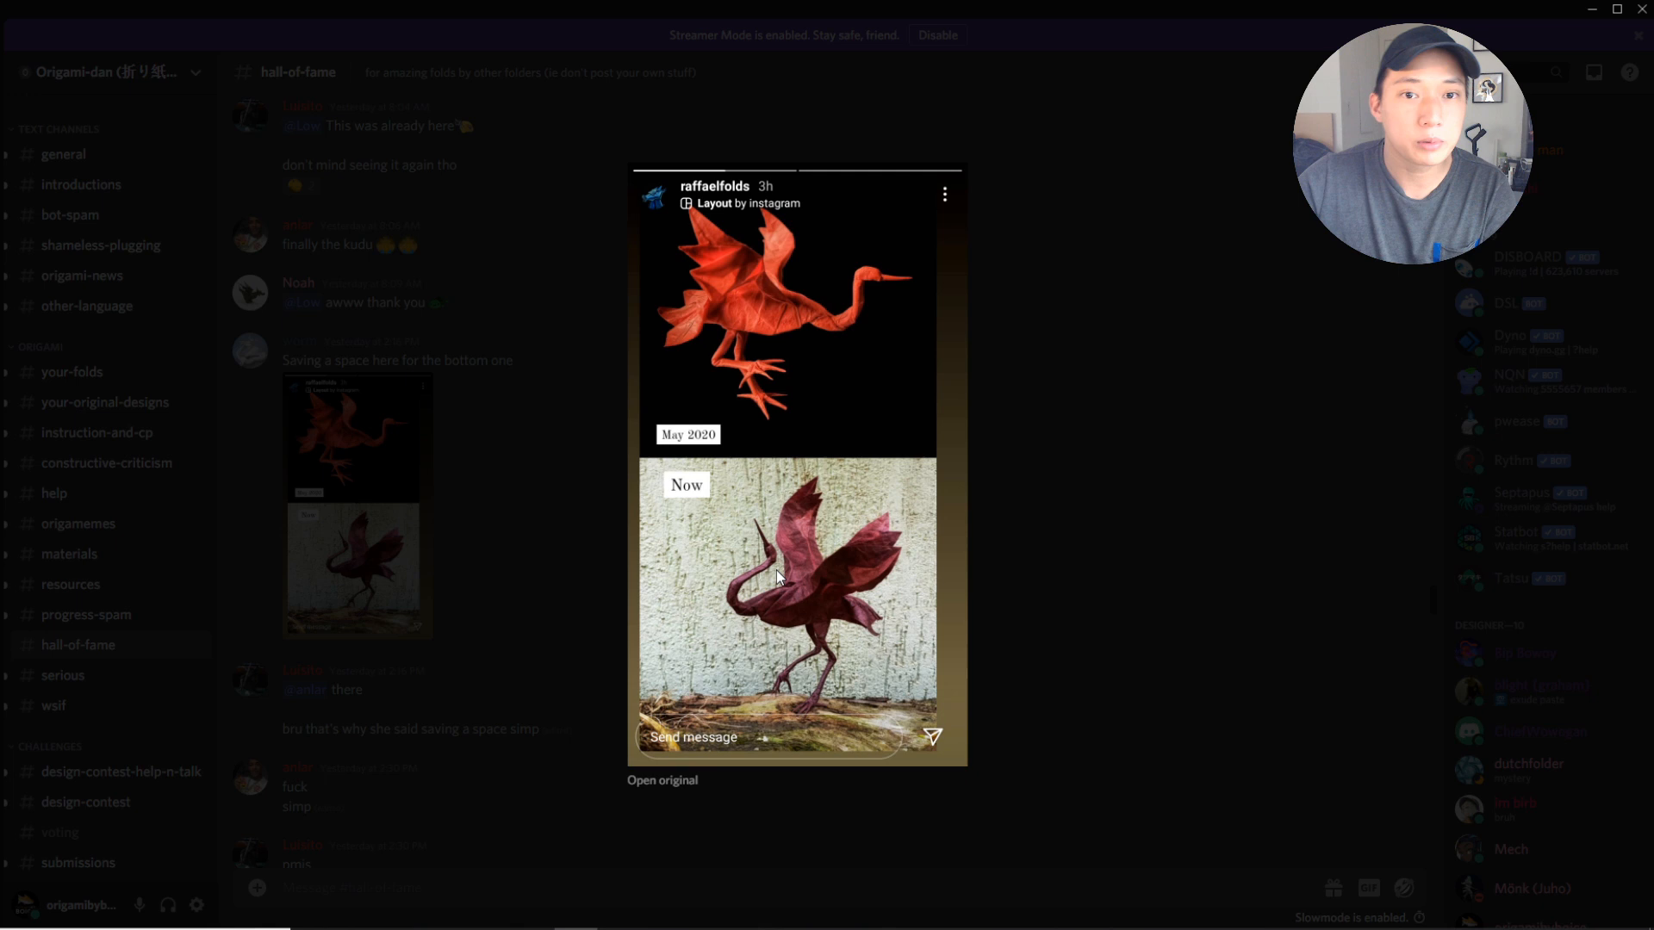
{"action": "mouse_move", "coordinate": [695, 292]}
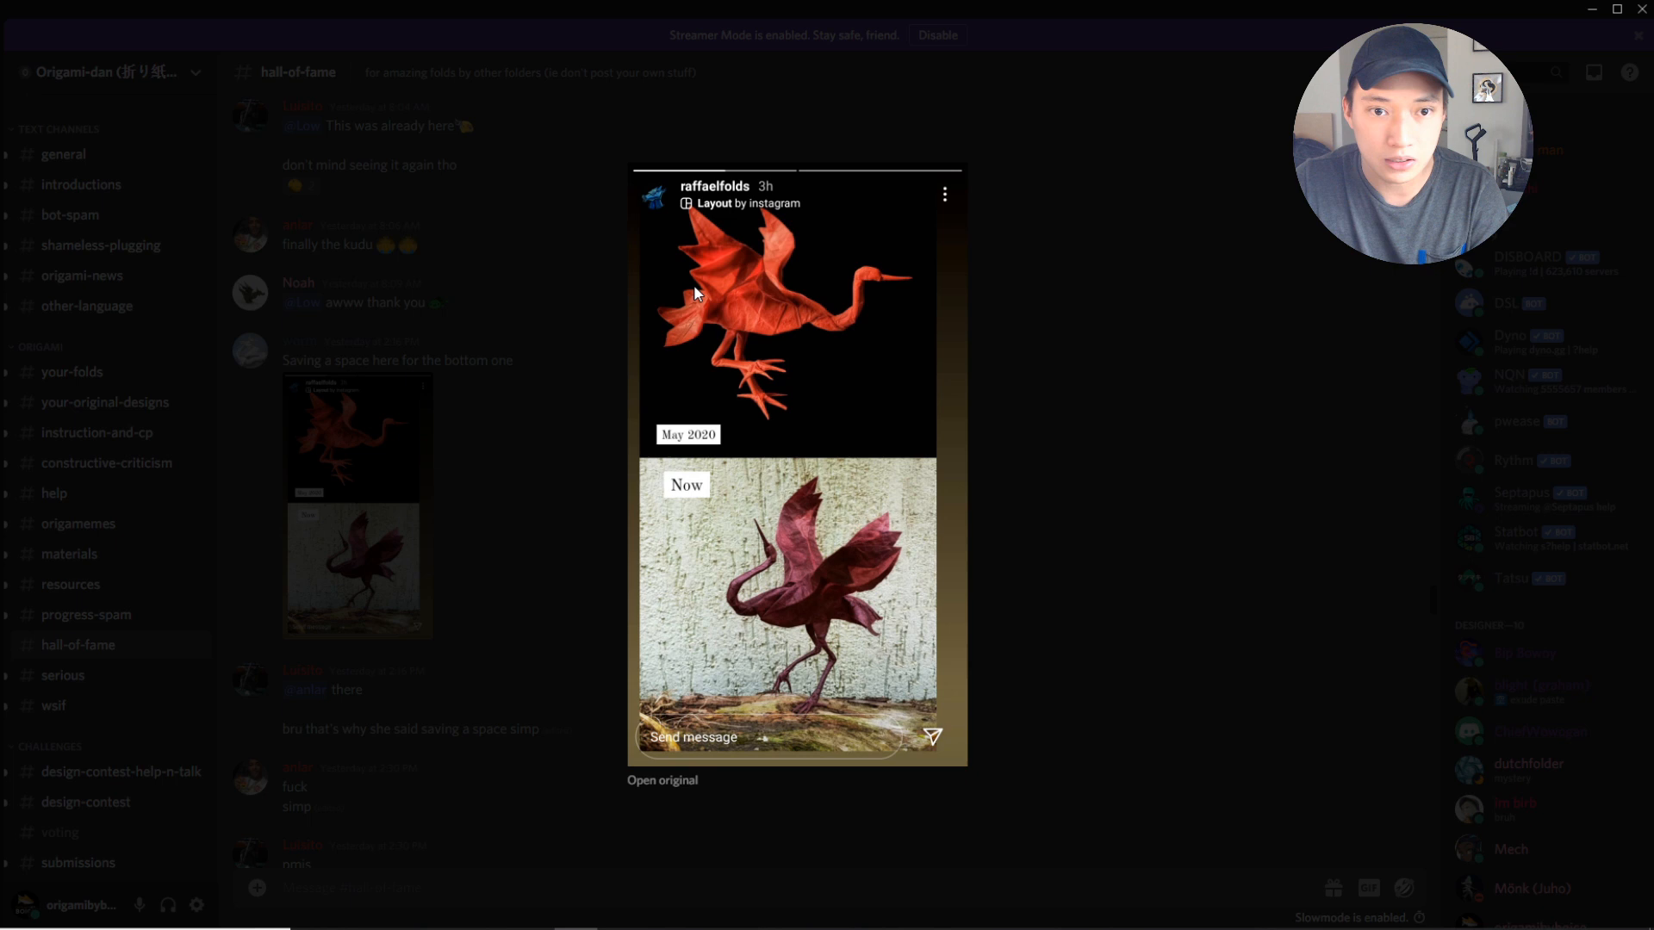
{"action": "mouse_move", "coordinate": [770, 301]}
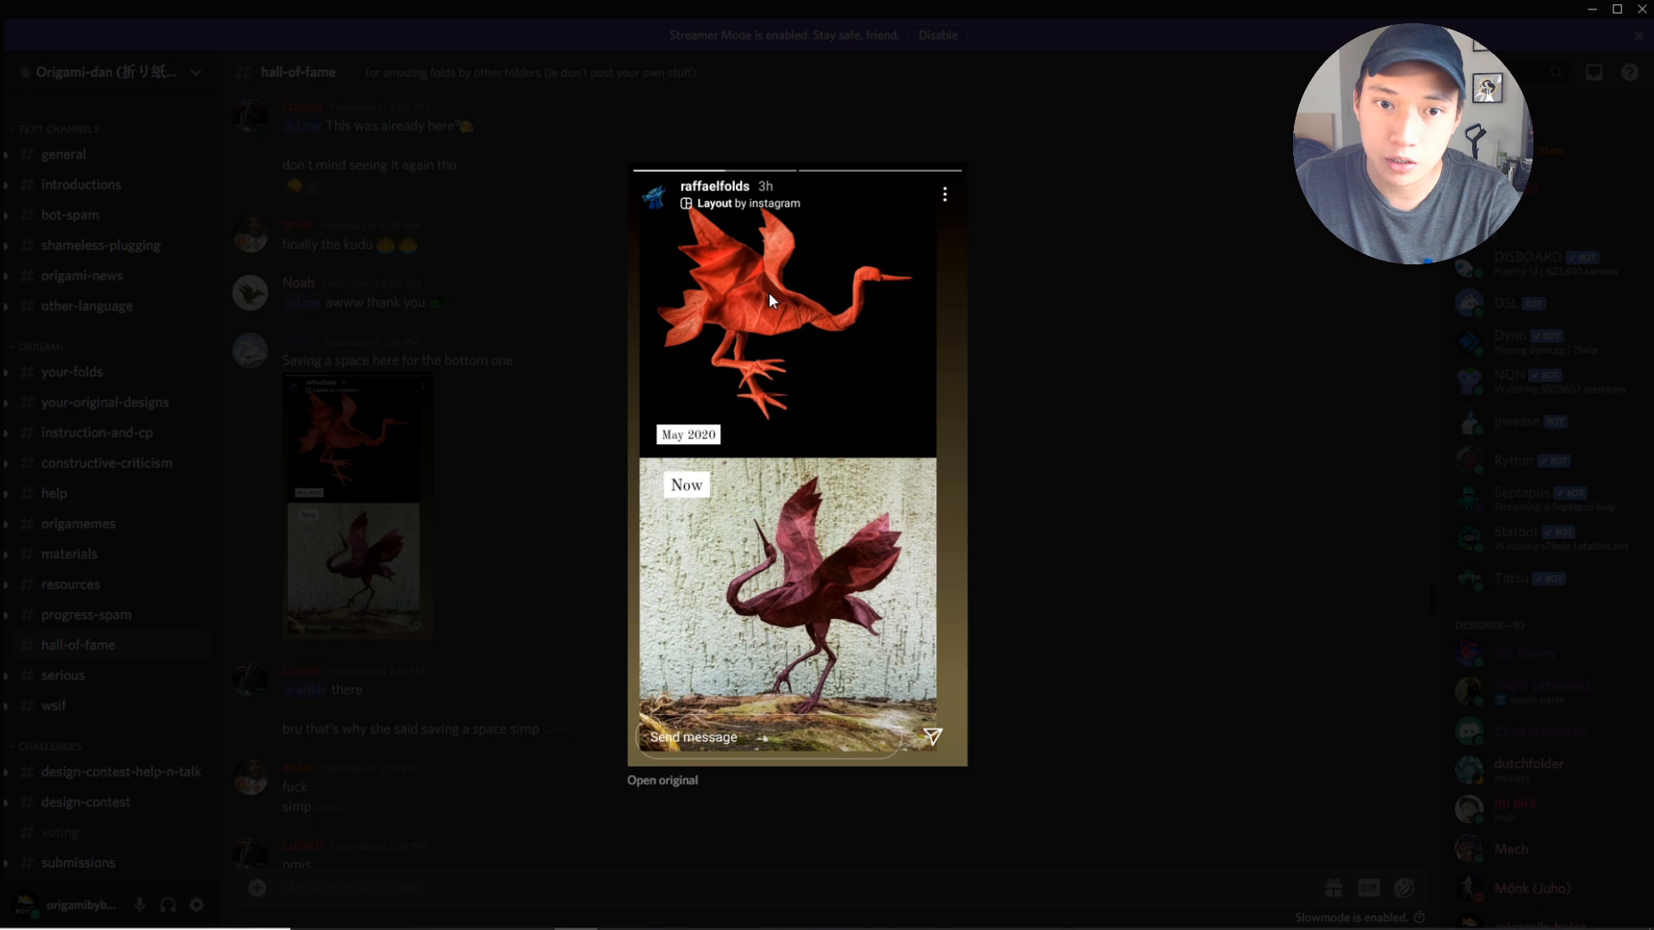
{"action": "mouse_move", "coordinate": [825, 573]}
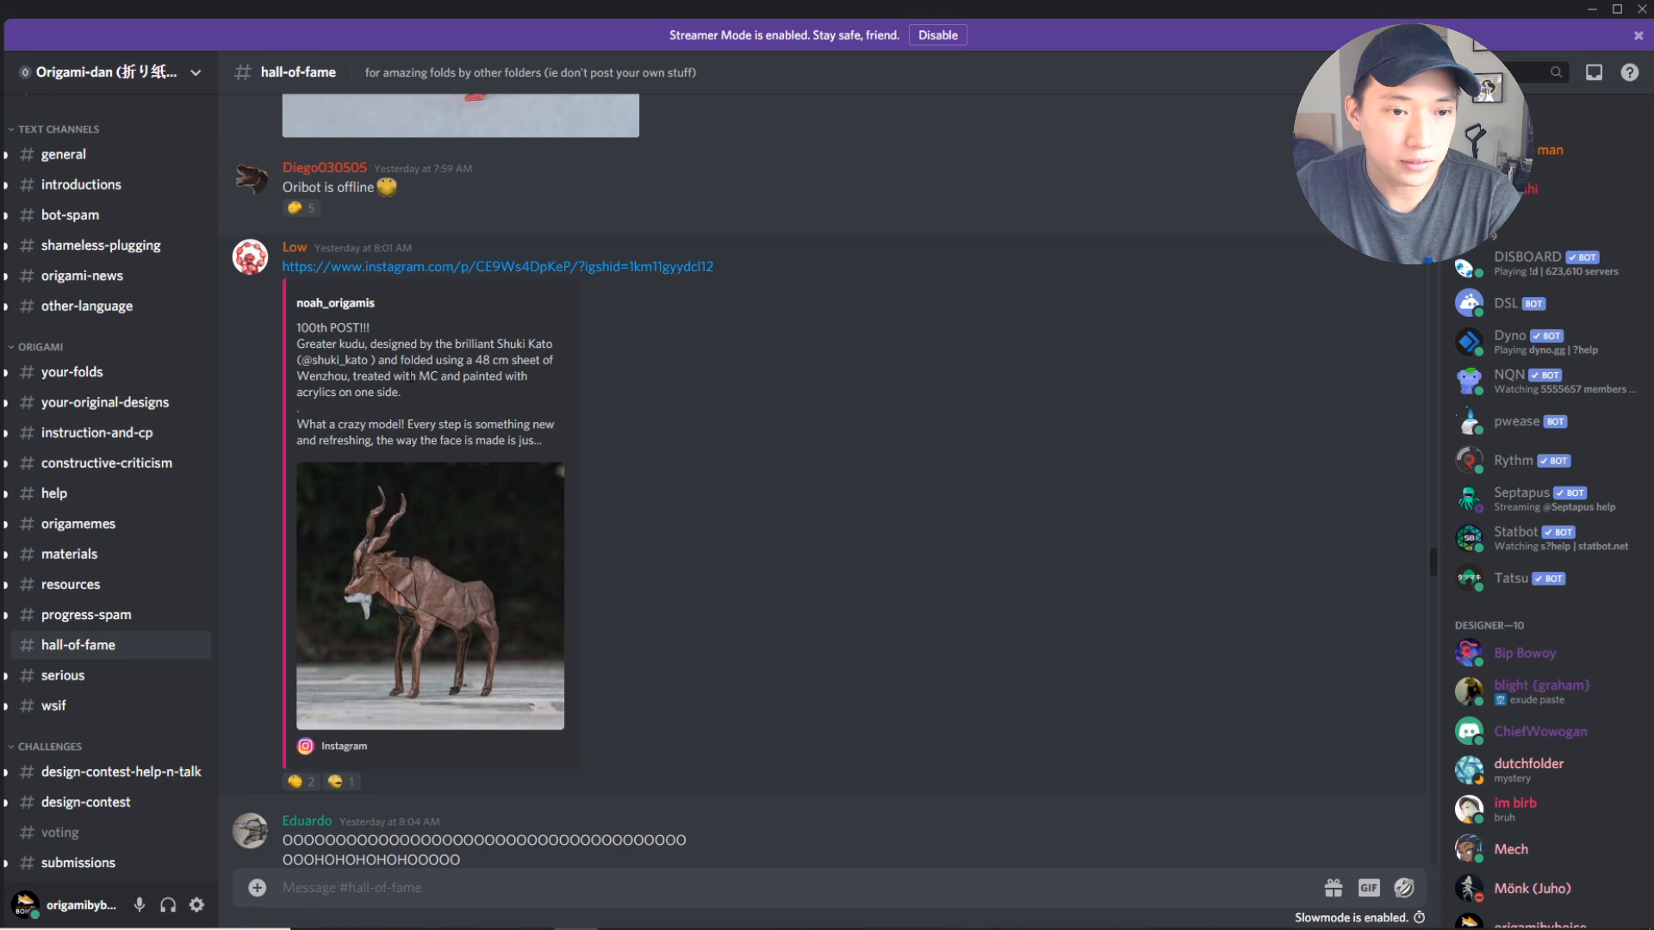
Open the noah_origamis greater kudu post on Instagram from its embed link.
{"action": "scroll", "scroll_direction": "down", "scroll_amount": 3}
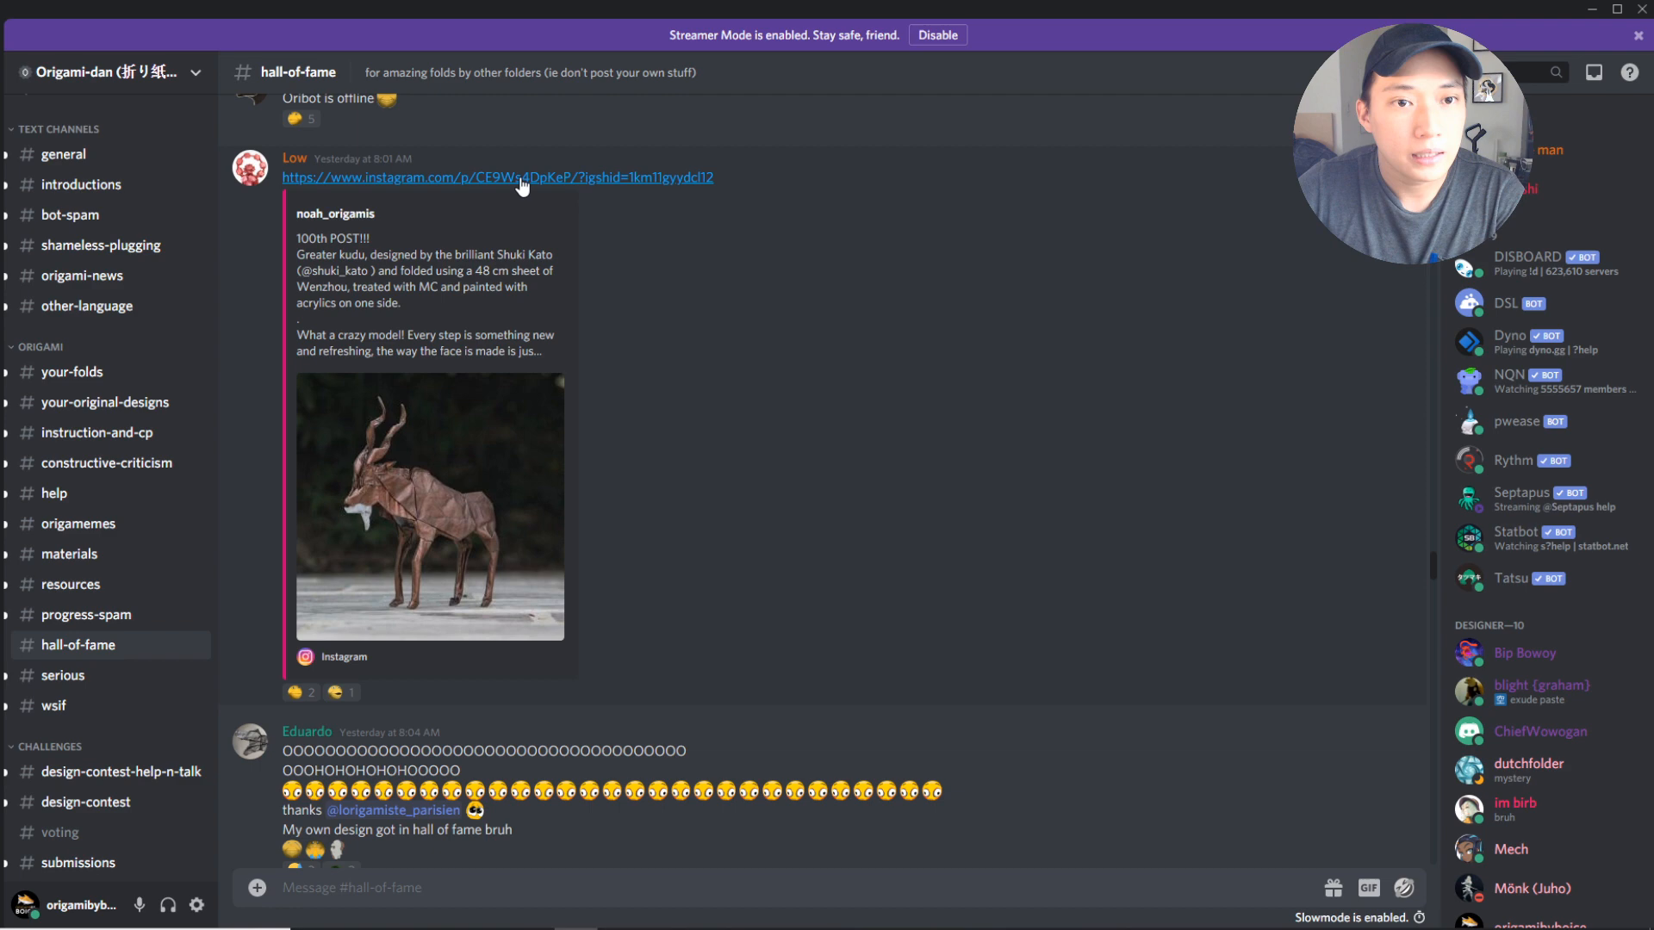
{"action": "left_click", "coordinate": [497, 177]}
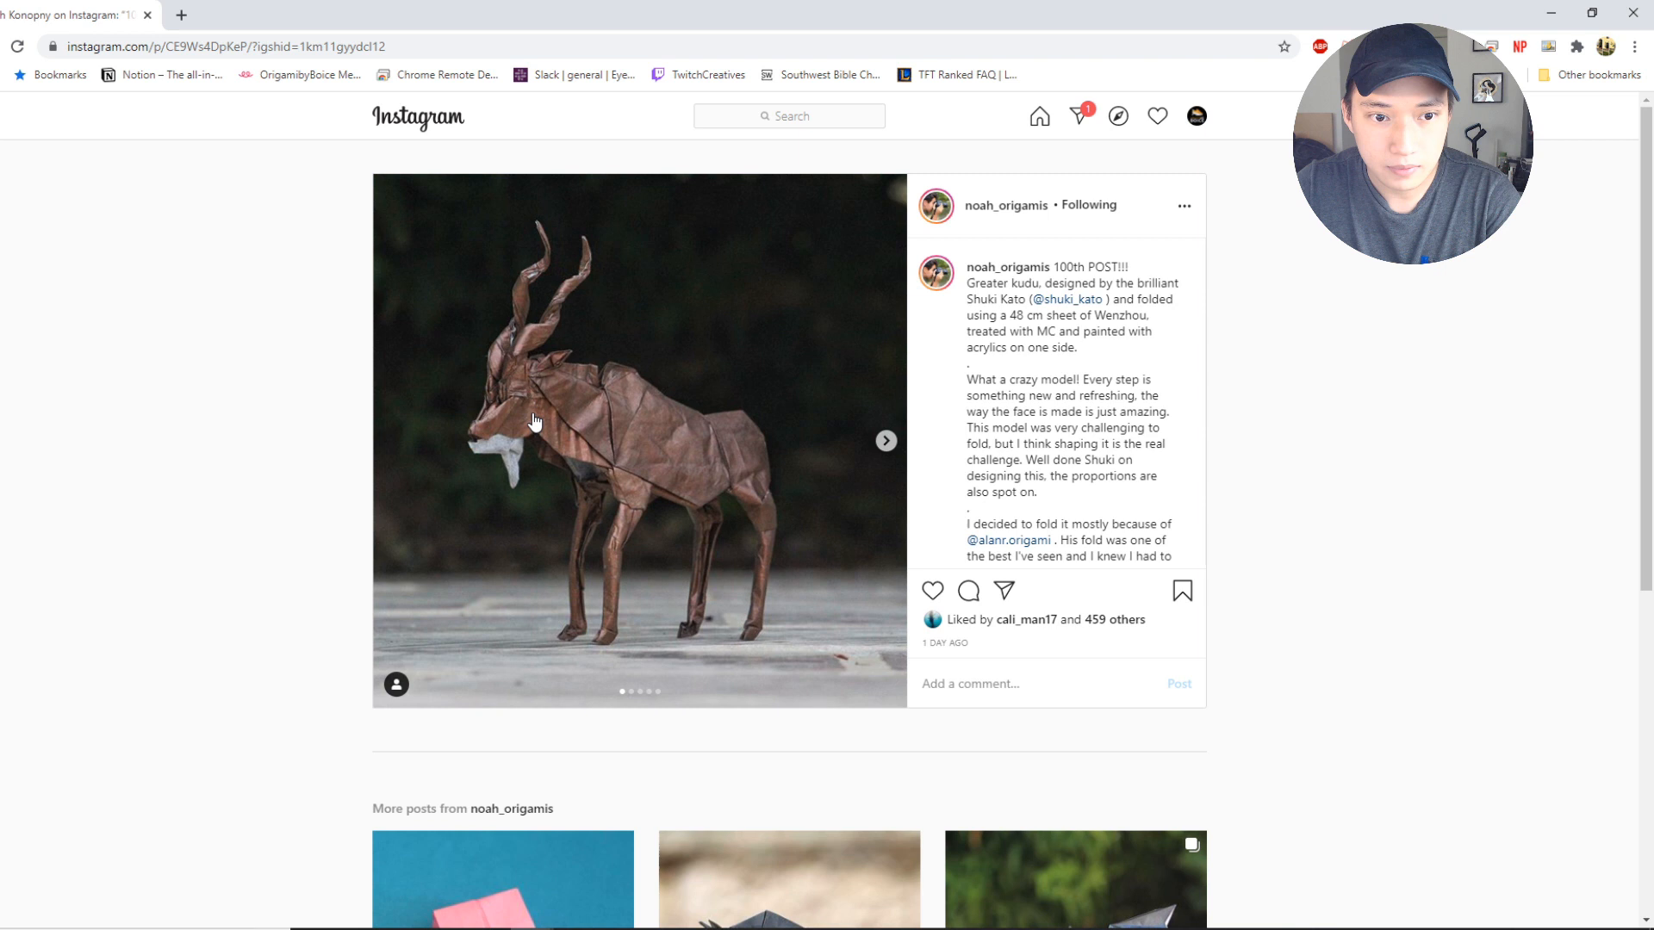
{"action": "mouse_move", "coordinate": [641, 438]}
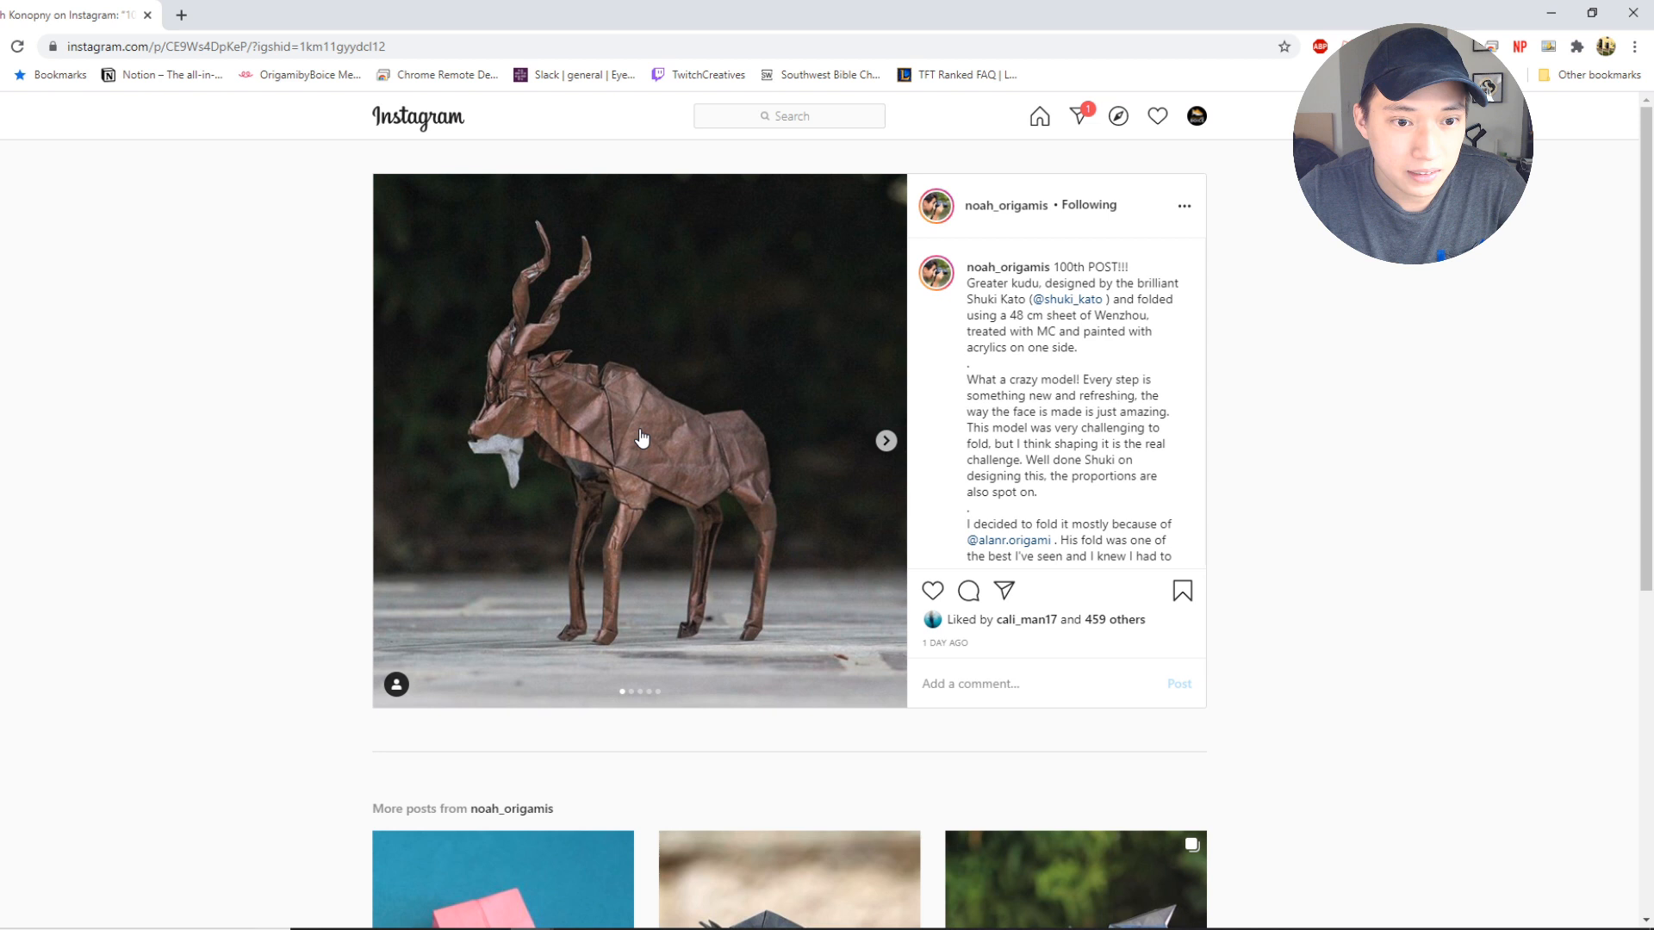
Page forward twice to the kudu leg close-up, then back one photo.
{"action": "left_click", "coordinate": [884, 441]}
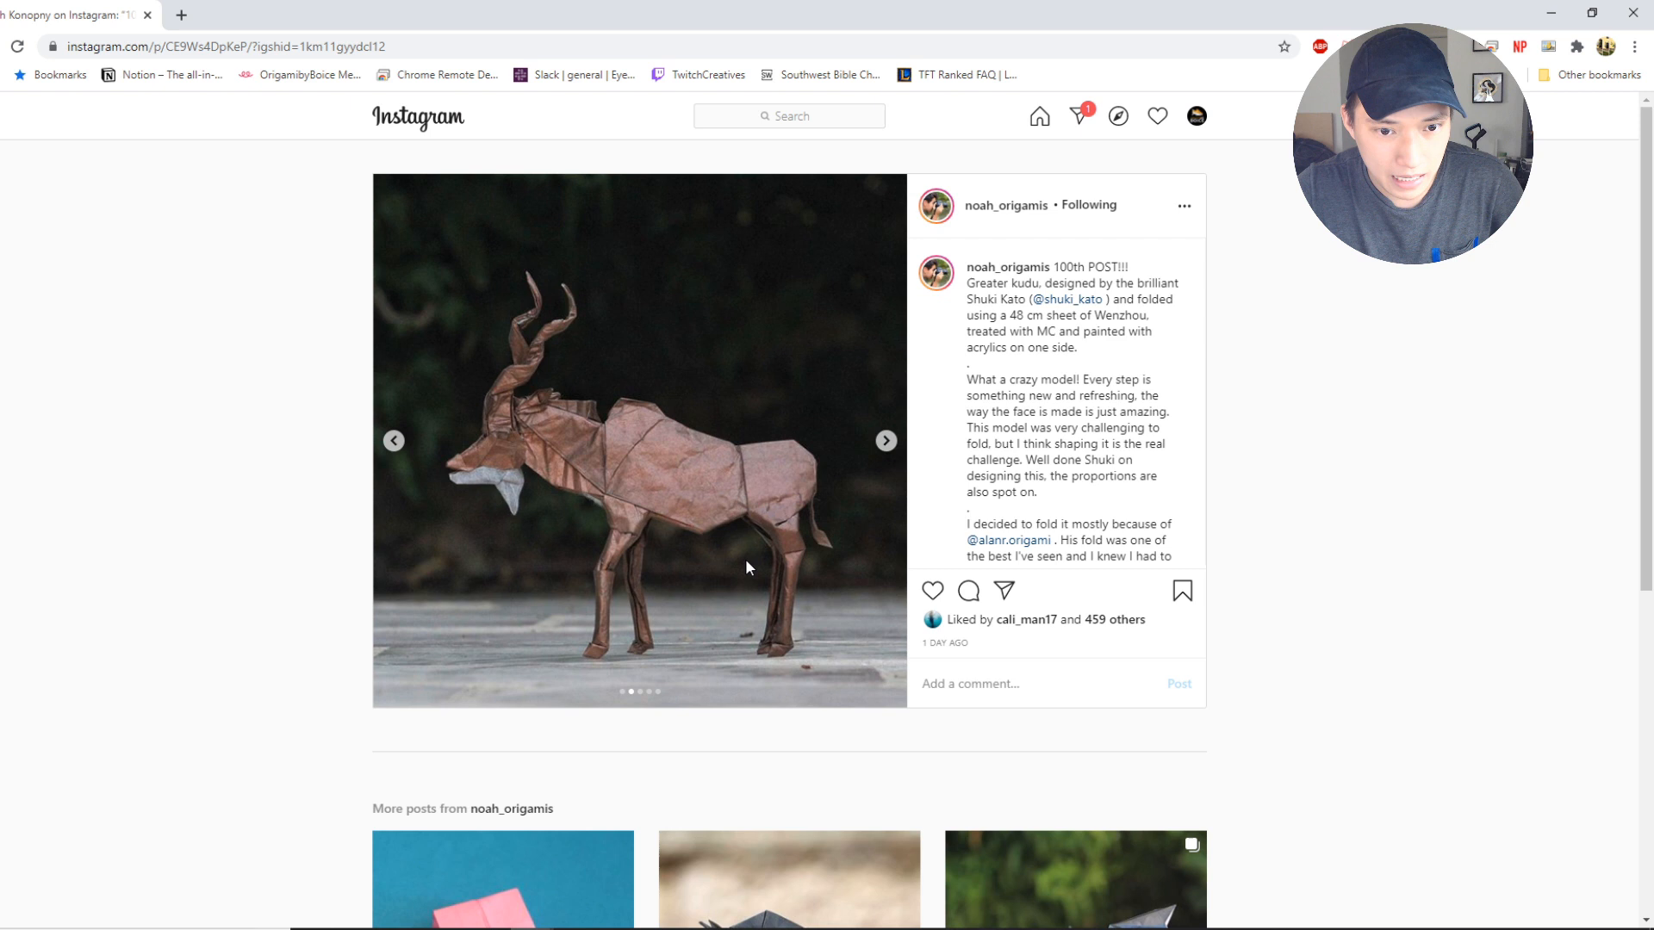
{"action": "left_click", "coordinate": [883, 441]}
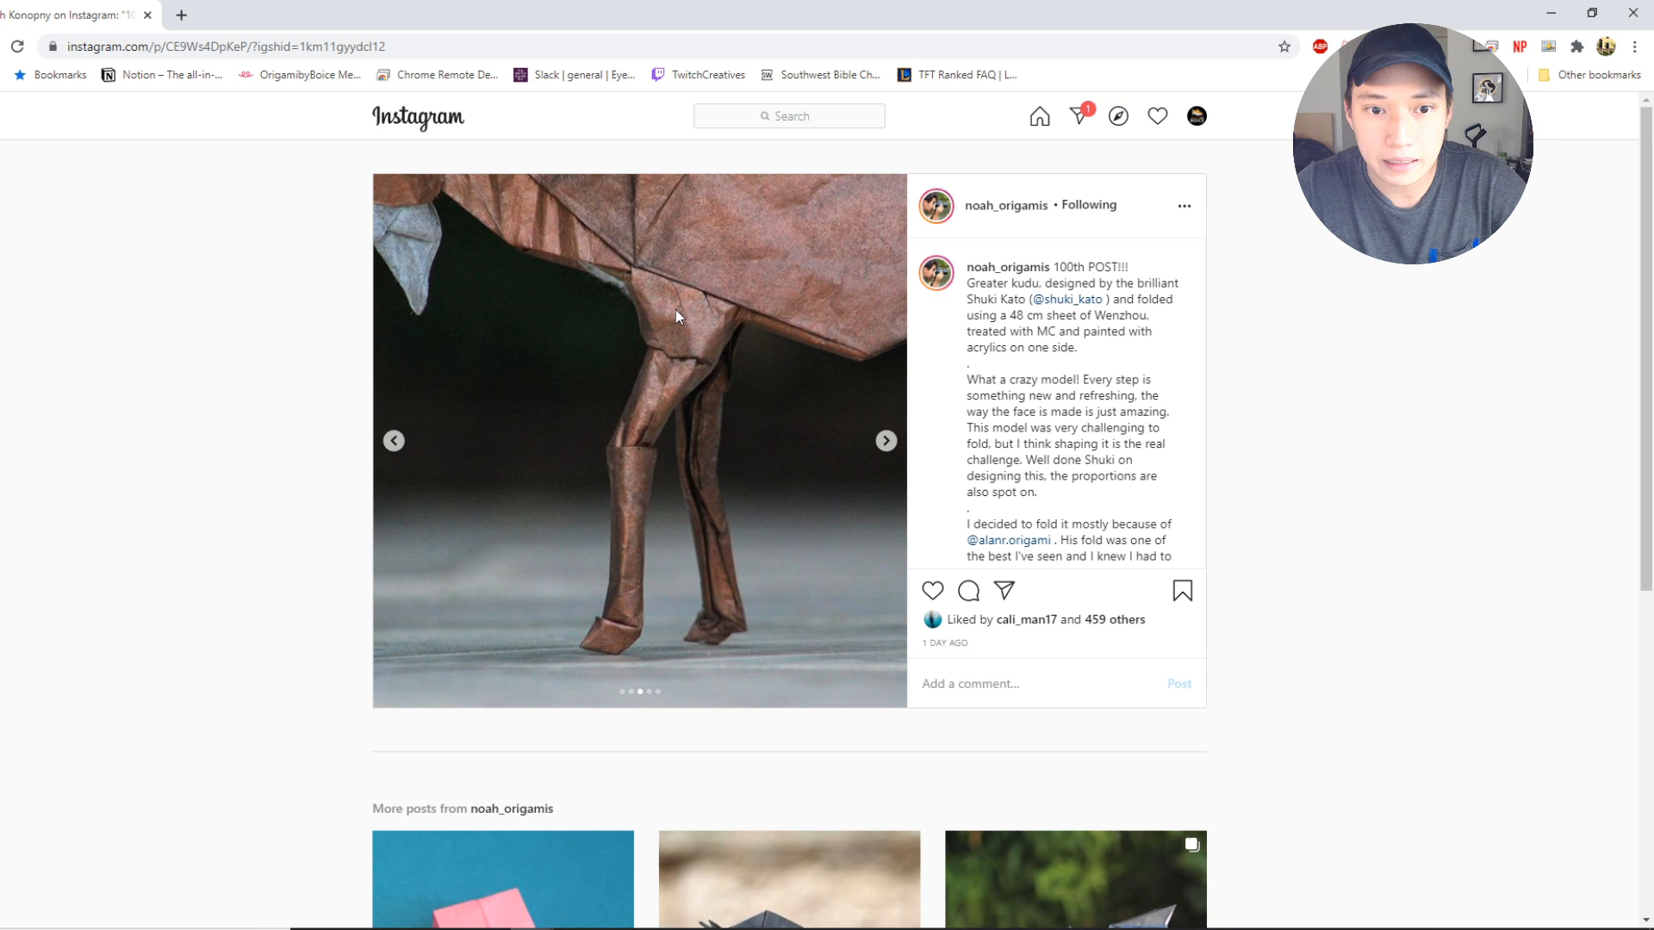
{"action": "mouse_move", "coordinate": [395, 441]}
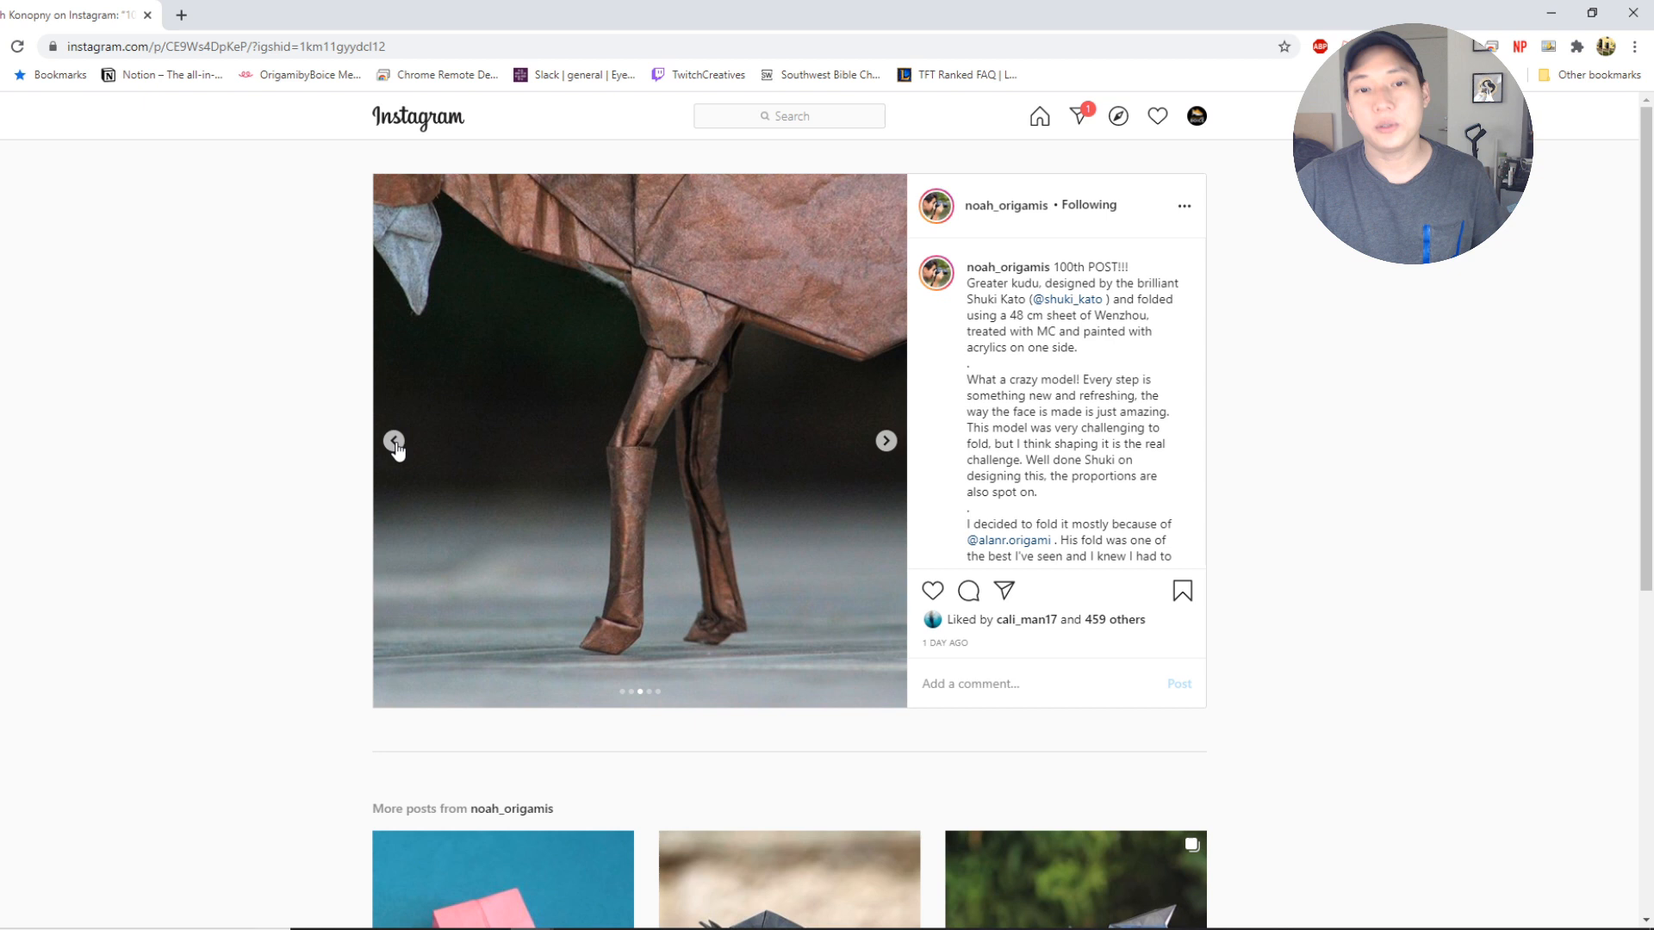
{"action": "left_click", "coordinate": [393, 440]}
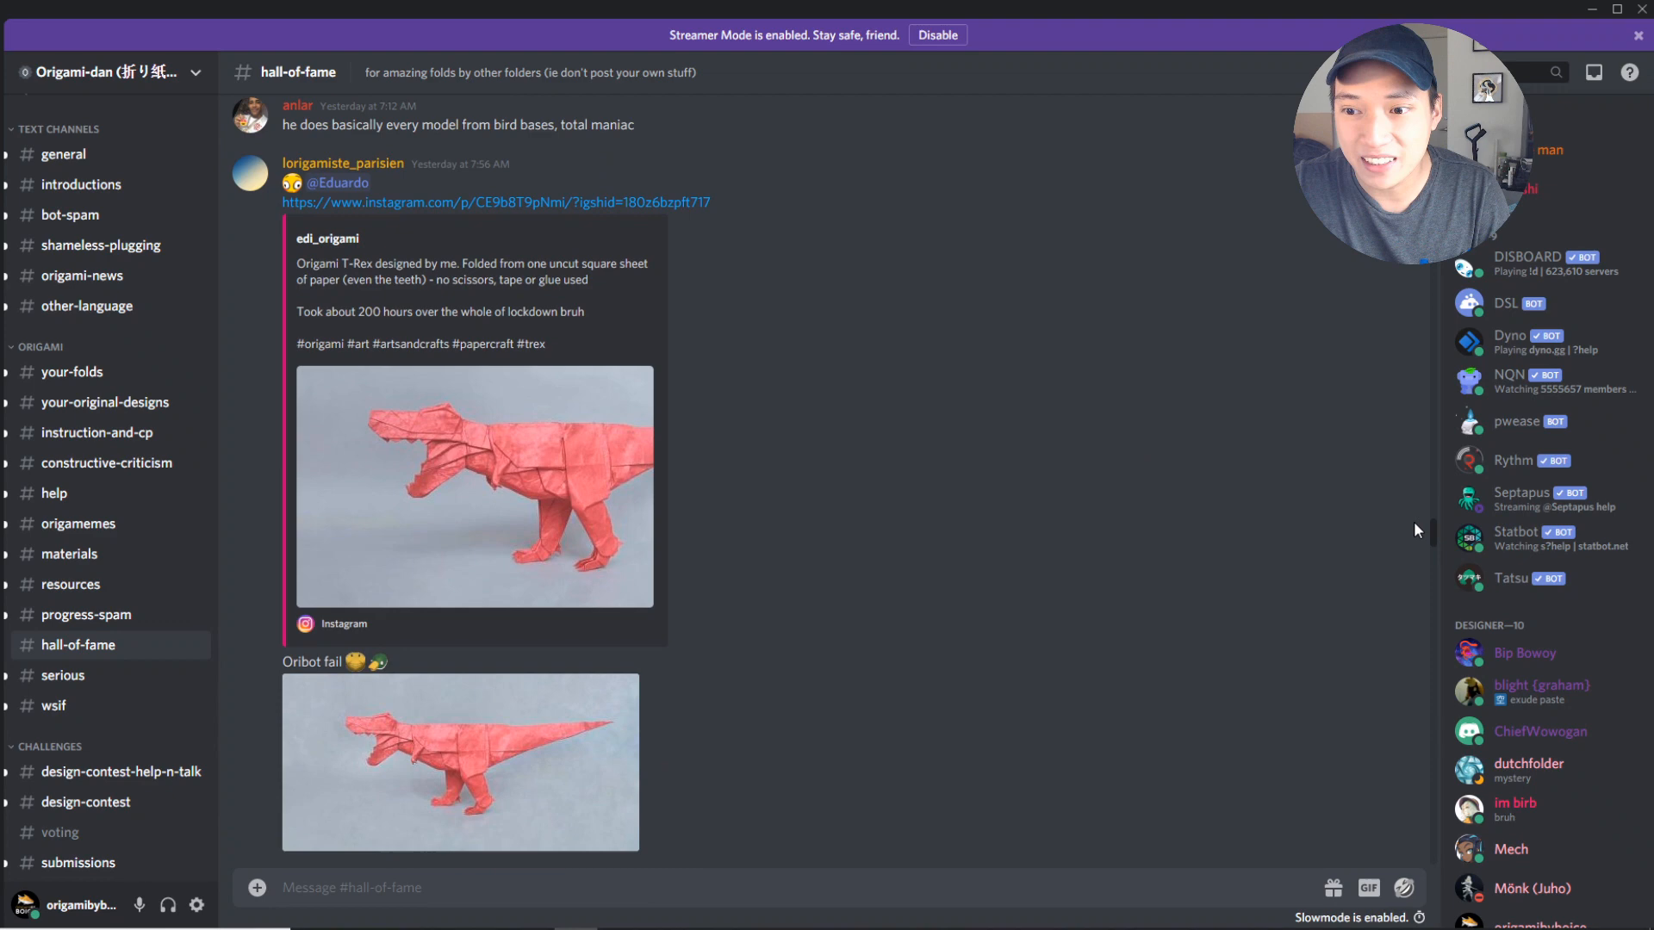
Enlarge edi_origami's red origami T-Rex photo in #hall-of-fame.
{"action": "scroll", "scroll_direction": "down", "scroll_amount": 3}
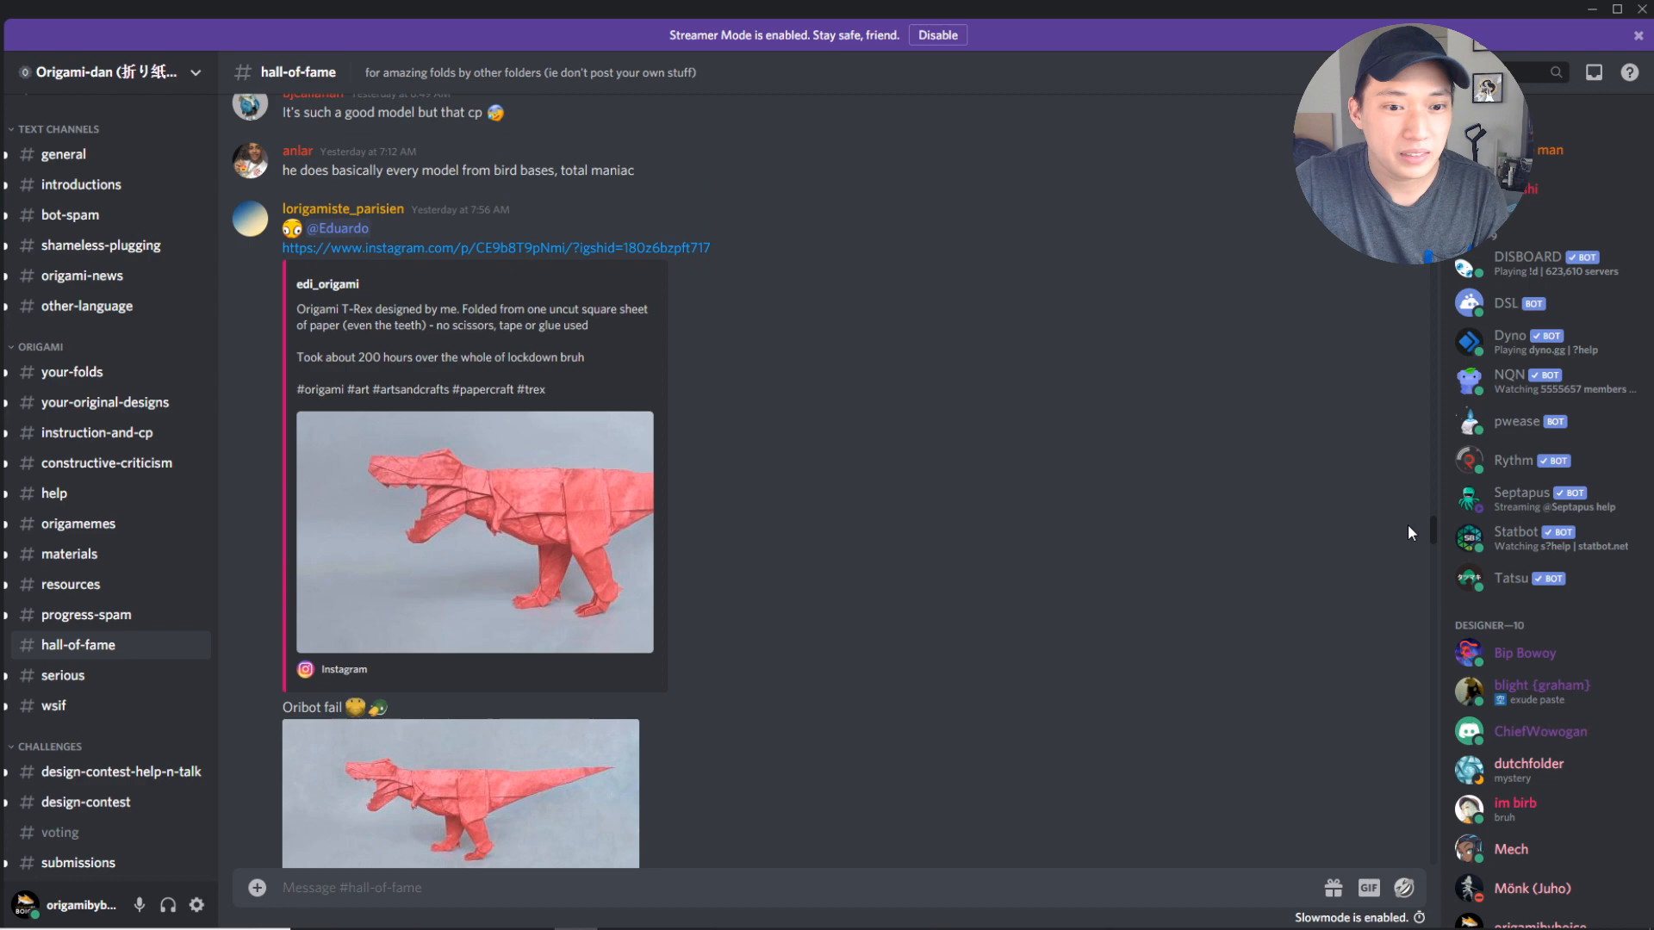
{"action": "left_click", "coordinate": [473, 531]}
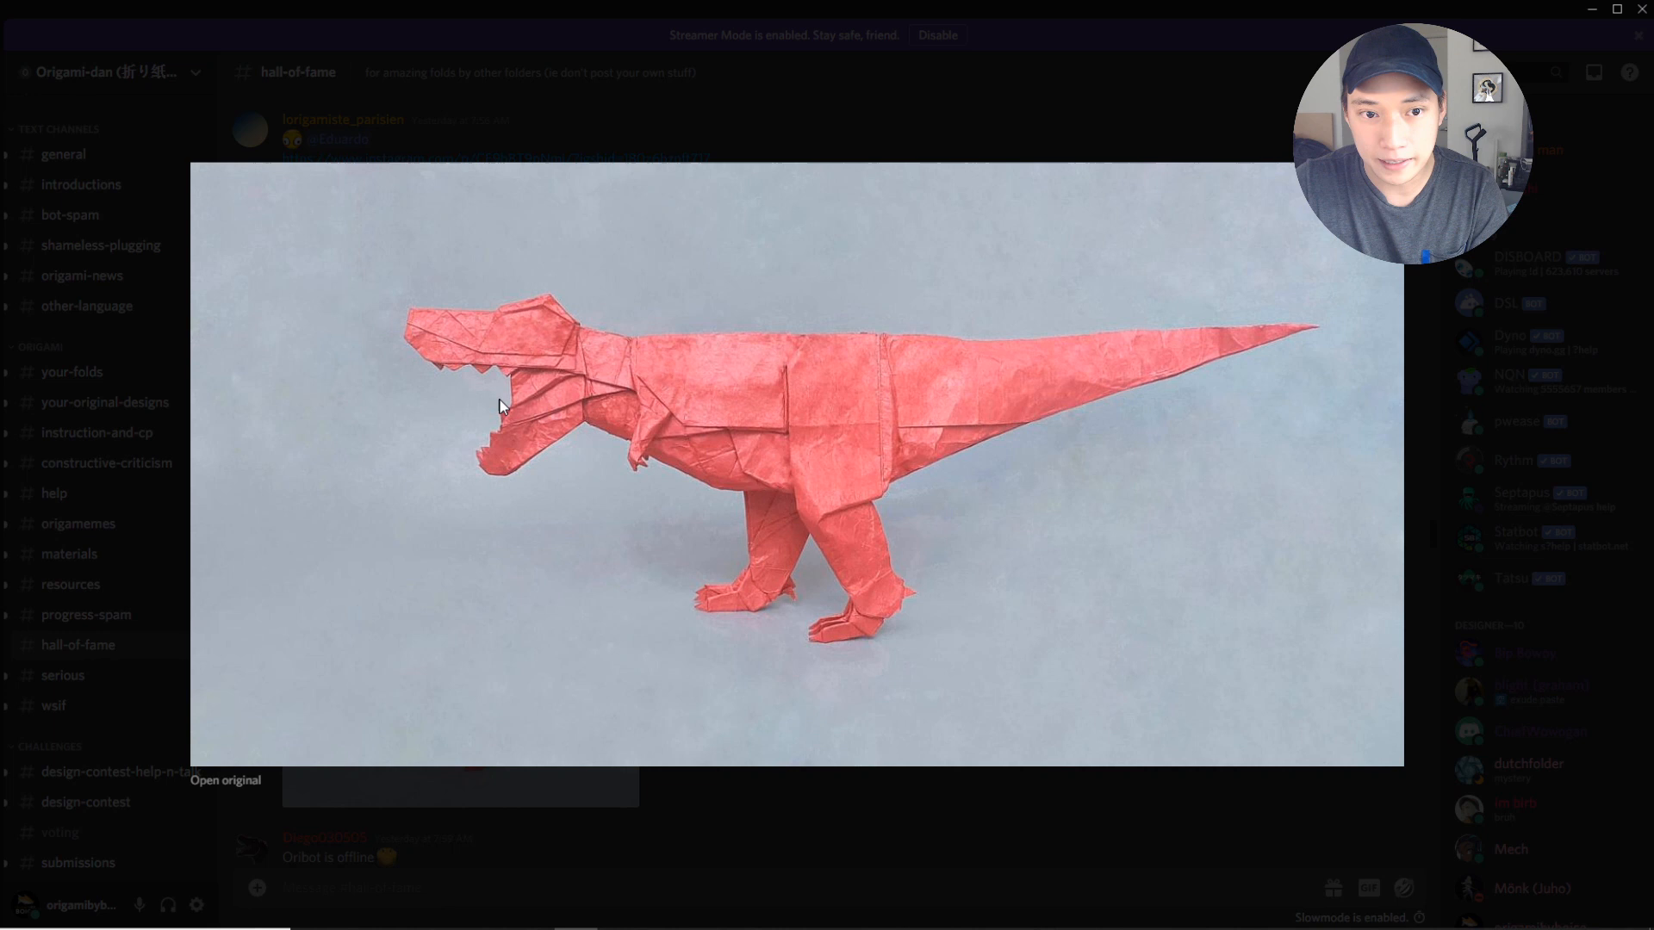
{"action": "mouse_move", "coordinate": [601, 437]}
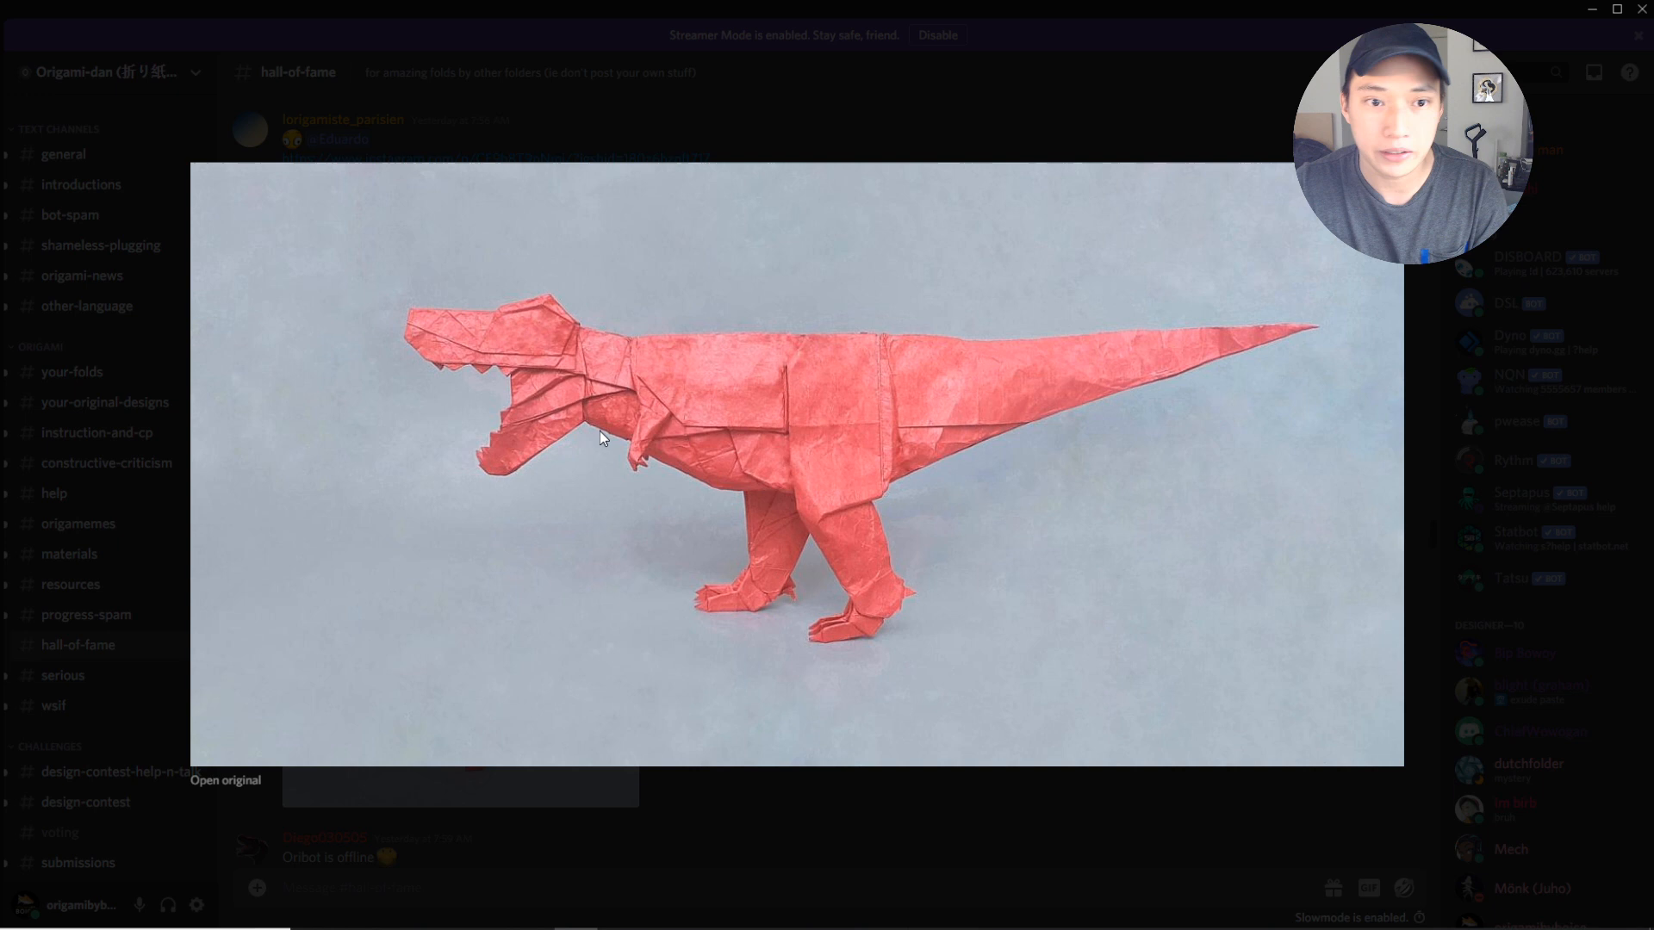
{"action": "mouse_move", "coordinate": [854, 488]}
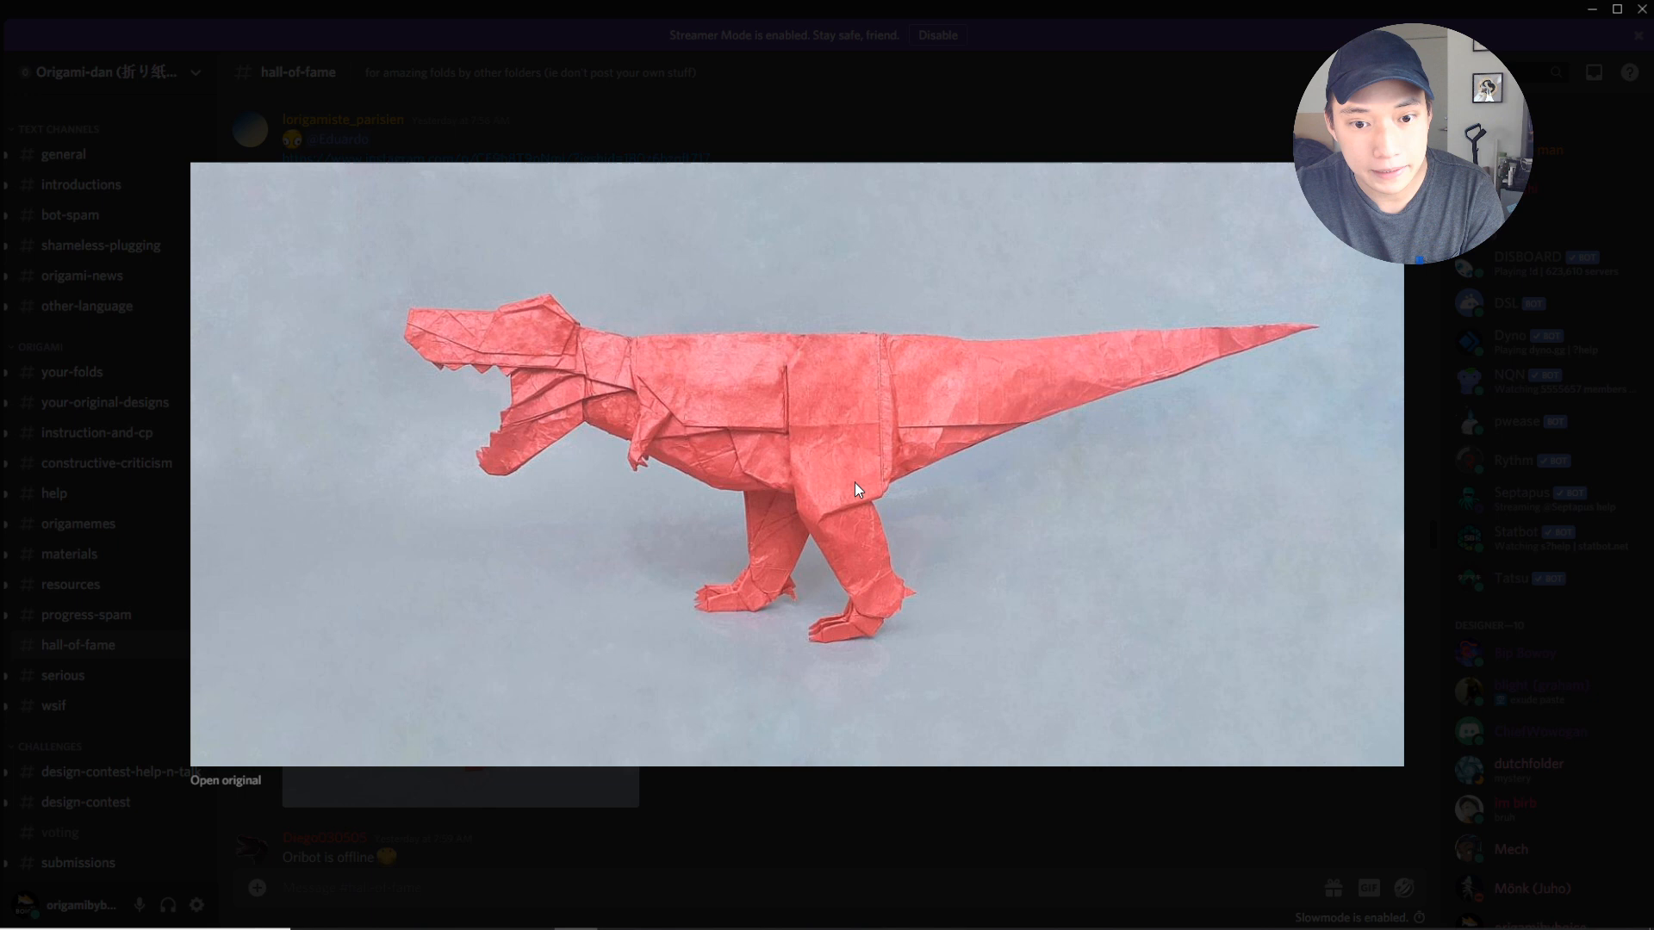
{"action": "mouse_move", "coordinate": [559, 578]}
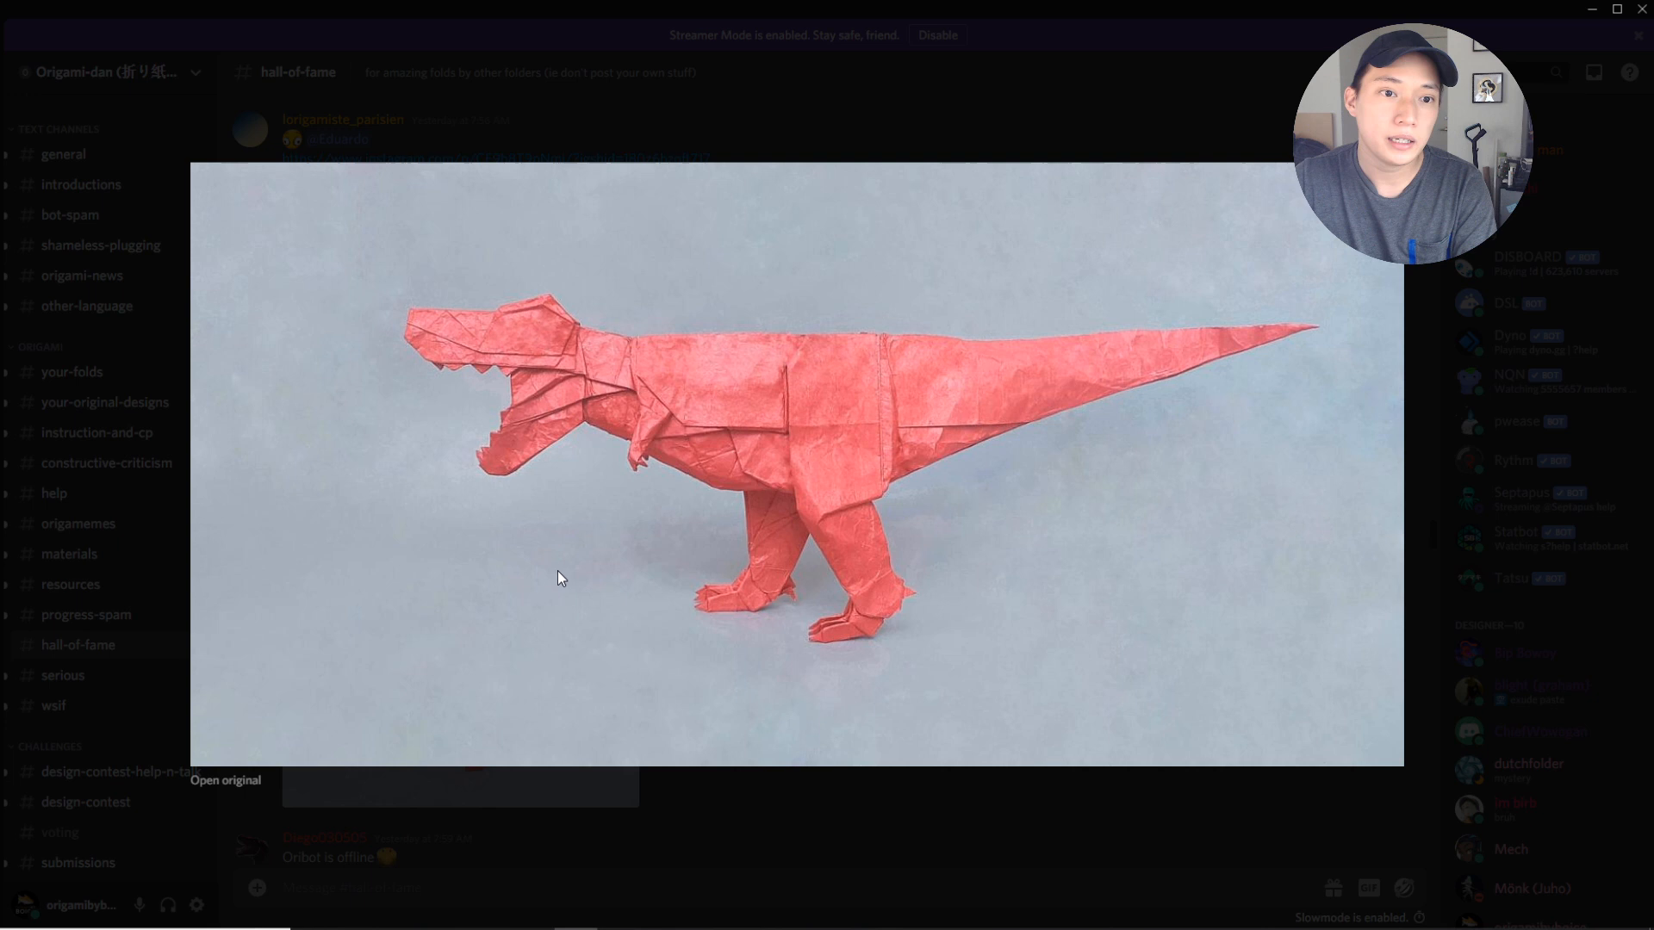
{"action": "mouse_move", "coordinate": [869, 622]}
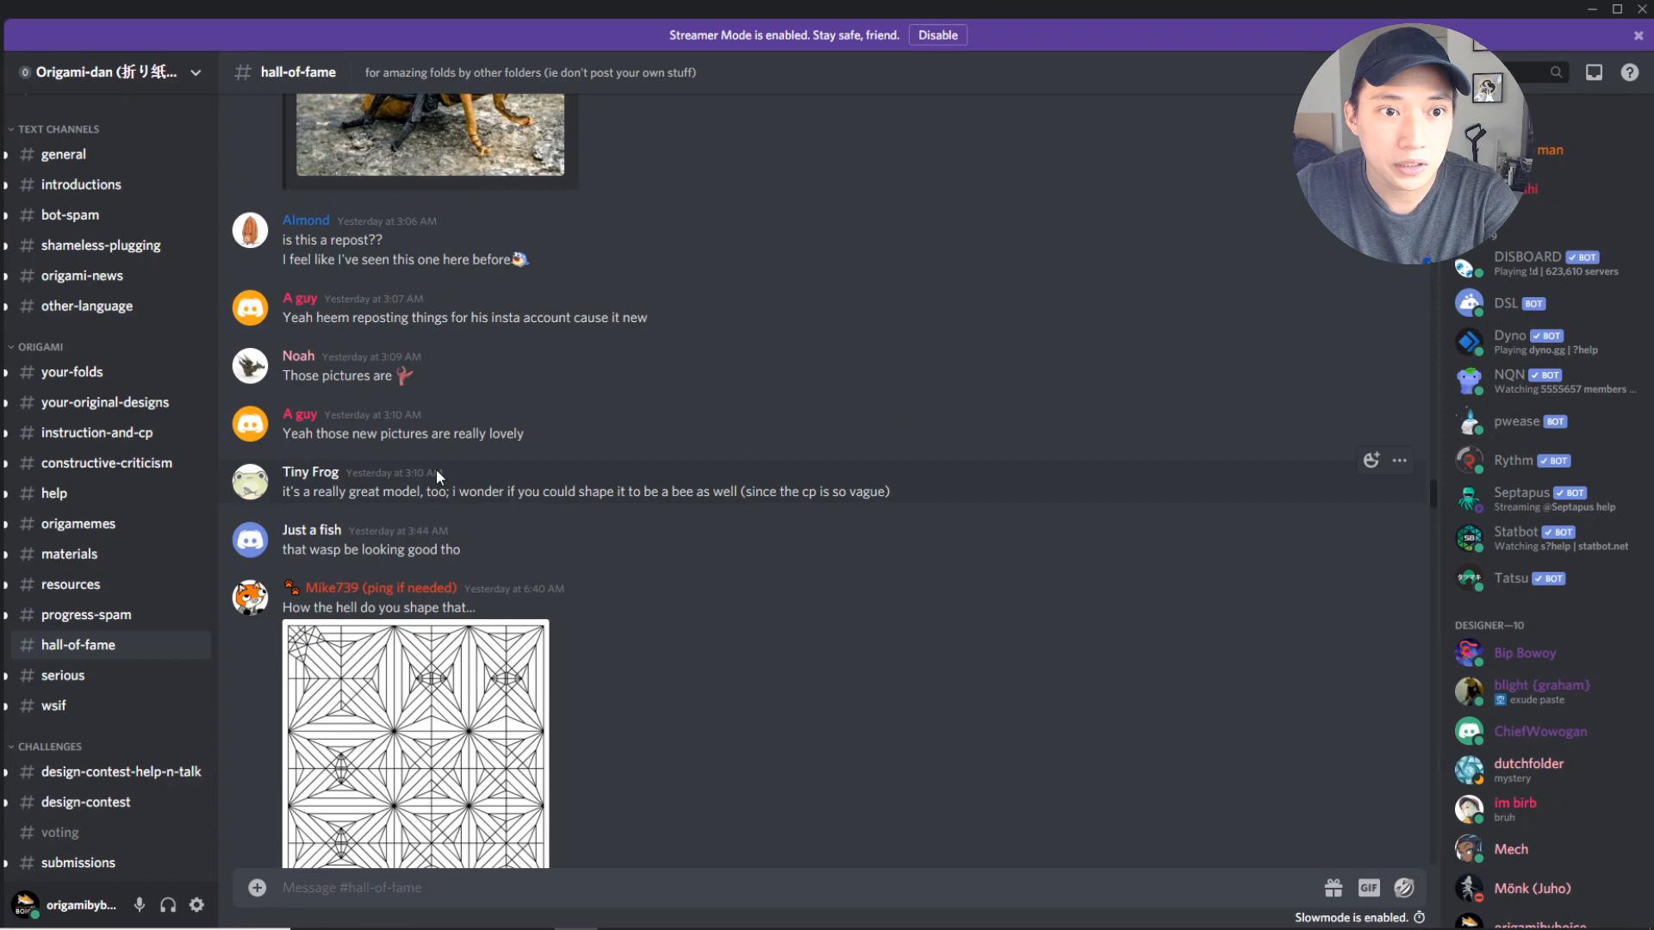
{"action": "scroll", "scroll_direction": "down", "scroll_amount": 3}
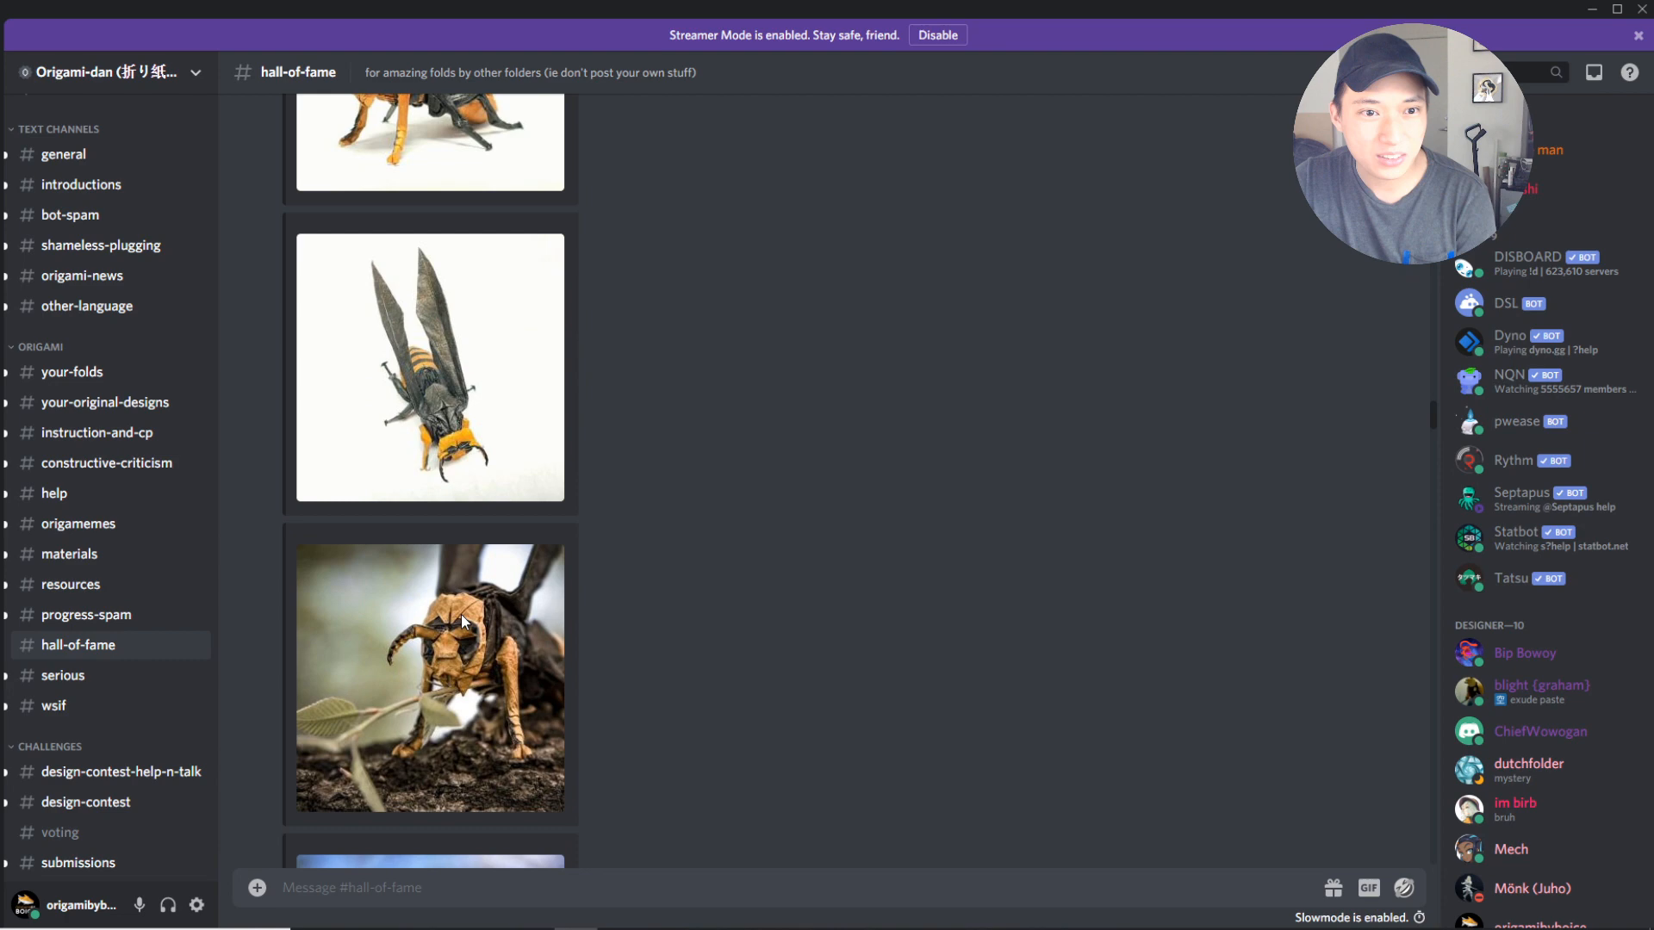
{"action": "scroll", "scroll_direction": "up", "scroll_amount": 3}
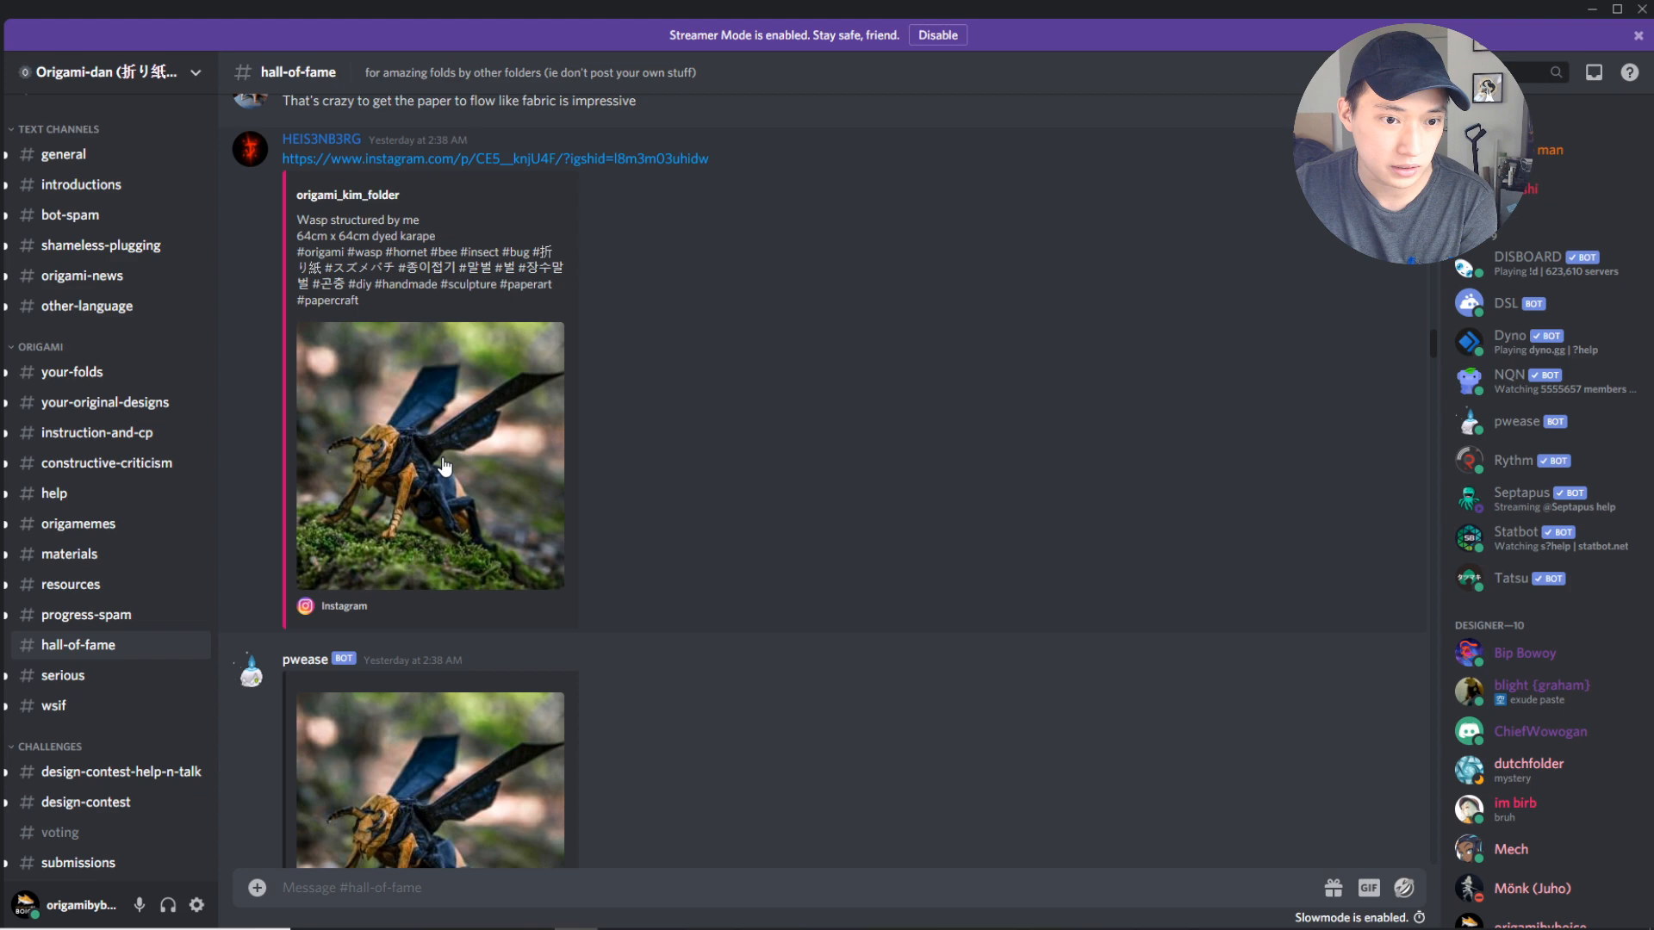
{"action": "left_click", "coordinate": [429, 454]}
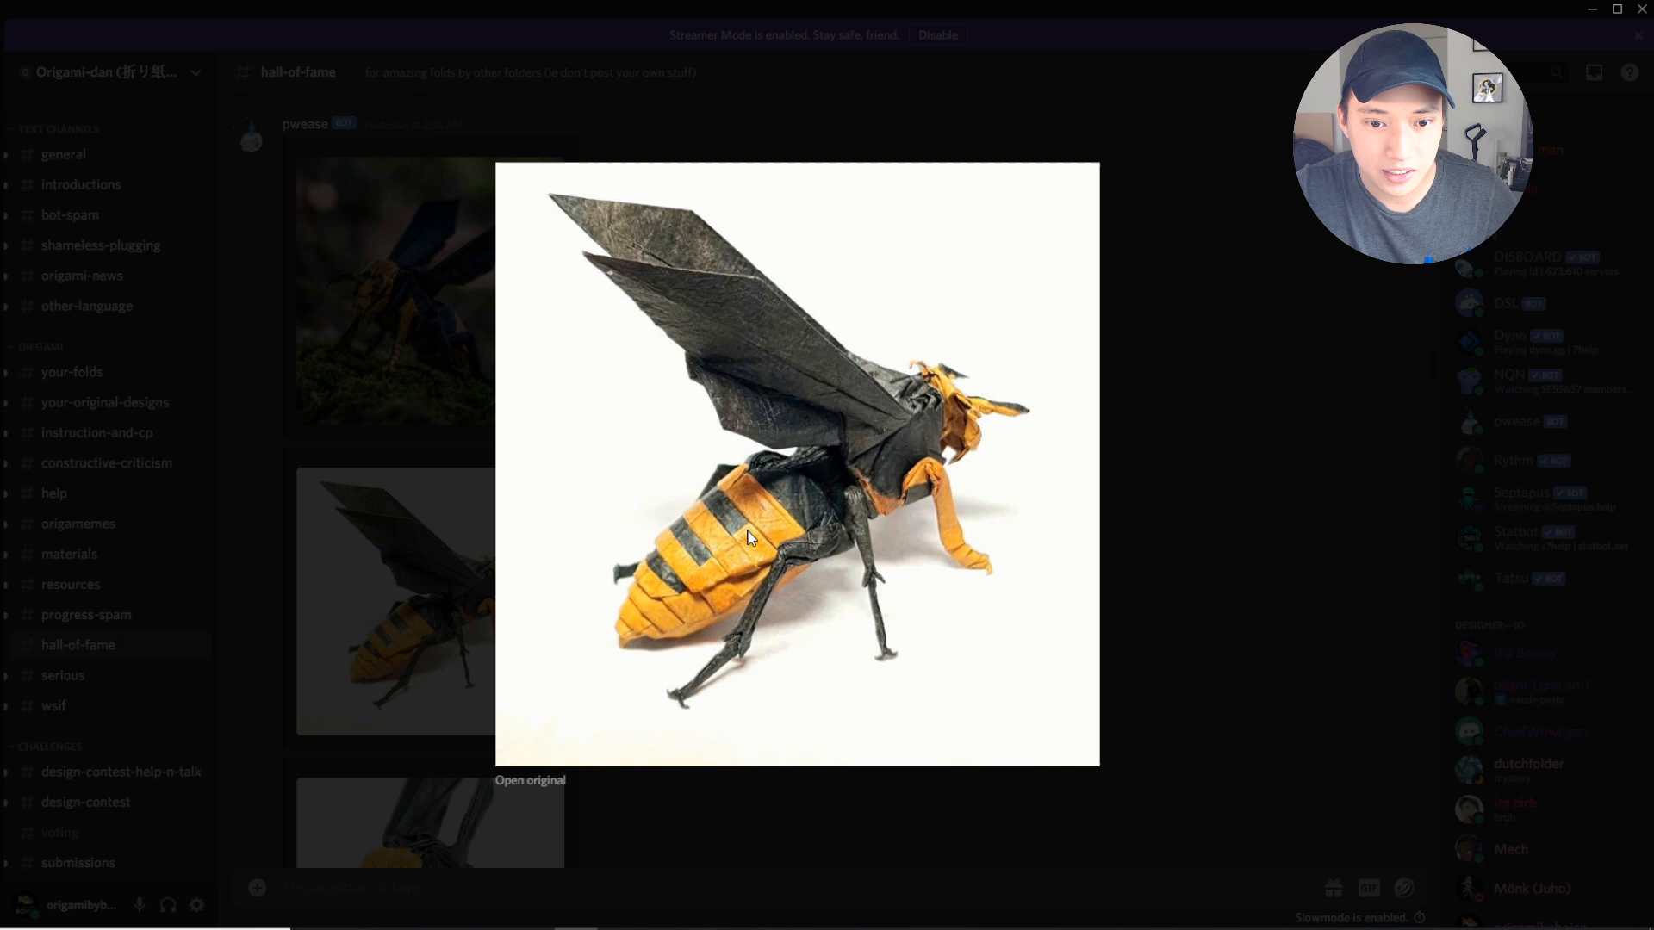
{"action": "mouse_move", "coordinate": [732, 657]}
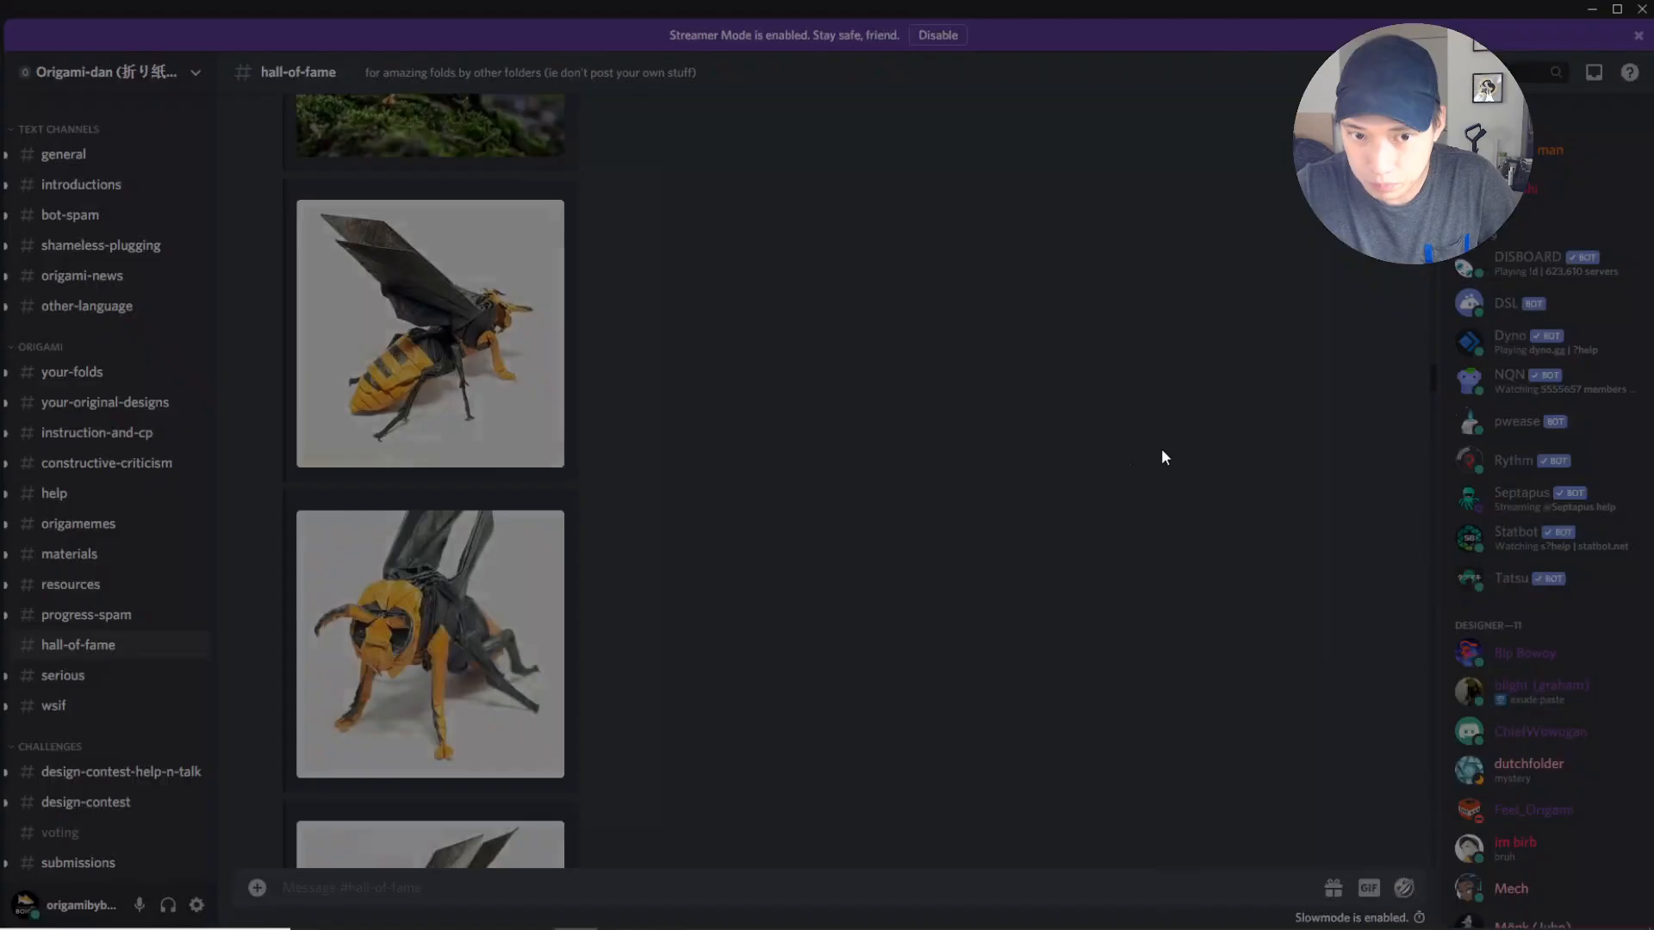
{"action": "scroll", "scroll_direction": "down", "scroll_amount": 3}
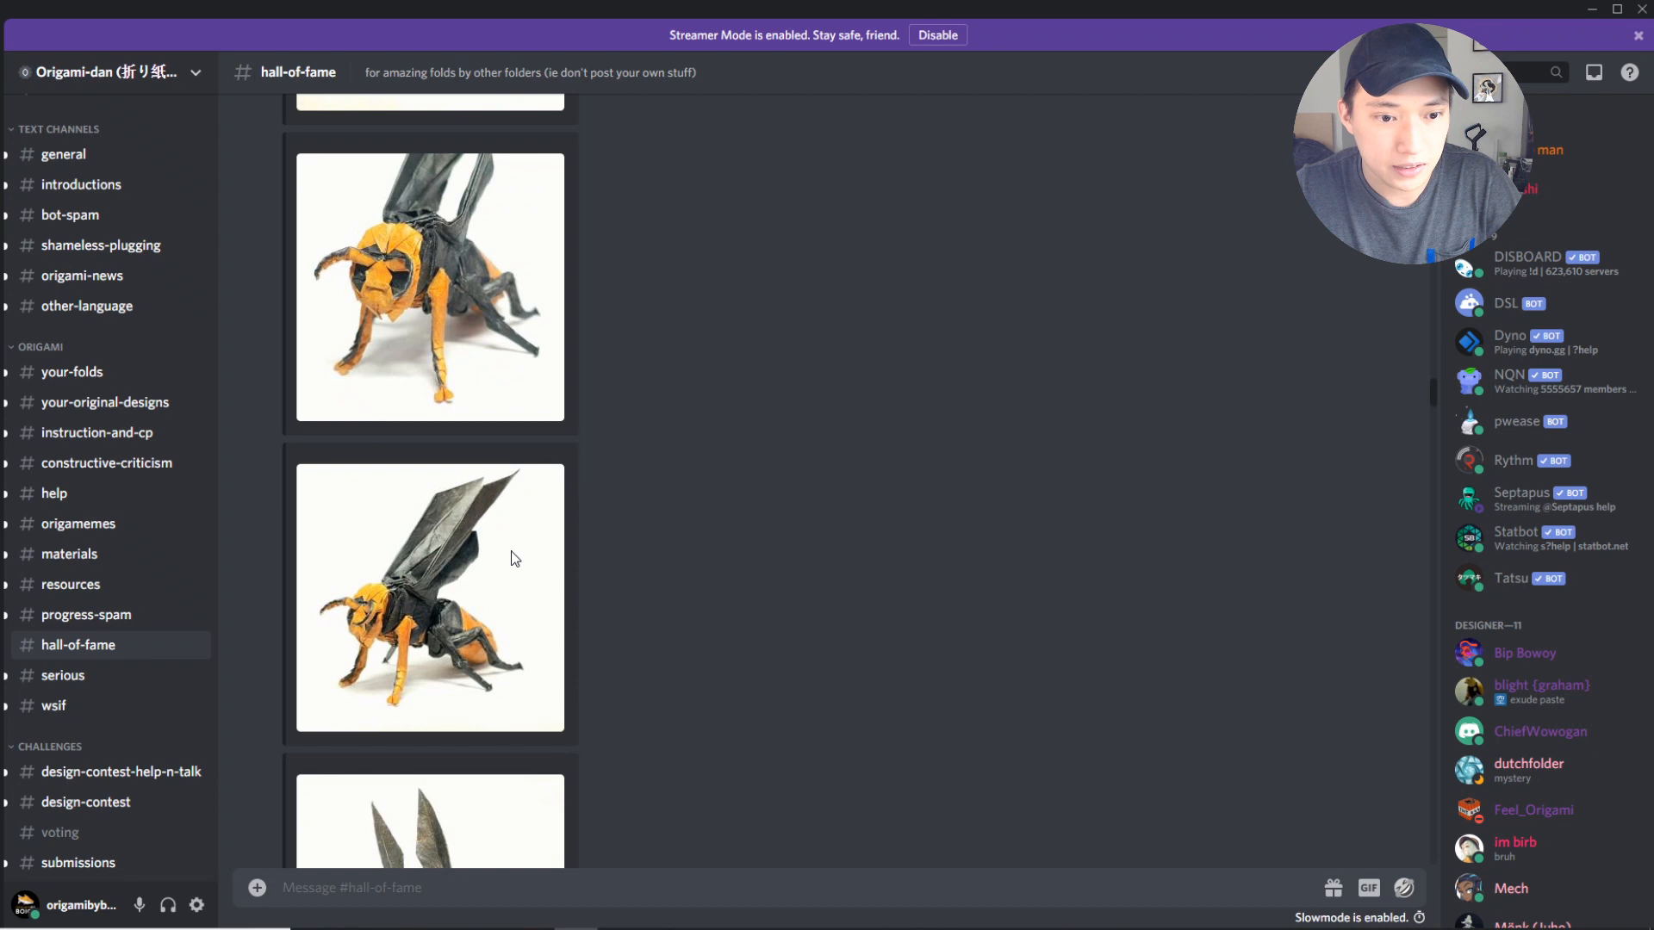
{"action": "scroll", "scroll_direction": "down", "scroll_amount": 3}
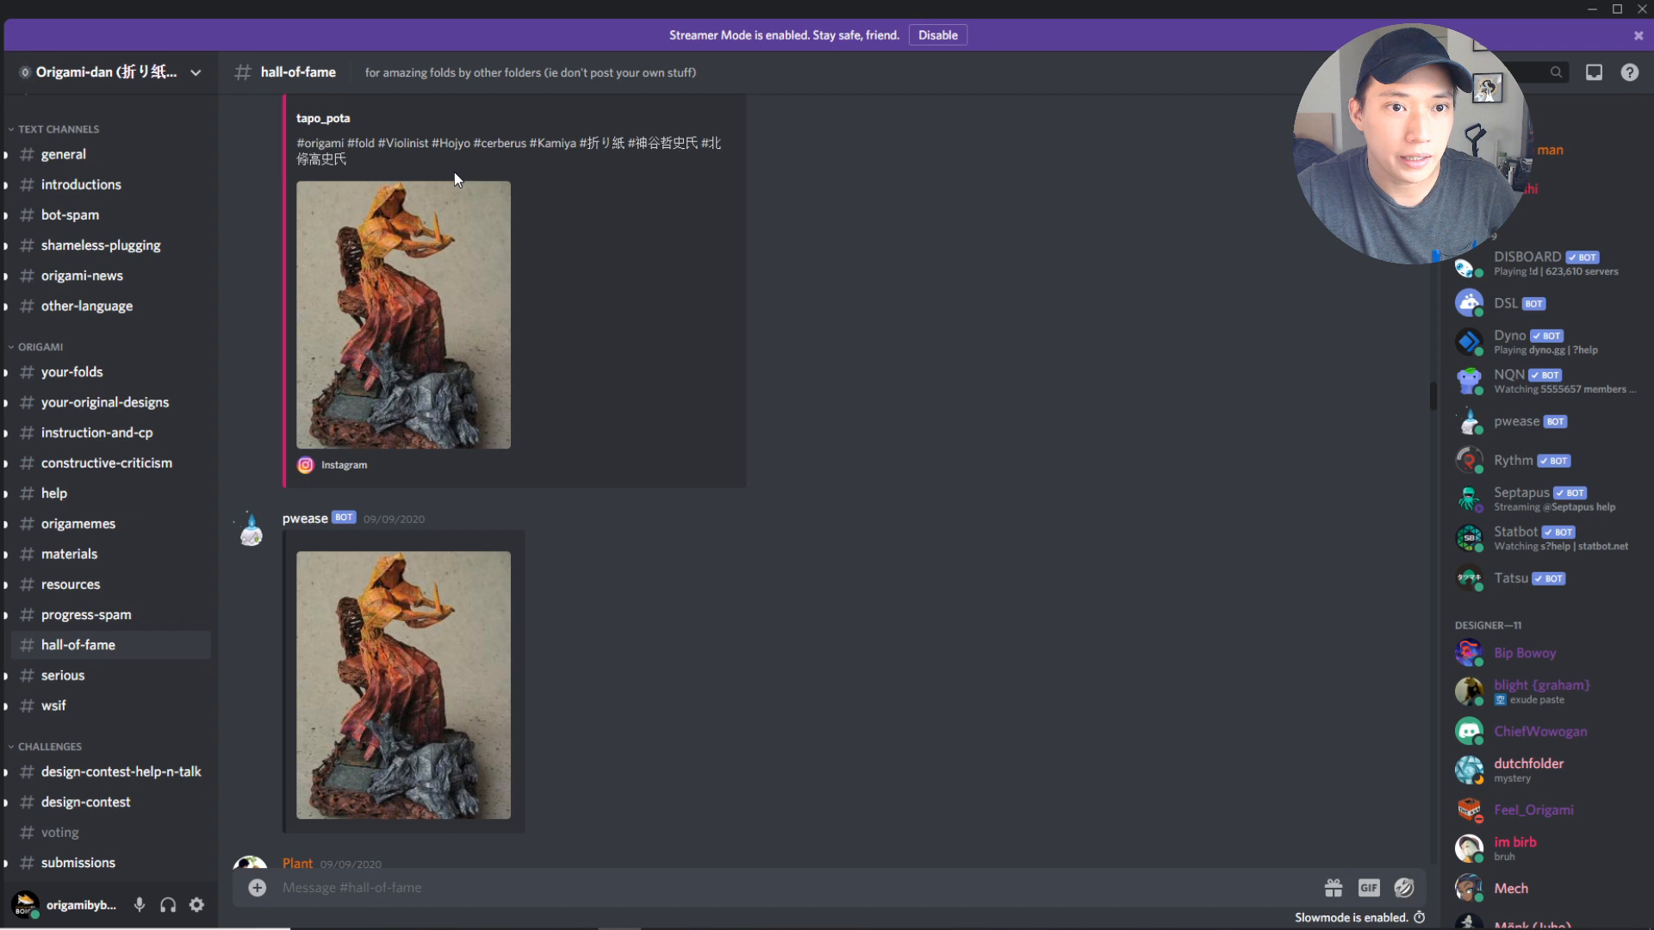
{"action": "scroll", "scroll_direction": "up", "scroll_amount": 3}
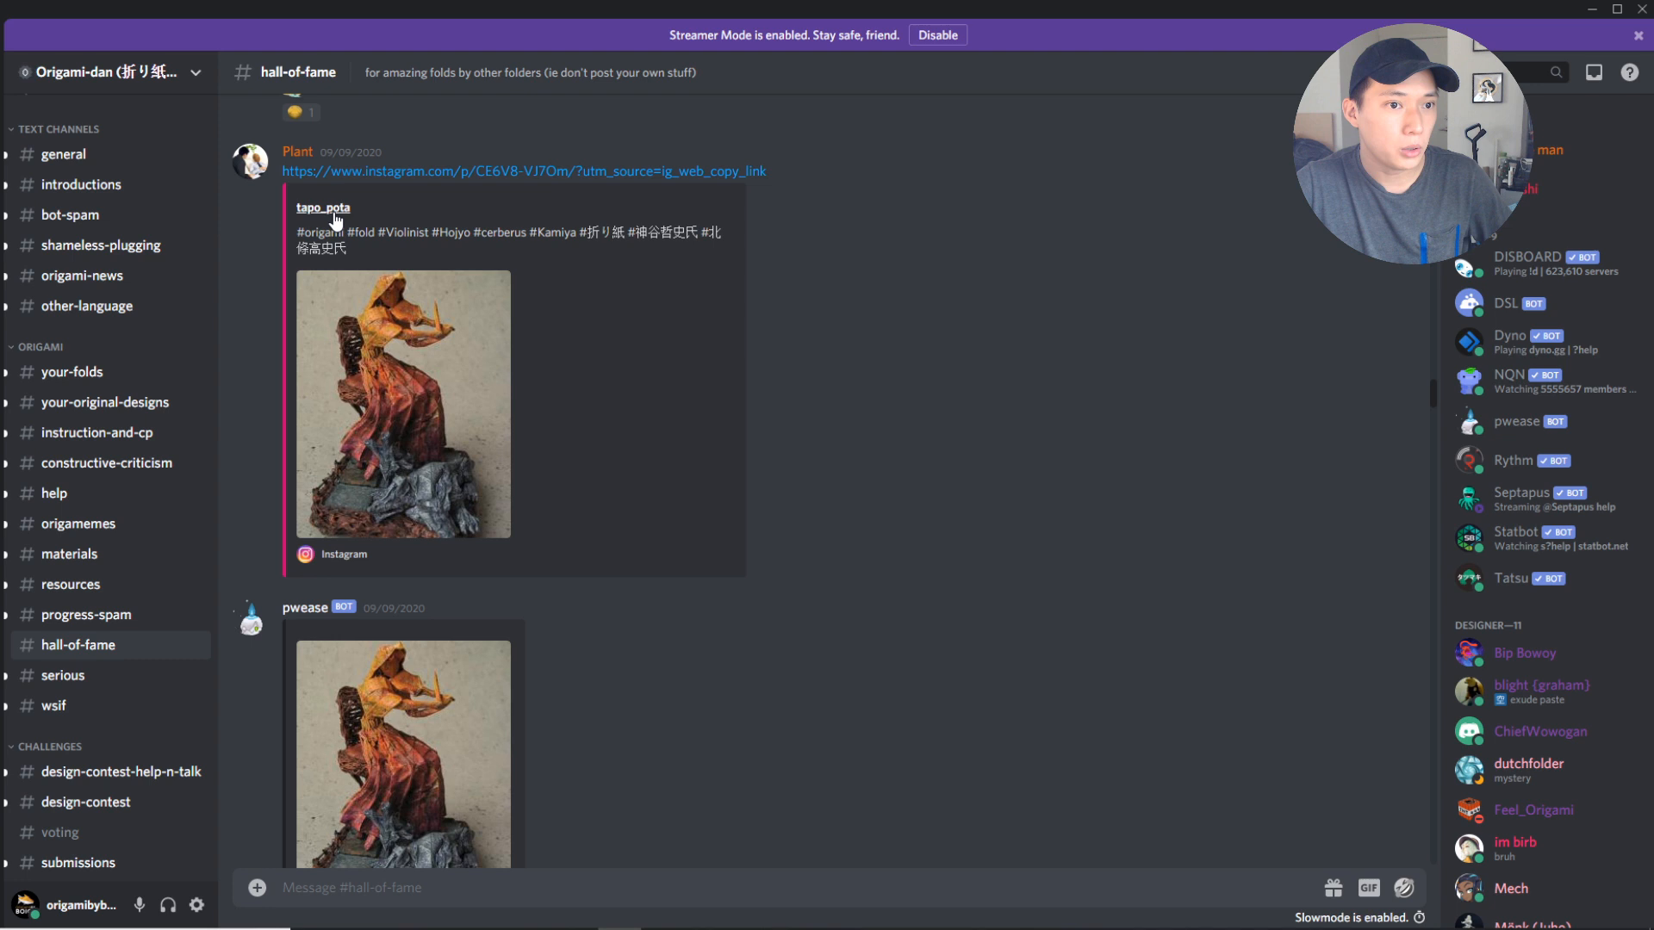
{"action": "scroll", "scroll_direction": "down", "scroll_amount": 3}
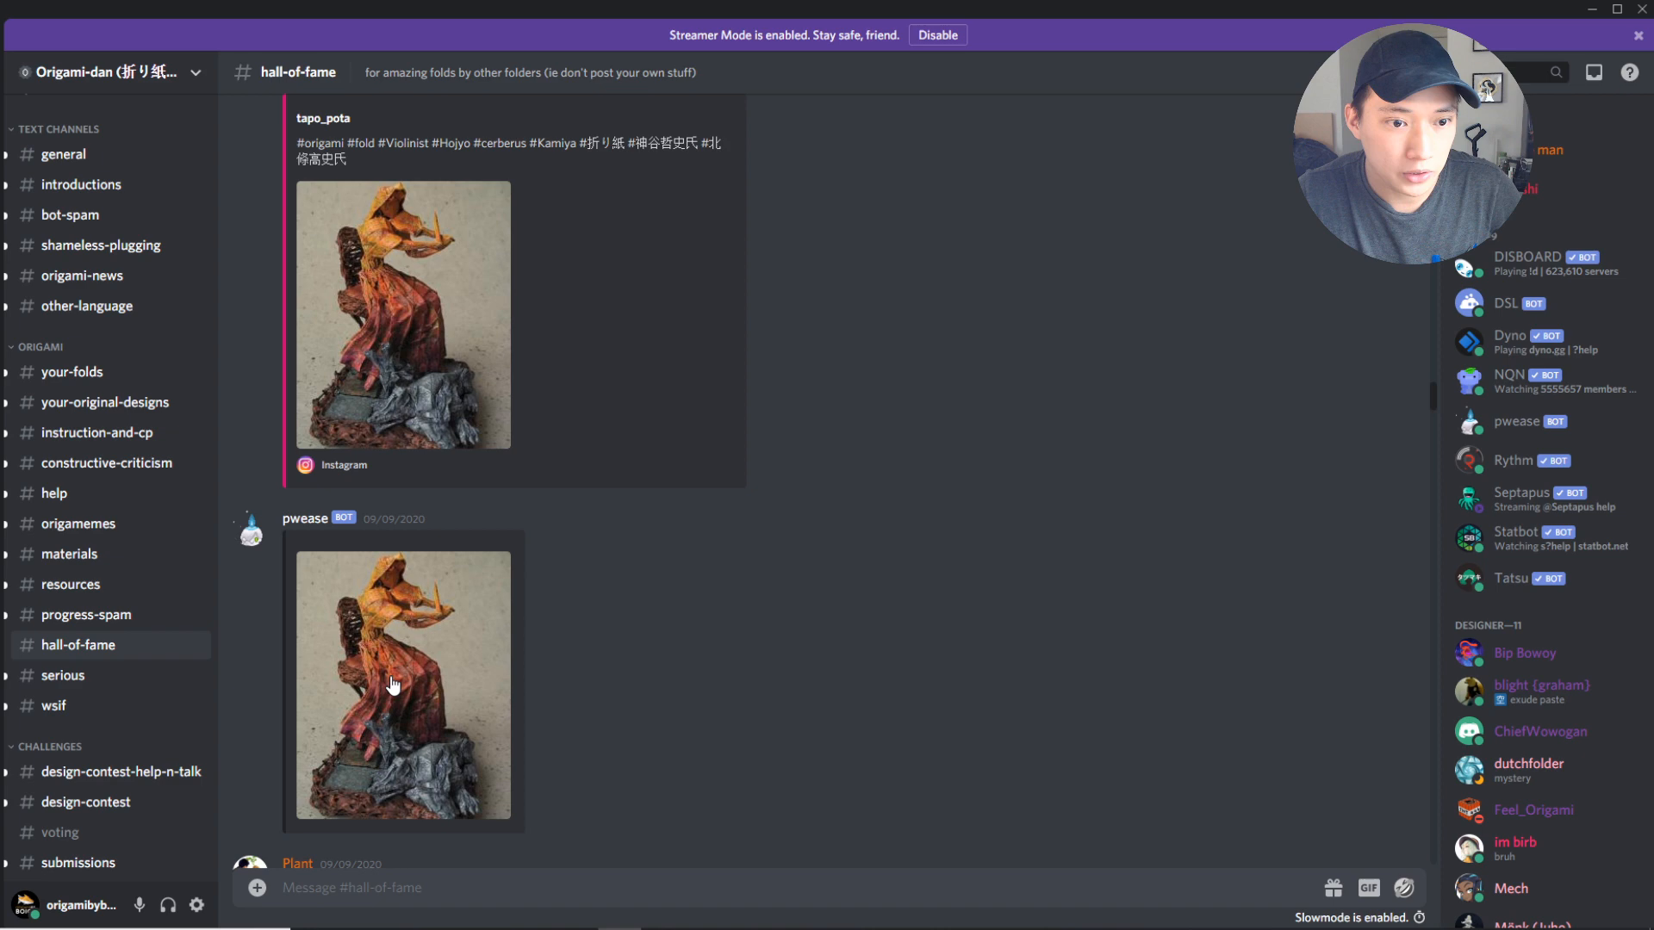
{"action": "left_click", "coordinate": [403, 683]}
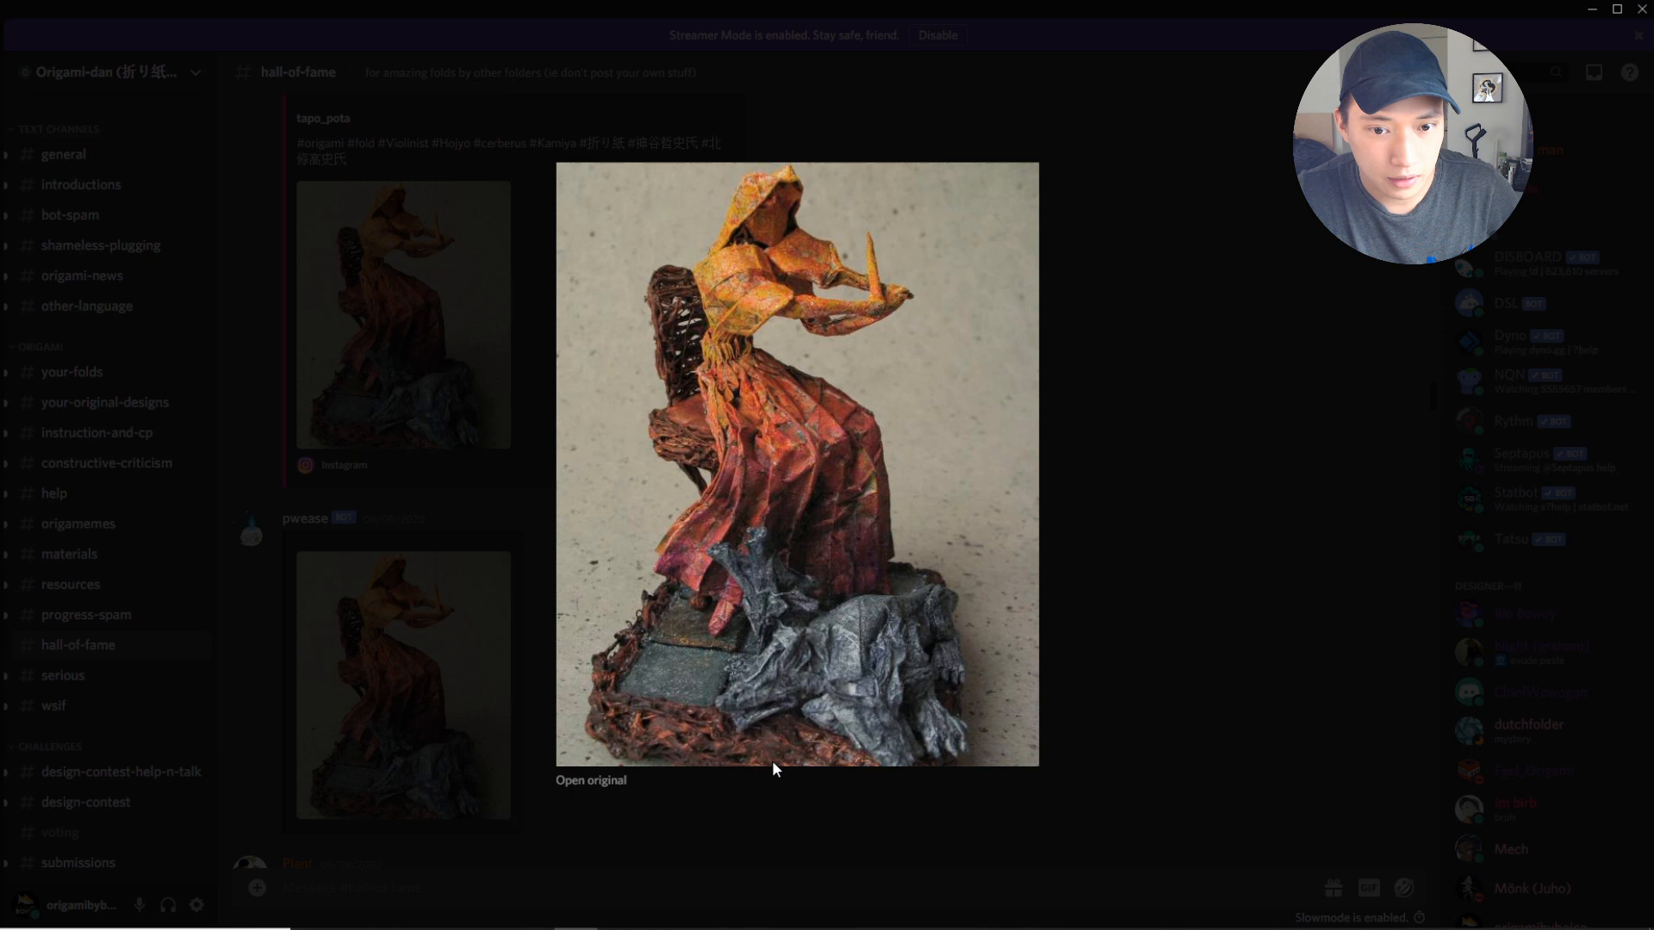
{"action": "mouse_move", "coordinate": [836, 537]}
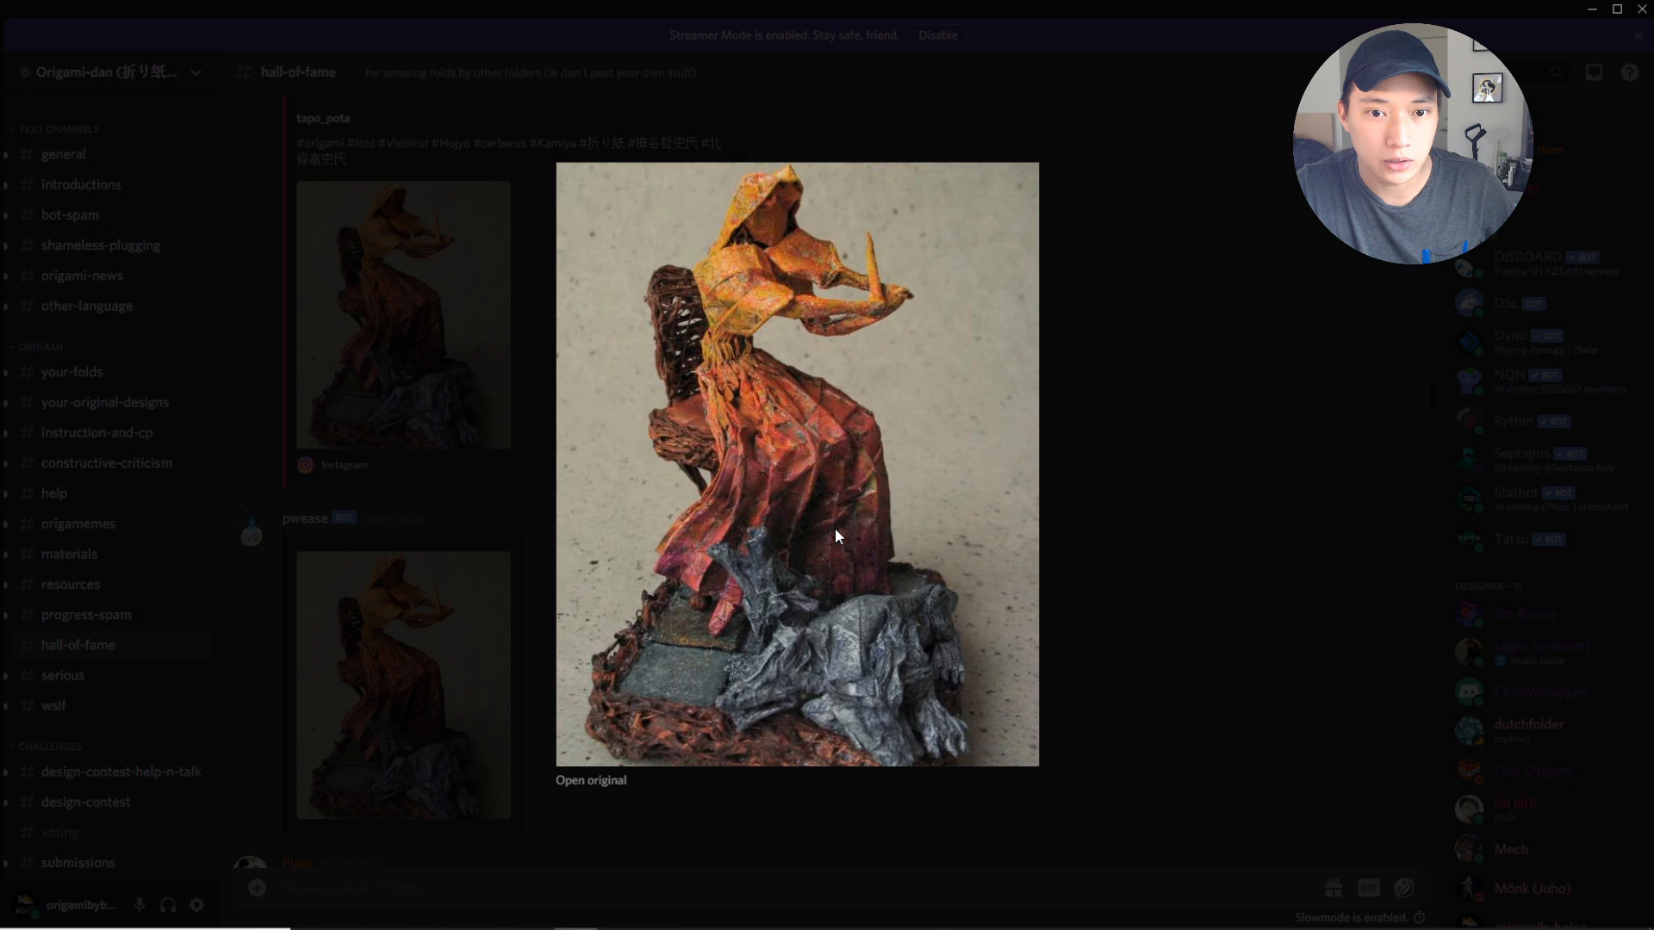
{"action": "mouse_move", "coordinate": [812, 425]}
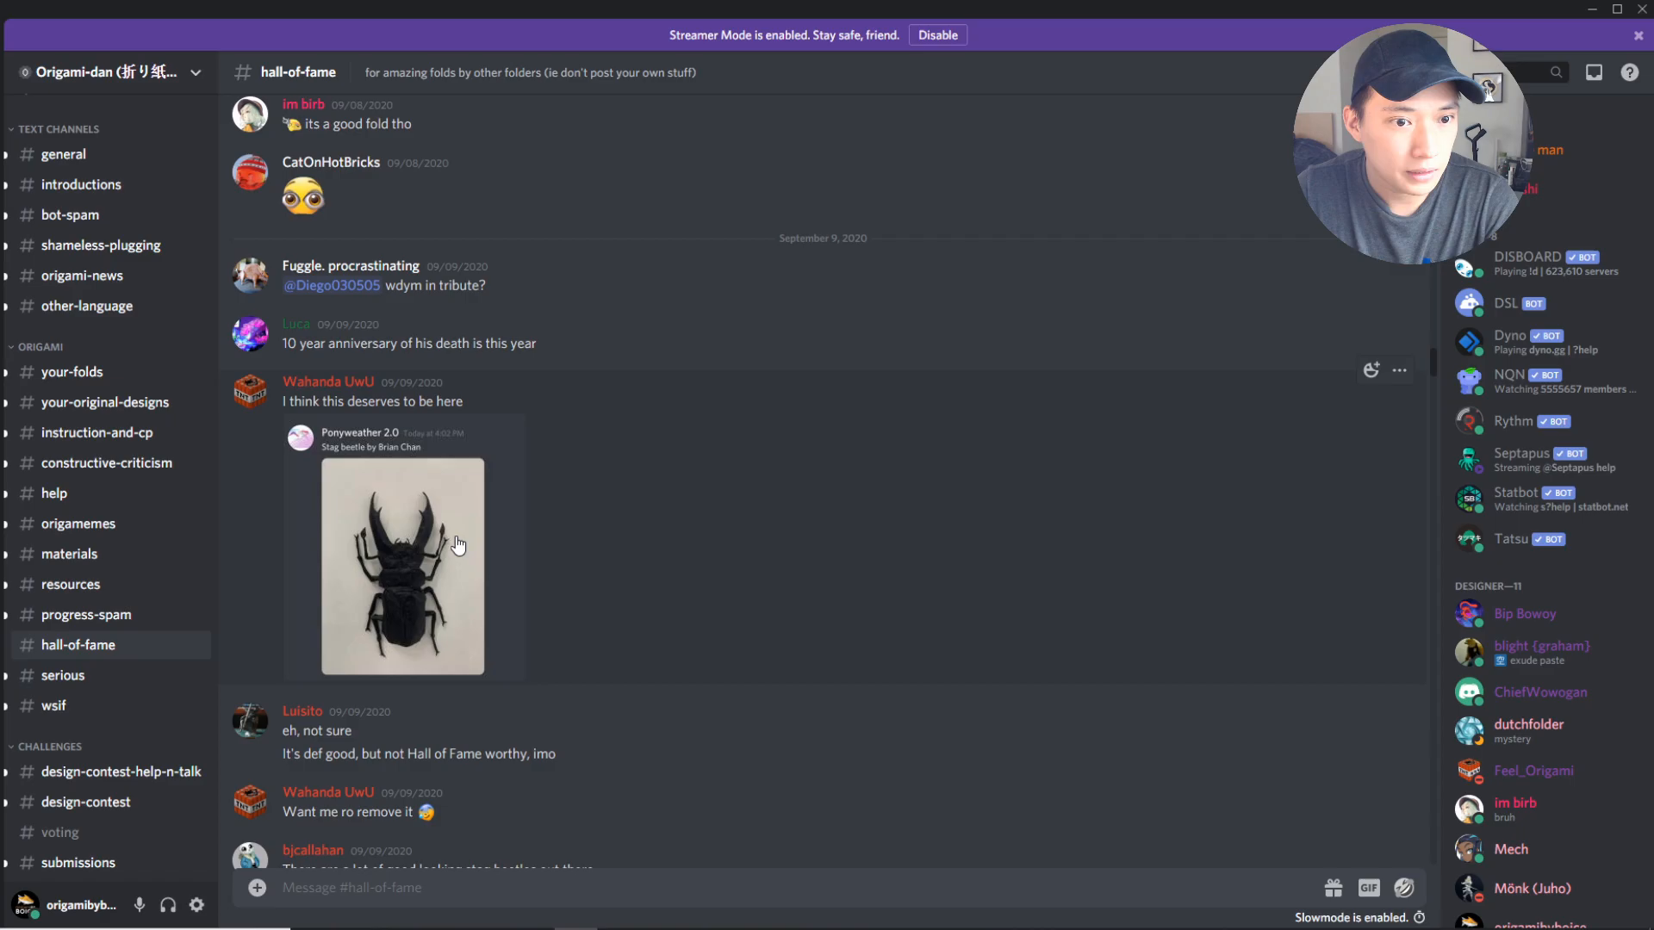
Enlarge Brian Chan's stag beetle photo, then close the preview.
{"action": "left_click", "coordinate": [404, 564]}
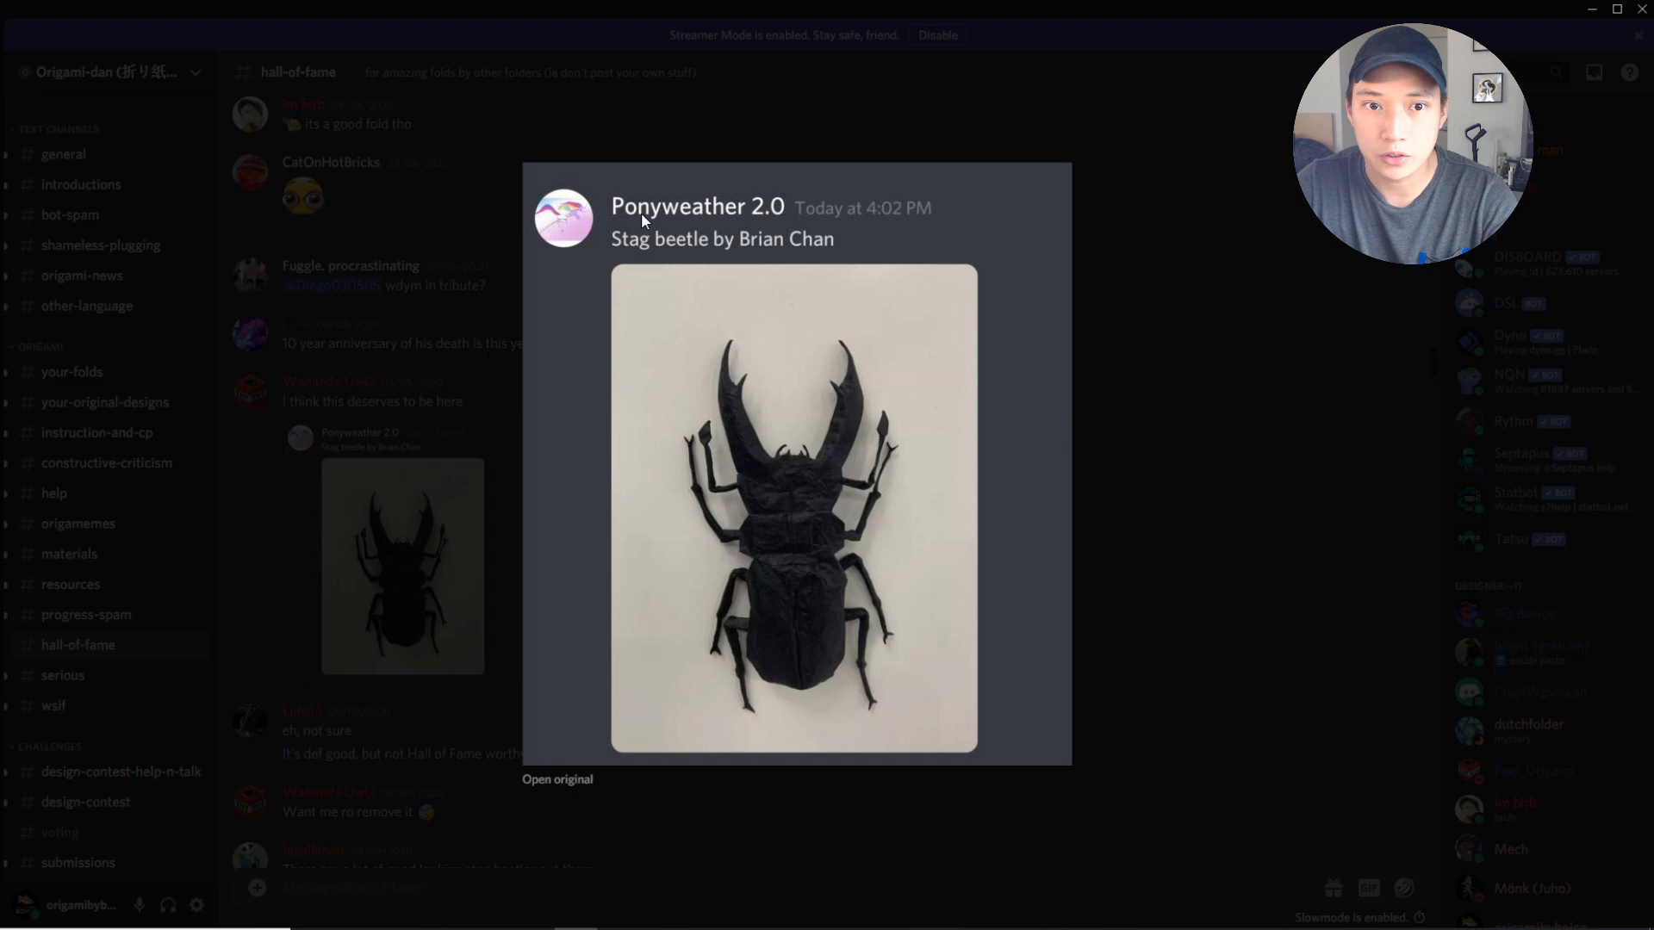
{"action": "mouse_move", "coordinate": [744, 653]}
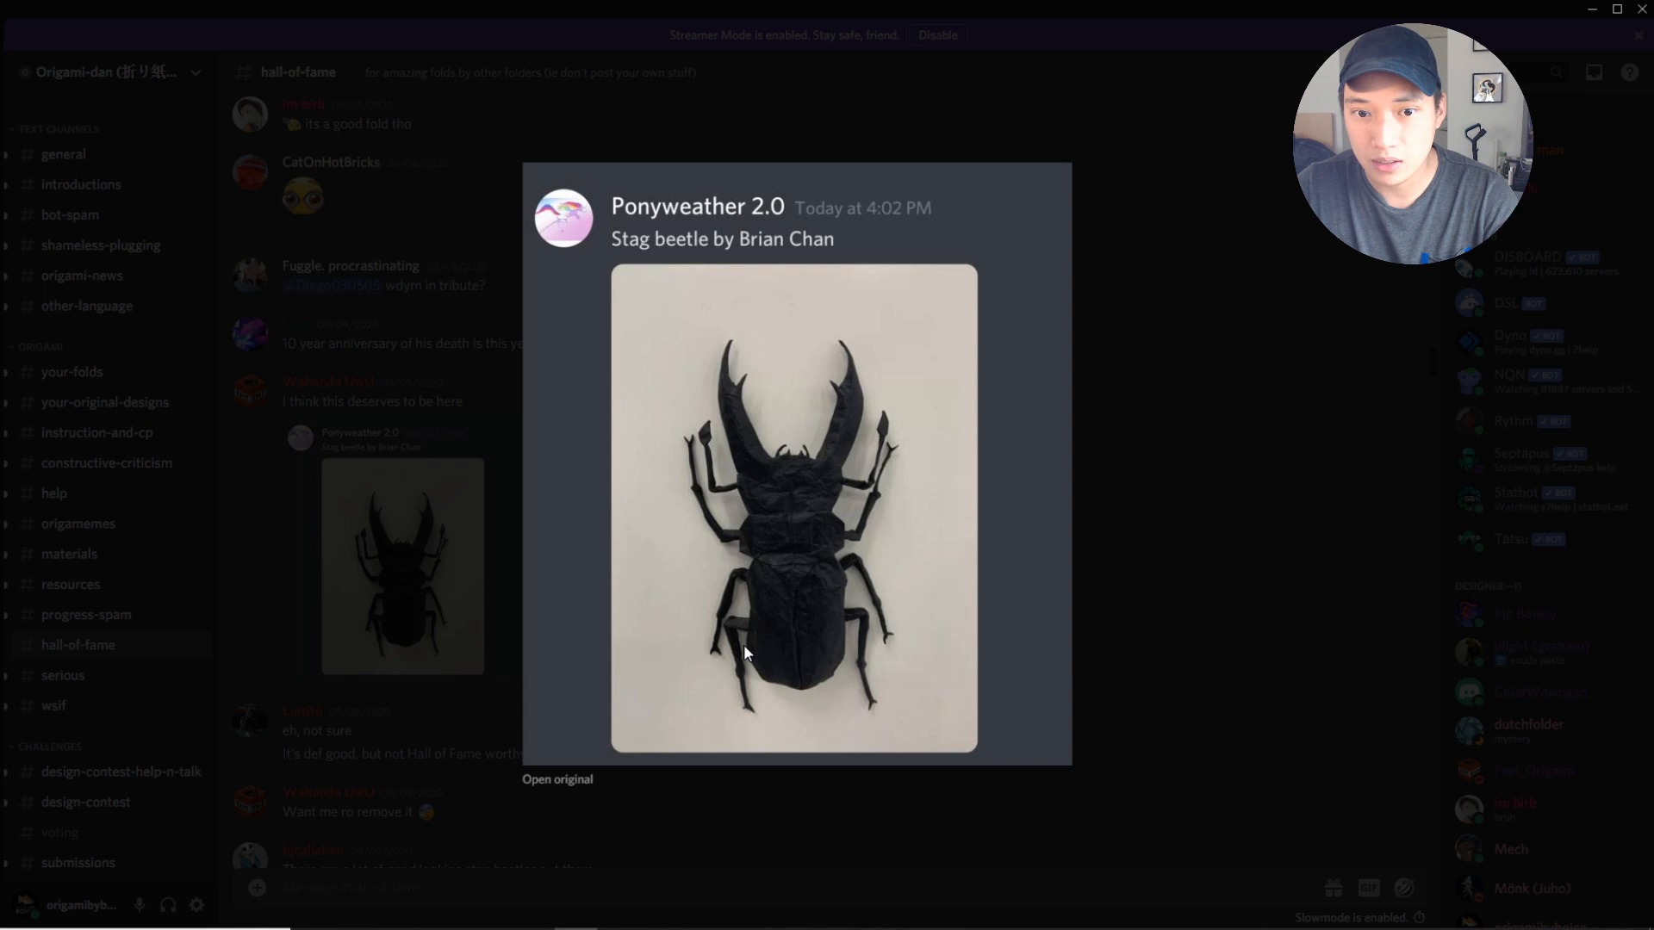
{"action": "mouse_move", "coordinate": [798, 389]}
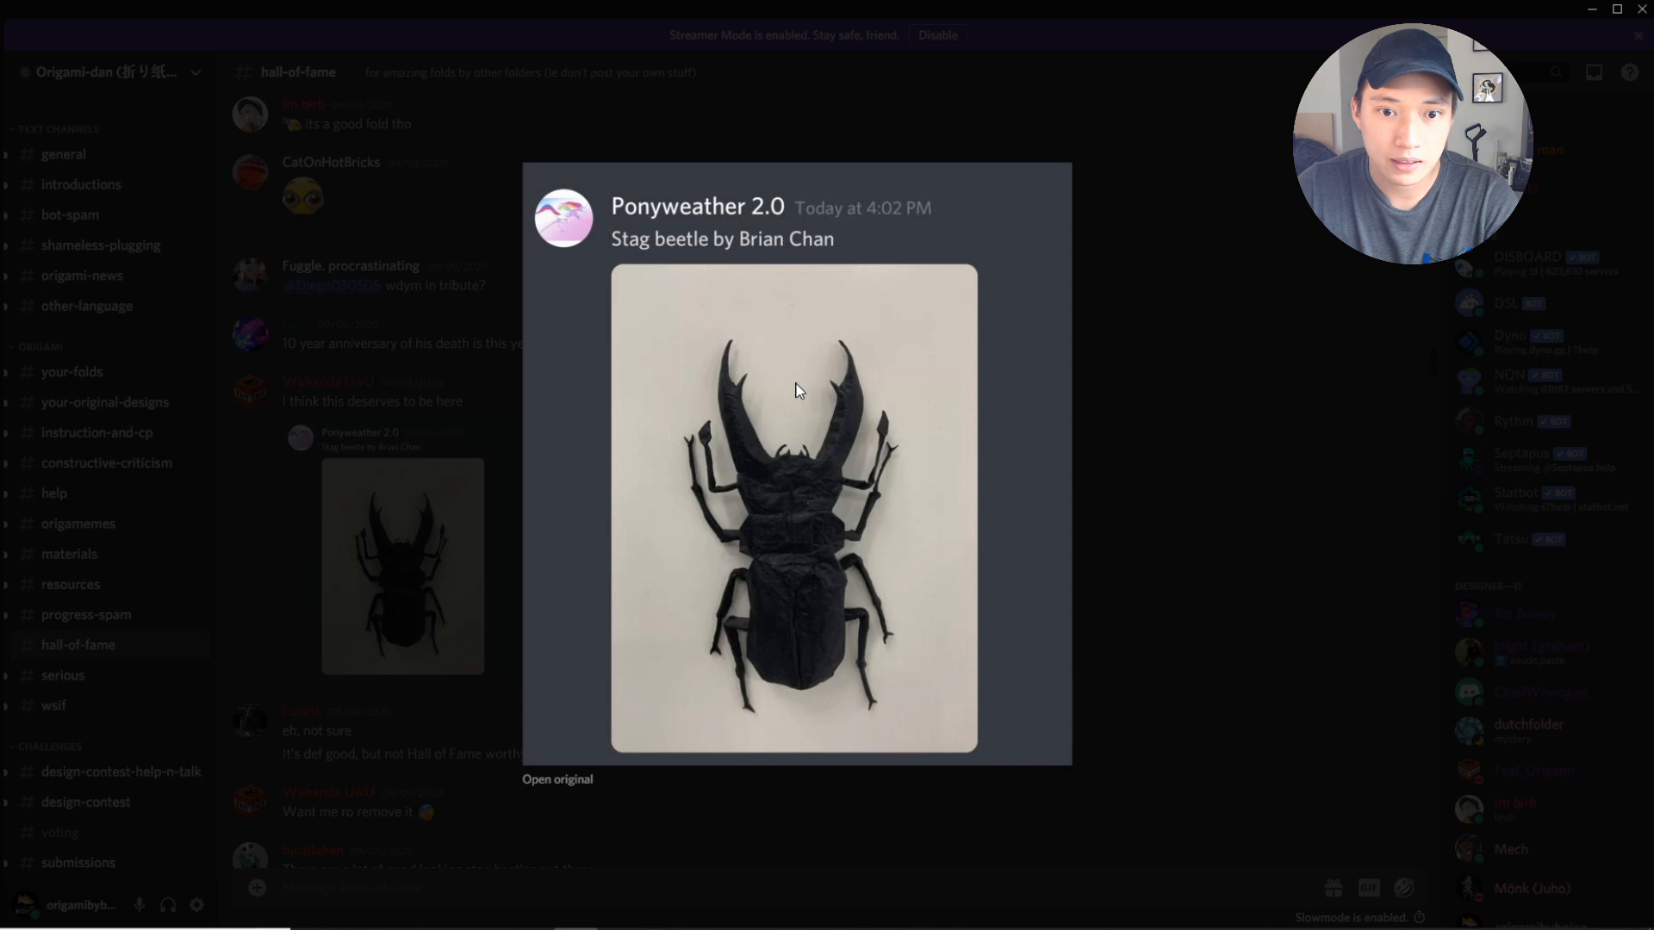
{"action": "mouse_move", "coordinate": [1011, 559]}
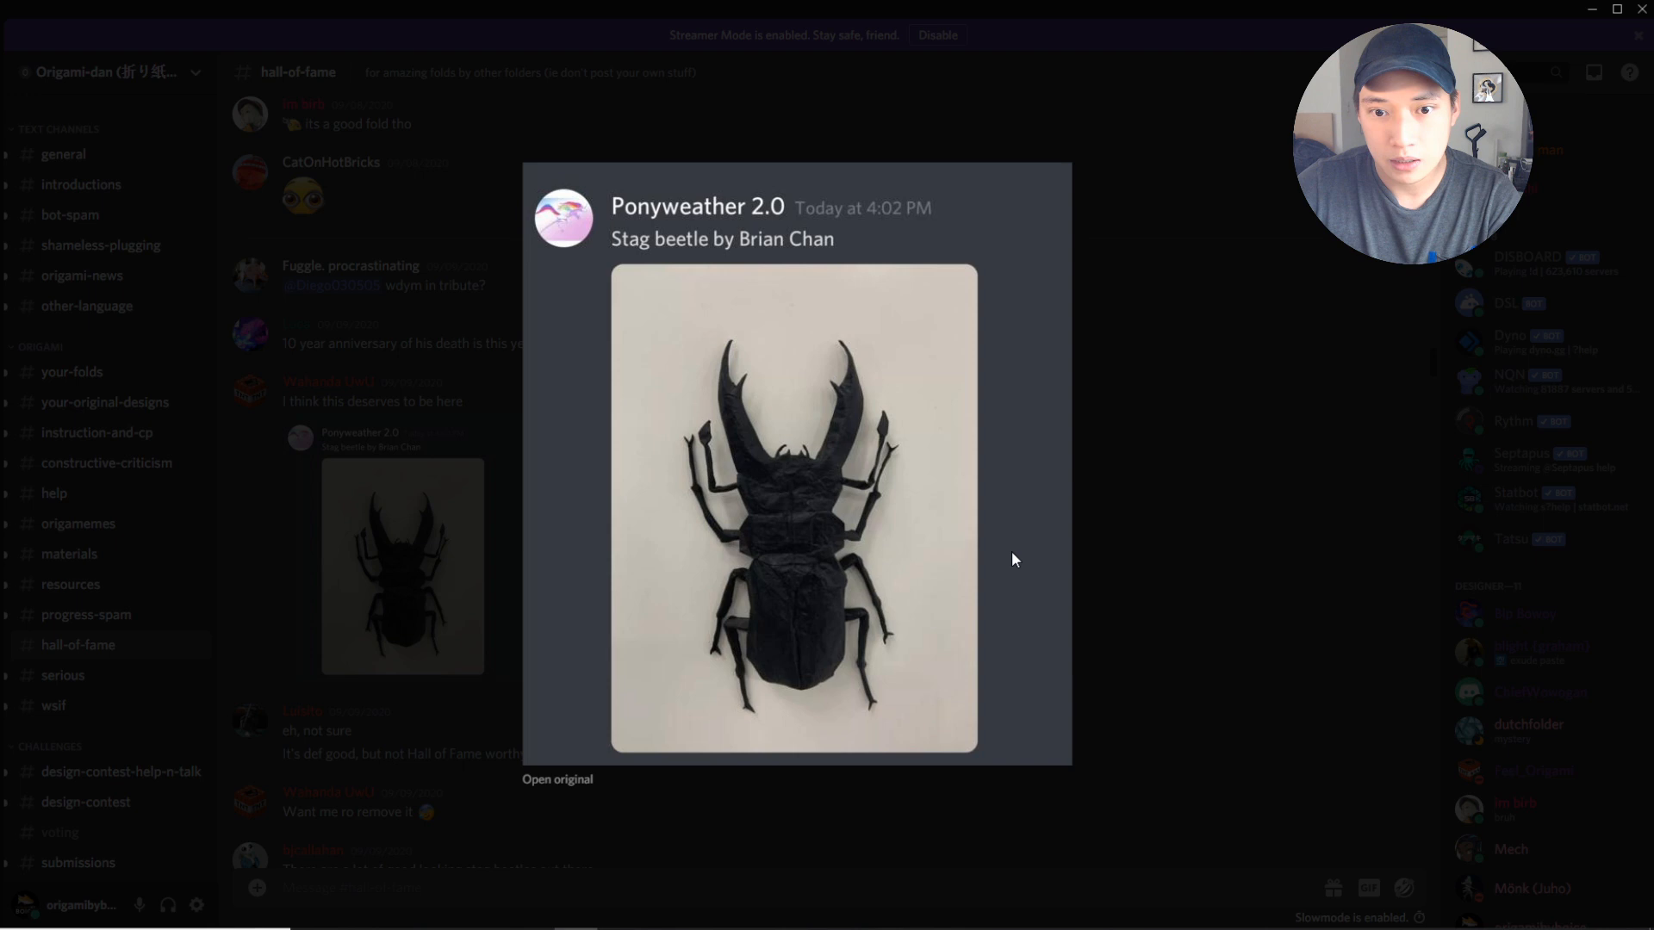
{"action": "left_click", "coordinate": [1013, 559]}
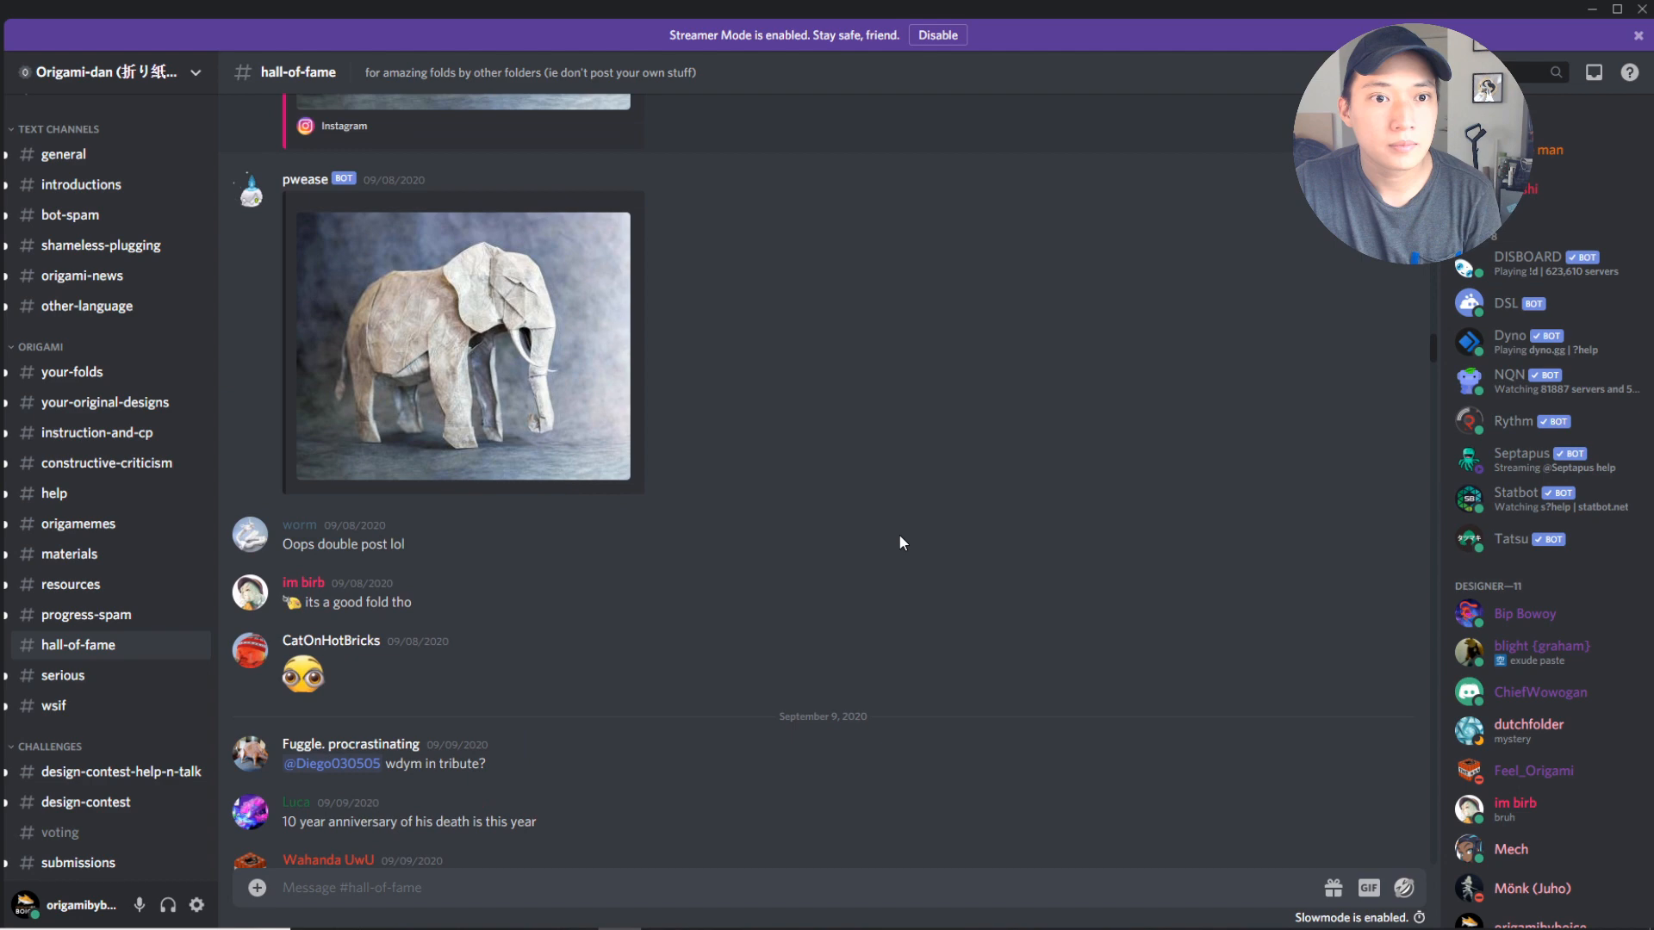
Scroll up to the origami elephant post.
{"action": "scroll", "scroll_direction": "up", "scroll_amount": 3}
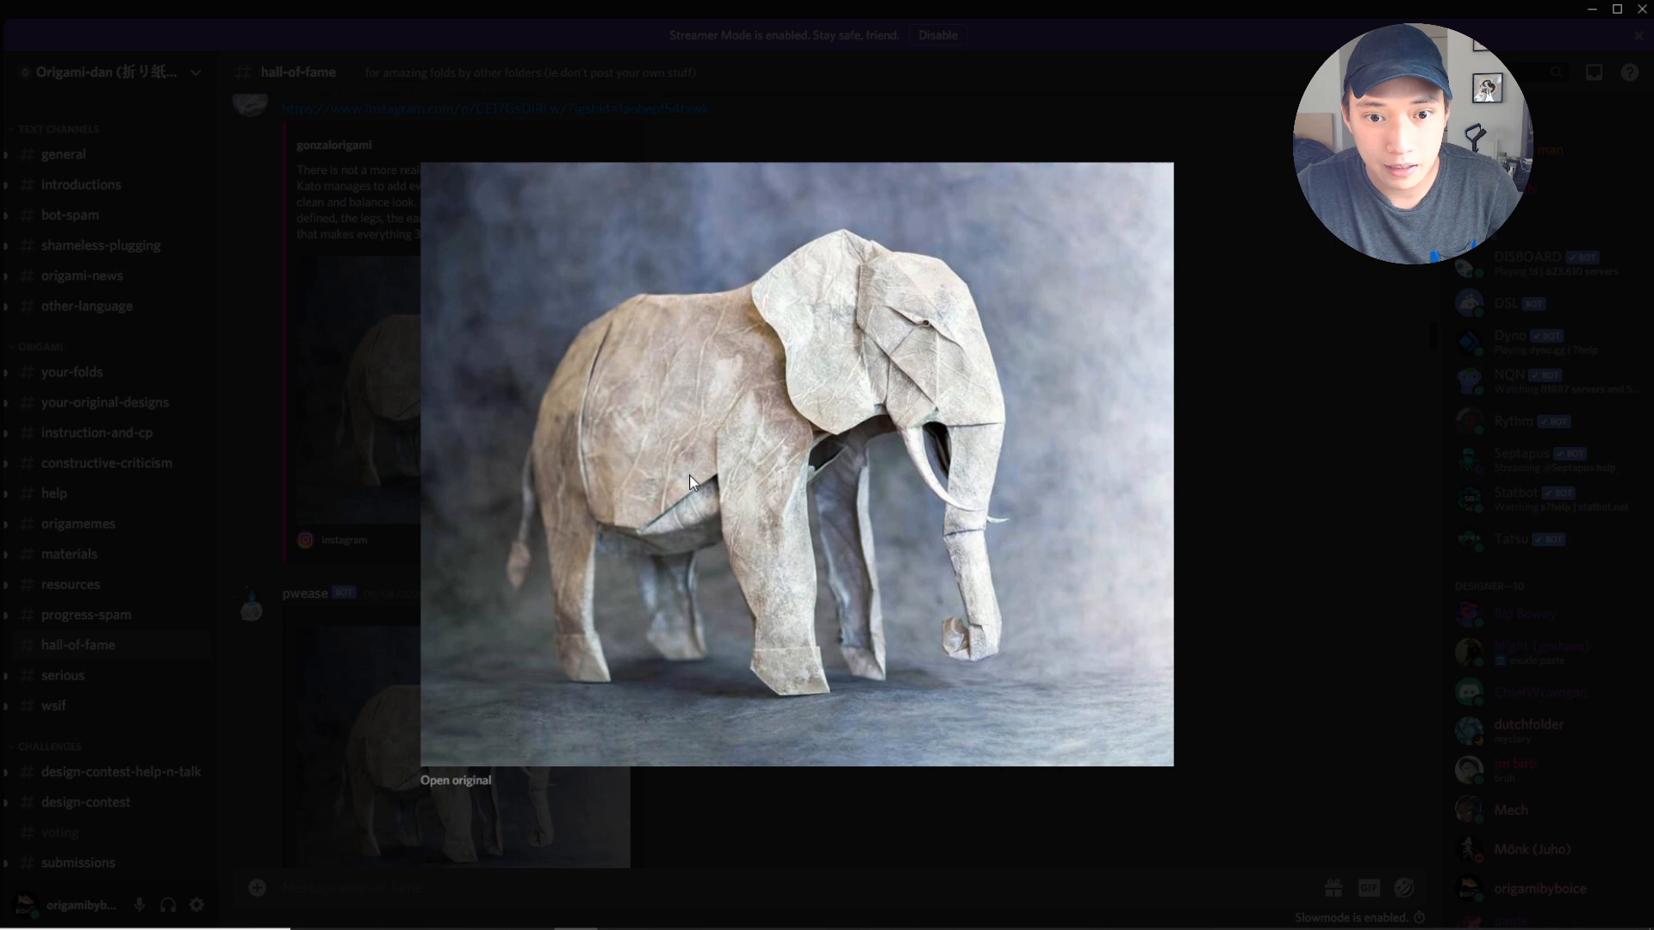
{"action": "mouse_move", "coordinate": [586, 649]}
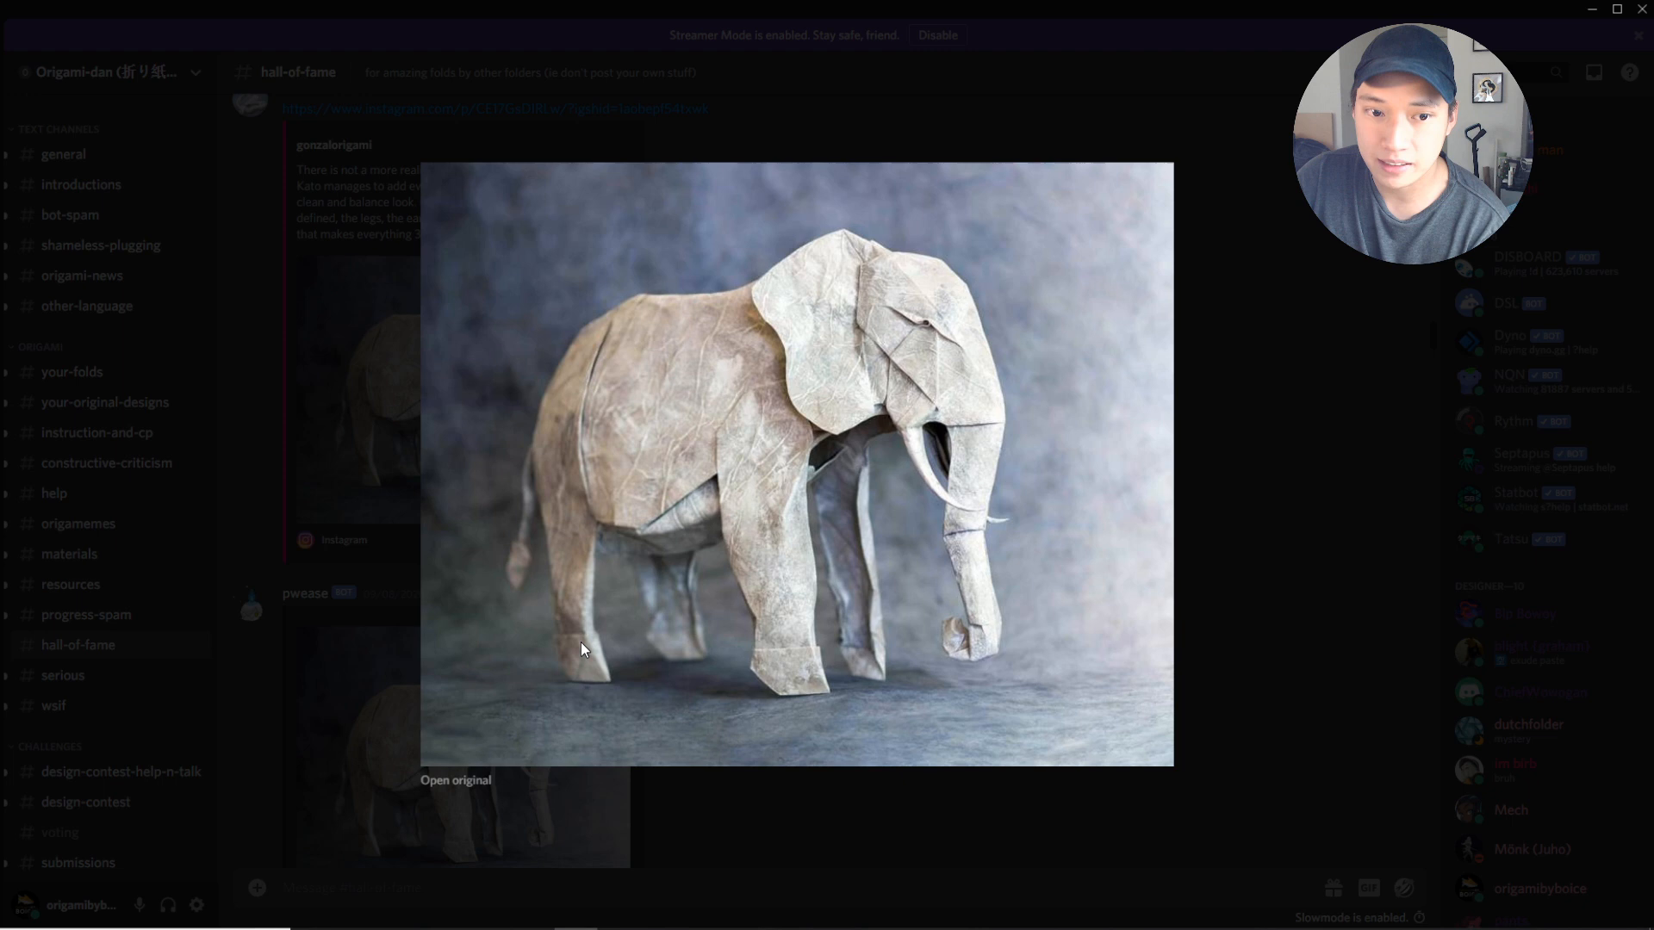
{"action": "mouse_move", "coordinate": [840, 434]}
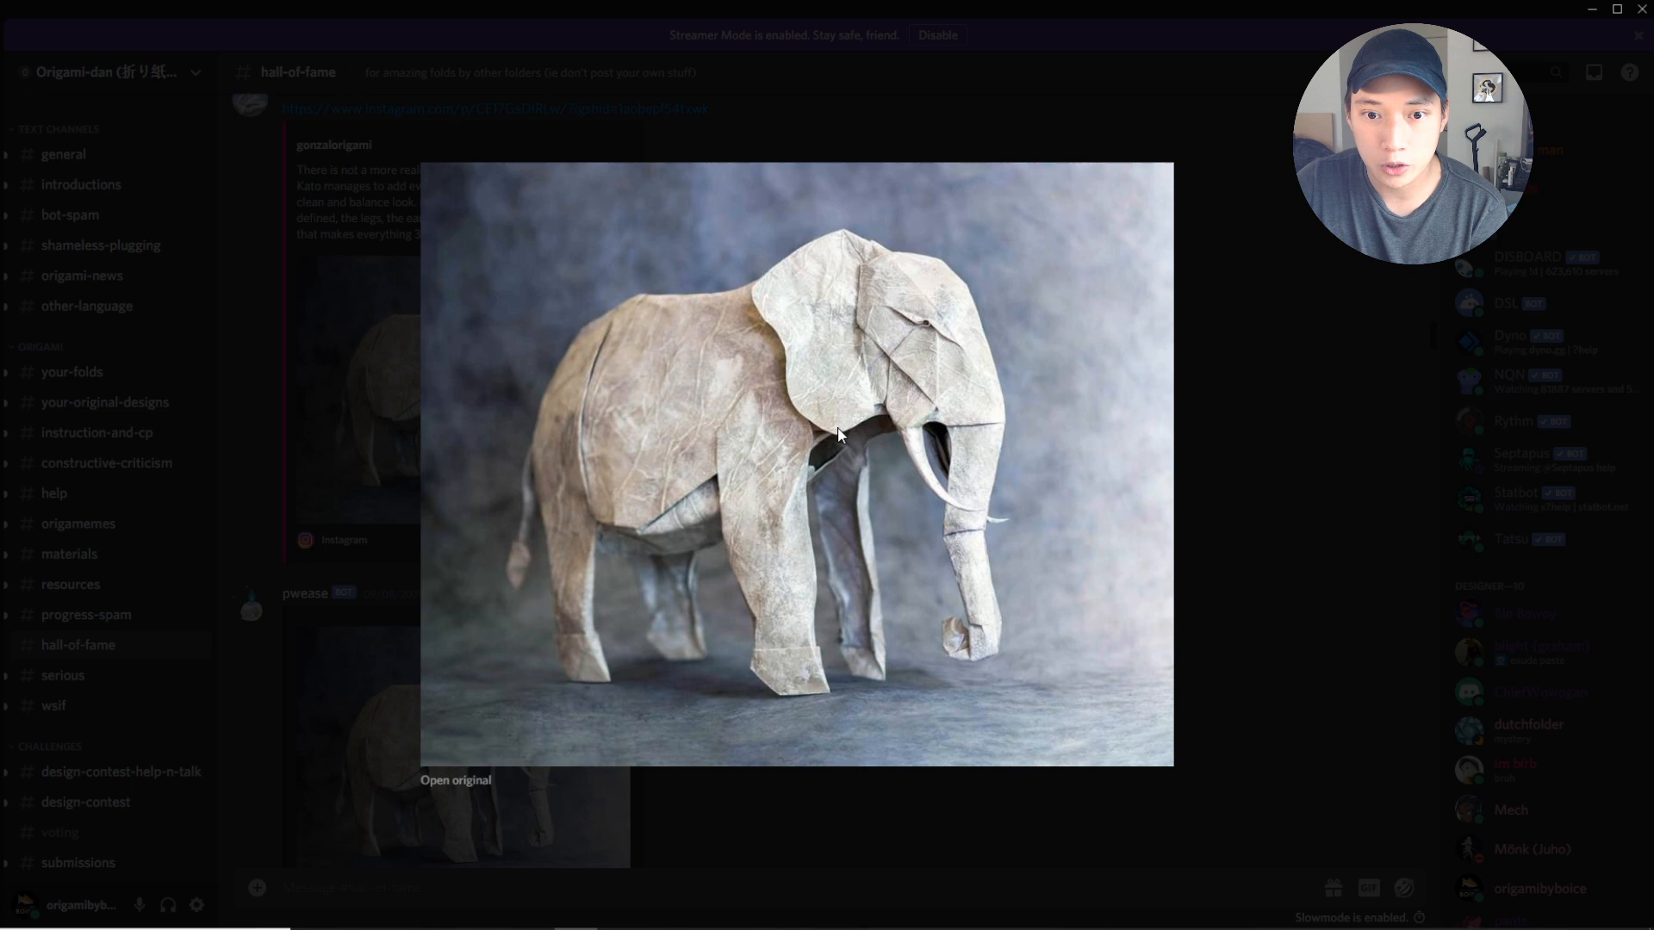
{"action": "mouse_move", "coordinate": [838, 467]}
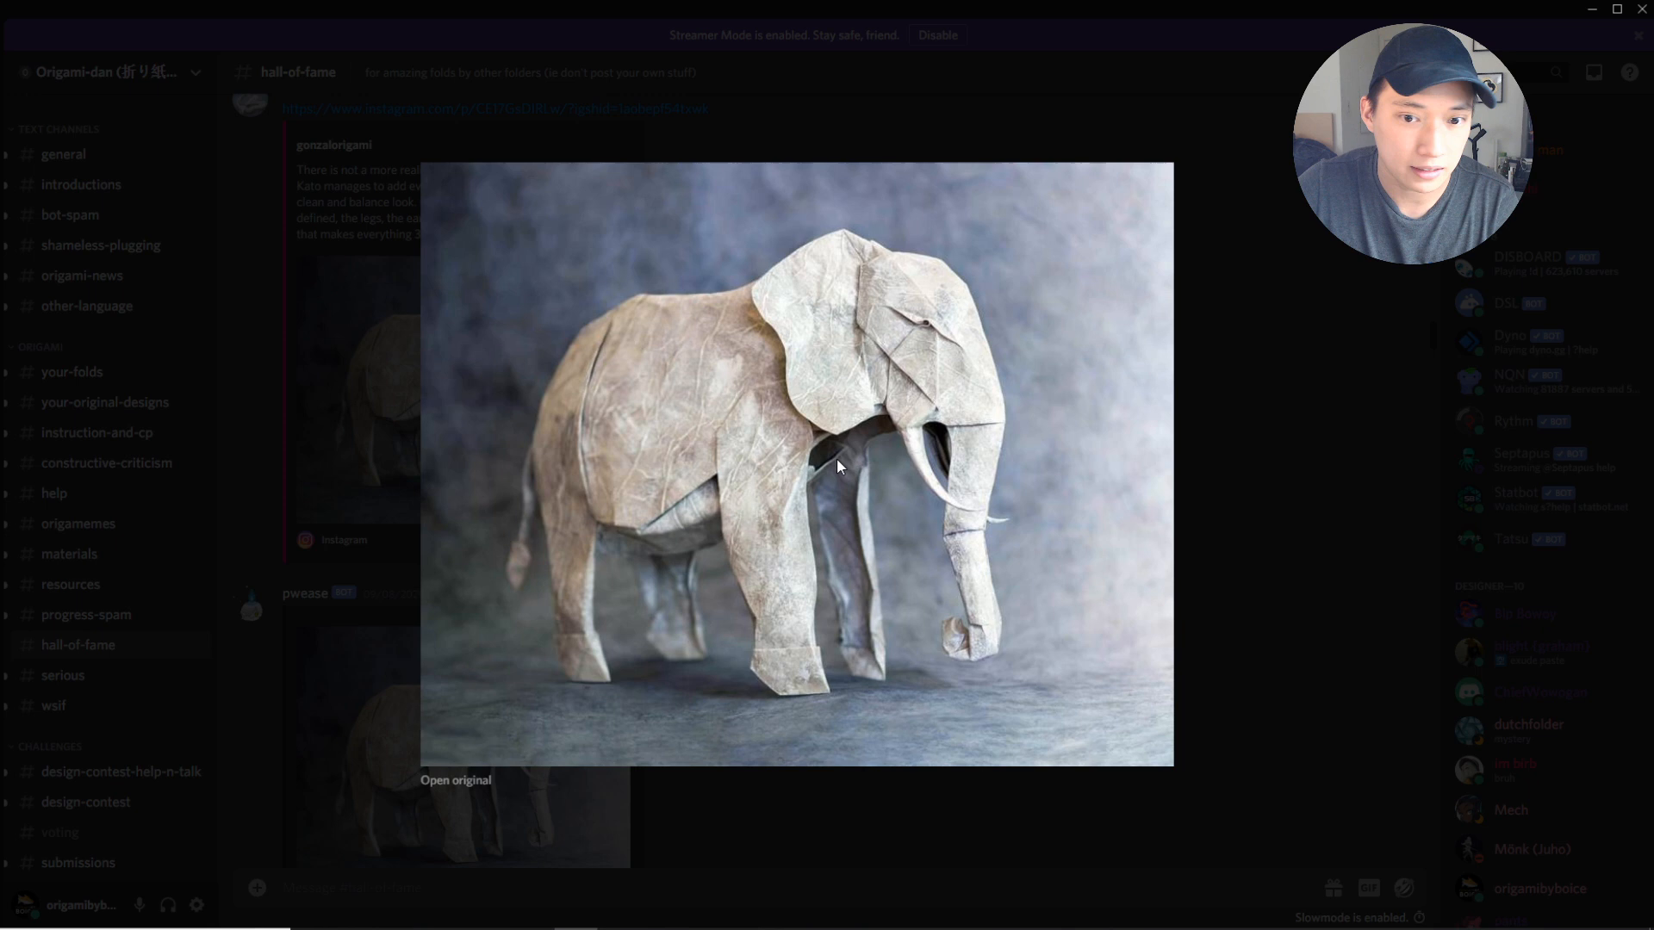
{"action": "mouse_move", "coordinate": [1207, 446]}
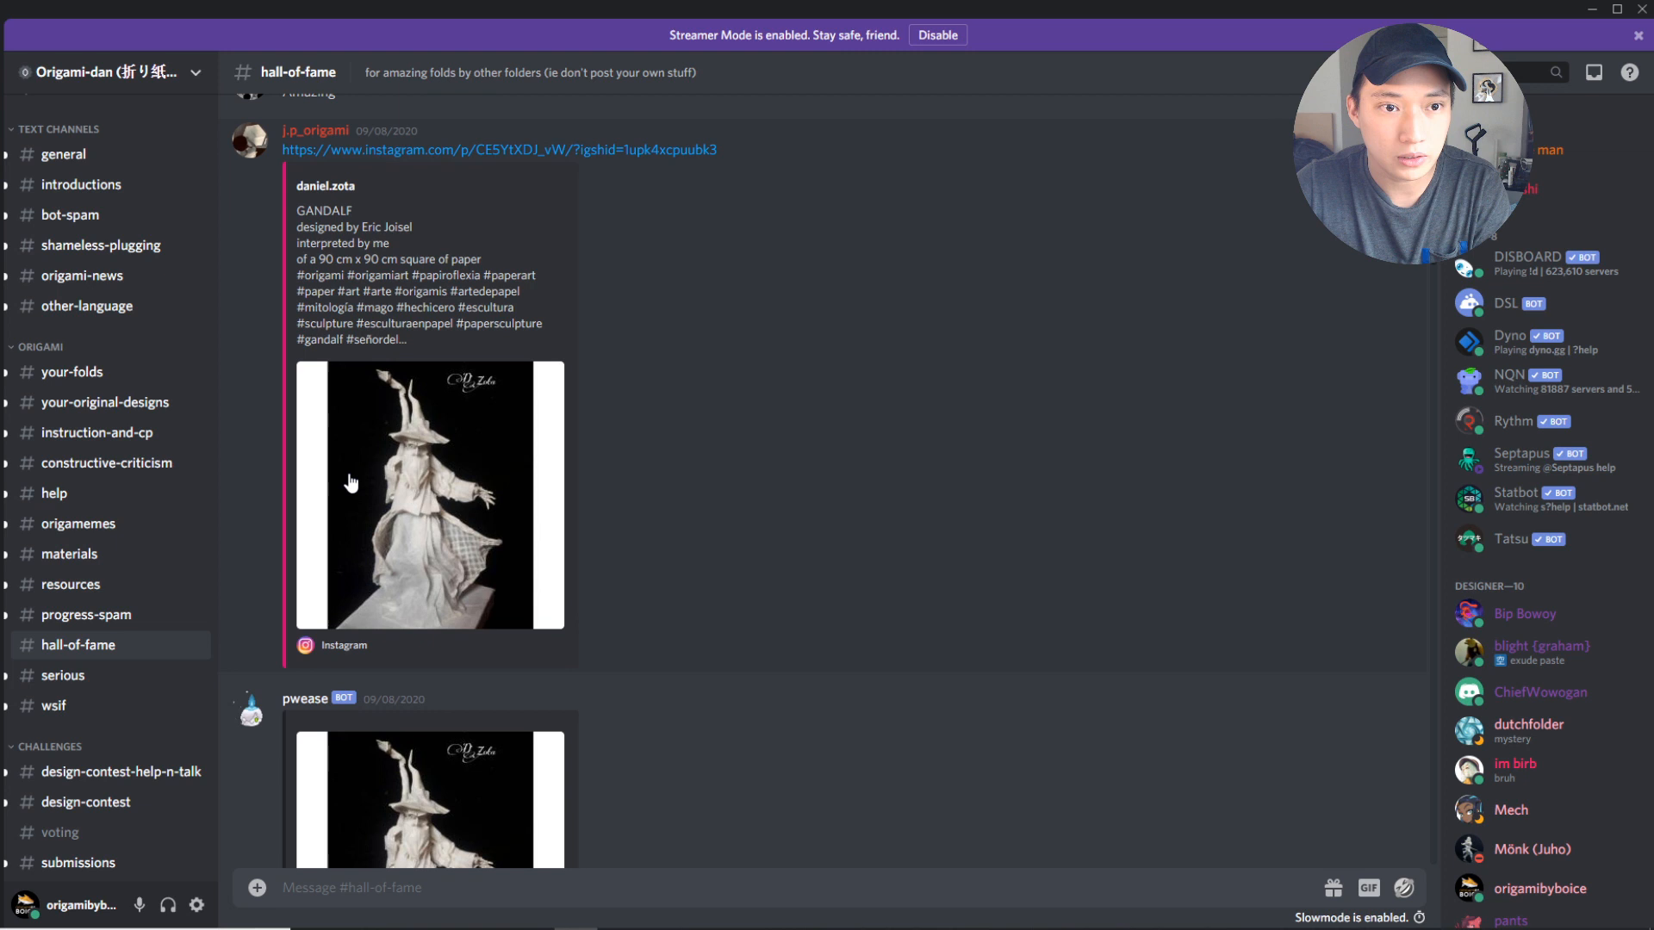
Scroll down and enlarge Daniel Zota's origami Gandalf photo, designed by Eric Joisel.
{"action": "scroll", "scroll_direction": "down", "scroll_amount": 3}
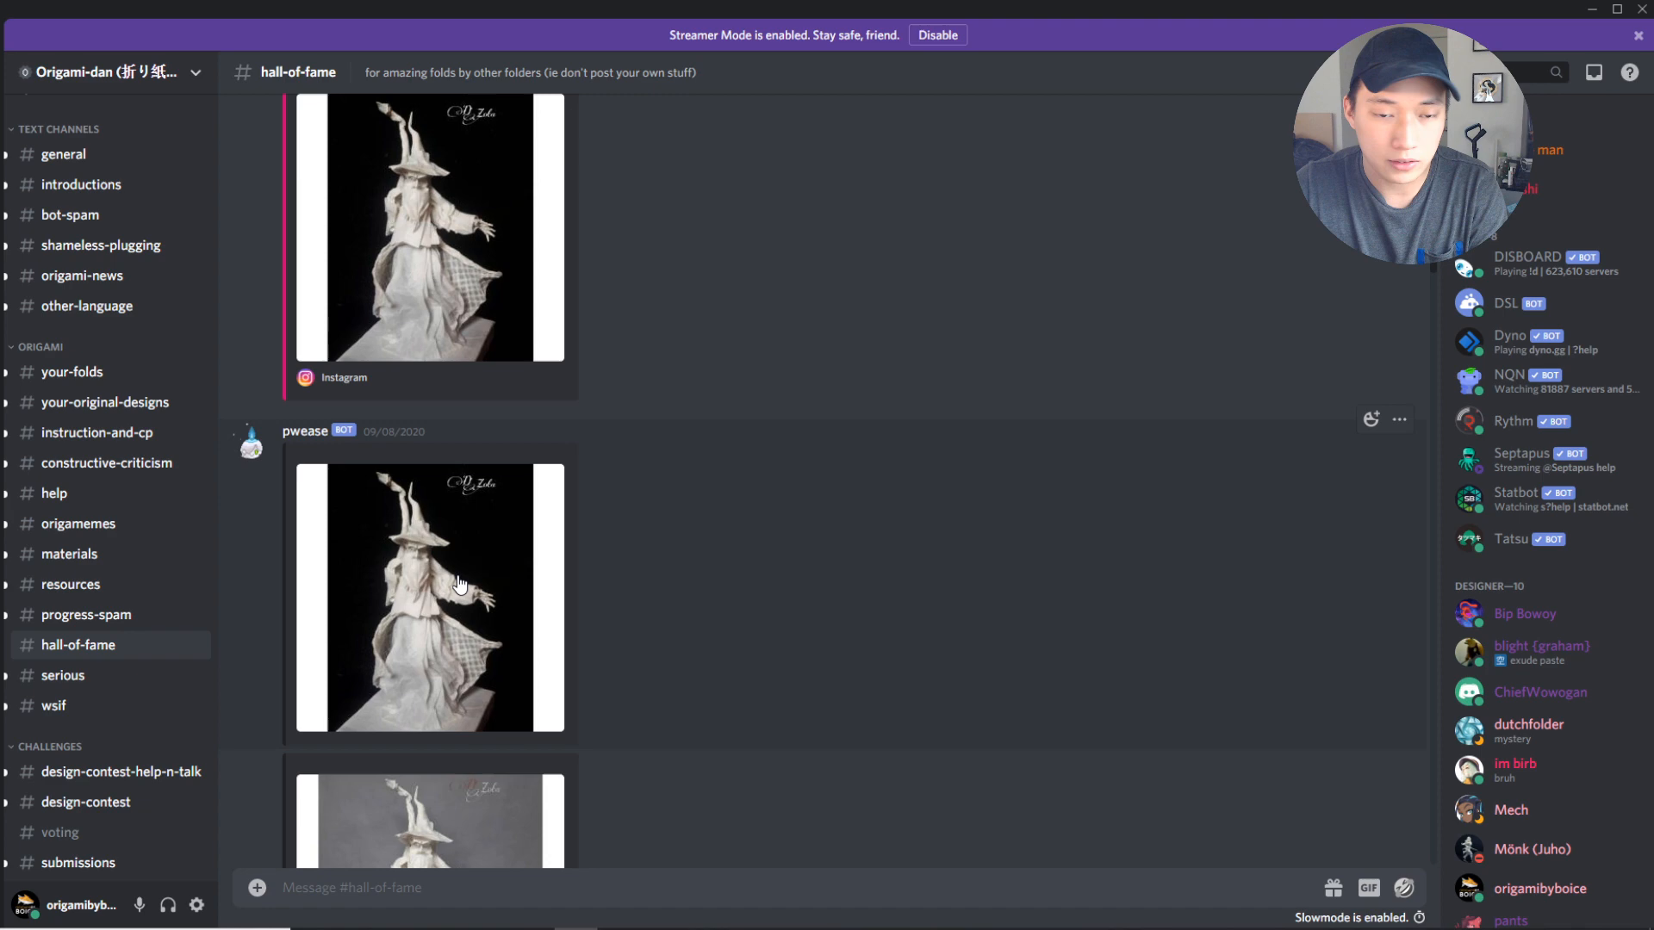
{"action": "left_click", "coordinate": [429, 598]}
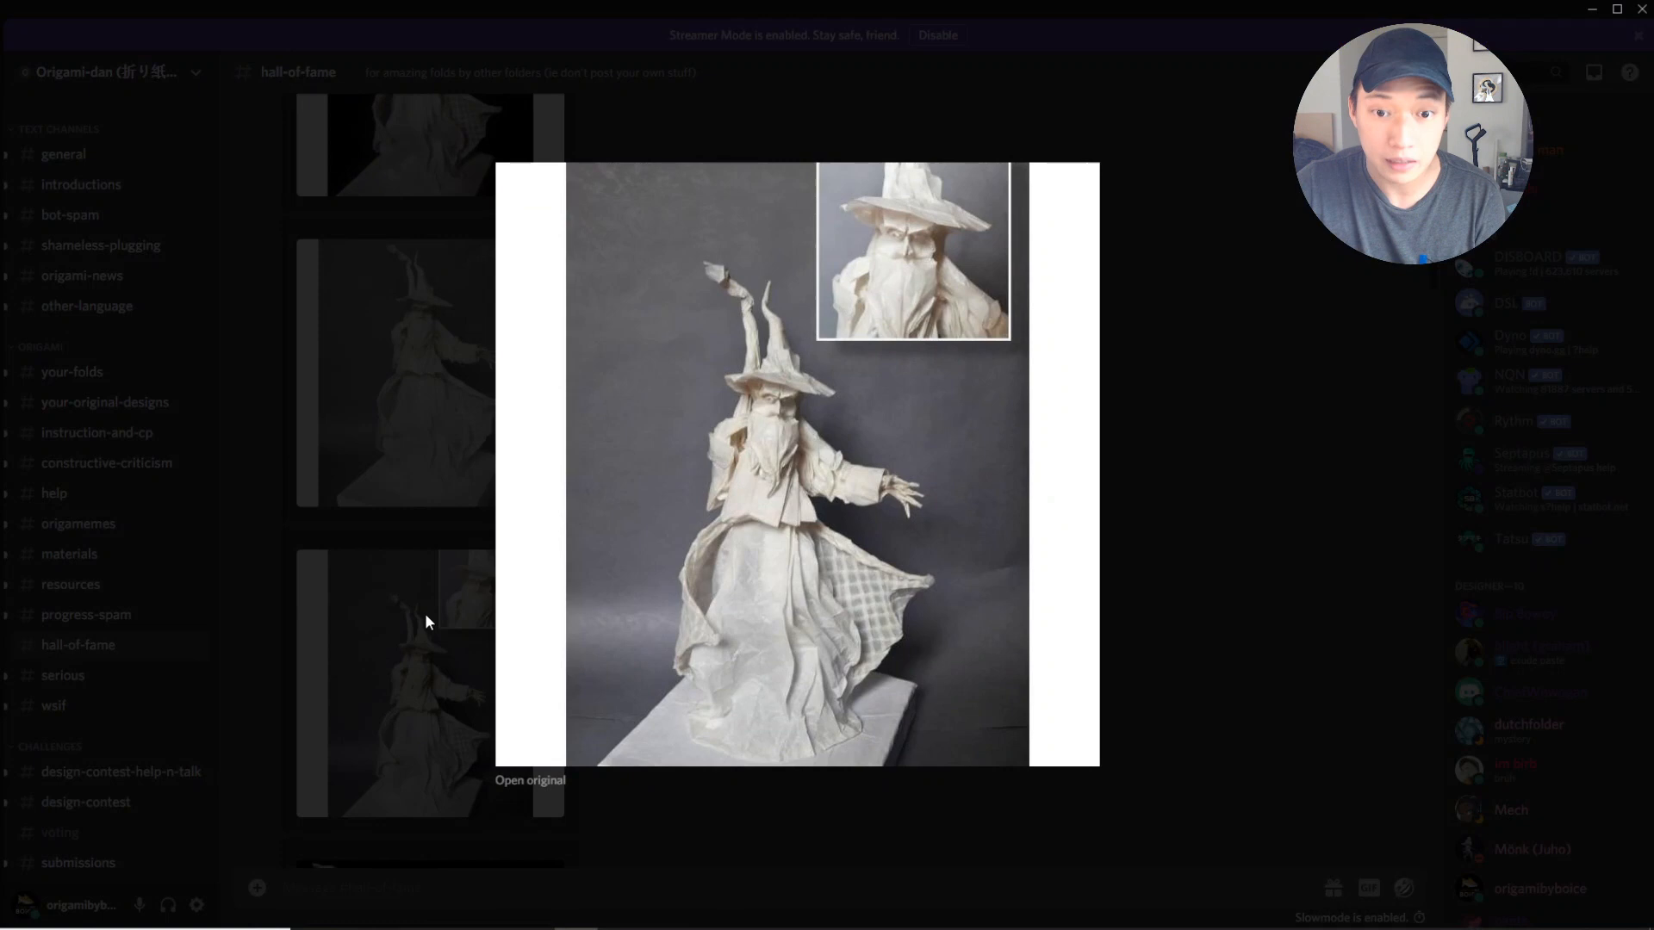
{"action": "mouse_move", "coordinate": [914, 536]}
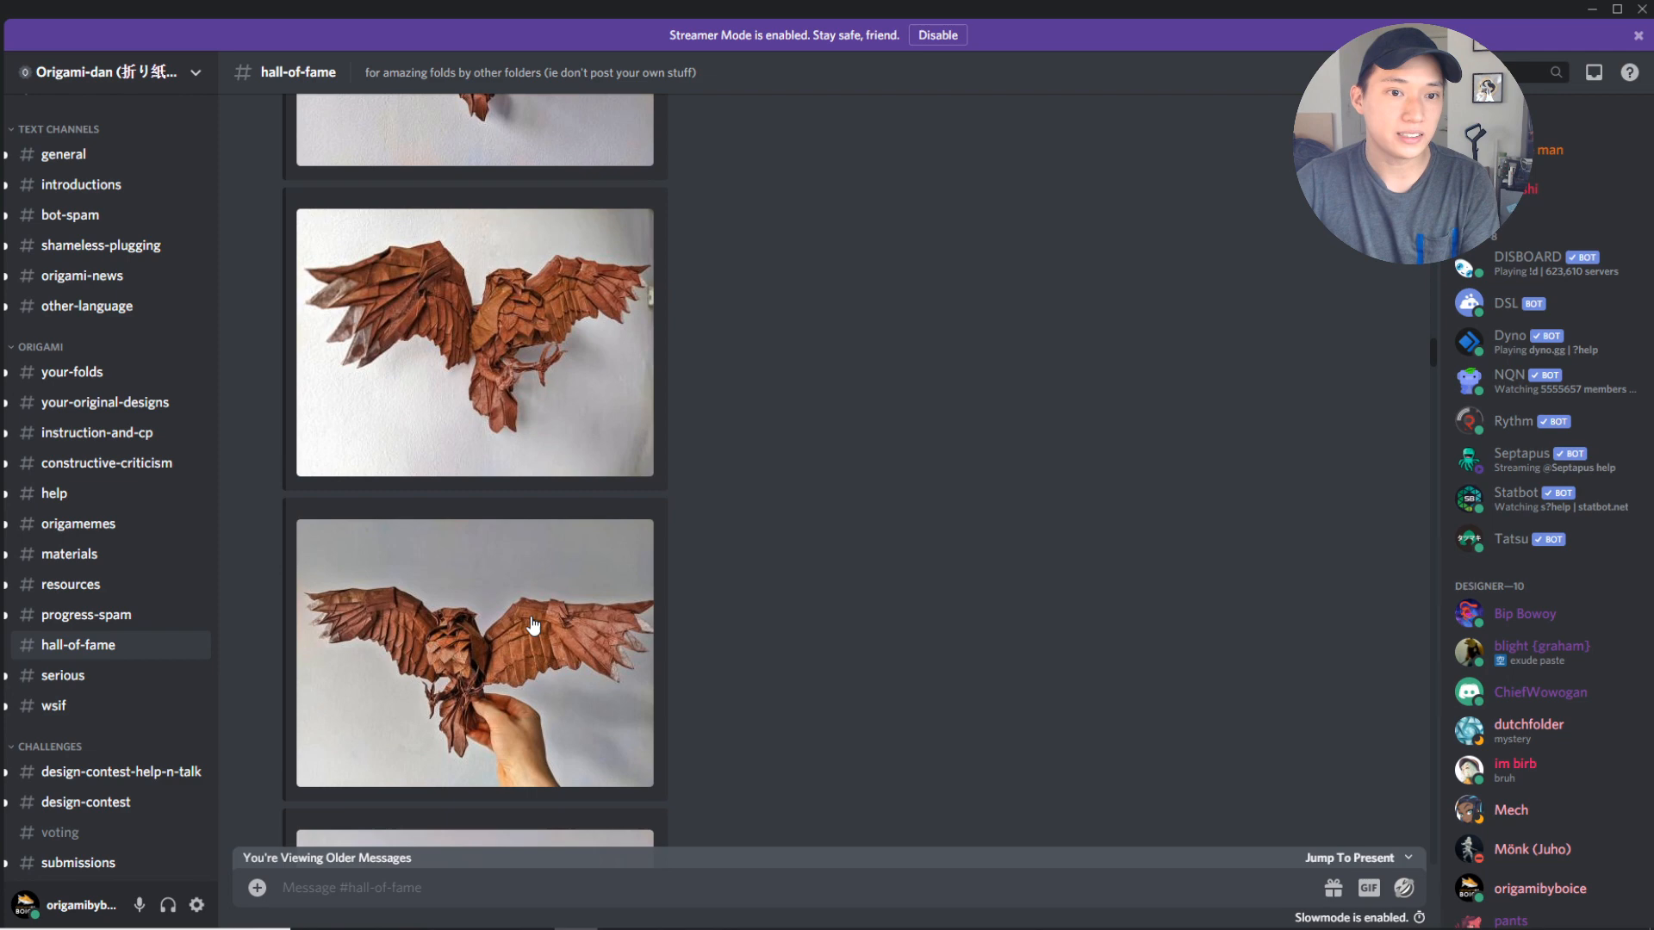
{"action": "scroll", "scroll_direction": "up", "scroll_amount": 3}
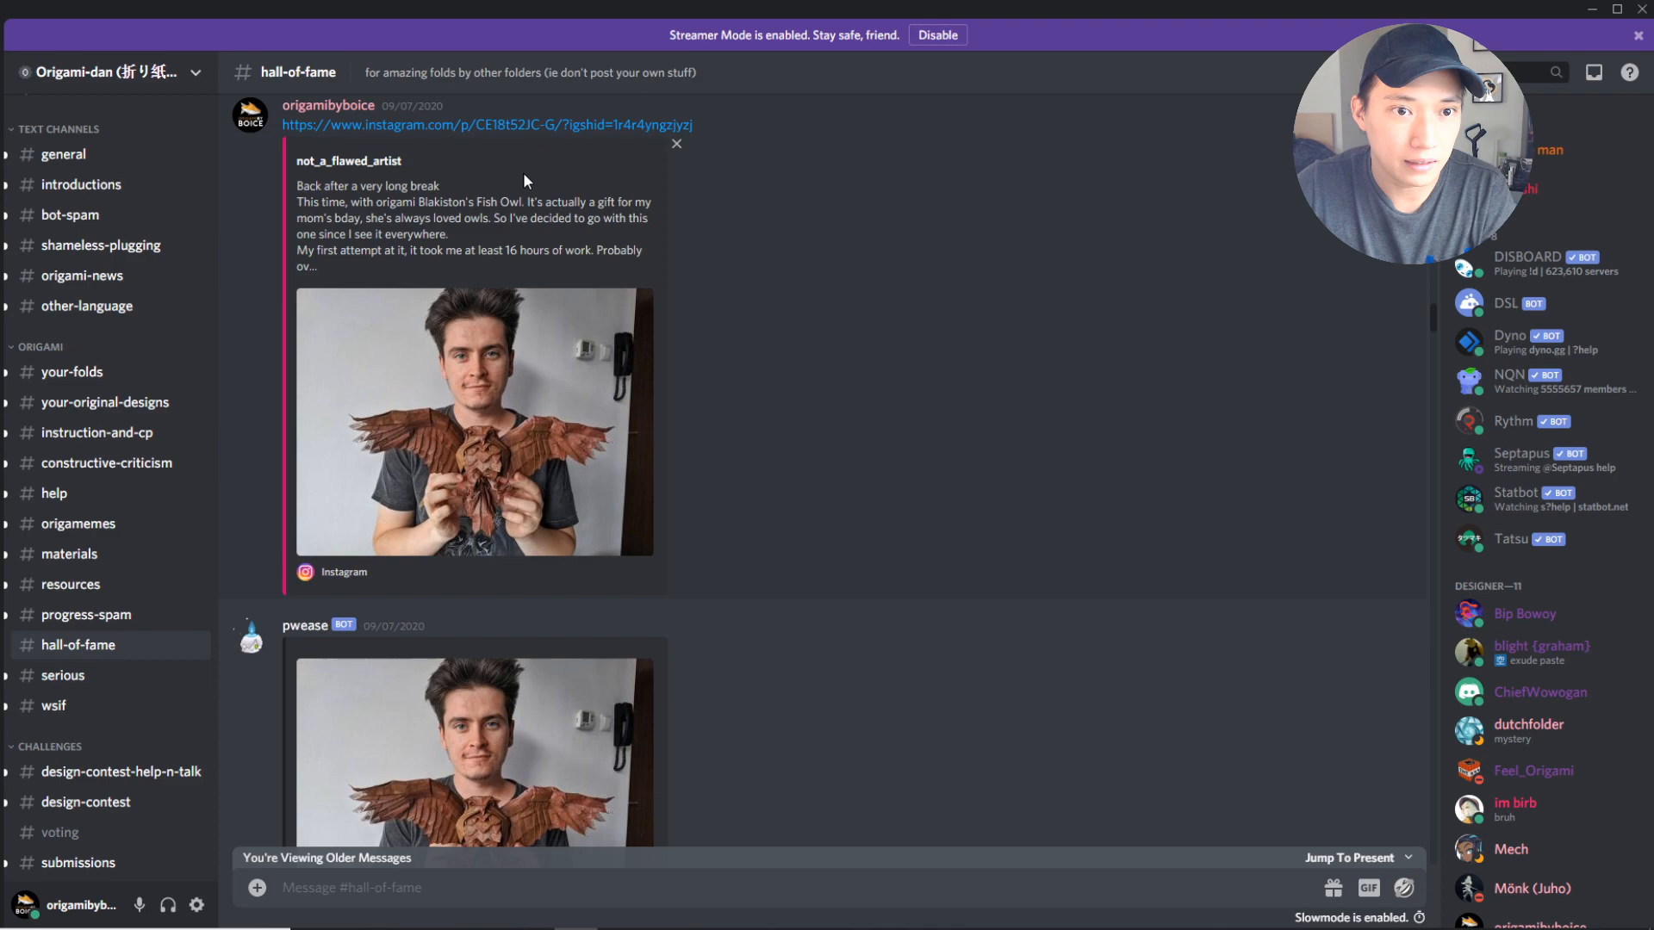
{"action": "left_click", "coordinate": [473, 419]}
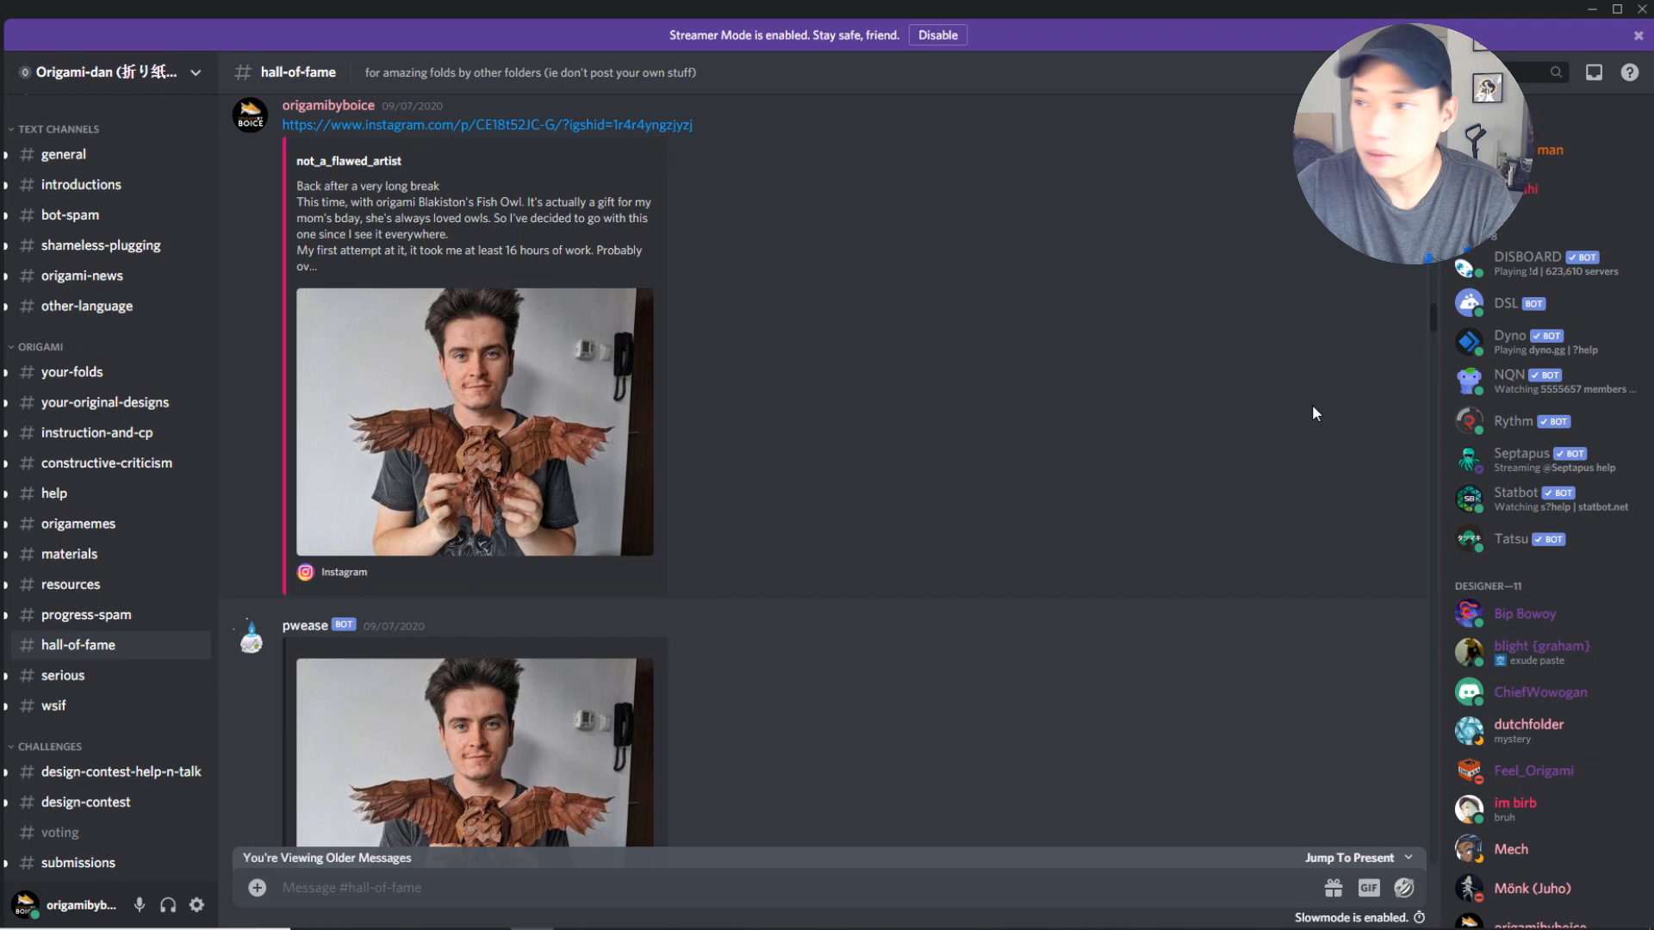
{"action": "left_click", "coordinate": [485, 124]}
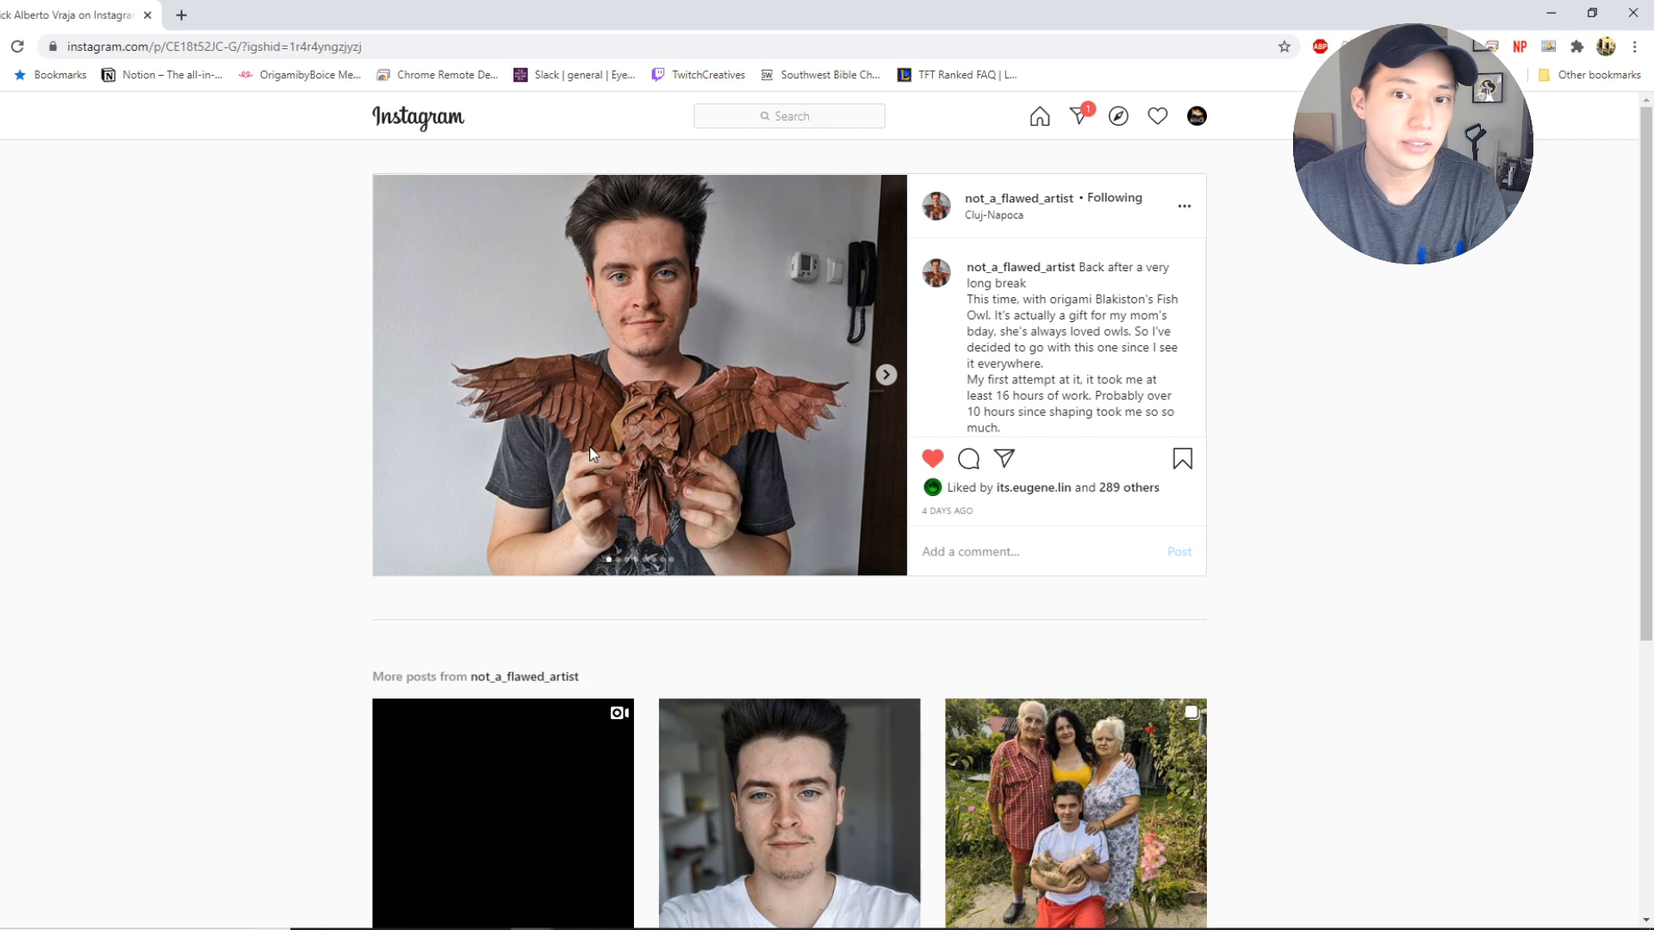
{"action": "mouse_move", "coordinate": [622, 399]}
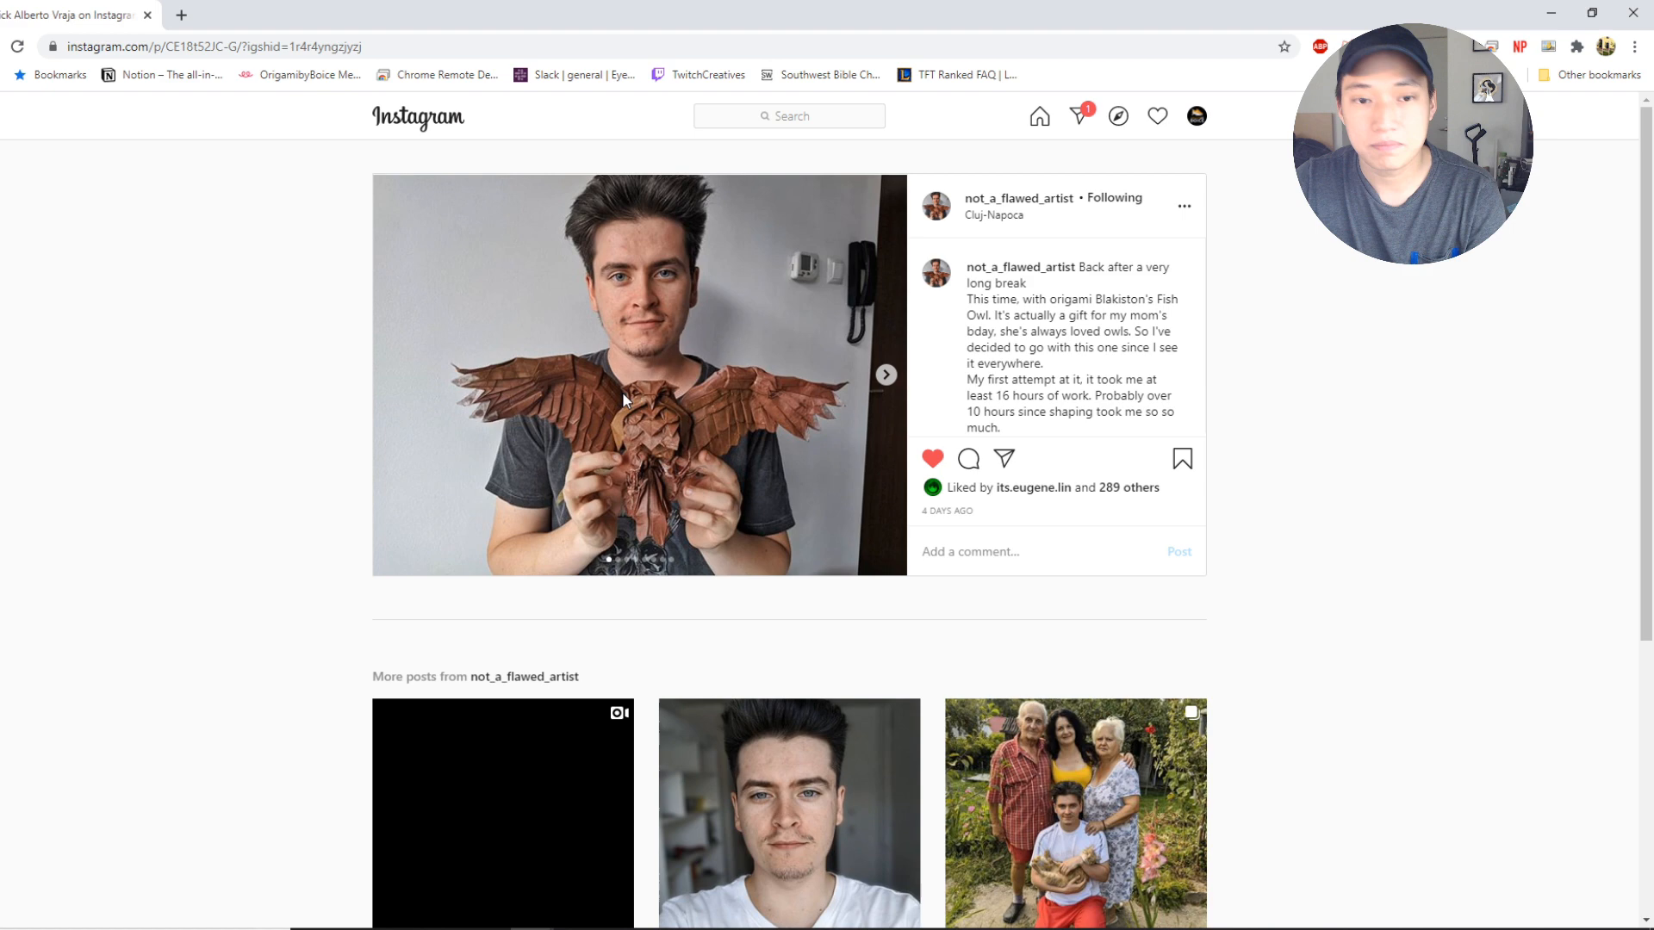
Page through the fish owl post's photos with the carousel arrow.
{"action": "left_click", "coordinate": [885, 374]}
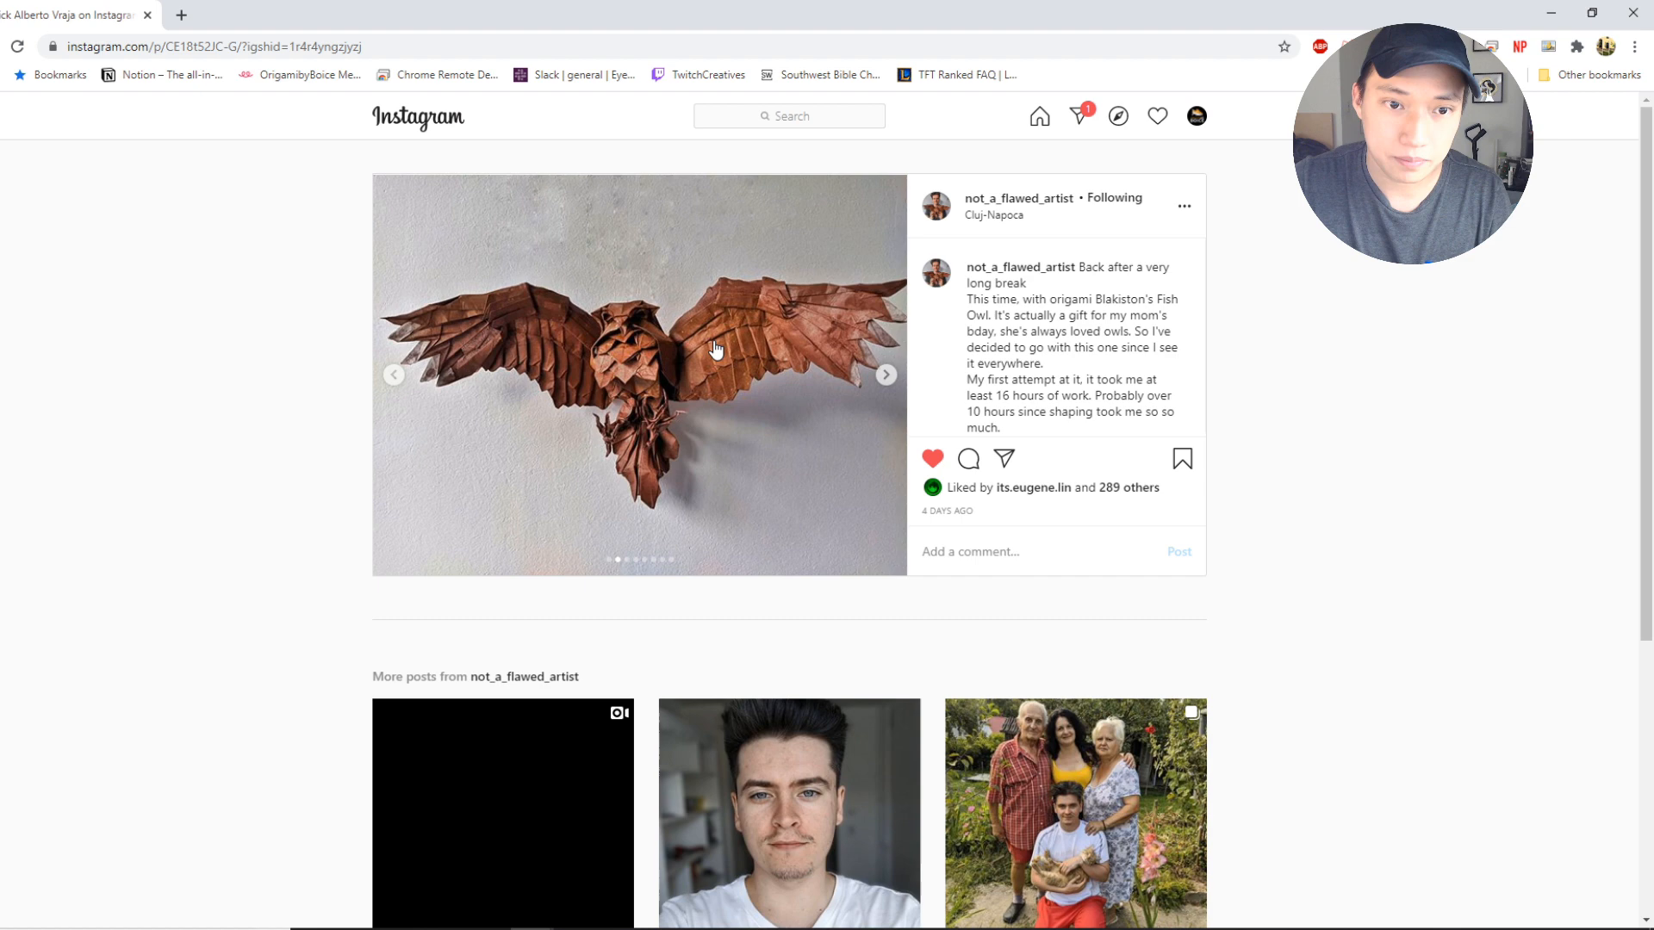
{"action": "left_click", "coordinate": [886, 374]}
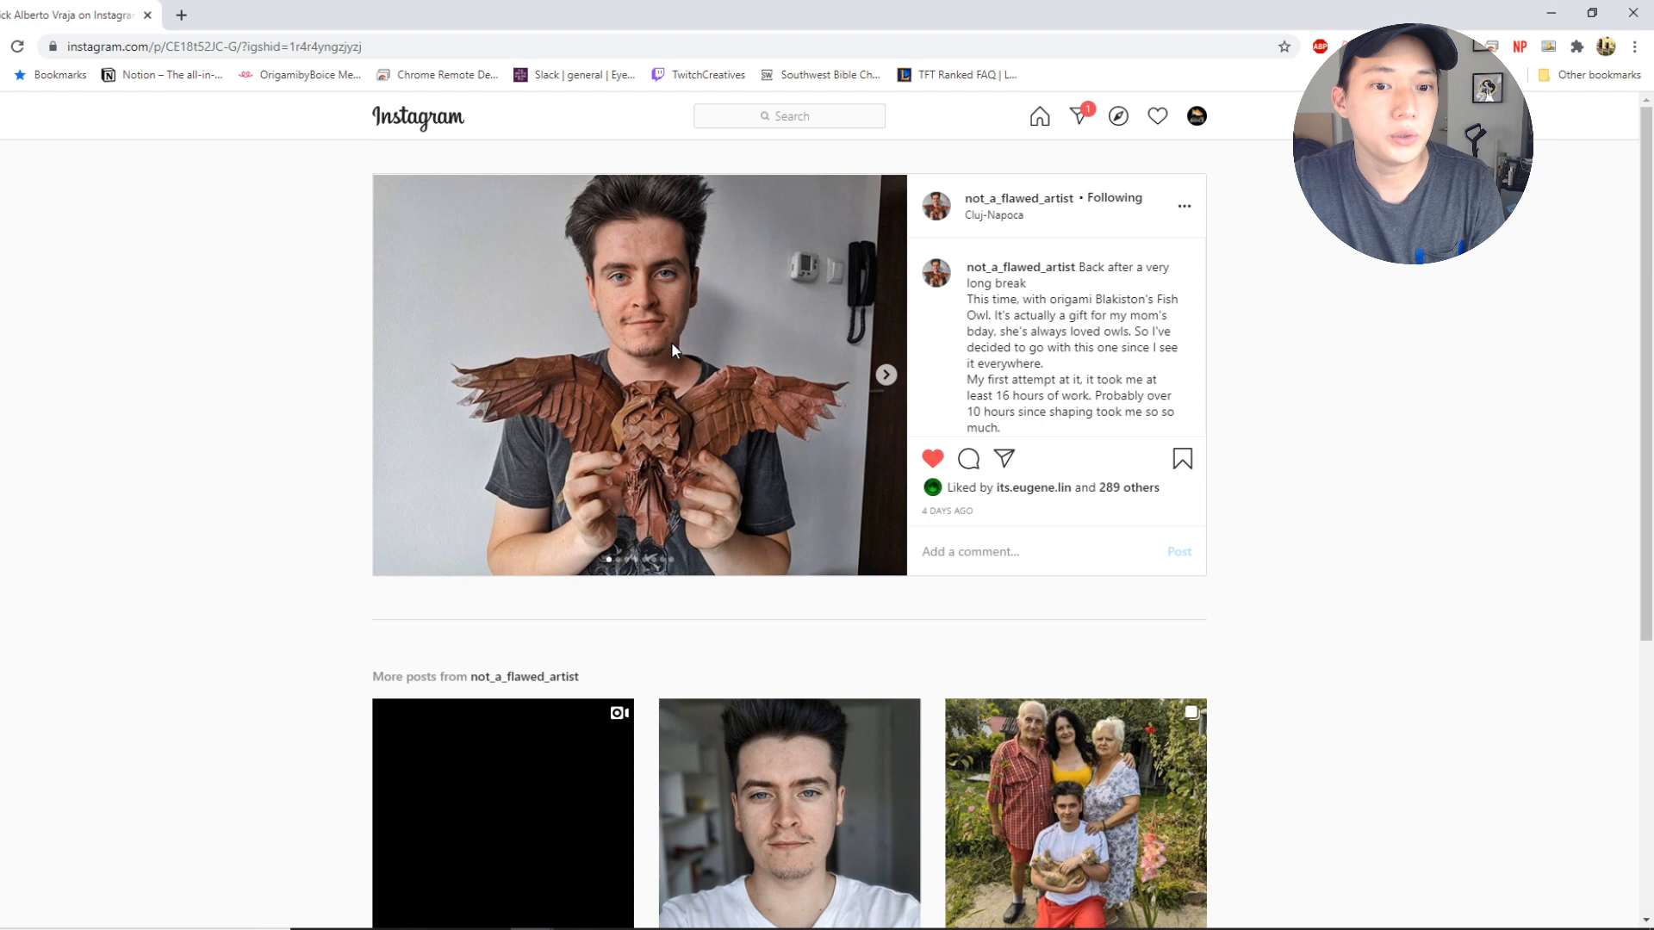
{"action": "mouse_move", "coordinate": [549, 461]}
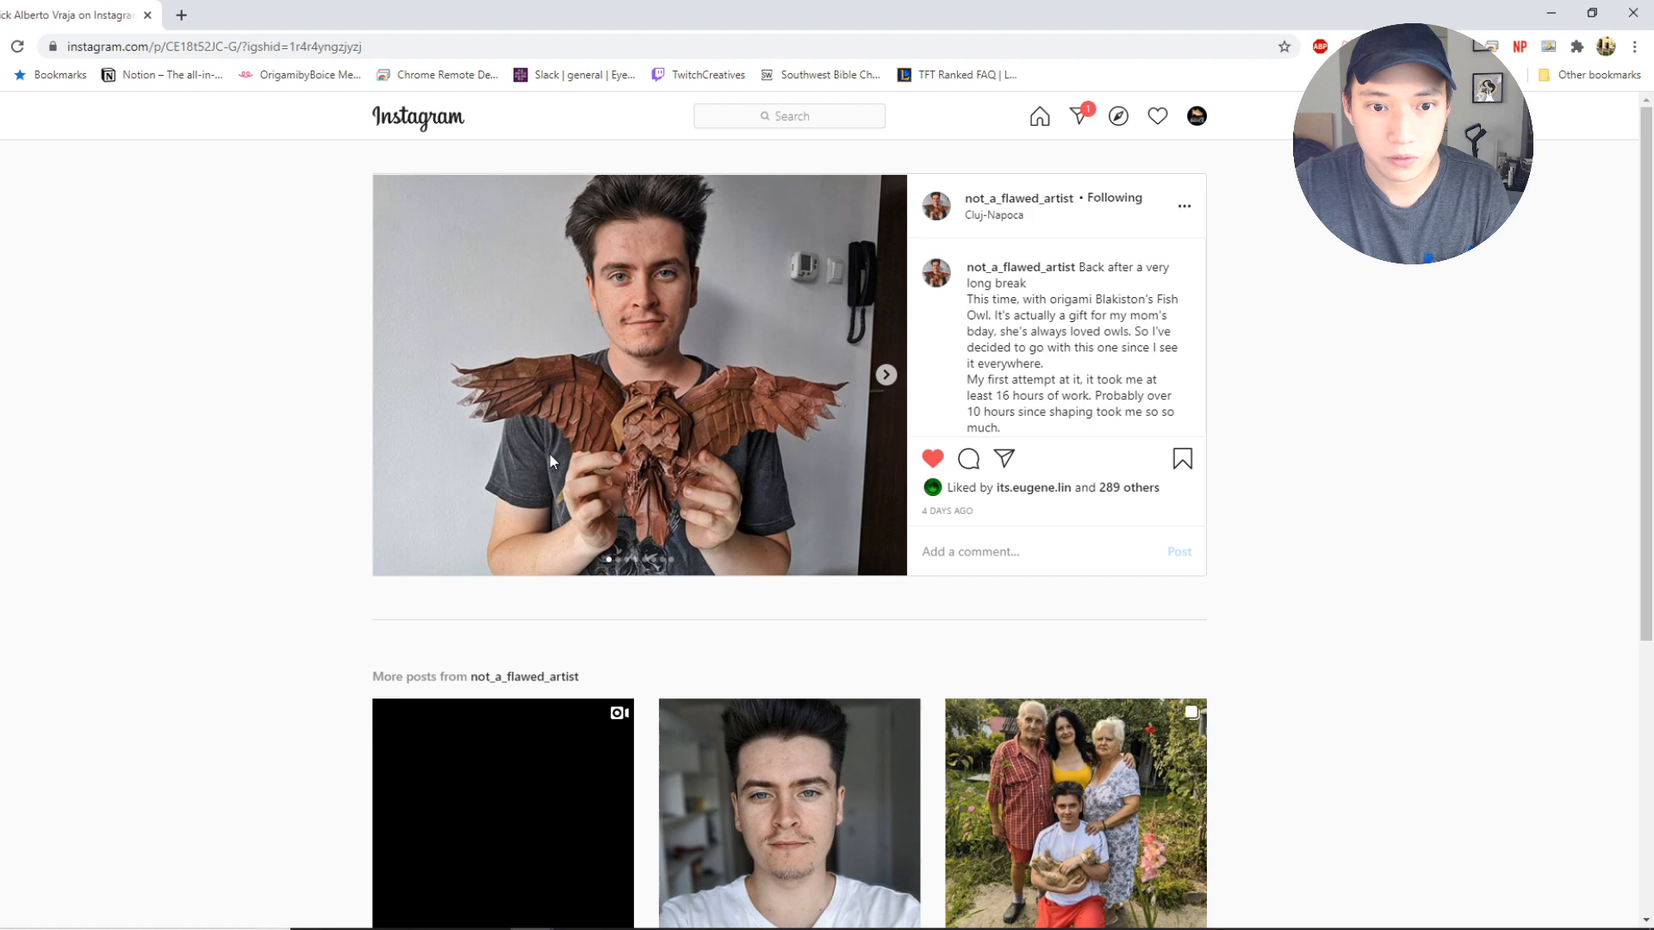
{"action": "left_click", "coordinate": [886, 374]}
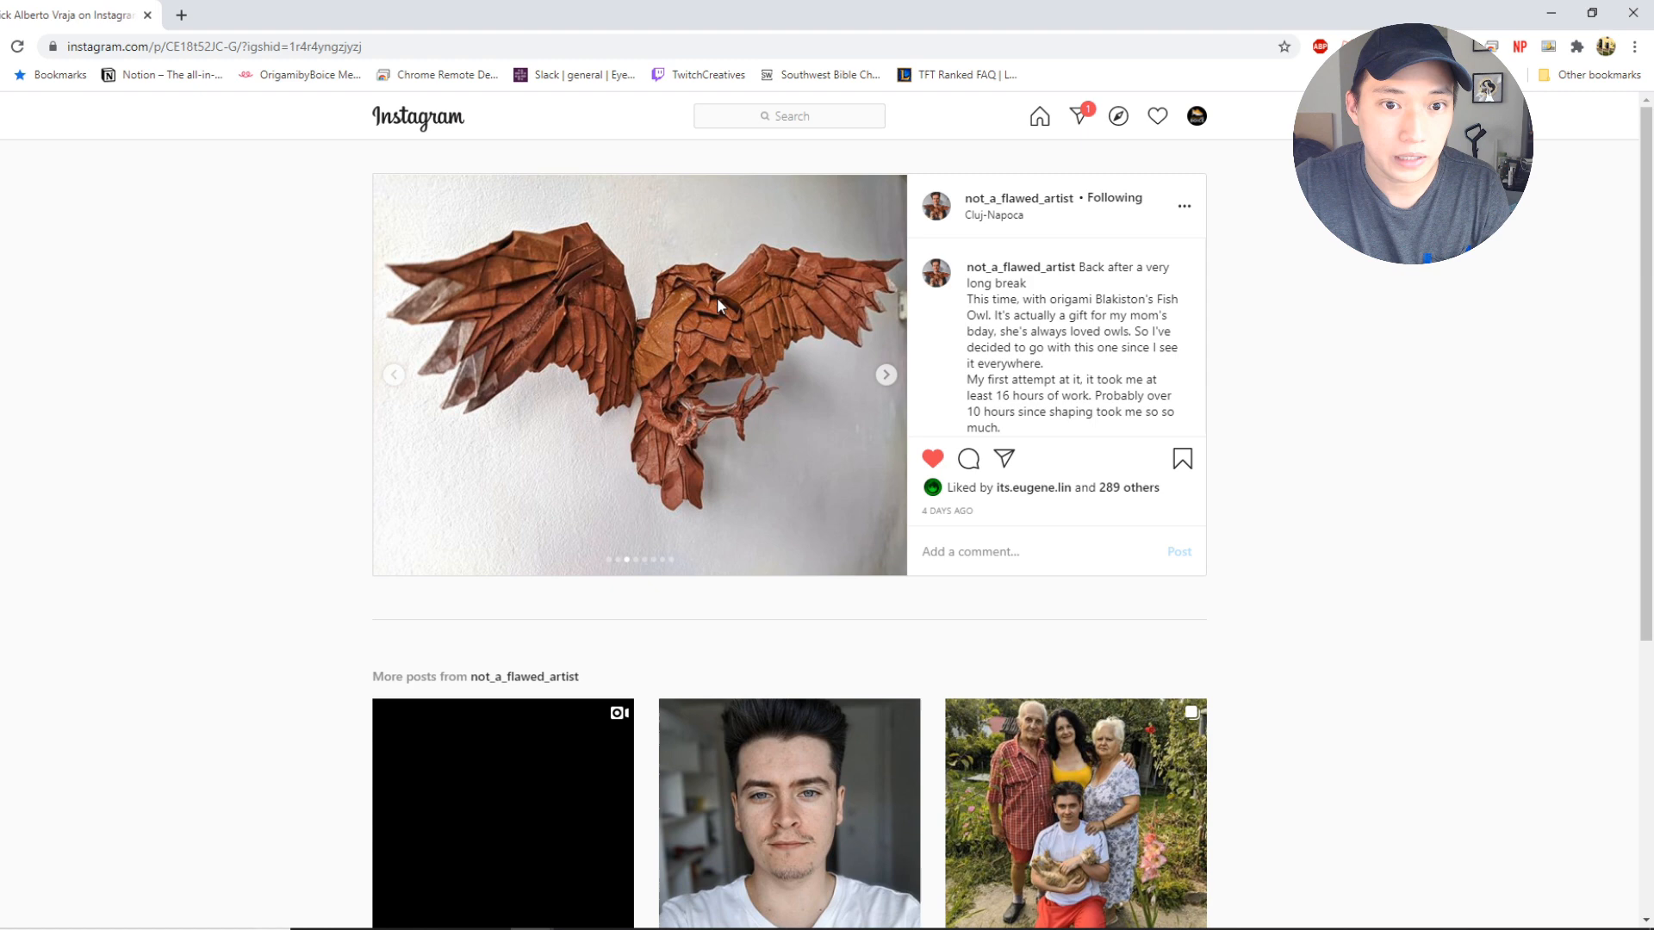
{"action": "left_click", "coordinate": [886, 374]}
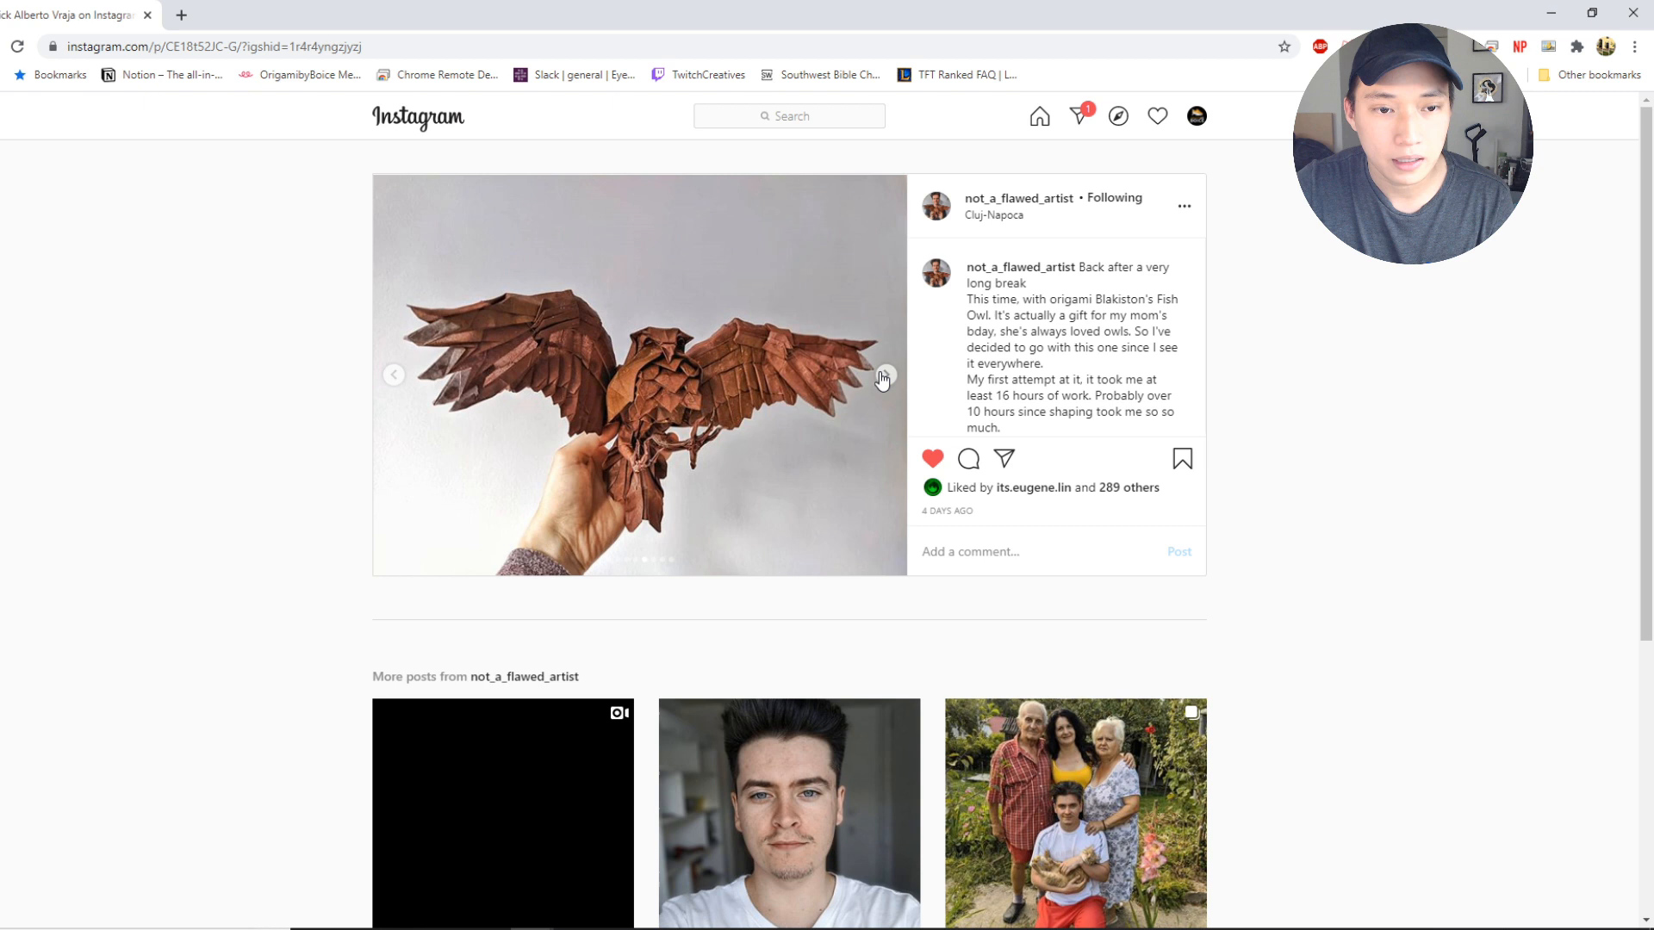
{"action": "left_click", "coordinate": [883, 375]}
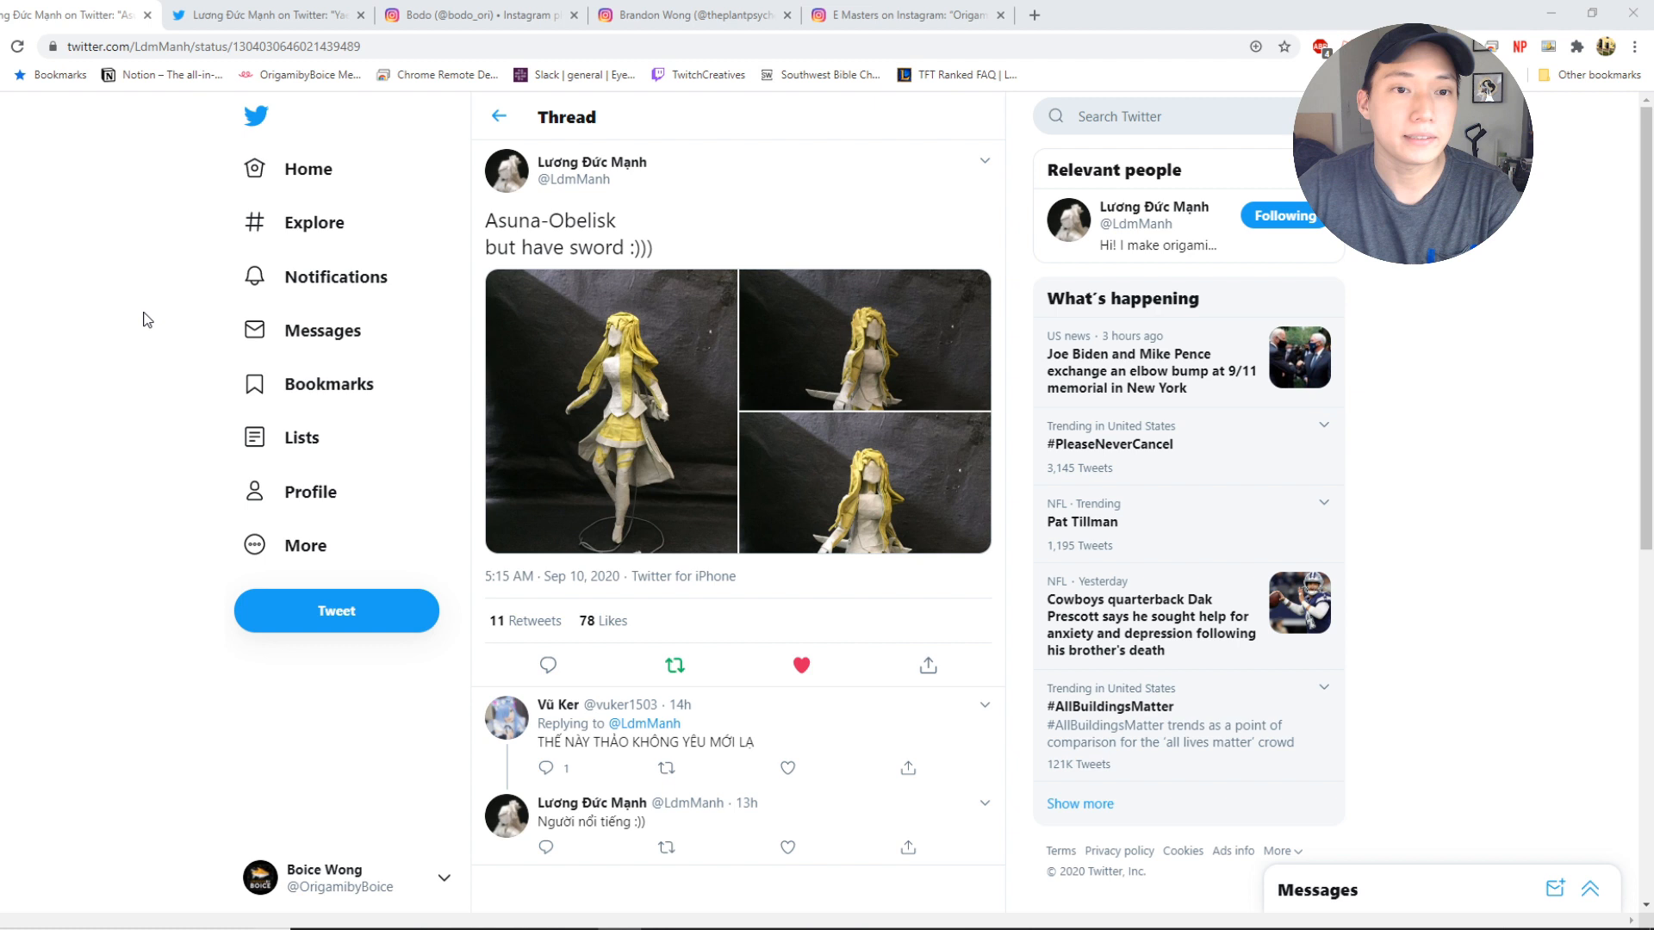
{"action": "mouse_move", "coordinate": [770, 198]}
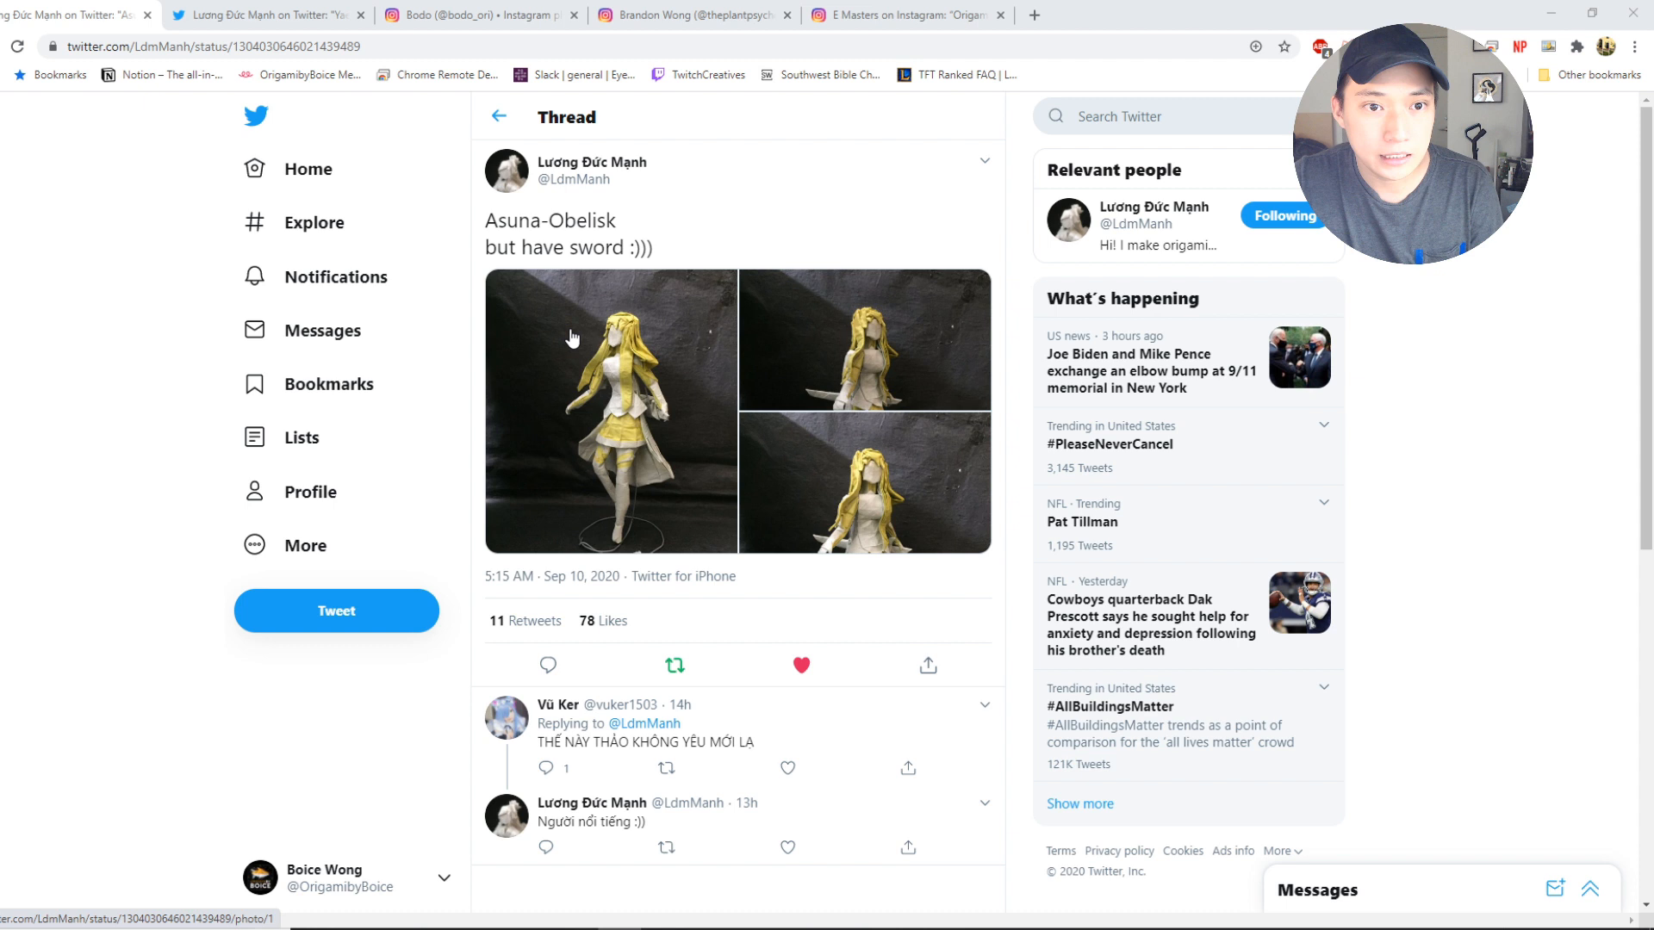
{"action": "mouse_move", "coordinate": [655, 421]}
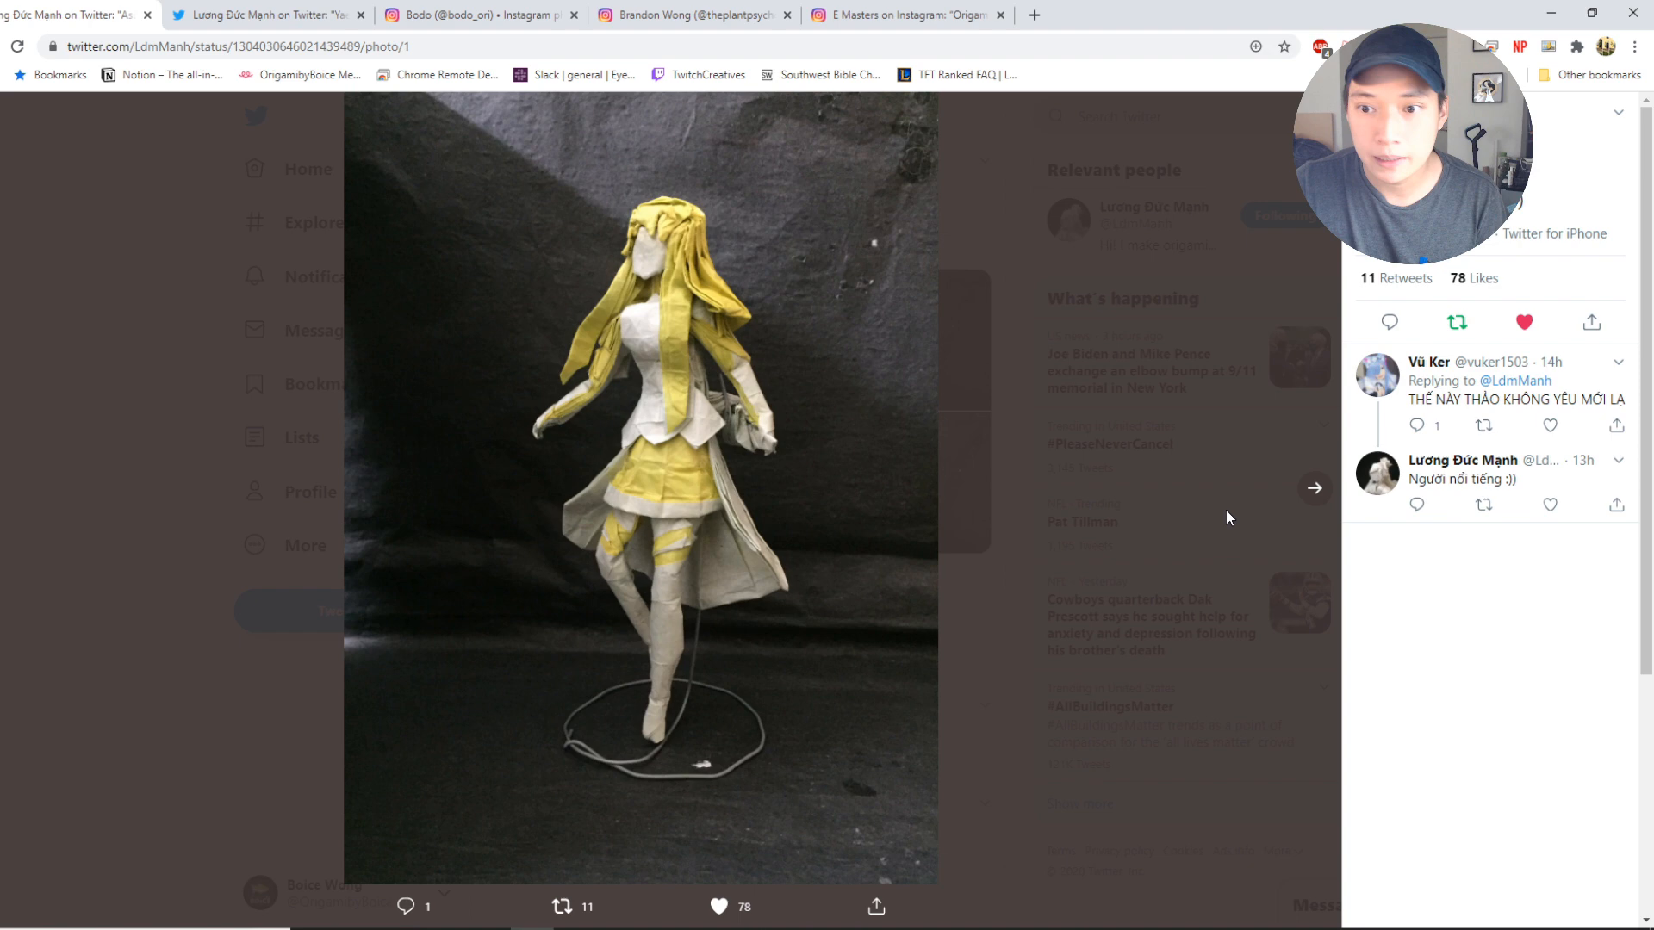
Browse the enlarged Asuna-Obelisk photos, then bring up the Yae Sakura origami tweet.
{"action": "left_click", "coordinate": [1312, 488]}
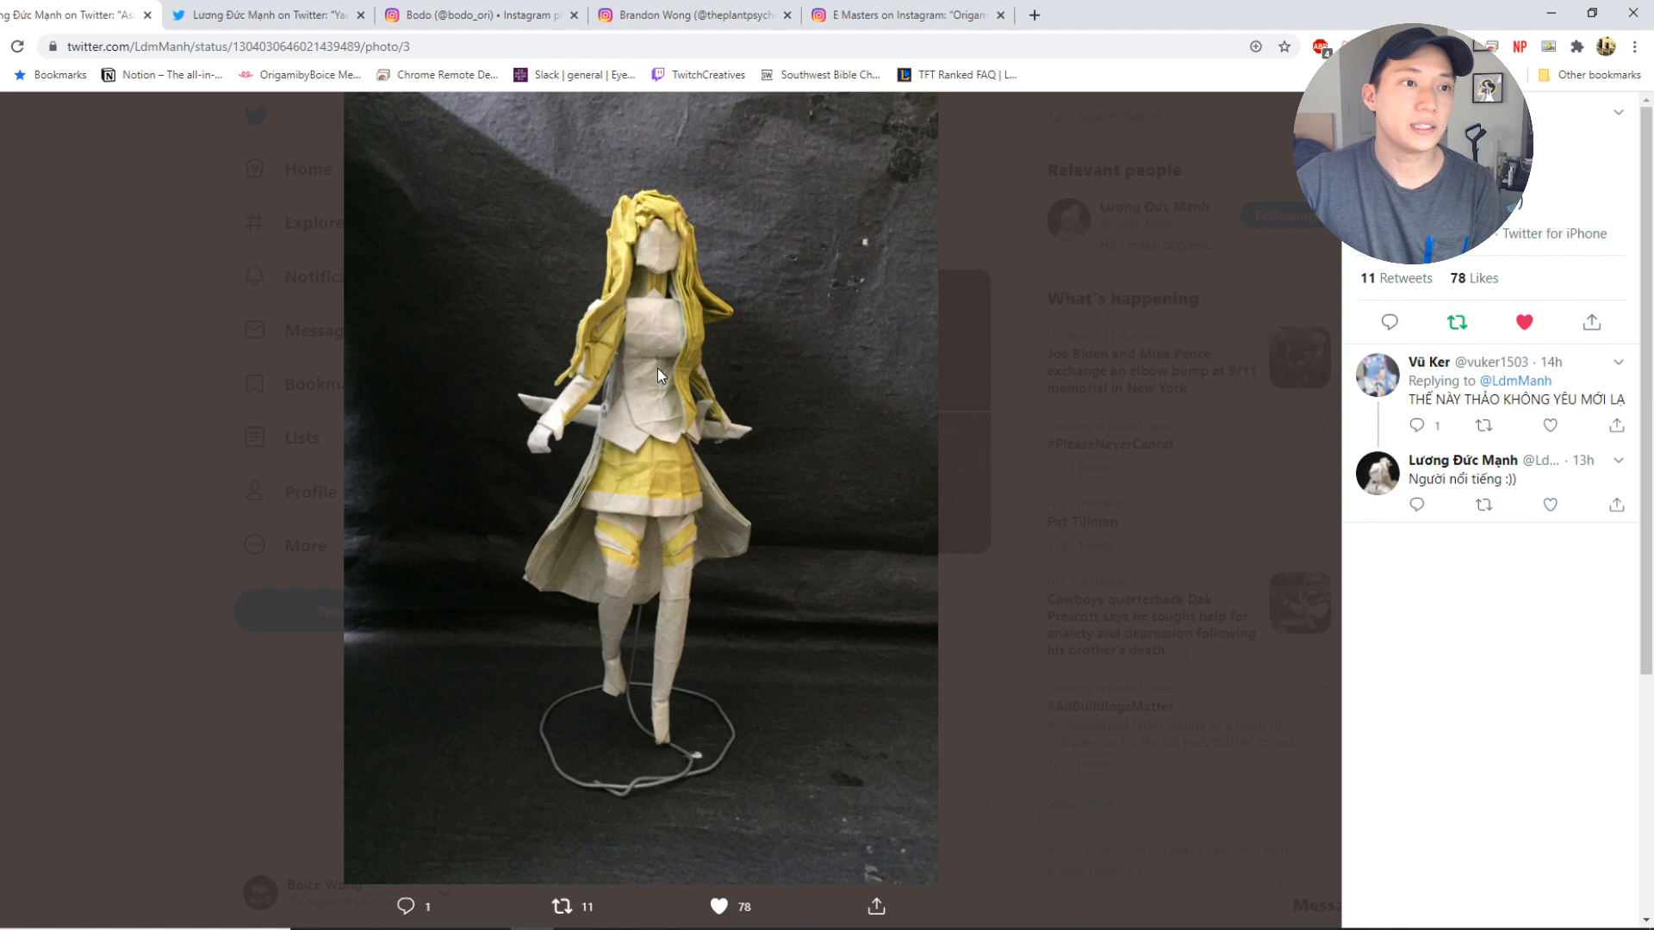
{"action": "left_click", "coordinate": [498, 116]}
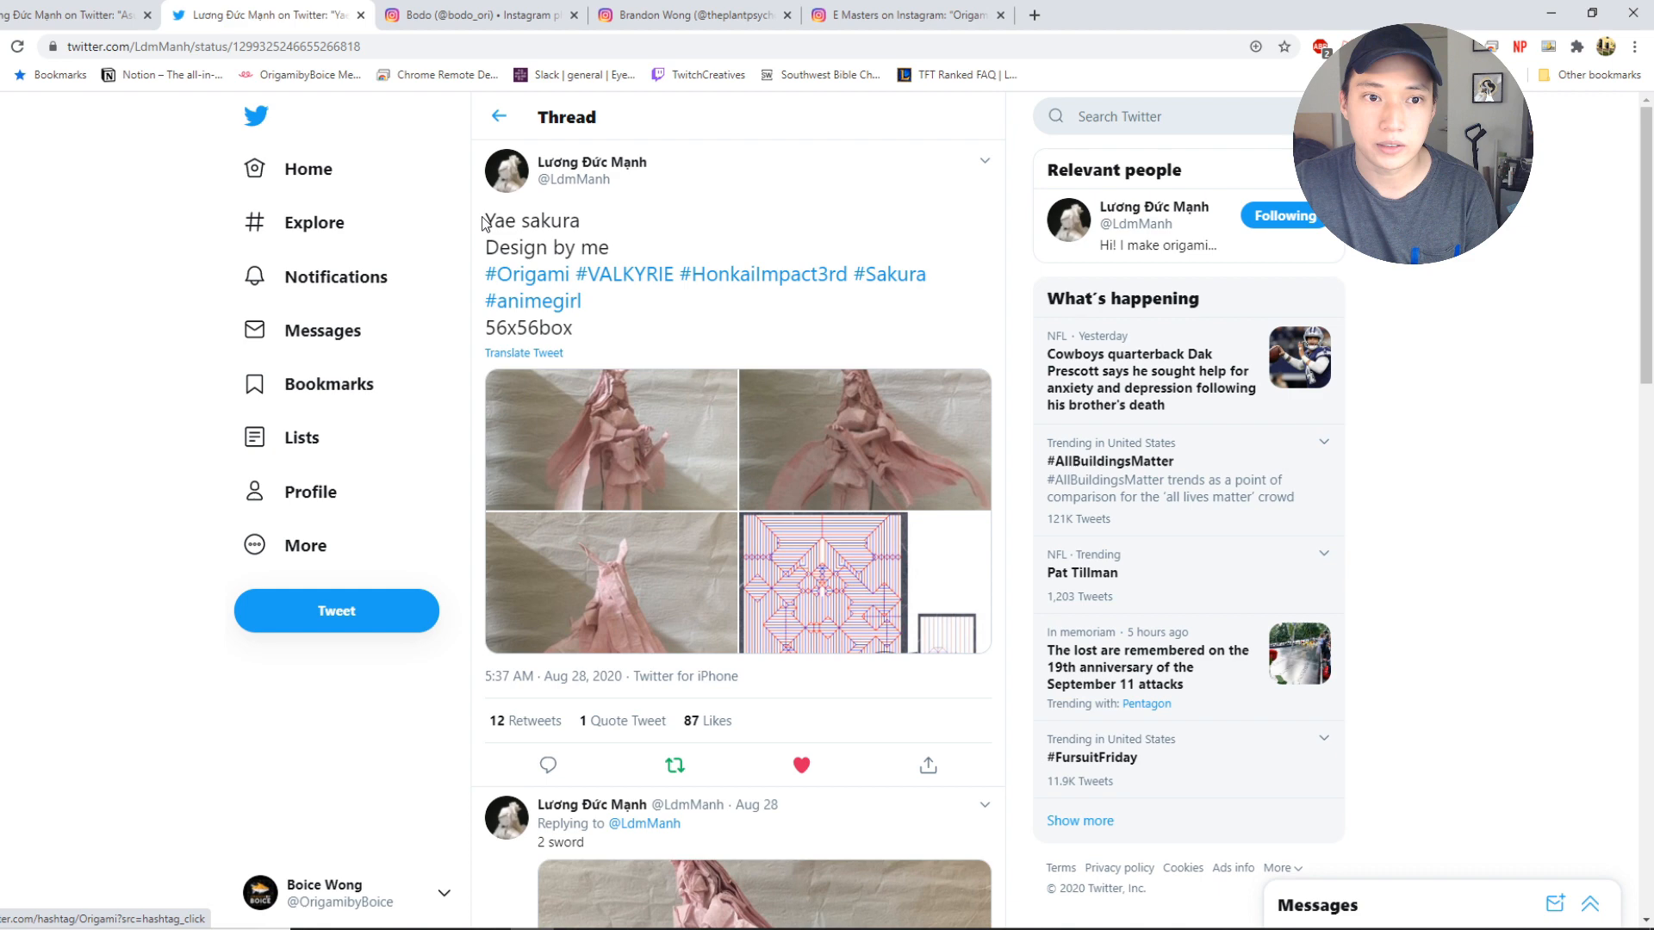
Enlarge the pink Yae Sakura figure photos, then go to the Sarcosuchus skeleton post.
{"action": "left_click", "coordinate": [608, 438]}
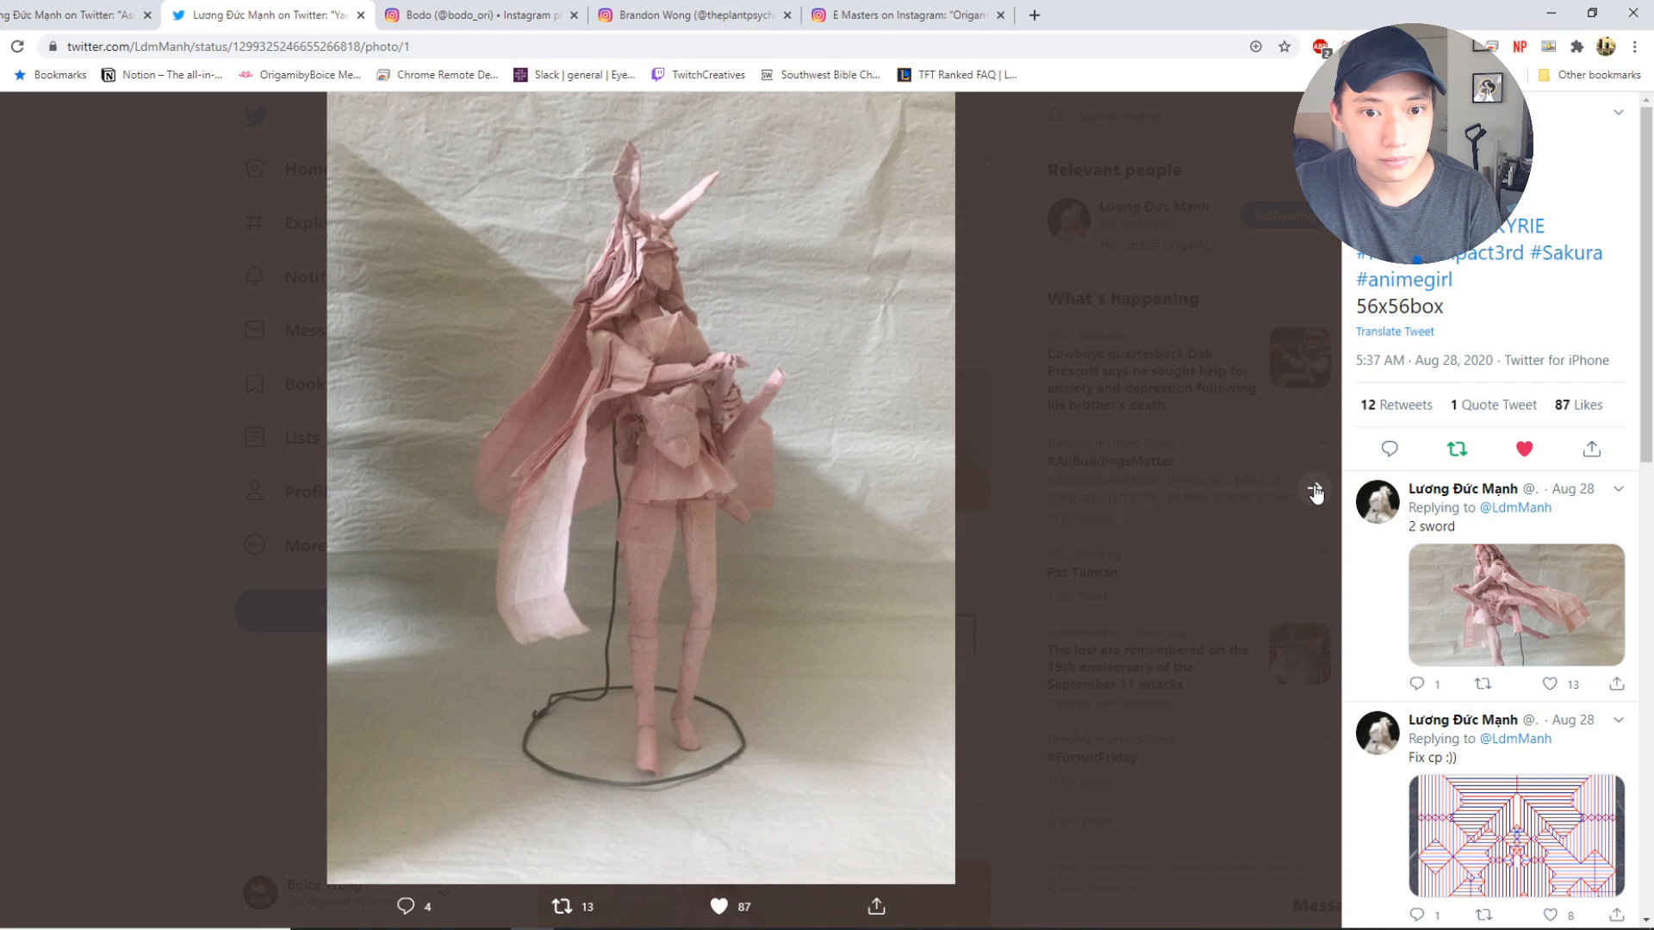
{"action": "left_click", "coordinate": [1314, 487]}
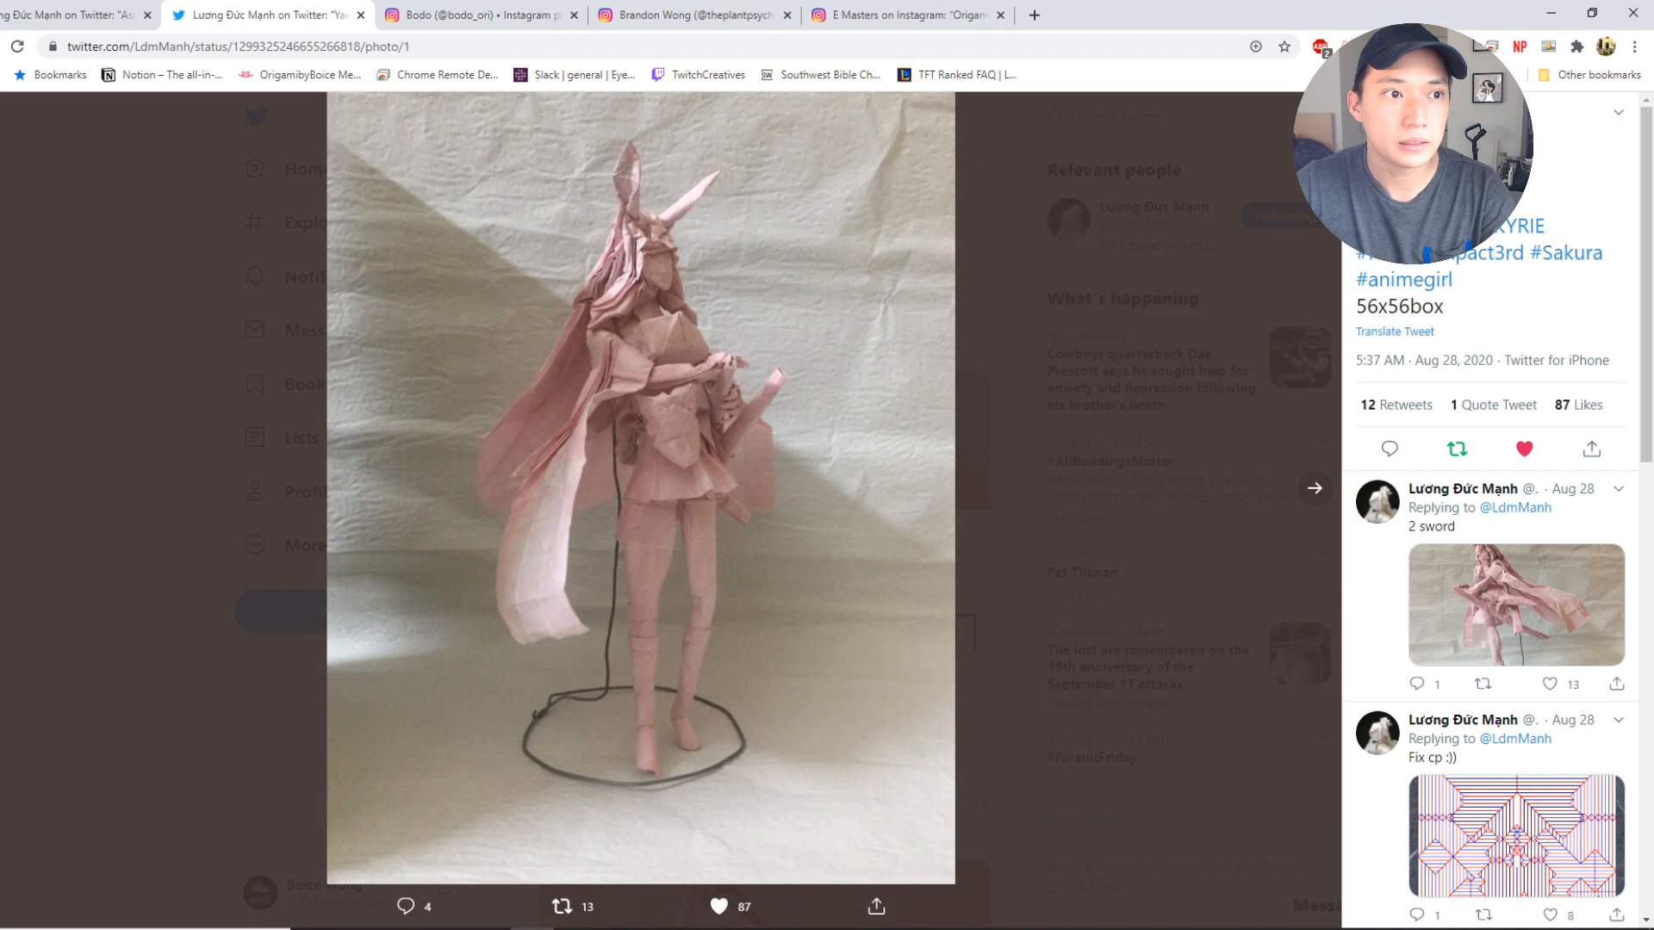
{"action": "left_click", "coordinate": [480, 14]}
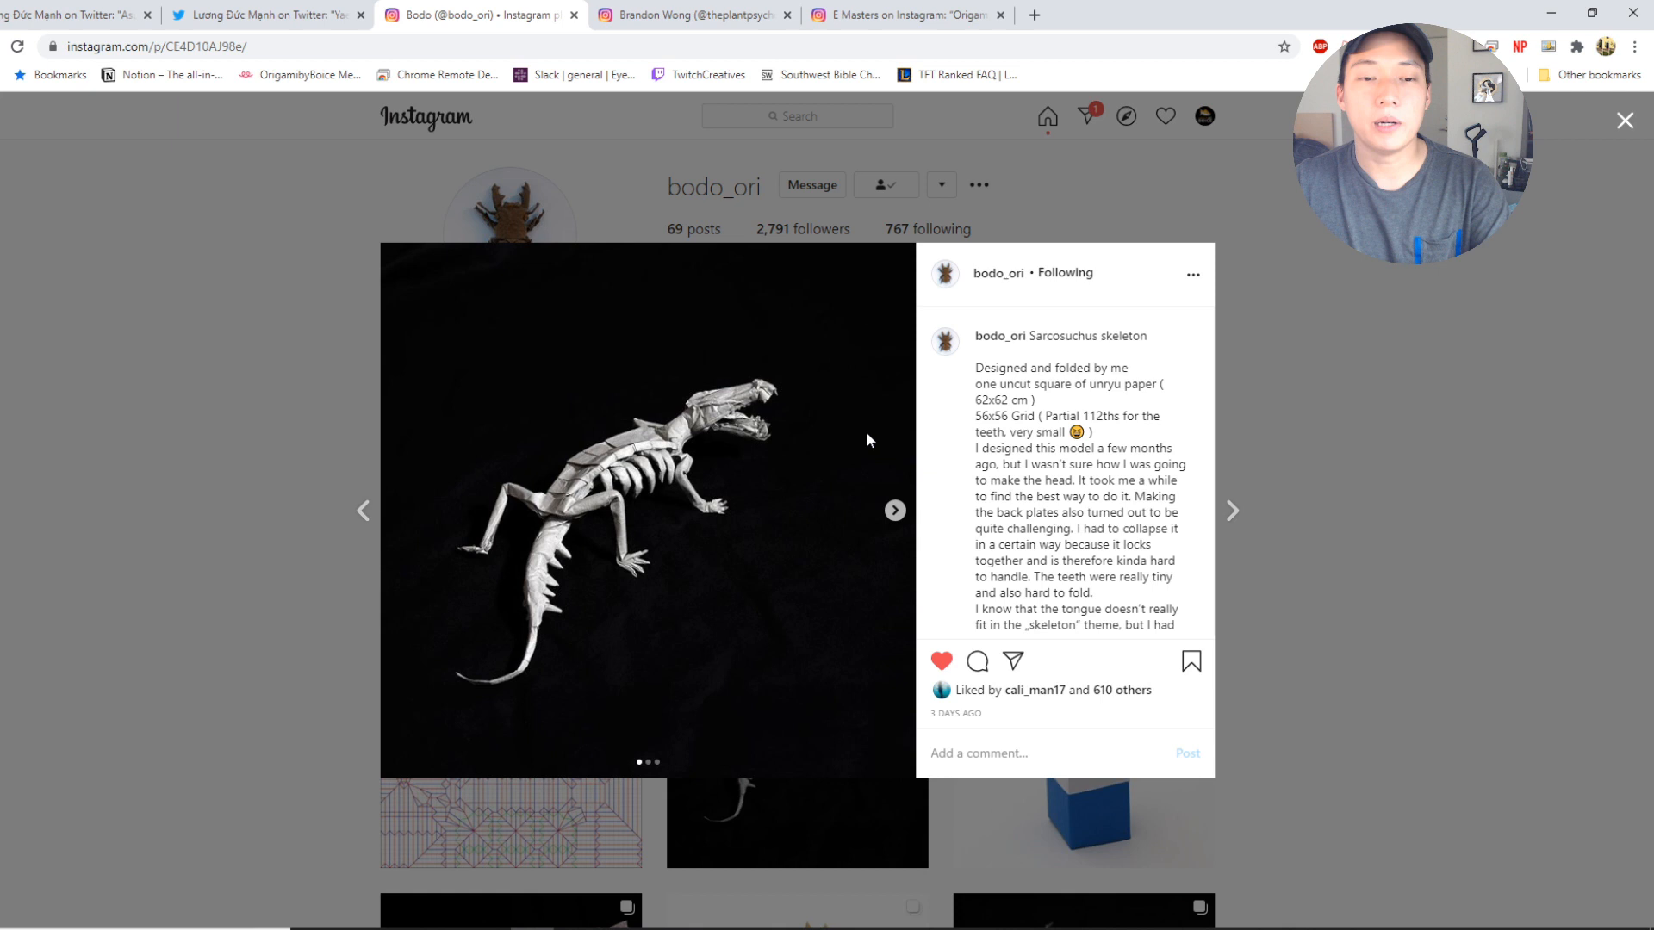
{"action": "mouse_move", "coordinate": [882, 531]}
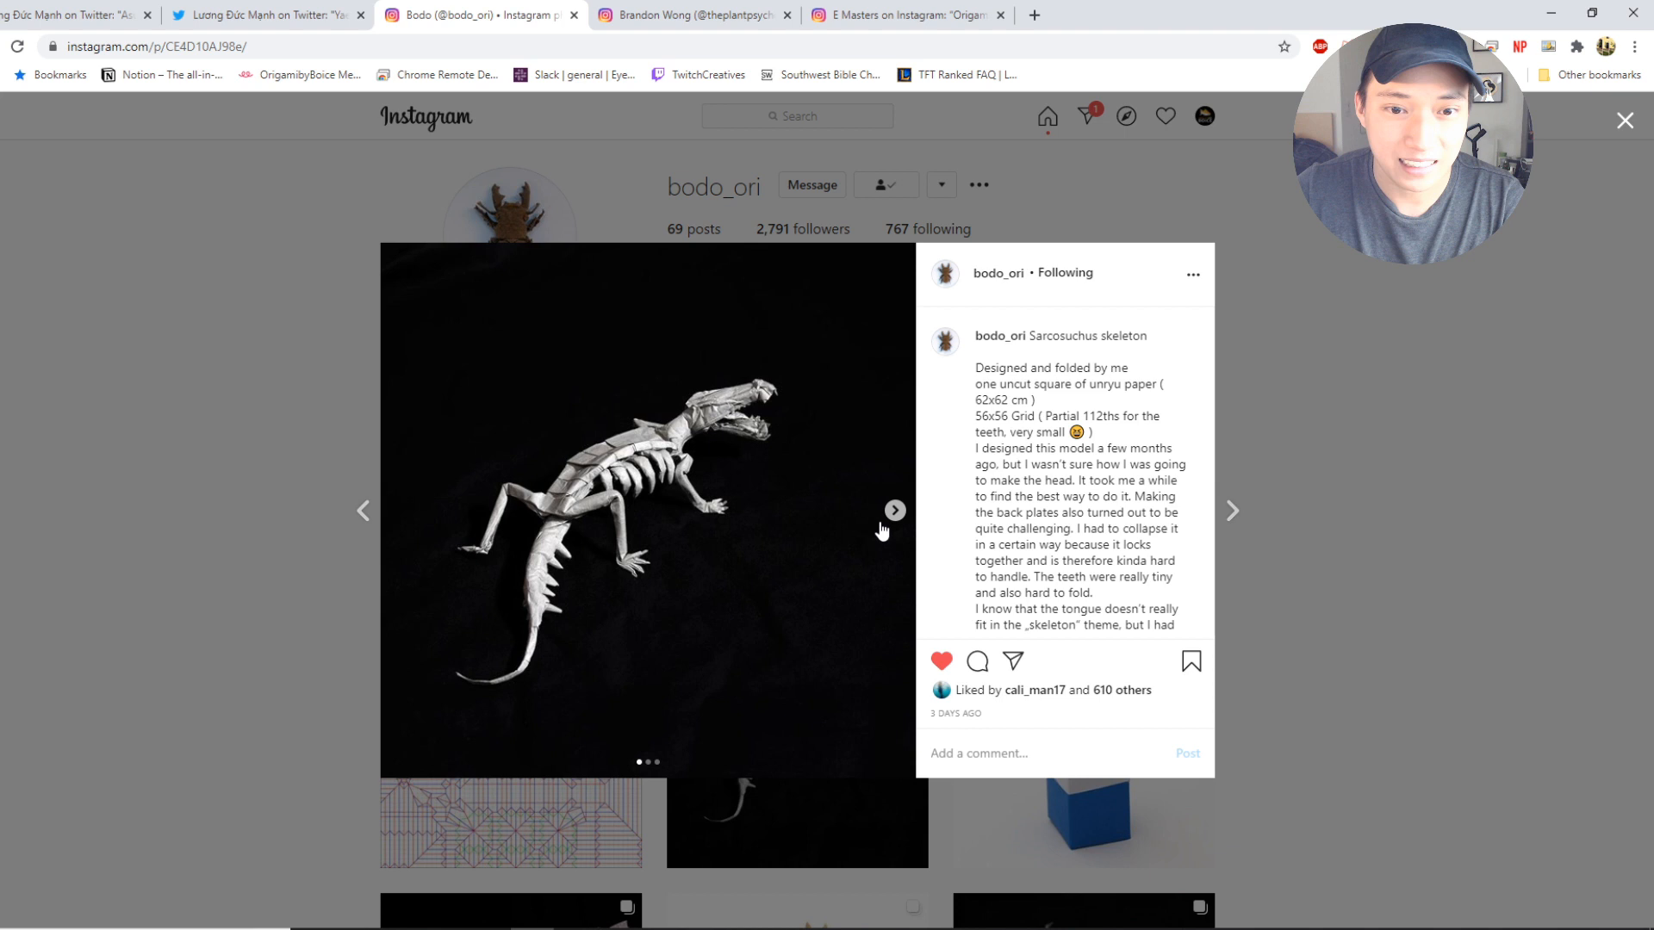
{"action": "mouse_move", "coordinate": [606, 614]}
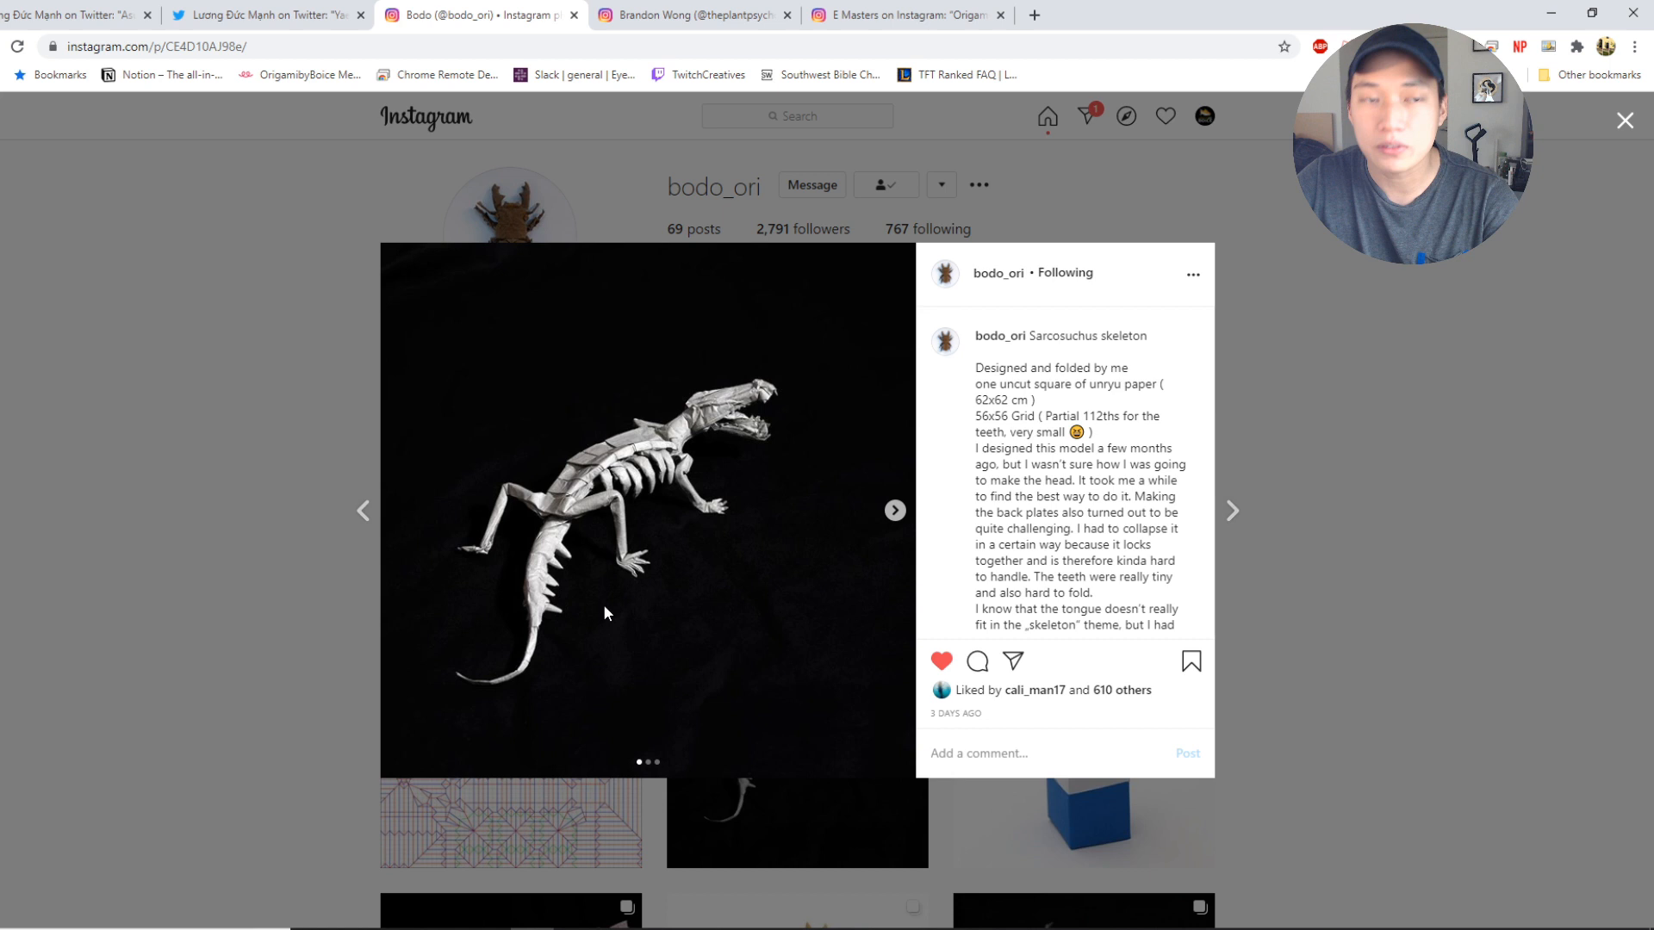
{"action": "mouse_move", "coordinate": [478, 560]}
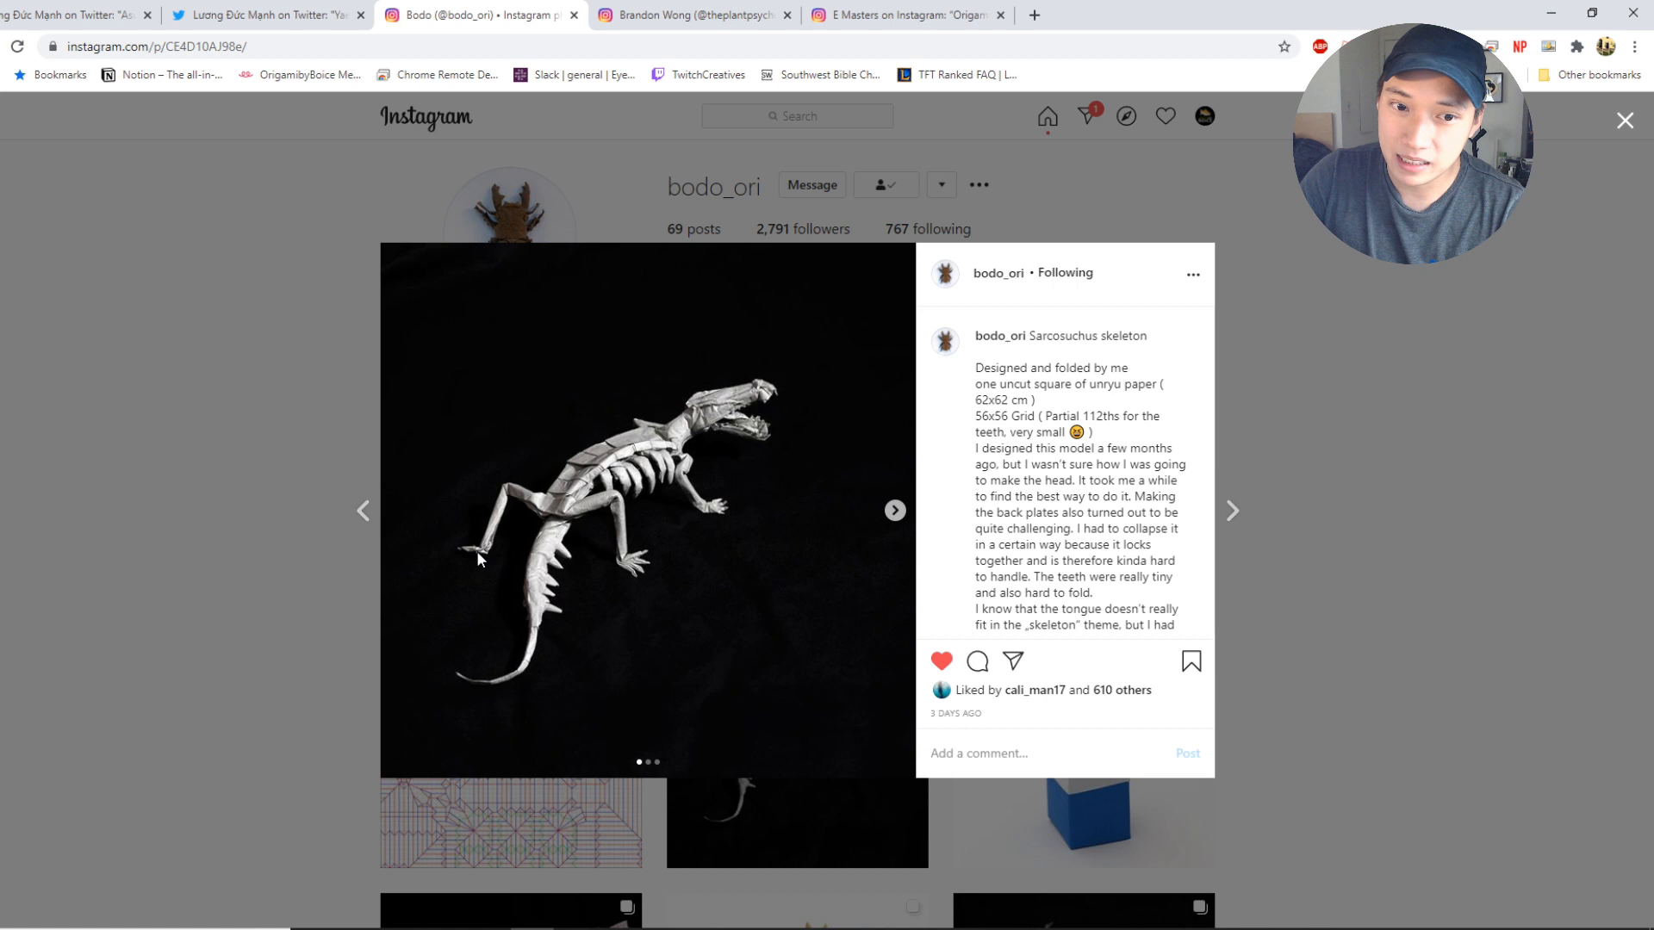
{"action": "mouse_move", "coordinate": [896, 511]}
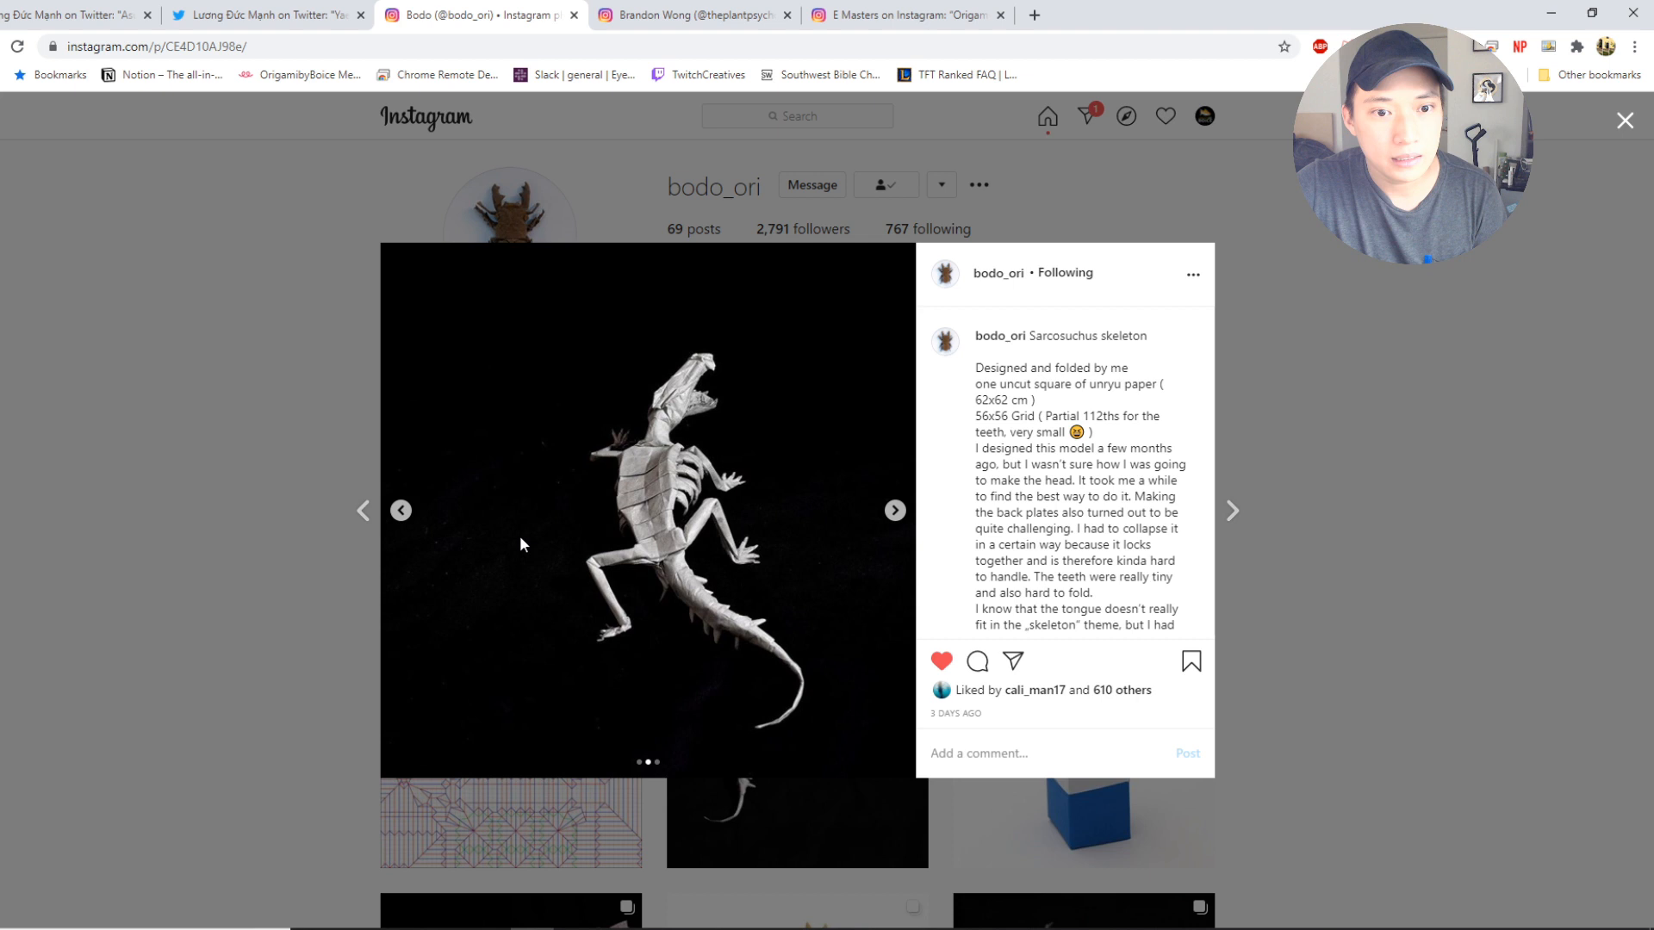
{"action": "mouse_move", "coordinate": [893, 517]}
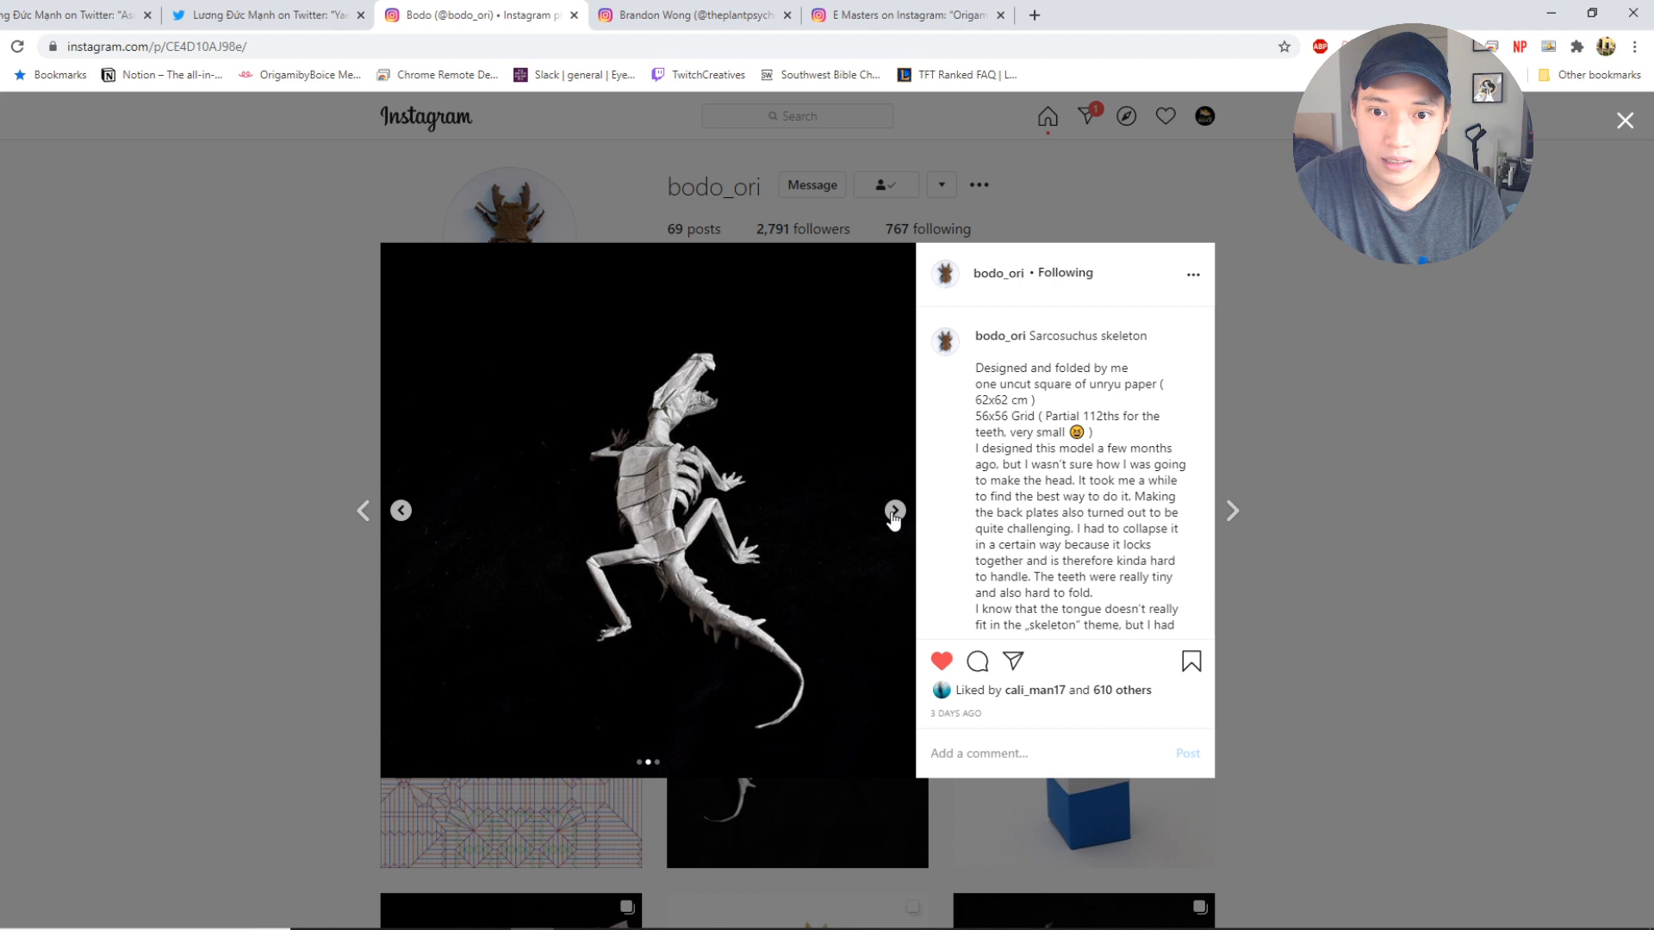
Advance the Sarcosuchus post to its third photo, a close-up of the skull.
{"action": "left_click", "coordinate": [893, 510]}
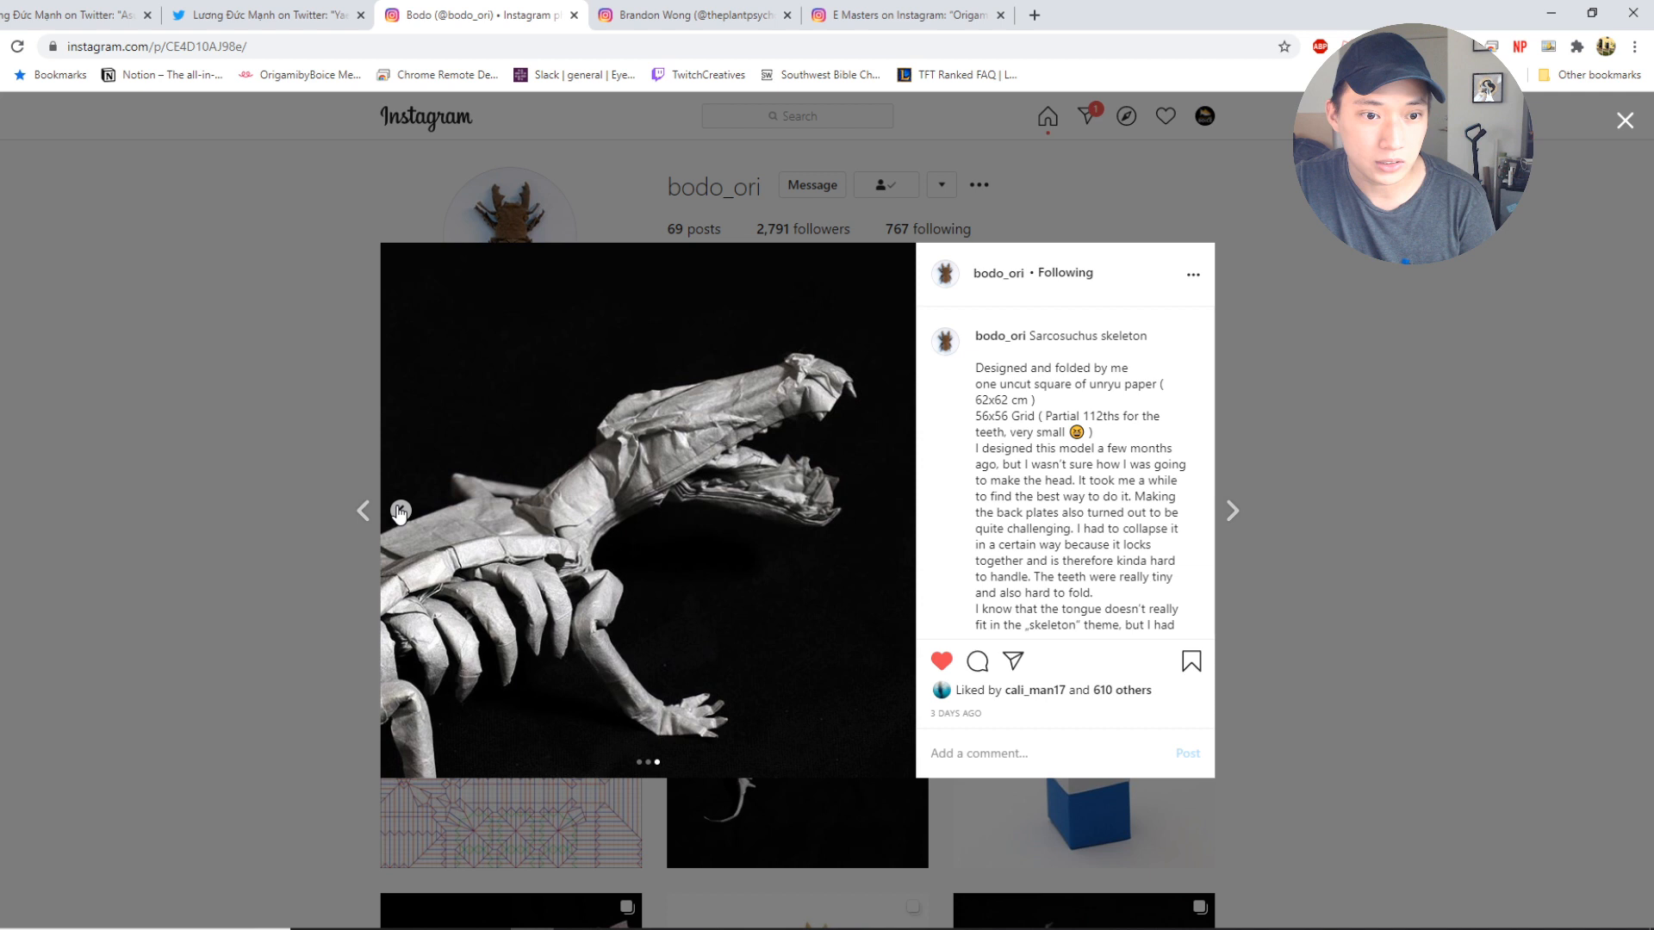
Return the Sarcosuchus post to its first full-skeleton photo, then move to the Forest path post.
{"action": "left_click", "coordinate": [894, 511]}
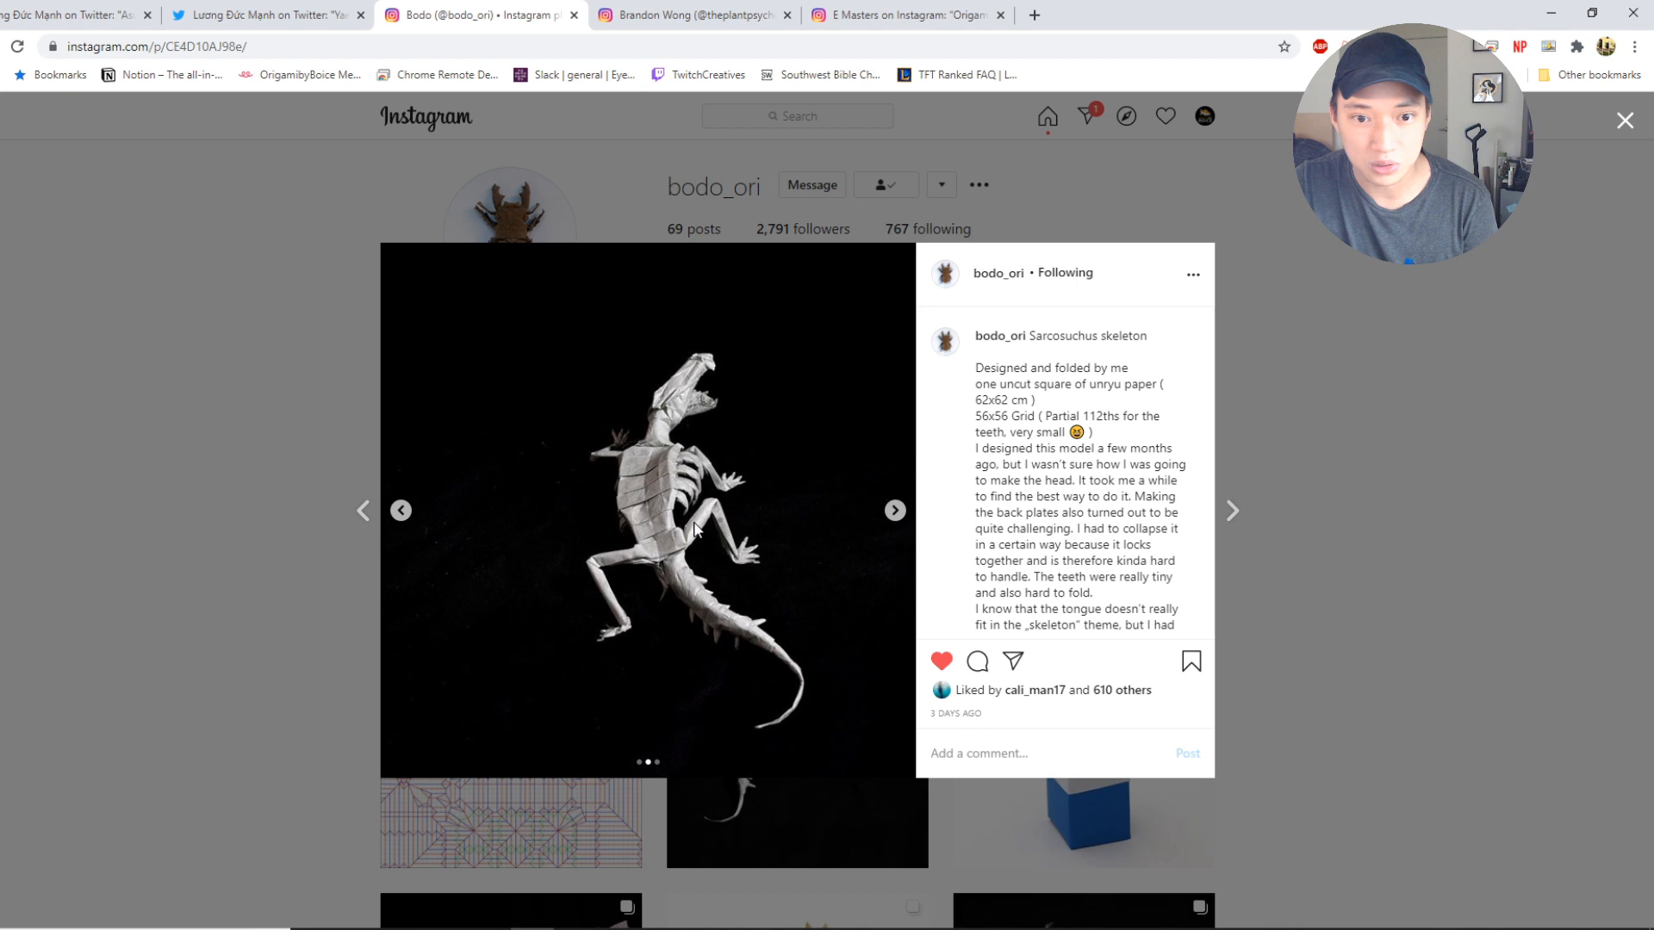
{"action": "left_click", "coordinate": [894, 510]}
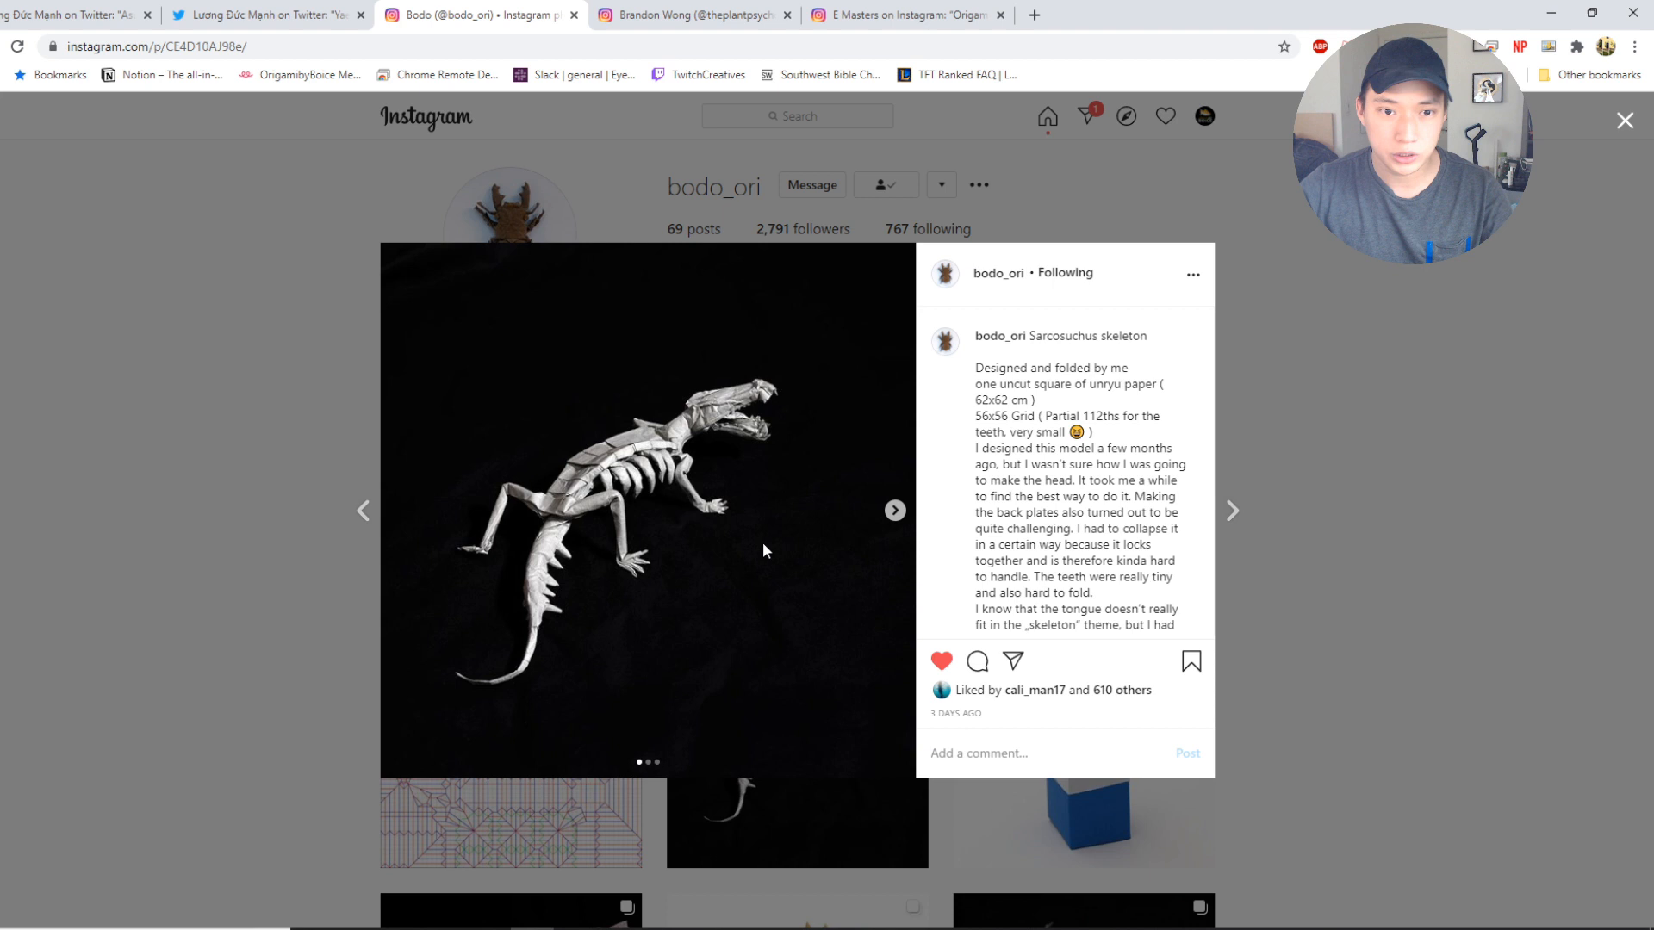
{"action": "mouse_move", "coordinate": [733, 503]}
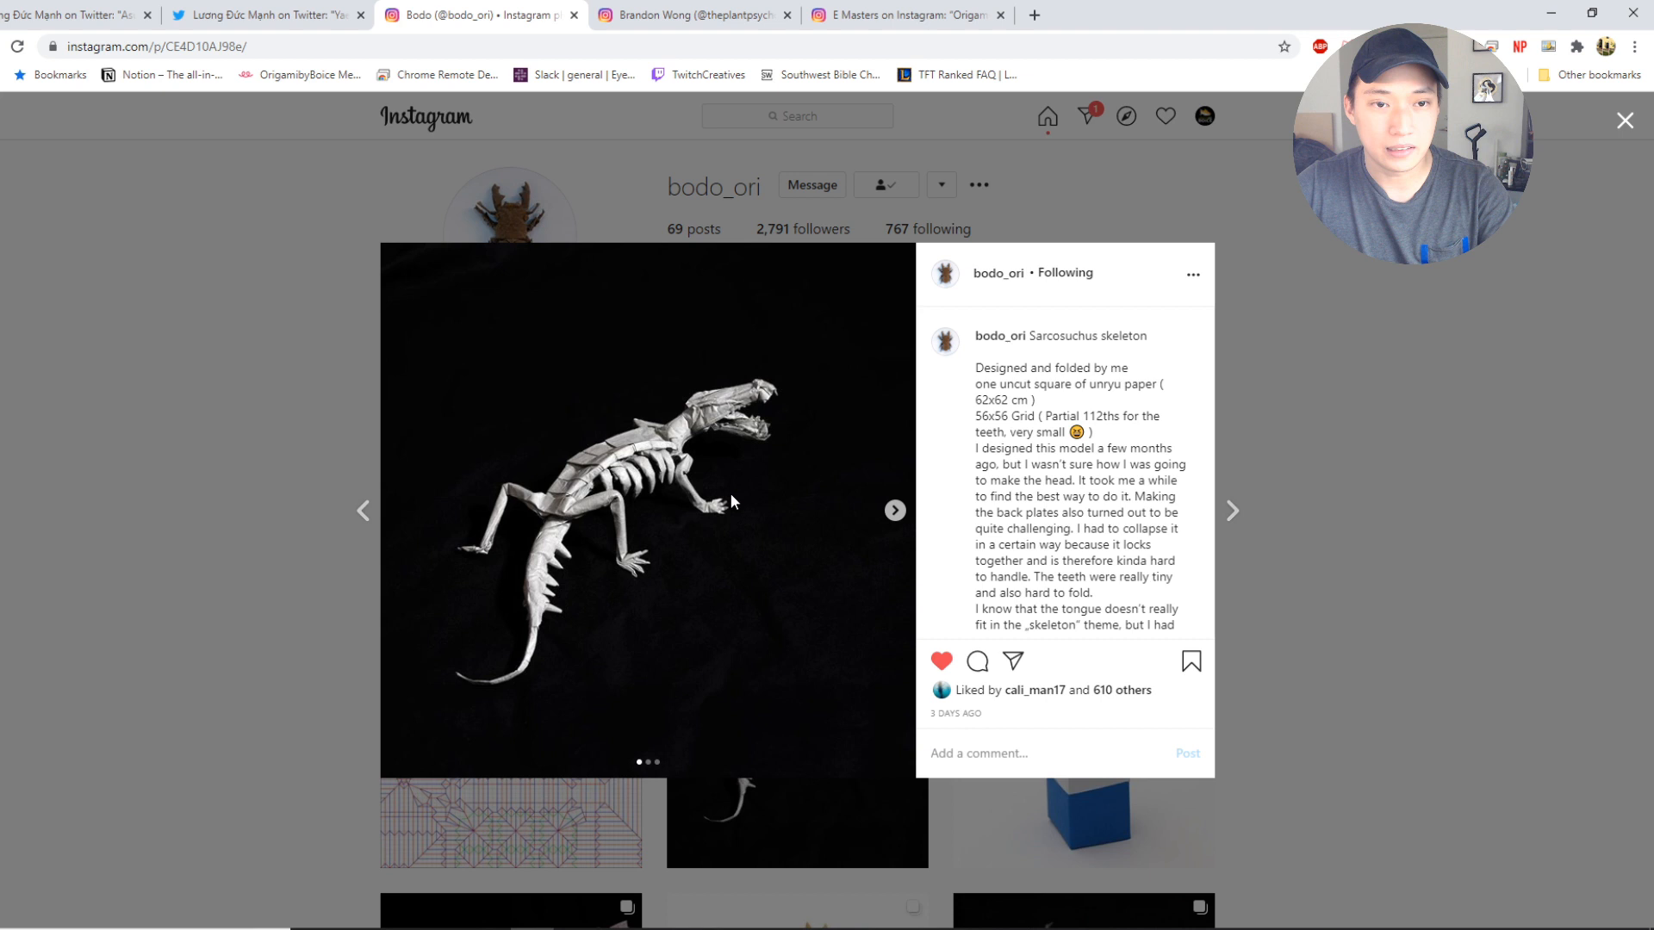
{"action": "left_click", "coordinate": [691, 14]}
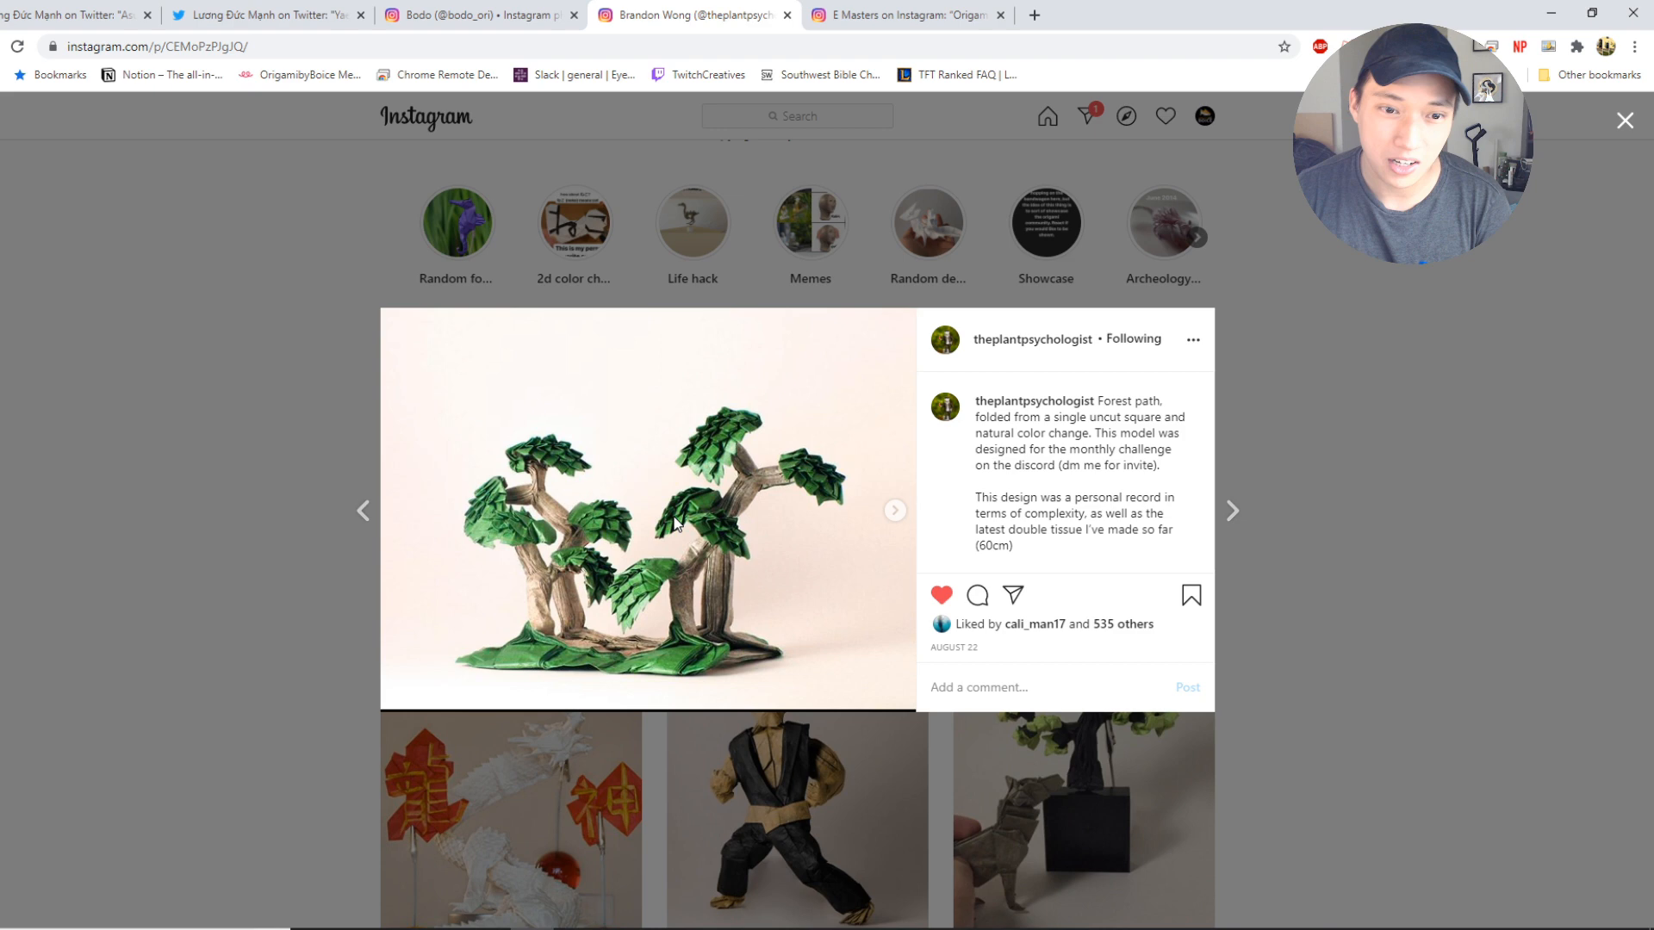
Bring up theplantpsychologist's Forest path origami trees post on Instagram.
{"action": "left_click", "coordinate": [1230, 511]}
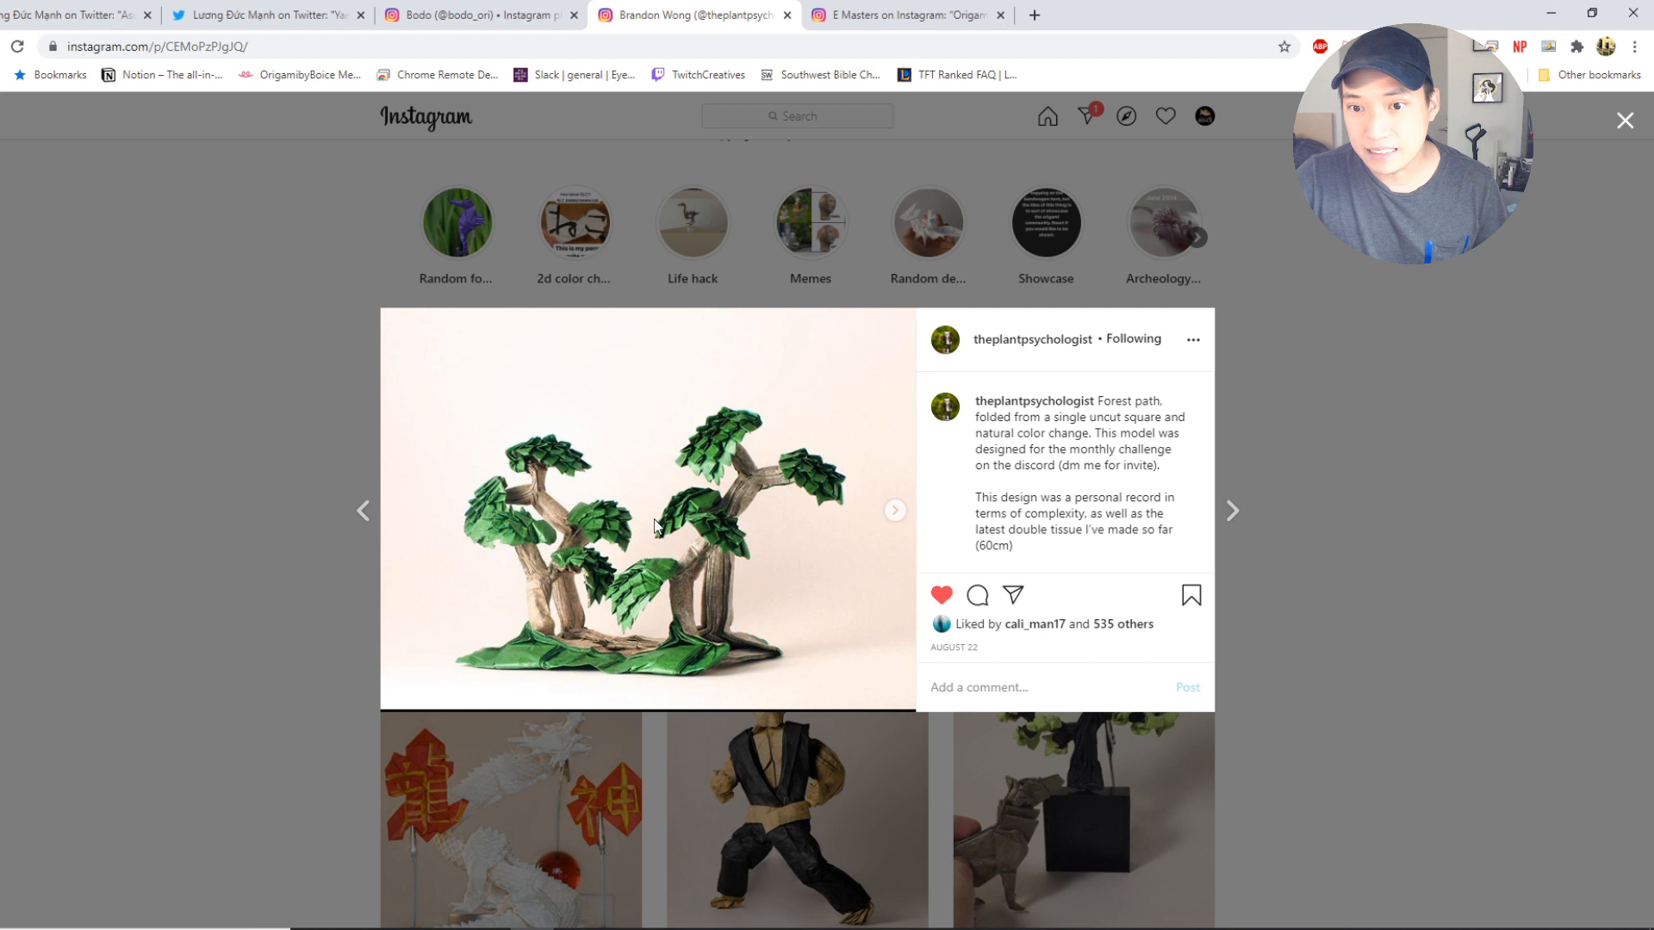
{"action": "mouse_move", "coordinate": [592, 497]}
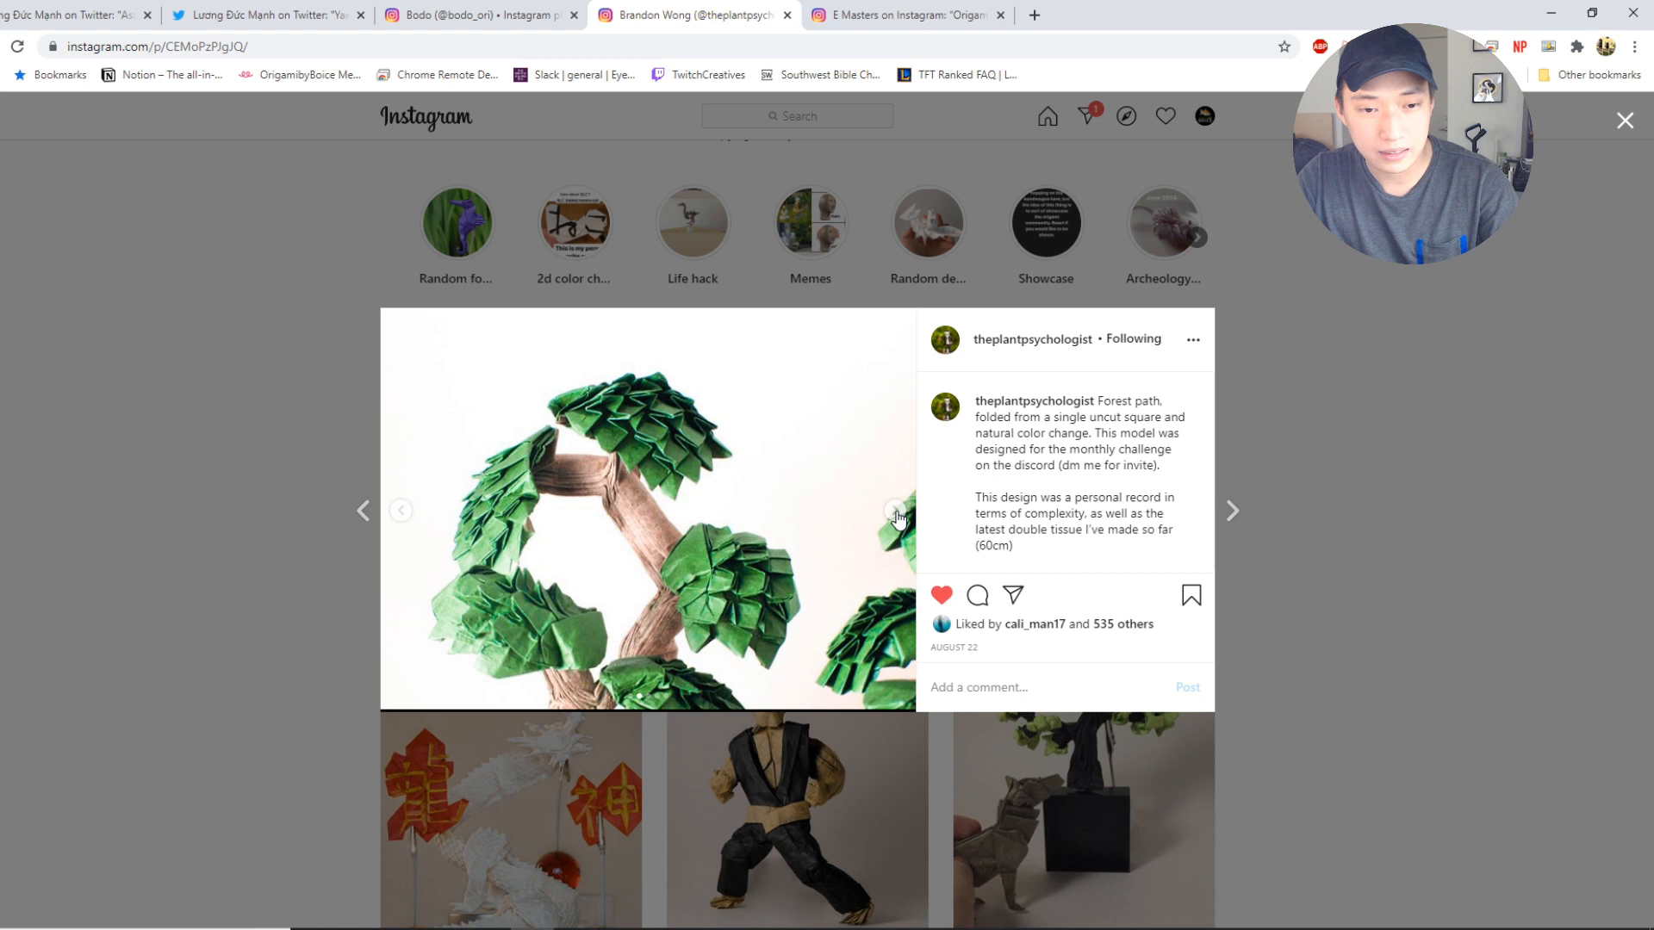
Page through the Forest path diorama photos, including close-up and angled views.
{"action": "left_click", "coordinate": [896, 512]}
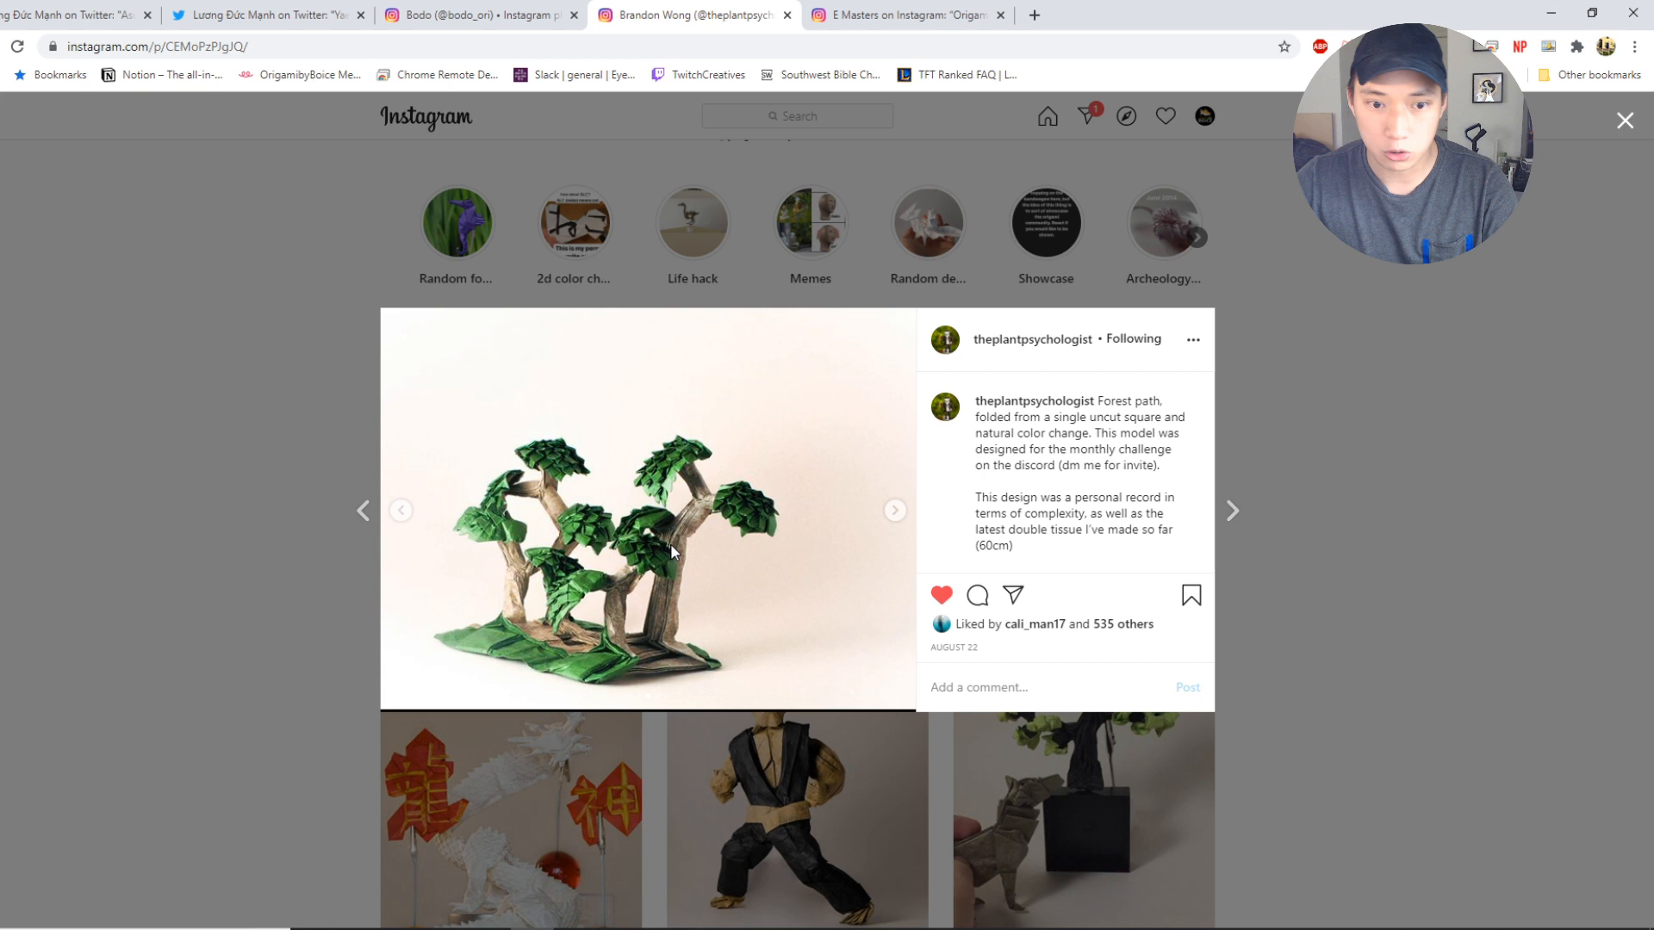
{"action": "left_click", "coordinate": [893, 511]}
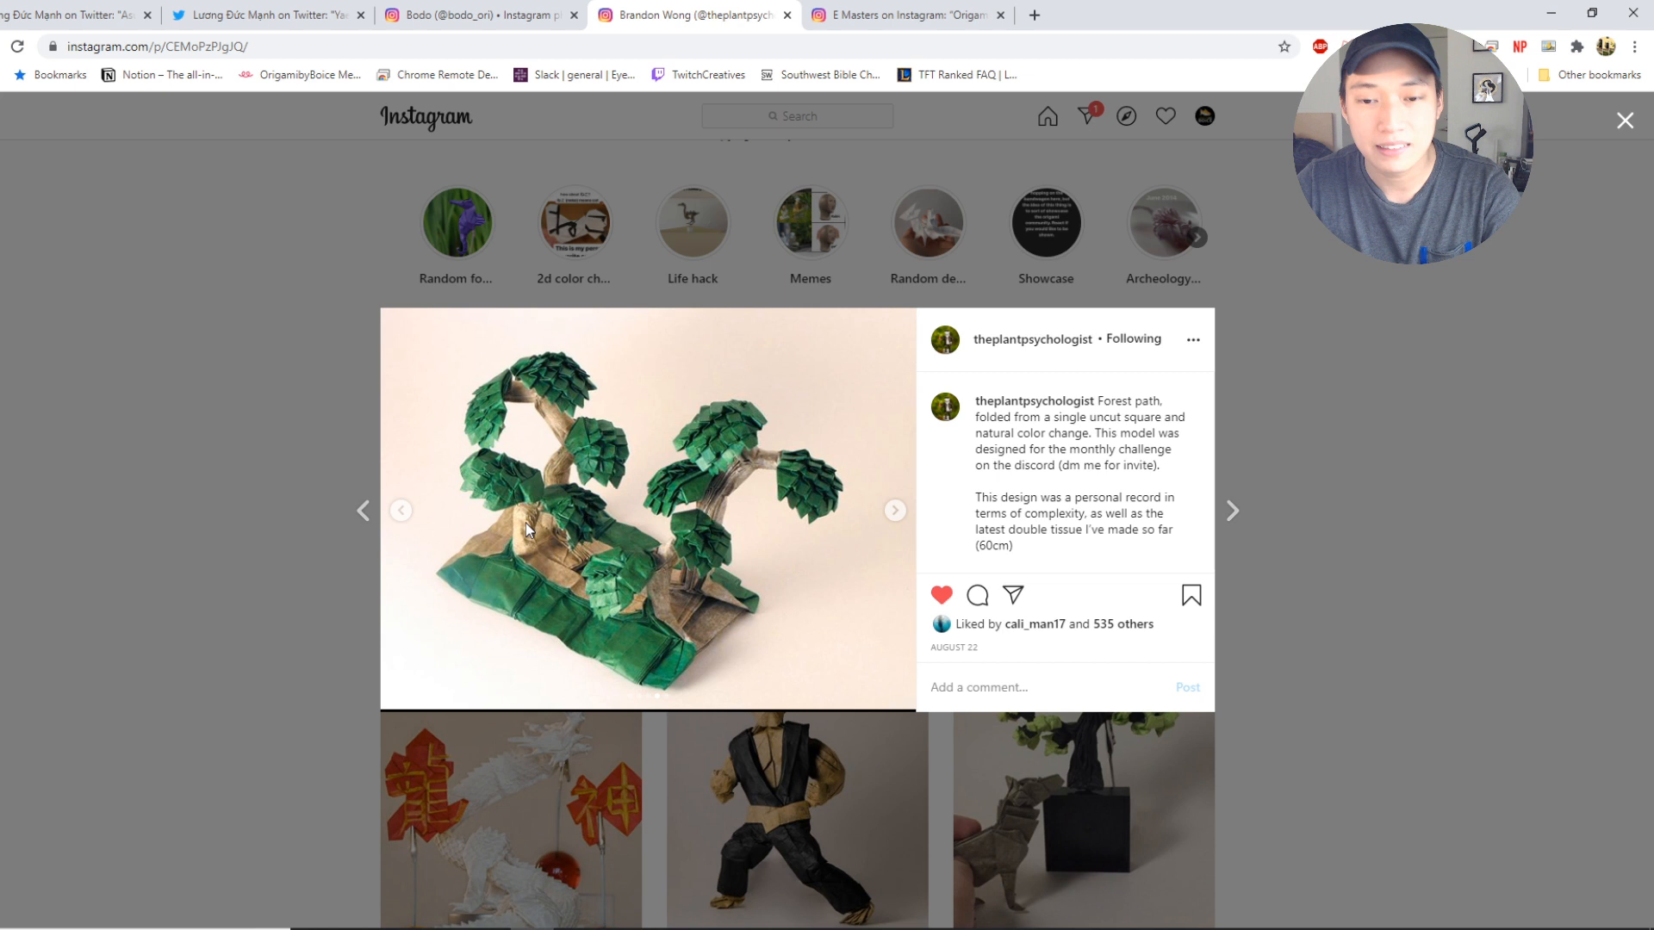
{"action": "mouse_move", "coordinate": [656, 539]}
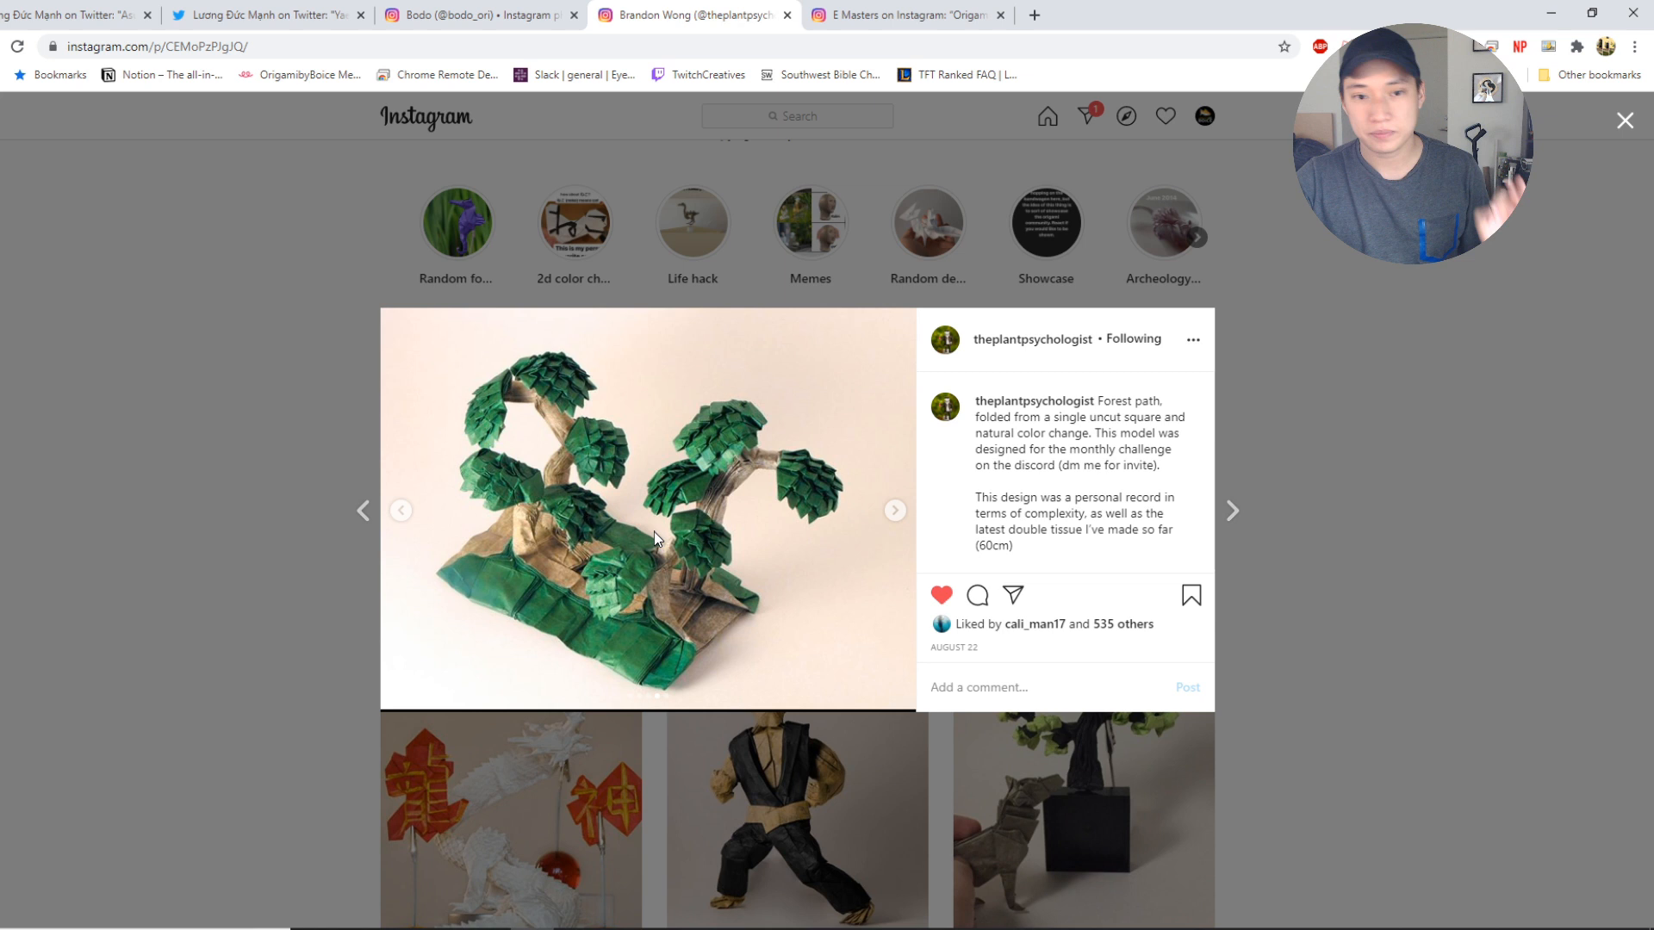
{"action": "left_click", "coordinate": [894, 511]}
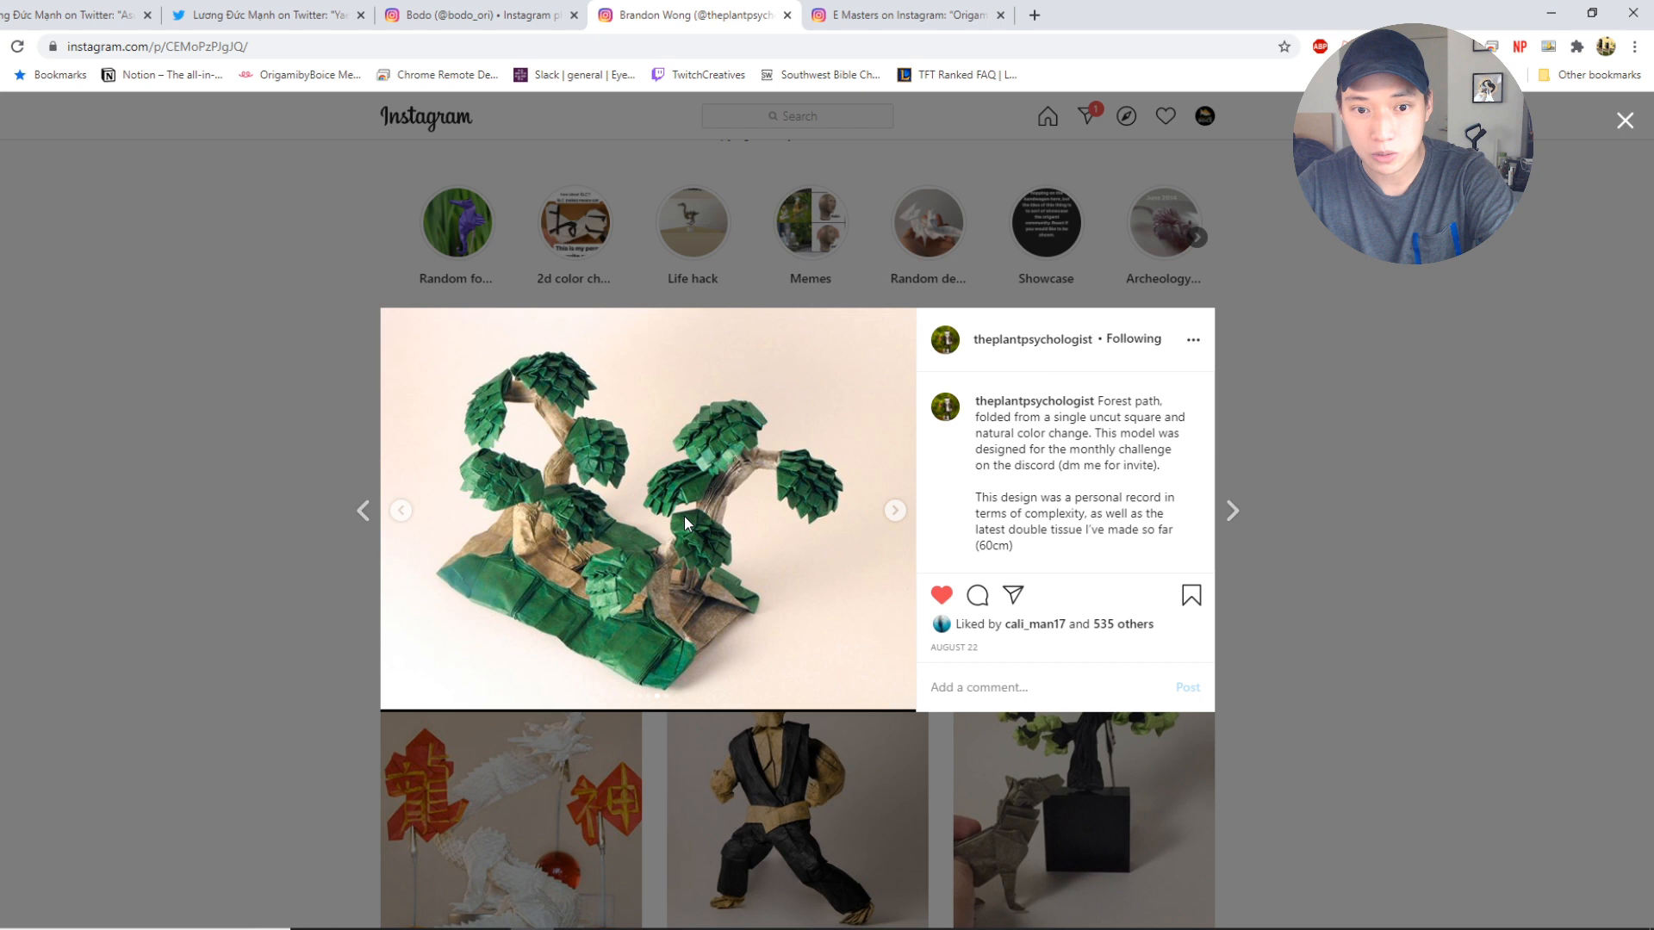
{"action": "mouse_move", "coordinate": [585, 529]}
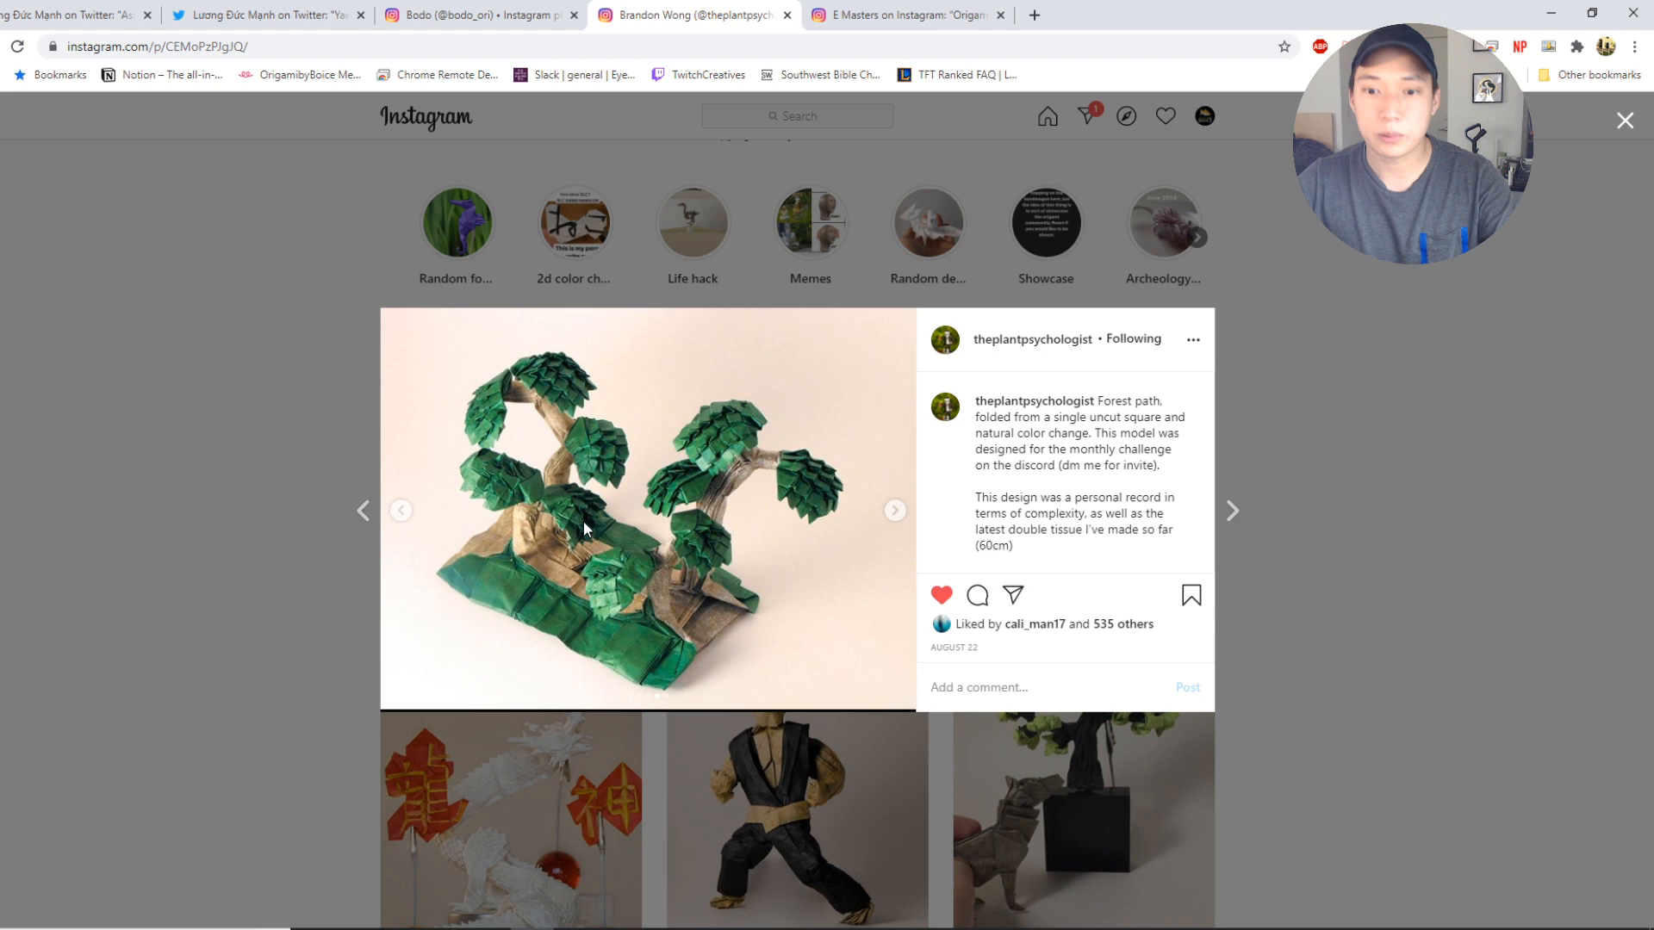
{"action": "left_click", "coordinate": [894, 511]}
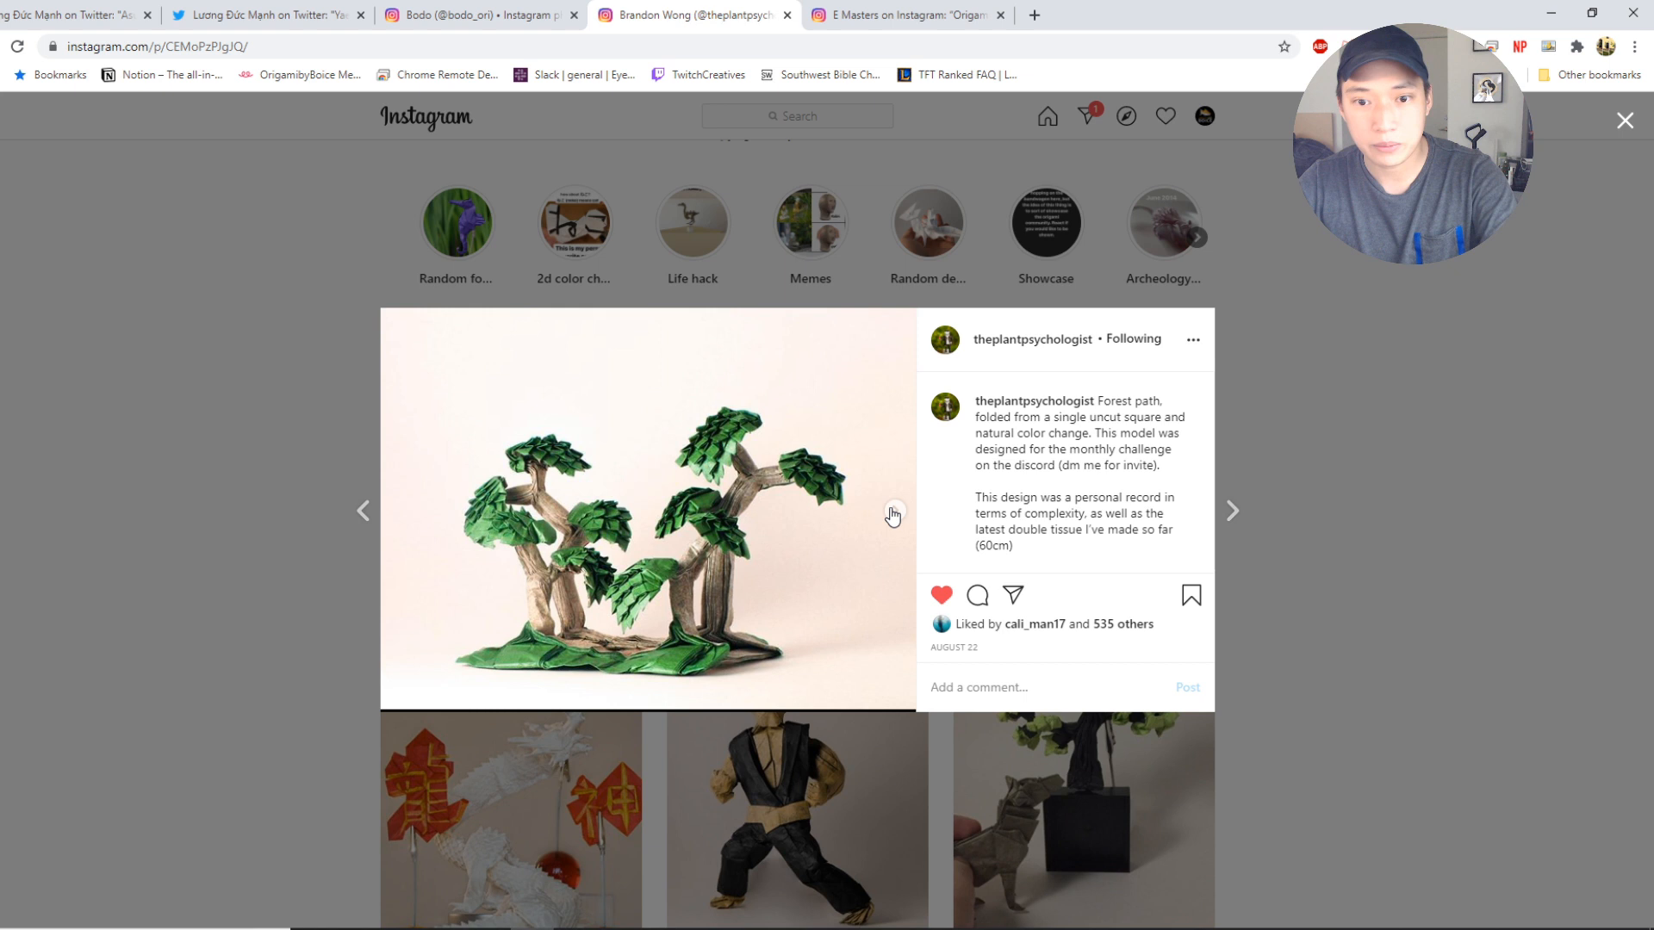
{"action": "mouse_move", "coordinate": [773, 506]}
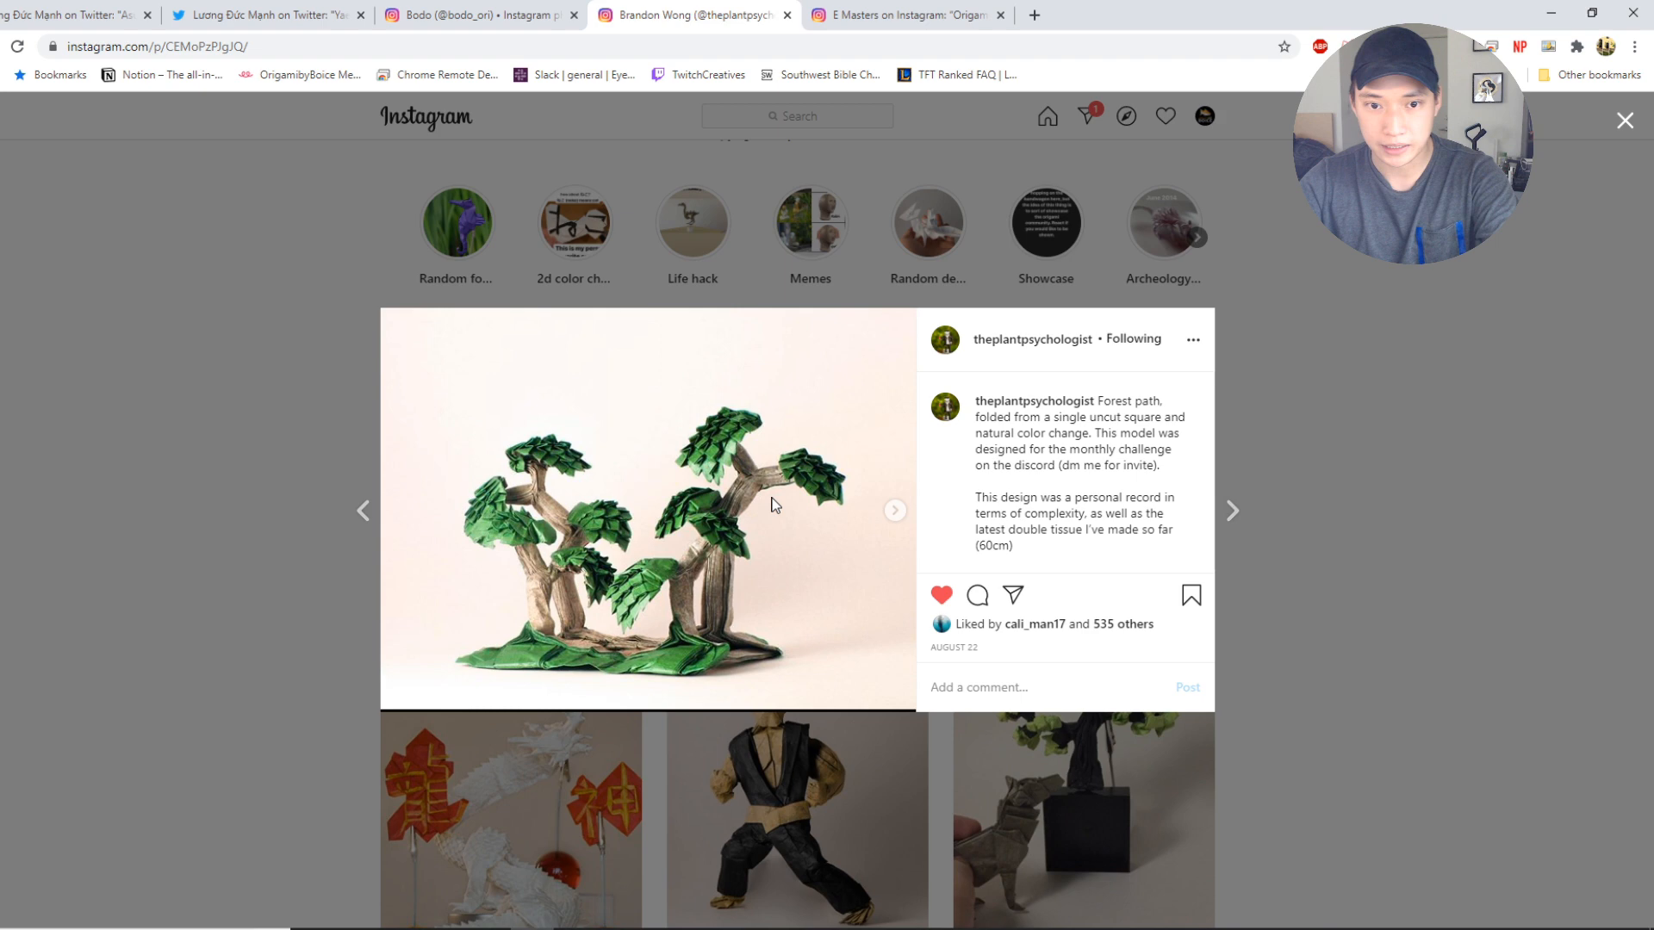
Close the Forest path post to reveal theplantpsychologist's profile grid.
{"action": "left_click", "coordinate": [1032, 338]}
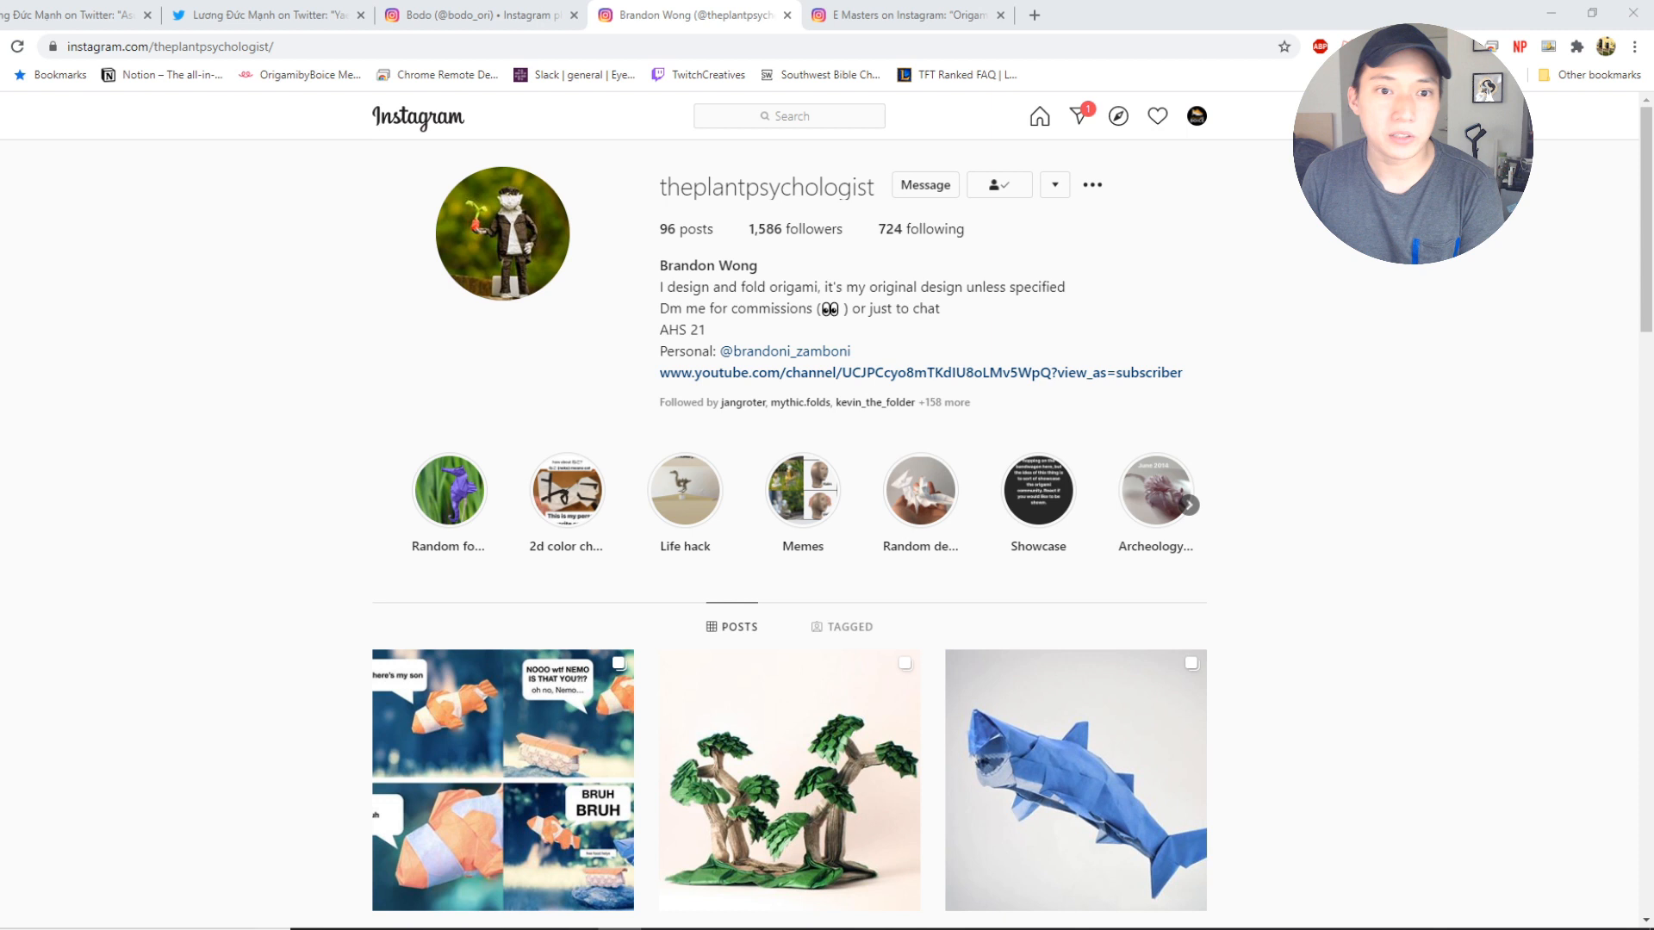